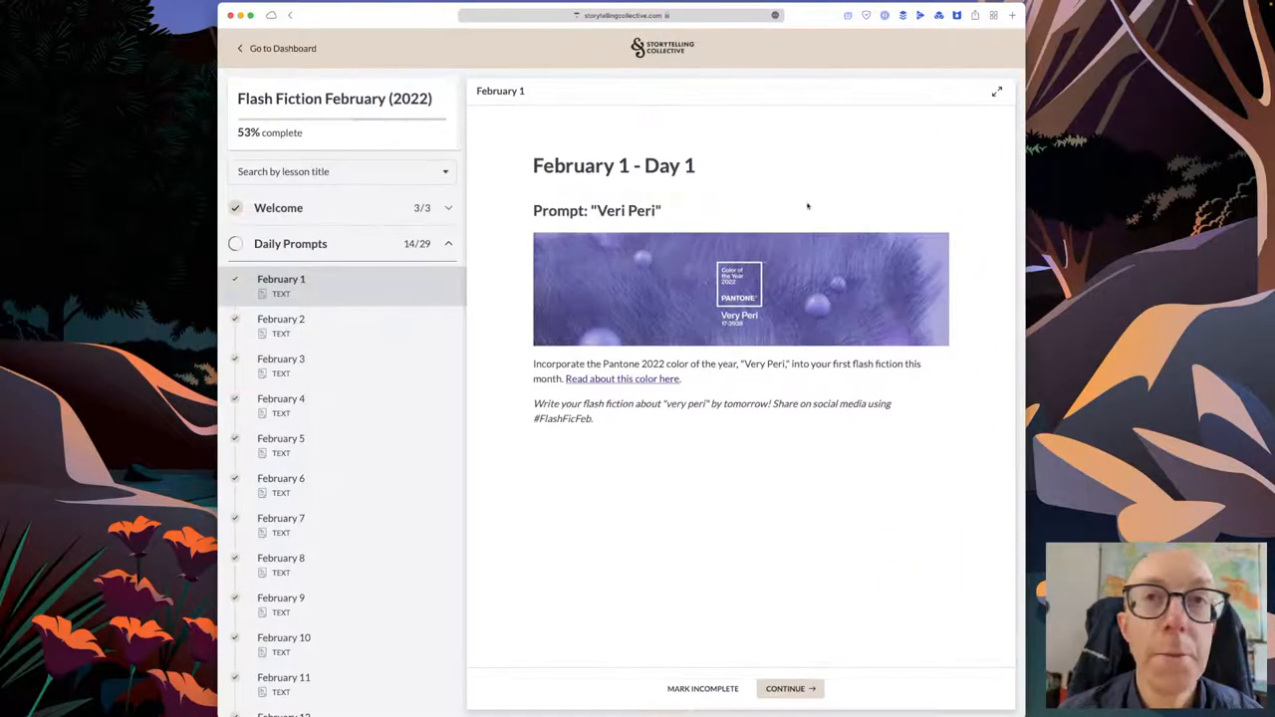
- Scroll the Daily Prompts list and step through February 15 and 16 to the February 17 'Mood' prompt
{"action": "scroll", "scroll_direction": "down", "scroll_amount": 3}
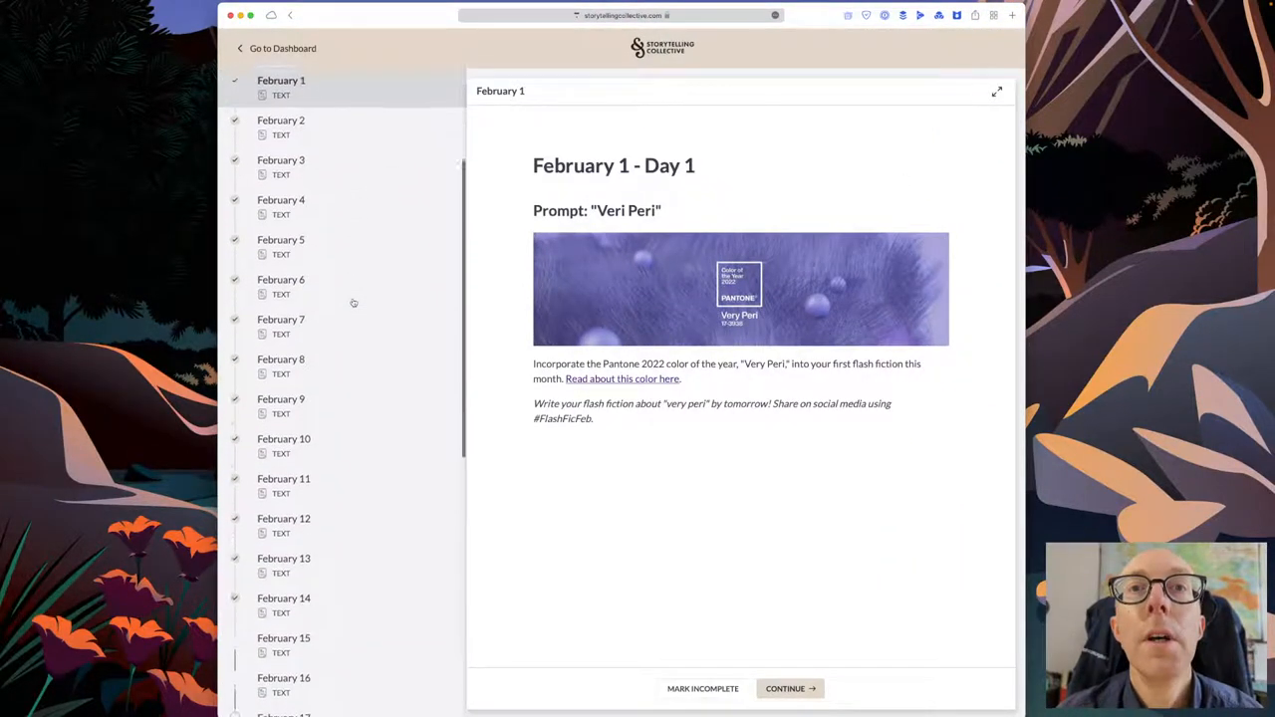
{"action": "scroll", "scroll_direction": "down", "scroll_amount": 3}
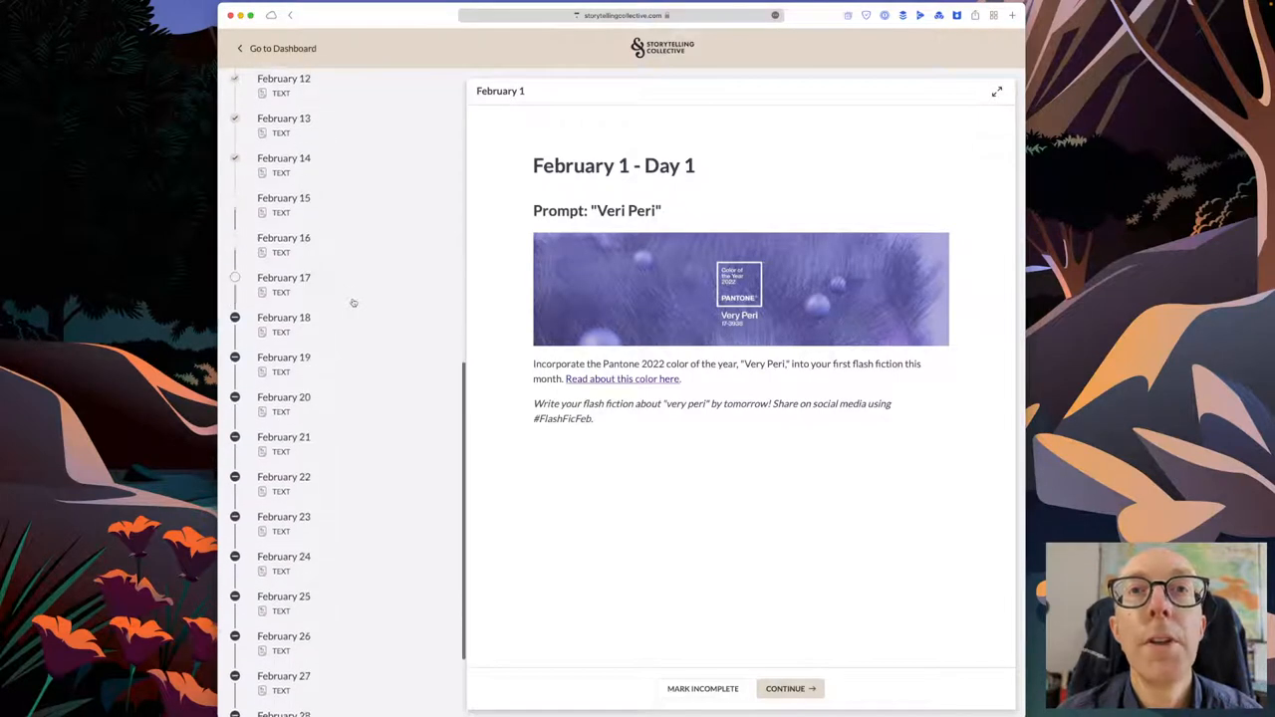
{"action": "left_click", "coordinate": [284, 198]}
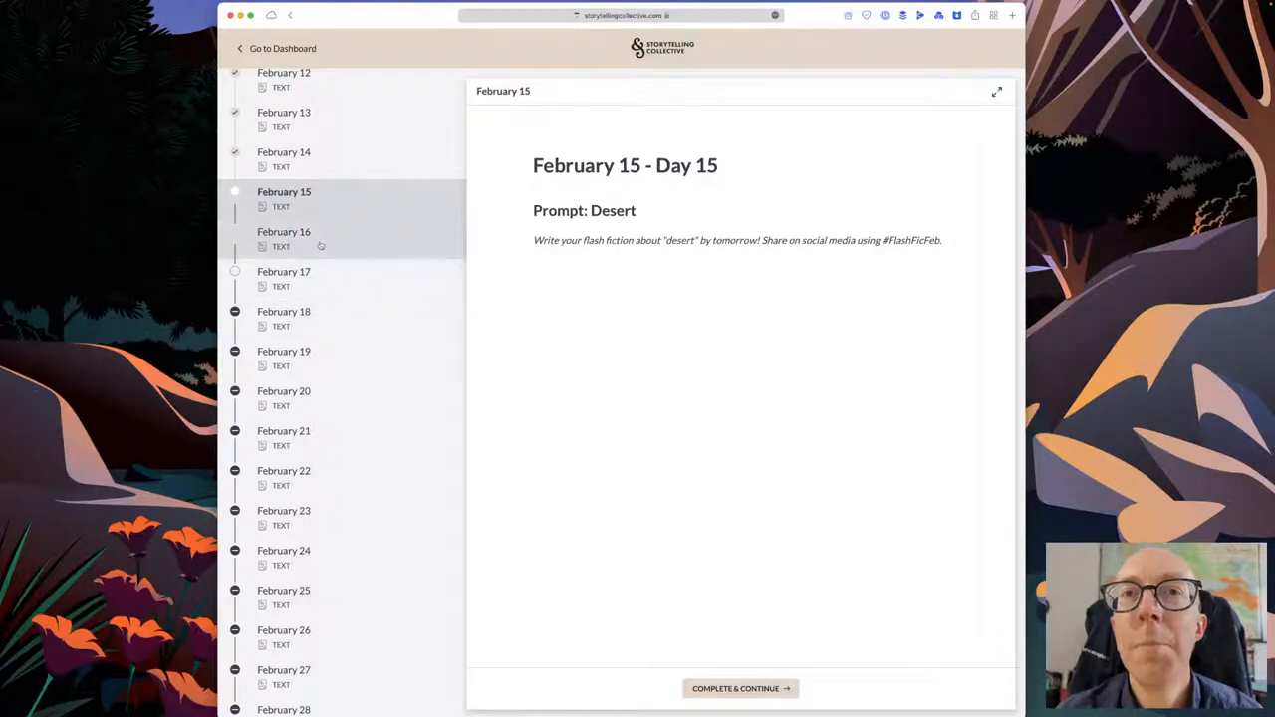
{"action": "left_click", "coordinate": [284, 239]}
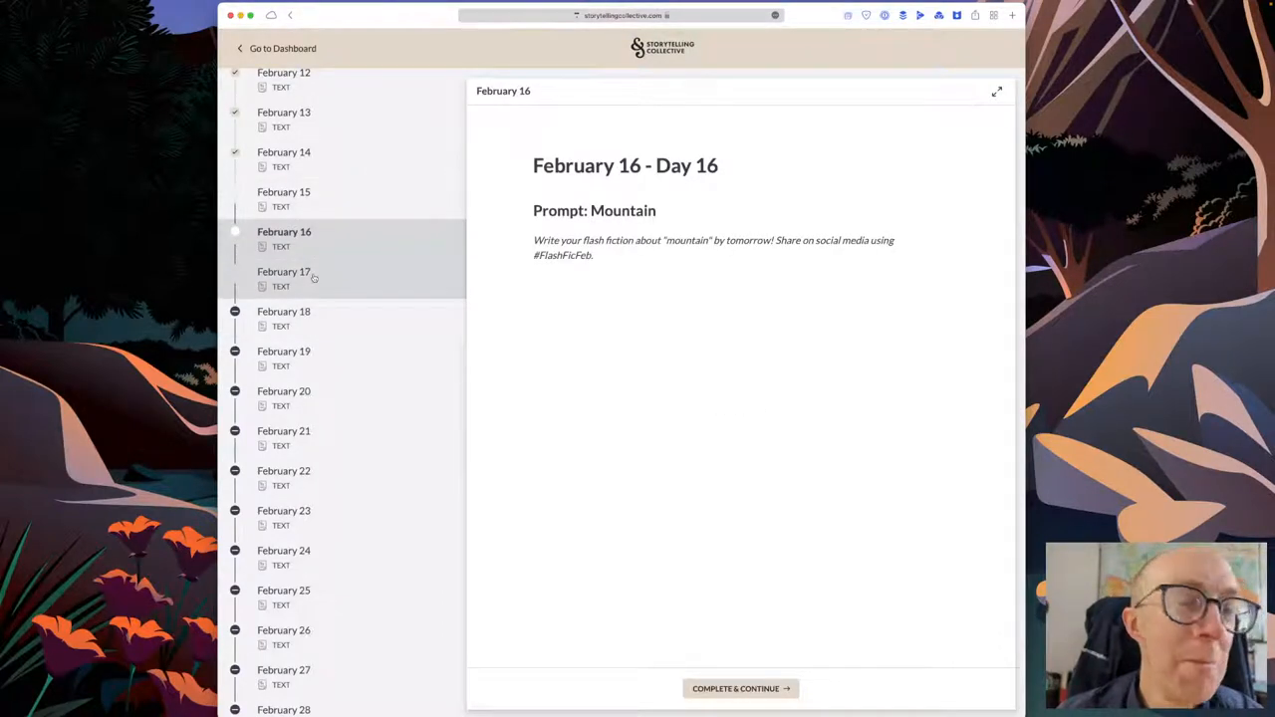
{"action": "left_click", "coordinate": [283, 271]}
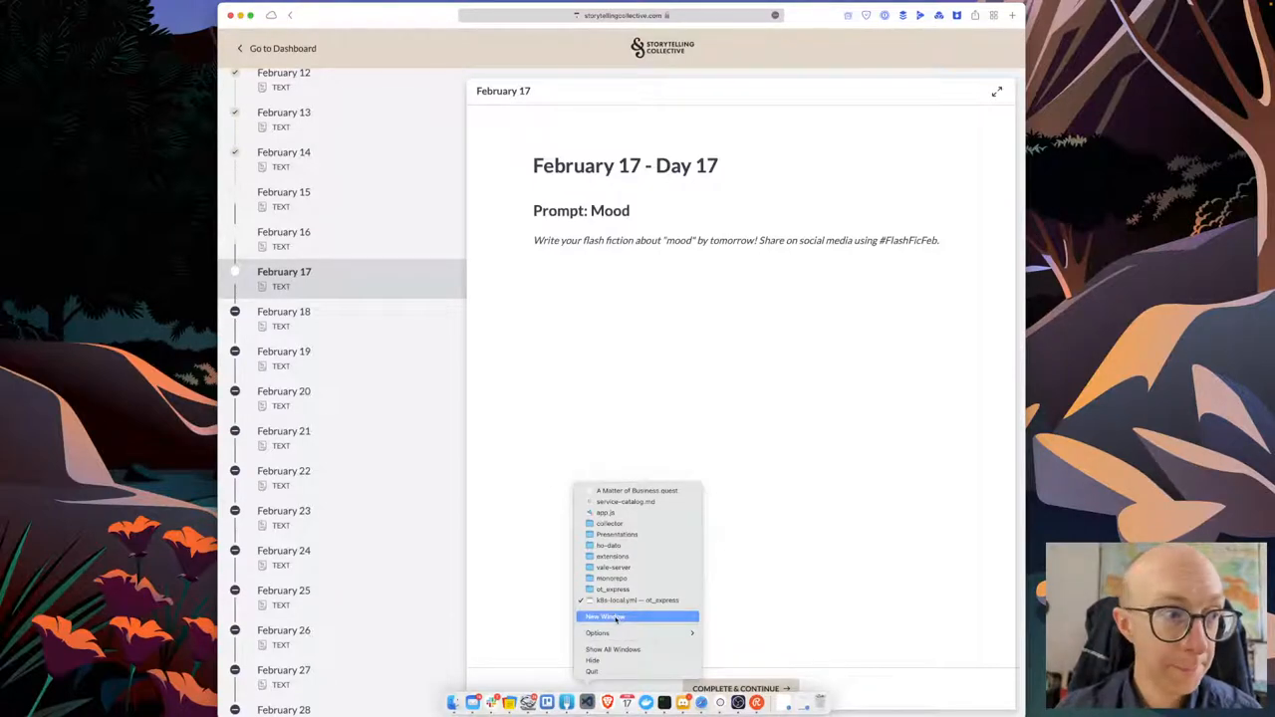
- Open a new Visual Studio Code window from the Dock and move it higher on screen
{"action": "left_click", "coordinate": [605, 616]}
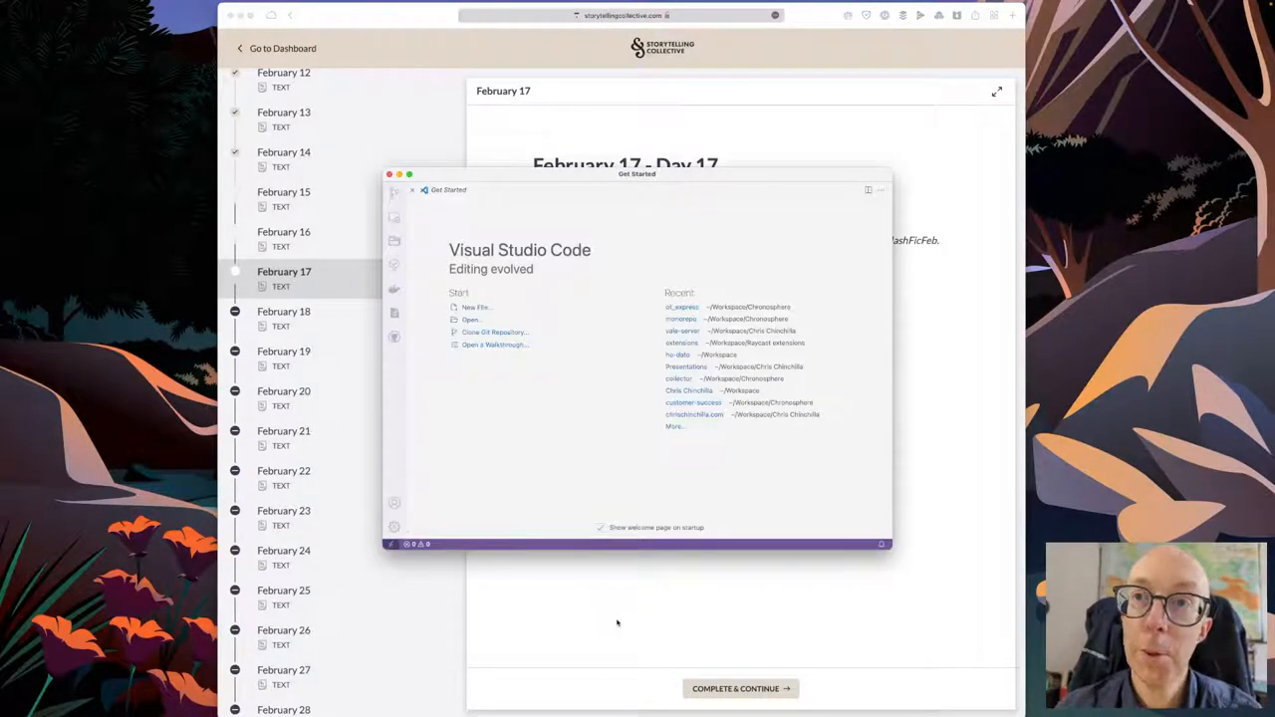
{"action": "left_click_drag", "start_coordinate": [637, 173], "coordinate": [582, 111]}
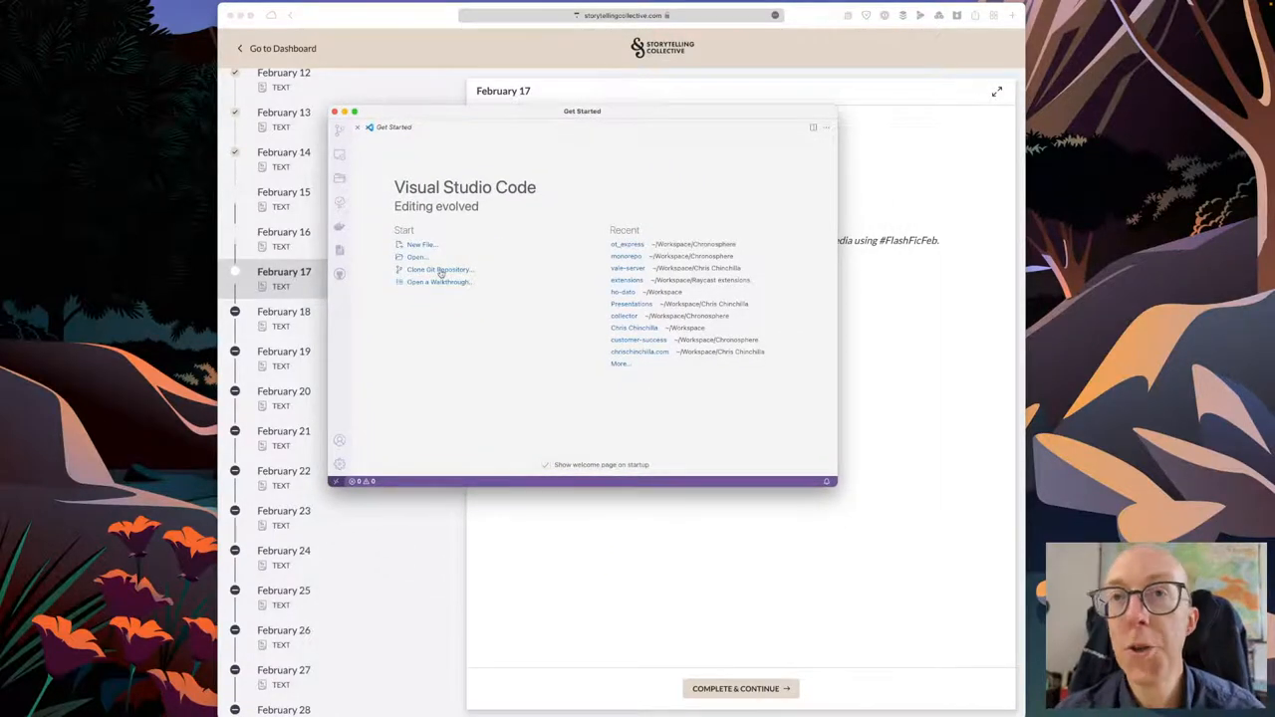
{"action": "mouse_move", "coordinate": [438, 269]}
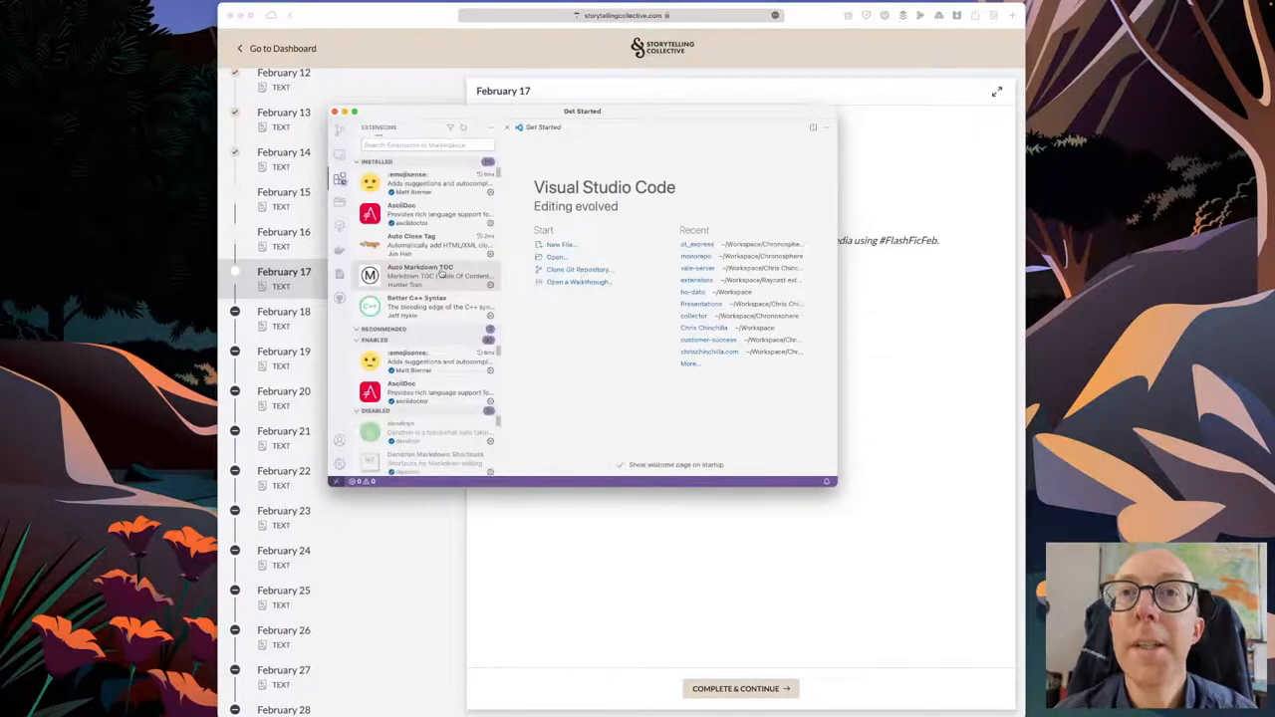
- Search extensions for 'gith', enable GitHub Copilot, and close its details tab
{"action": "type", "text": "gith"}
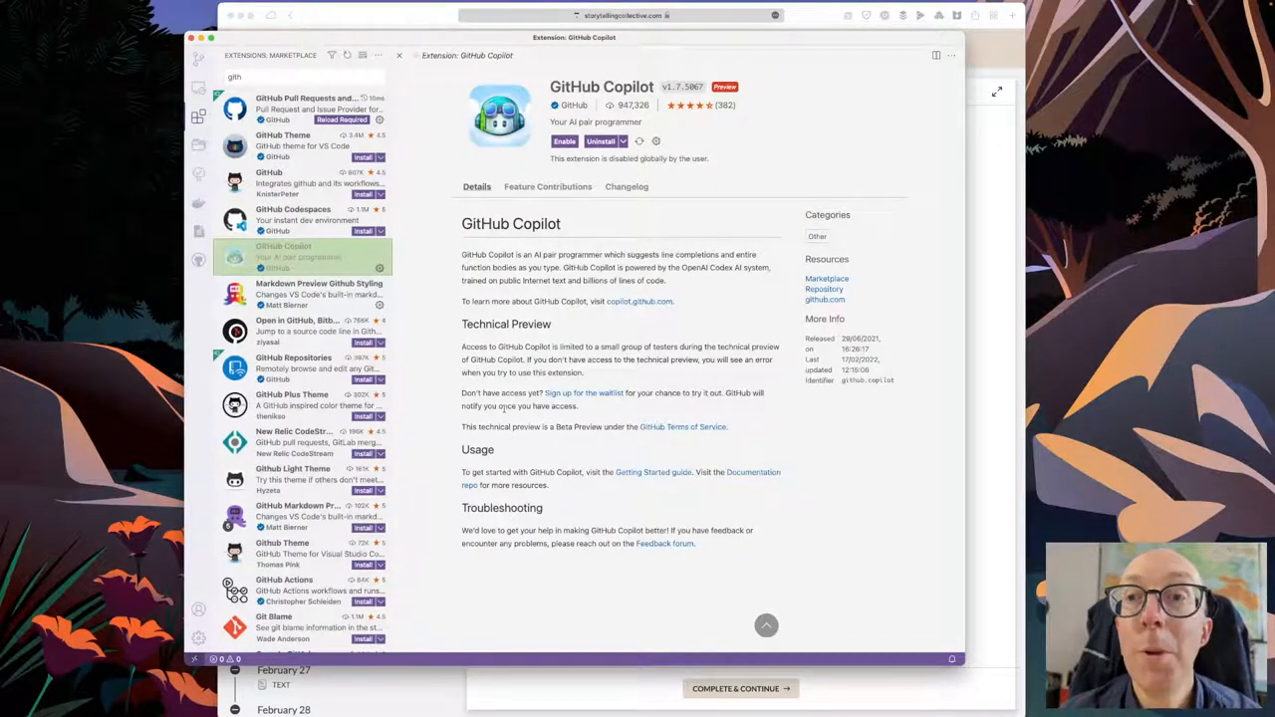
{"action": "mouse_move", "coordinate": [583, 259]}
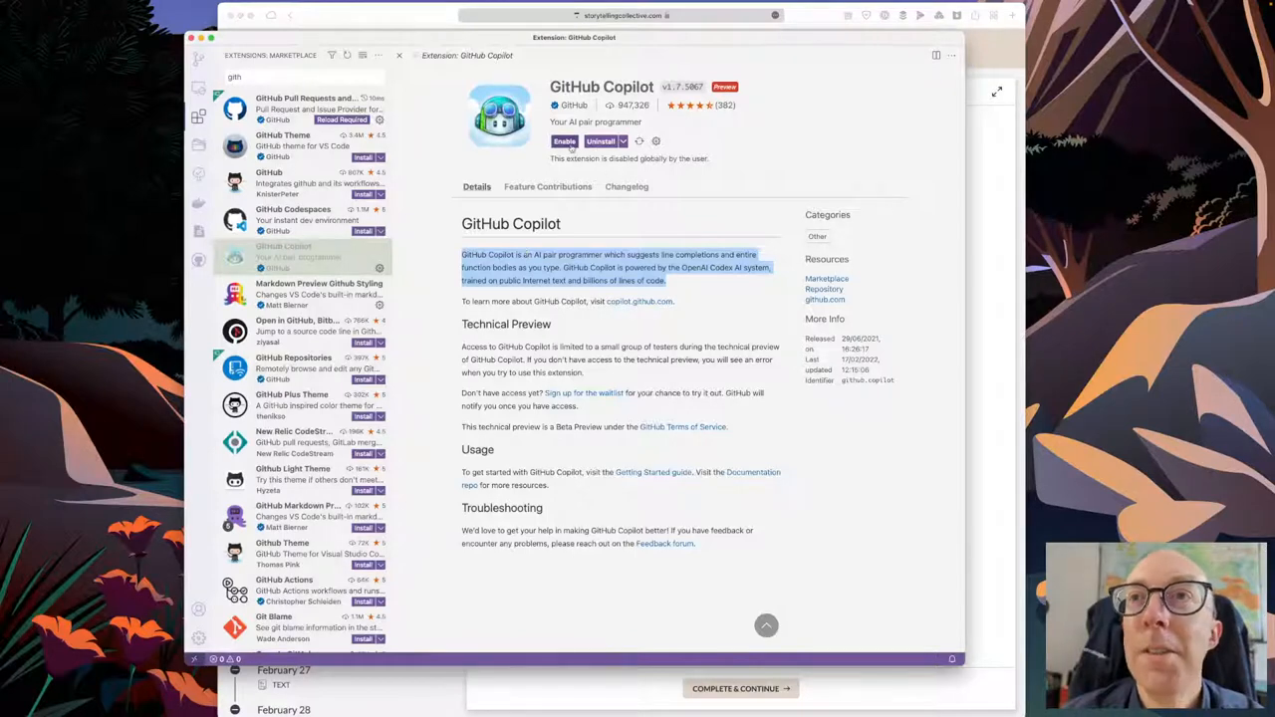
{"action": "left_click", "coordinate": [565, 140]}
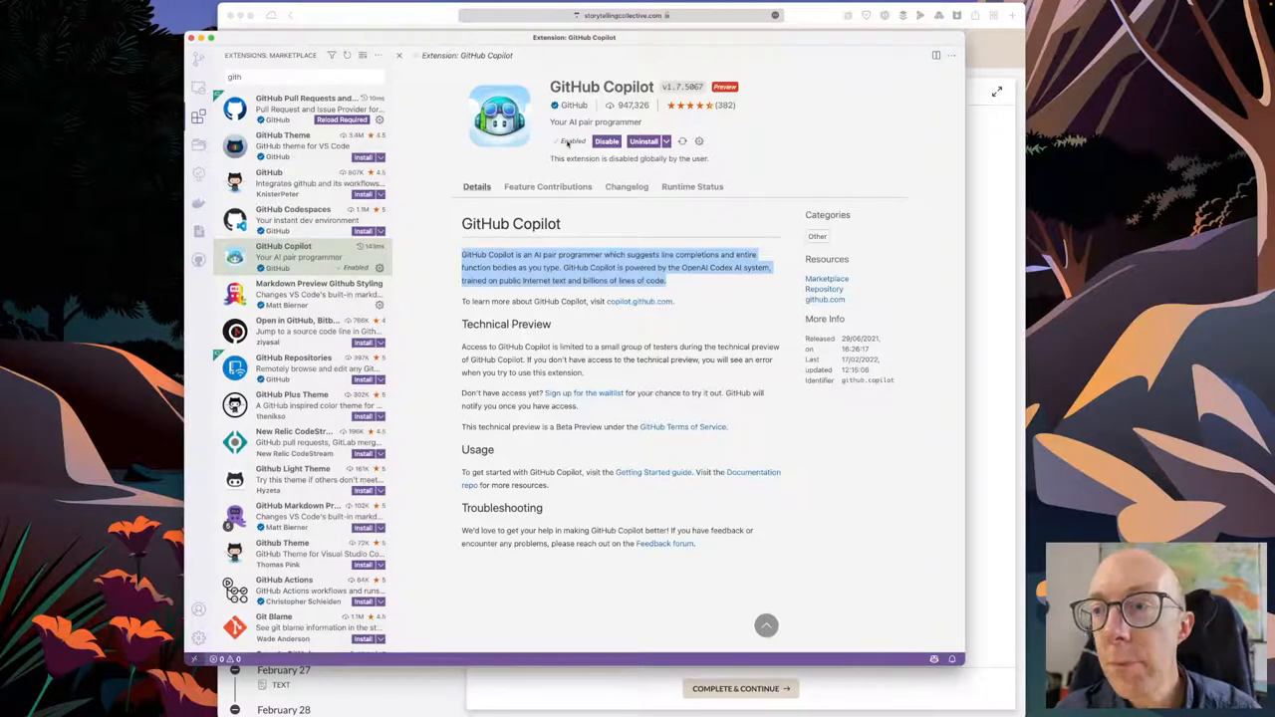
{"action": "left_click", "coordinate": [400, 55]}
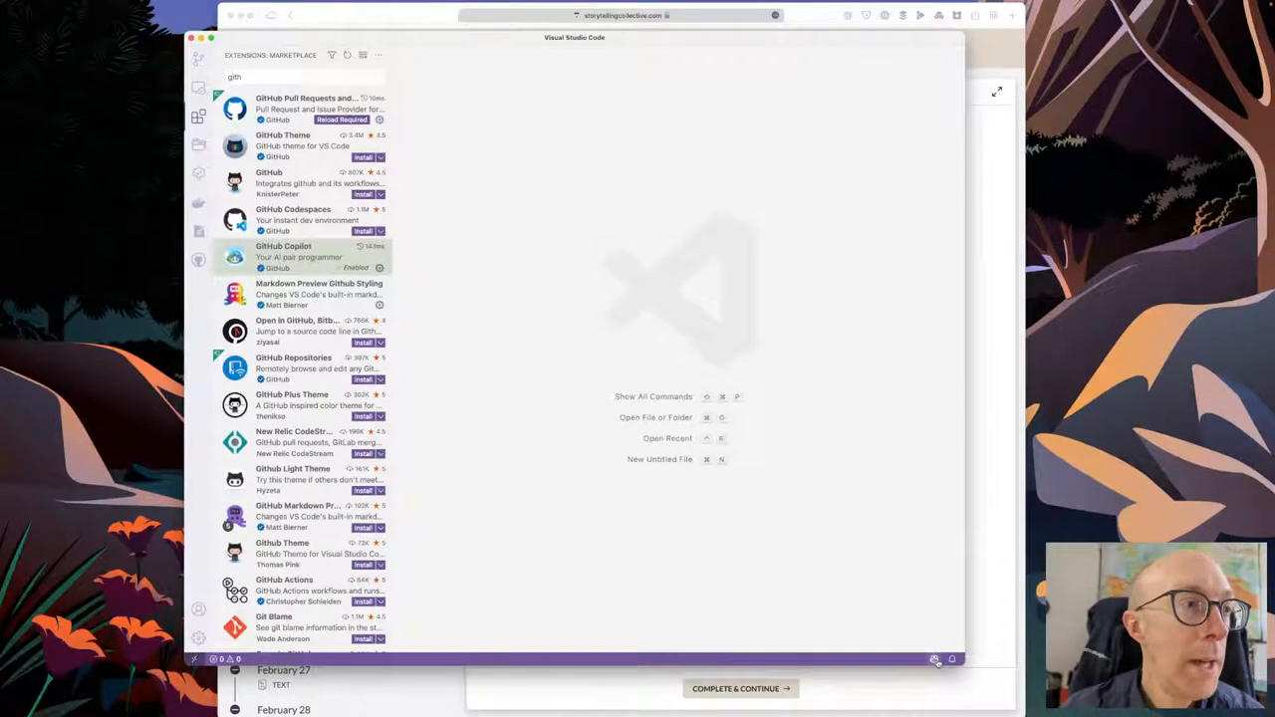
{"action": "mouse_move", "coordinate": [822, 546]}
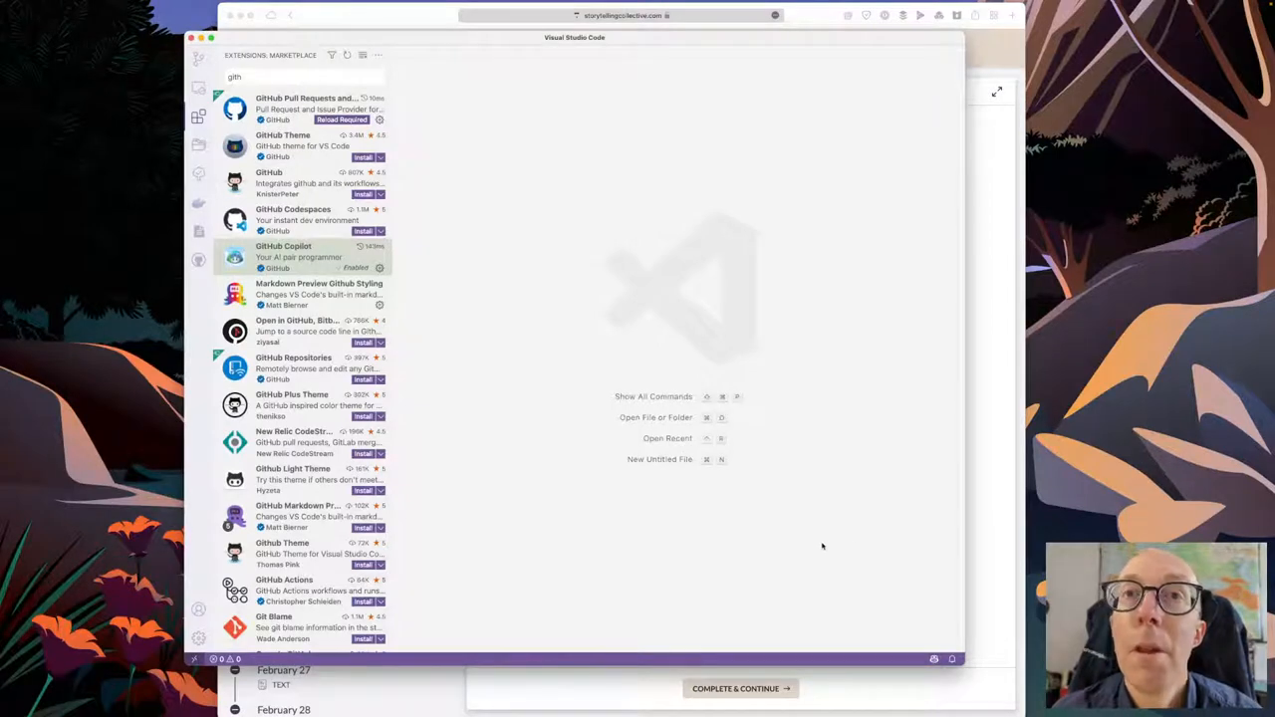
- Create a new file containing '# Mood' and save it as mood.md in the Writing folder
{"action": "key", "text": "cmd+n"}
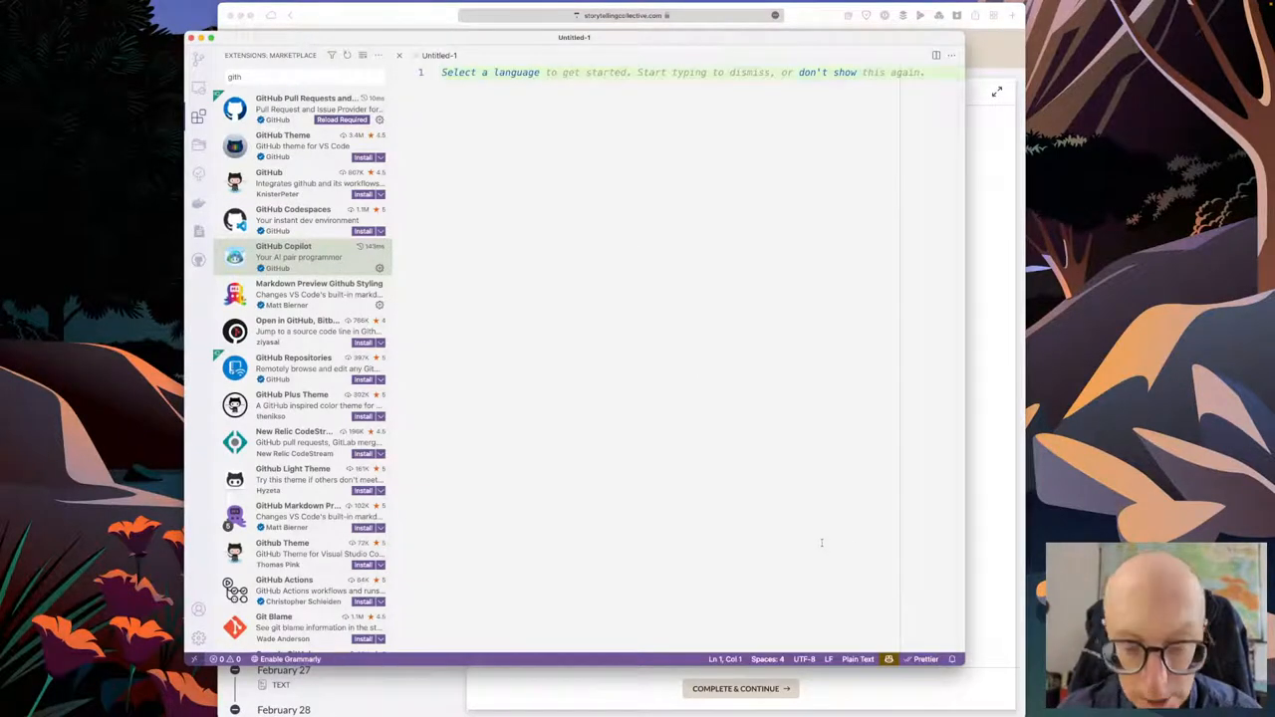
{"action": "type", "text": "# Mood"}
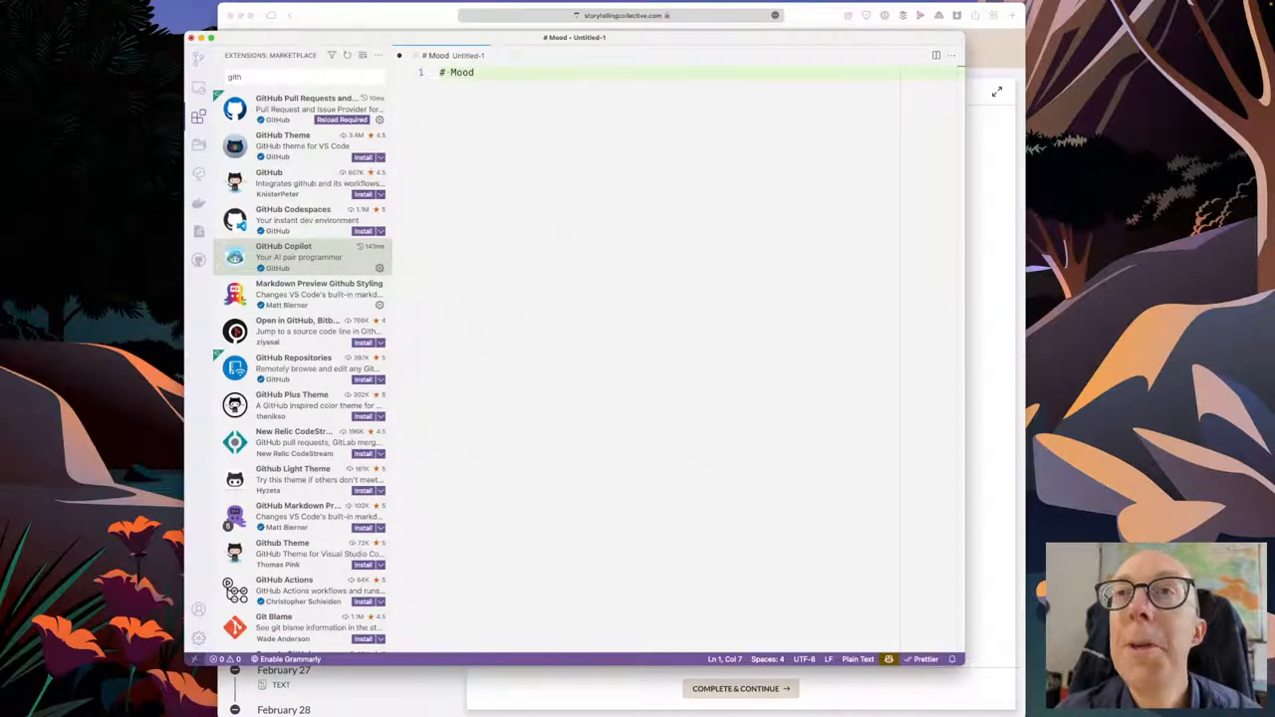
{"action": "key", "text": "cmd+s"}
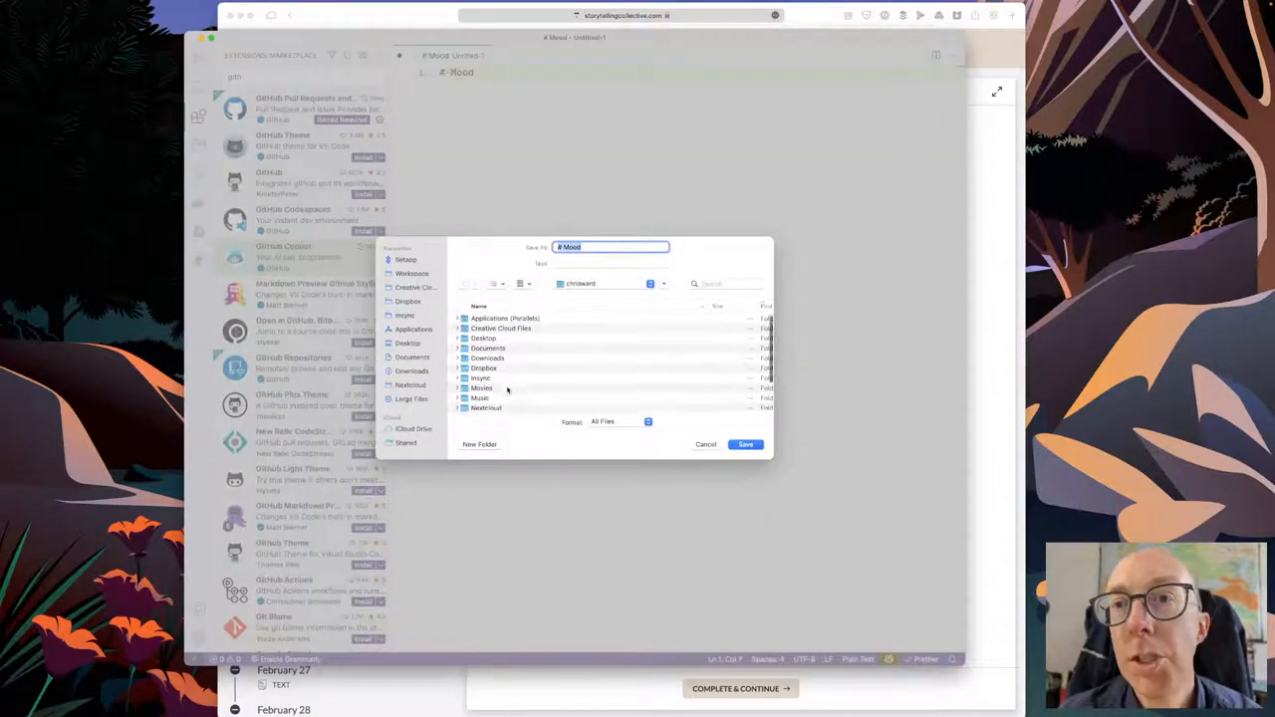
{"action": "scroll", "scroll_direction": "down", "scroll_amount": 3}
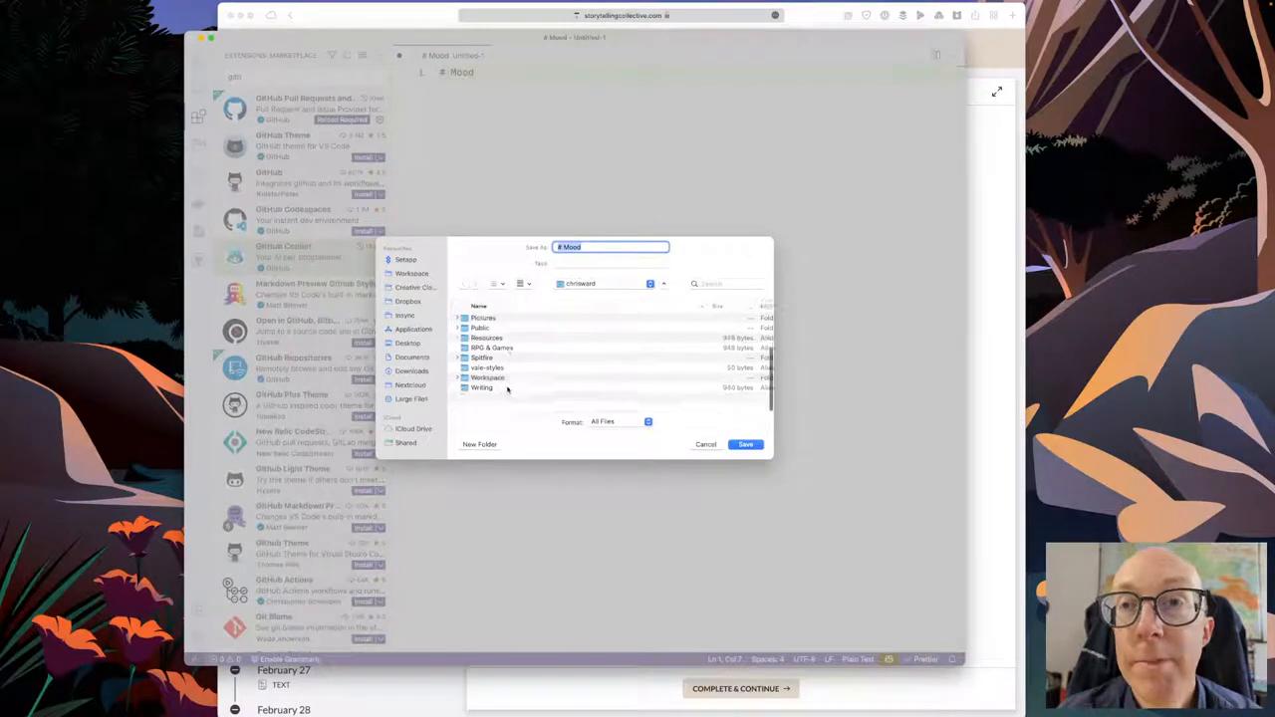
{"action": "double_click", "coordinate": [482, 387]}
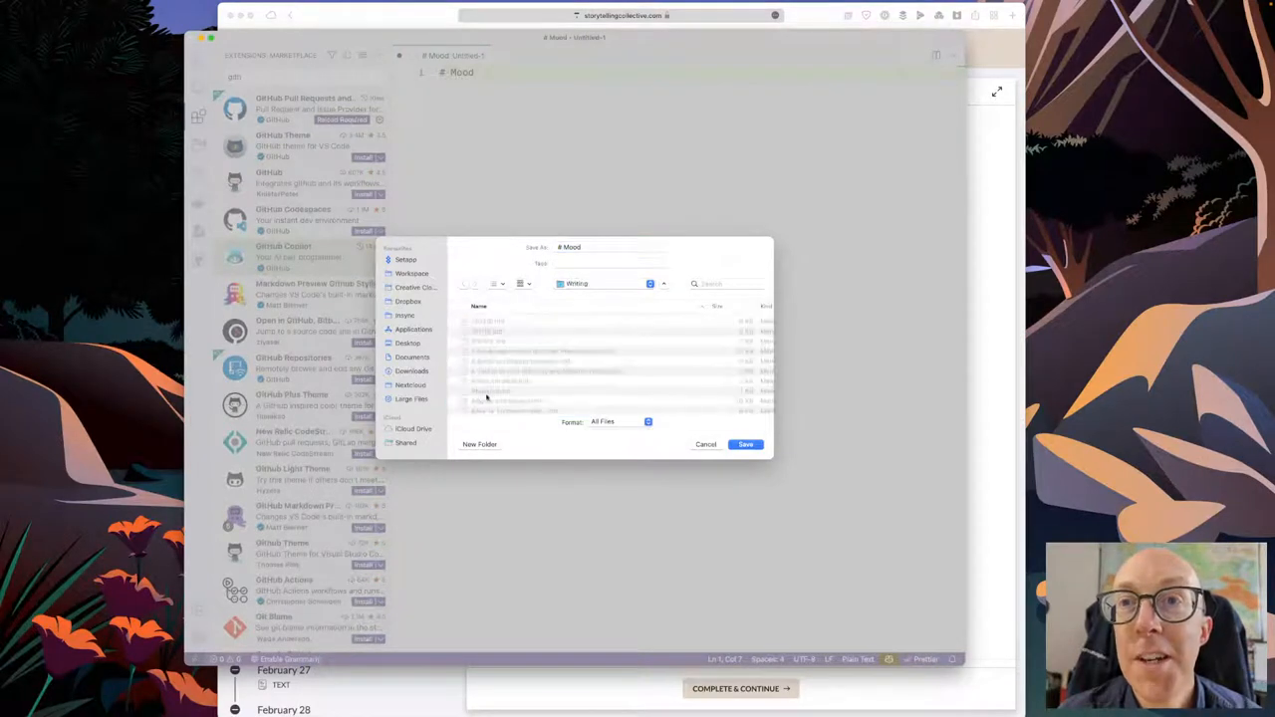
{"action": "left_click", "coordinate": [608, 247]}
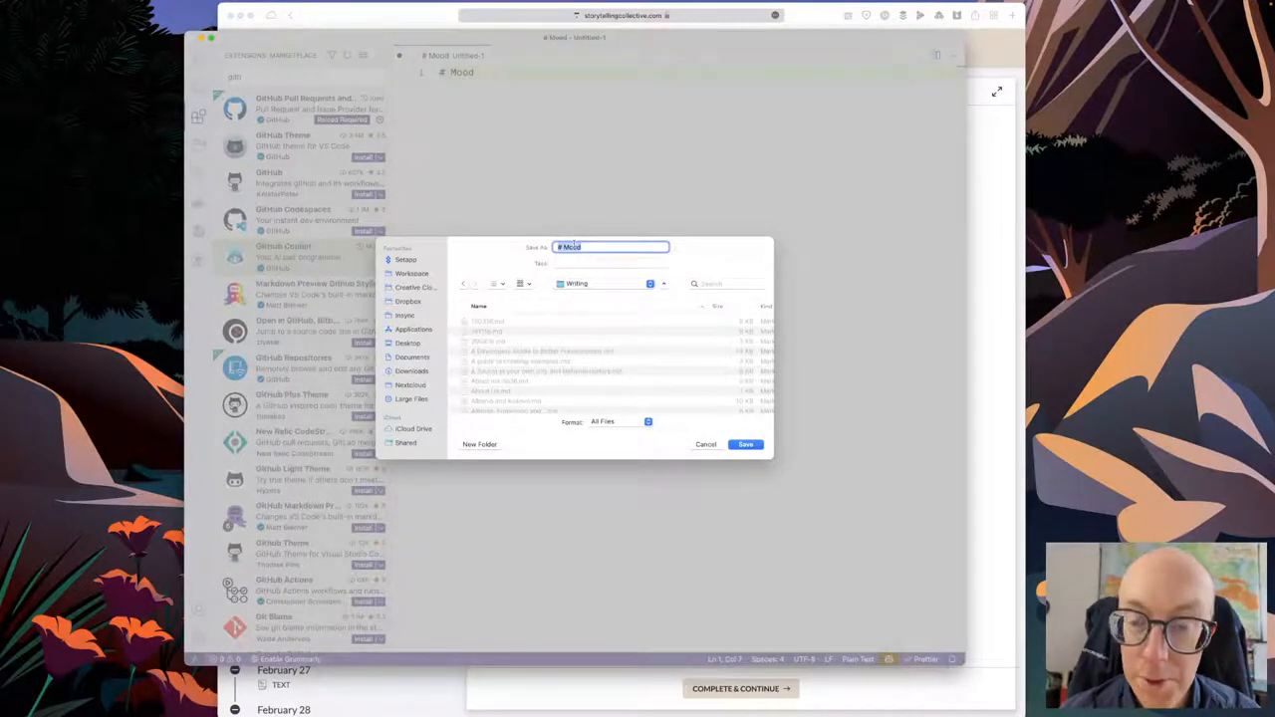
{"action": "type", "text": "mood."}
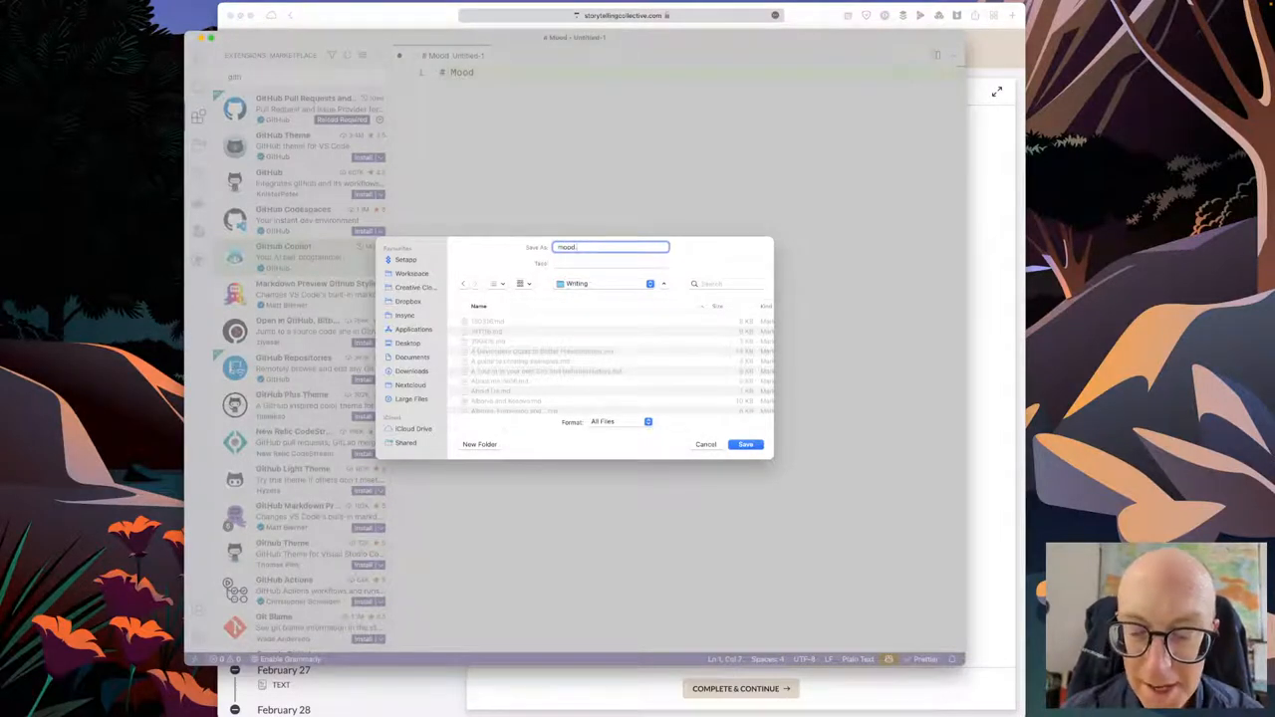
{"action": "type", "text": ".md"}
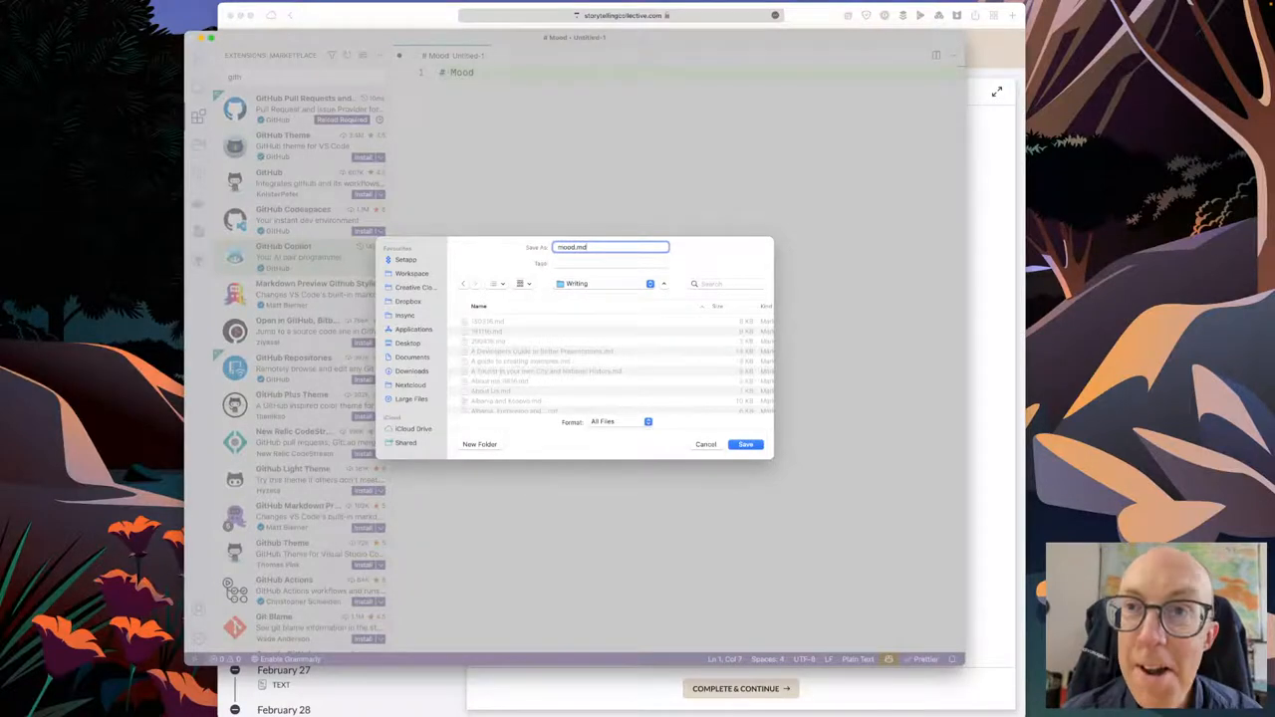
{"action": "left_click", "coordinate": [745, 444]}
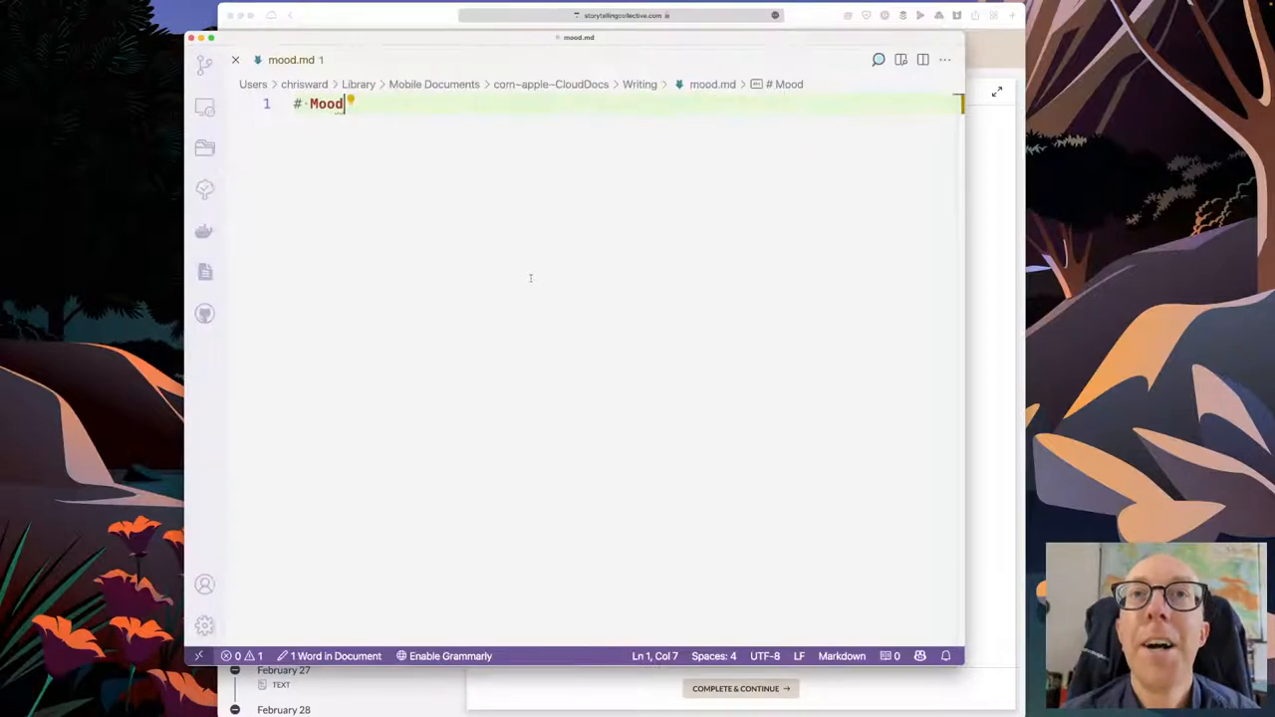
{"action": "mouse_move", "coordinate": [517, 215]}
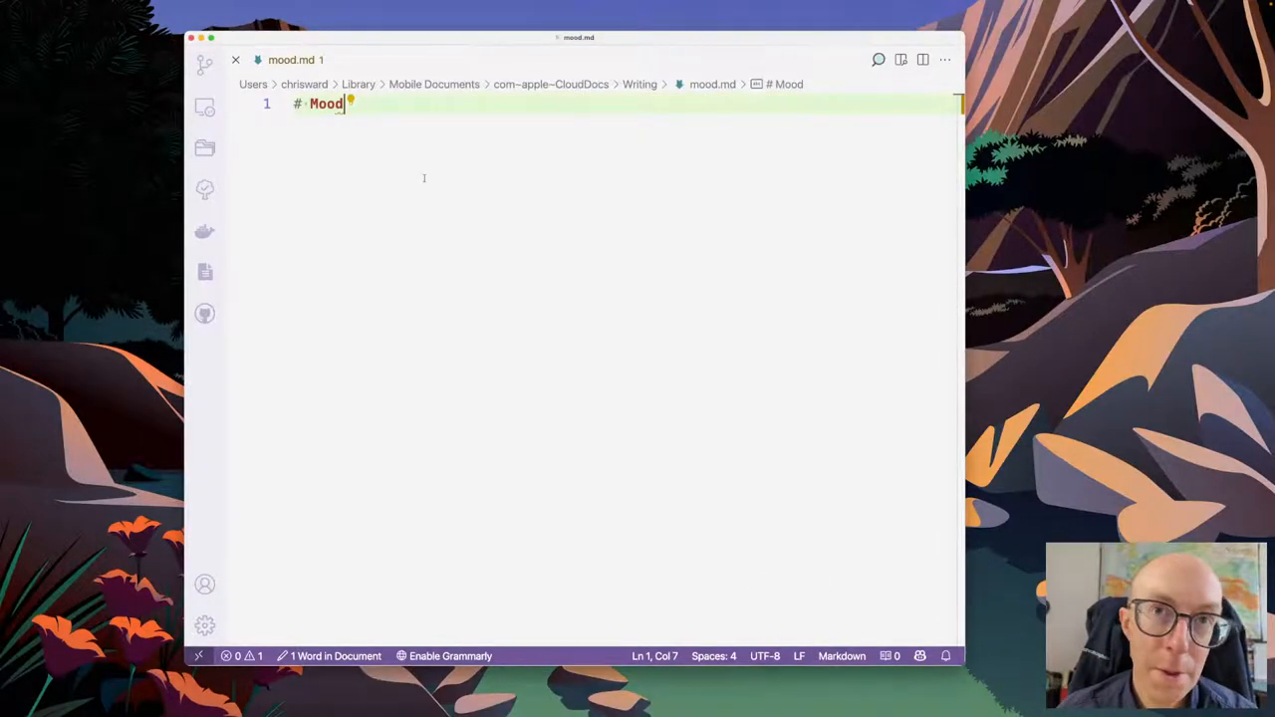
- Add blank lines below the '# Mood' heading to start the story
{"action": "key", "text": "Enter"}
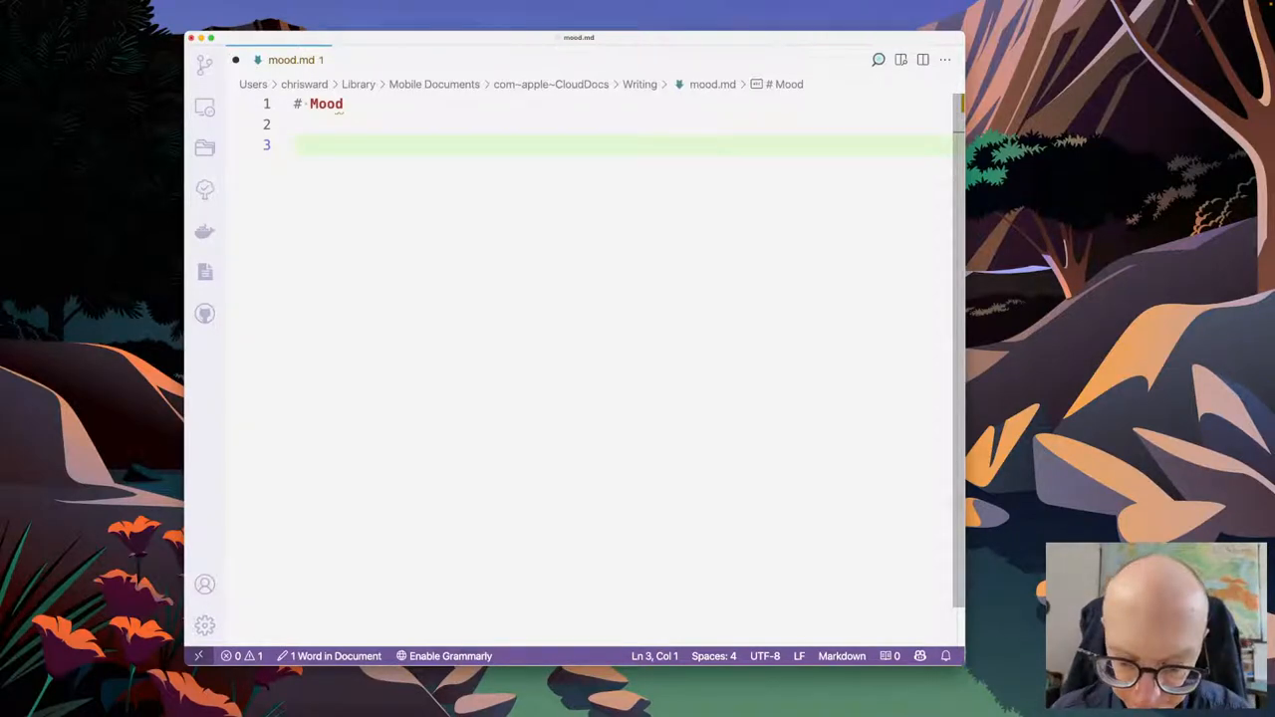
- Write the line "So", said the psychopomp, "I'm not sure what I'm going to do."
{"action": "type", "text": "\"S"}
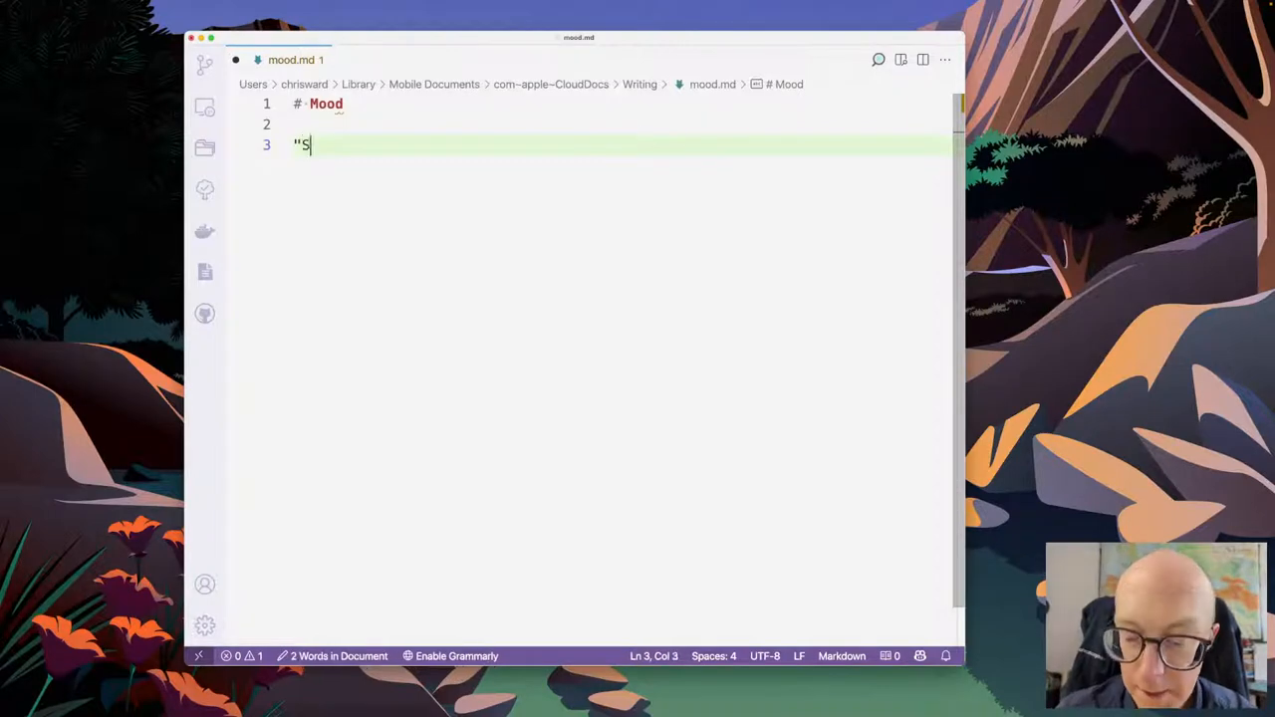
{"action": "type", "text": "o said the ps"}
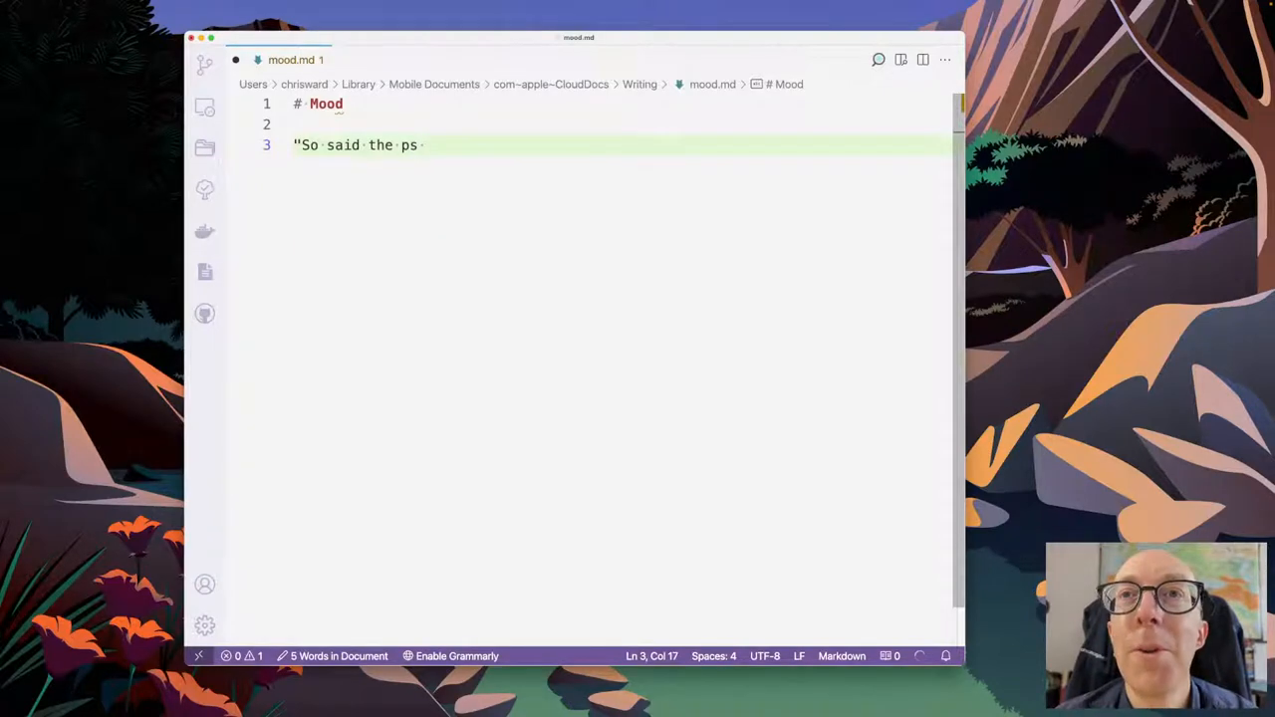
{"action": "type", "text": "ychopomp."}
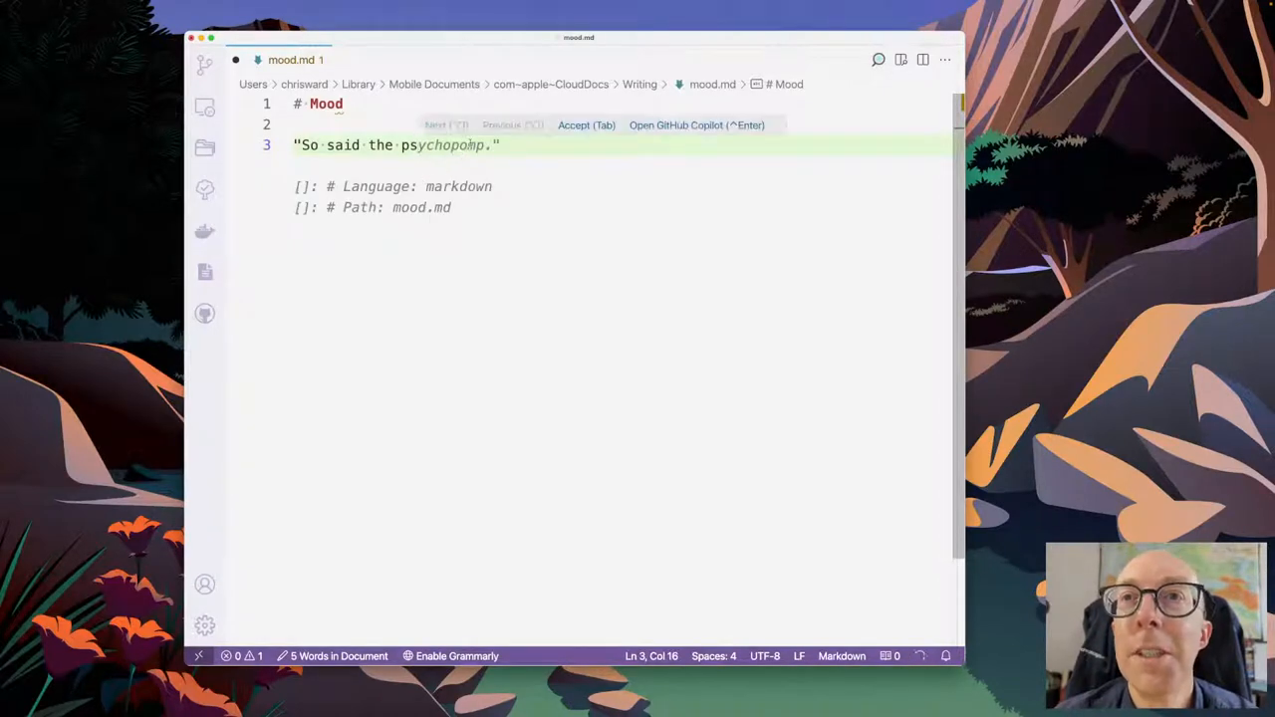
{"action": "key", "text": "Tab"}
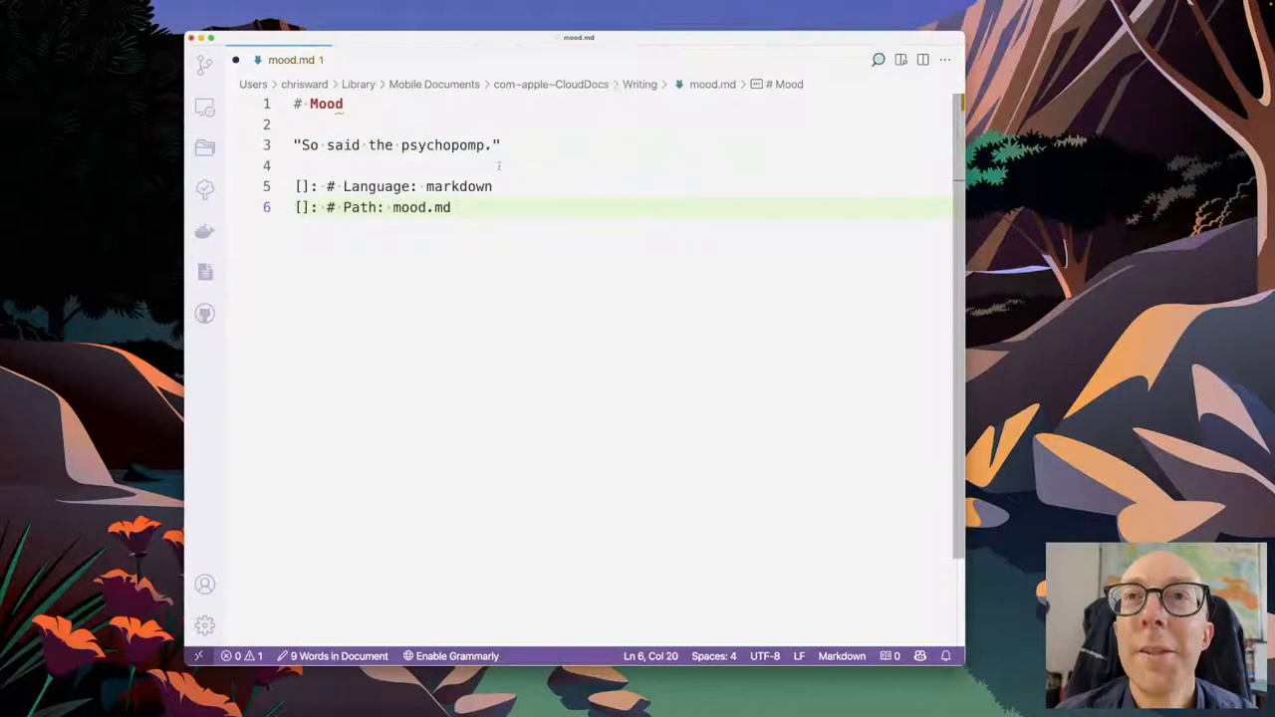
{"action": "left_click_drag", "start_coordinate": [501, 145], "coordinate": [450, 207]}
{"action": "type", "text": "\""}
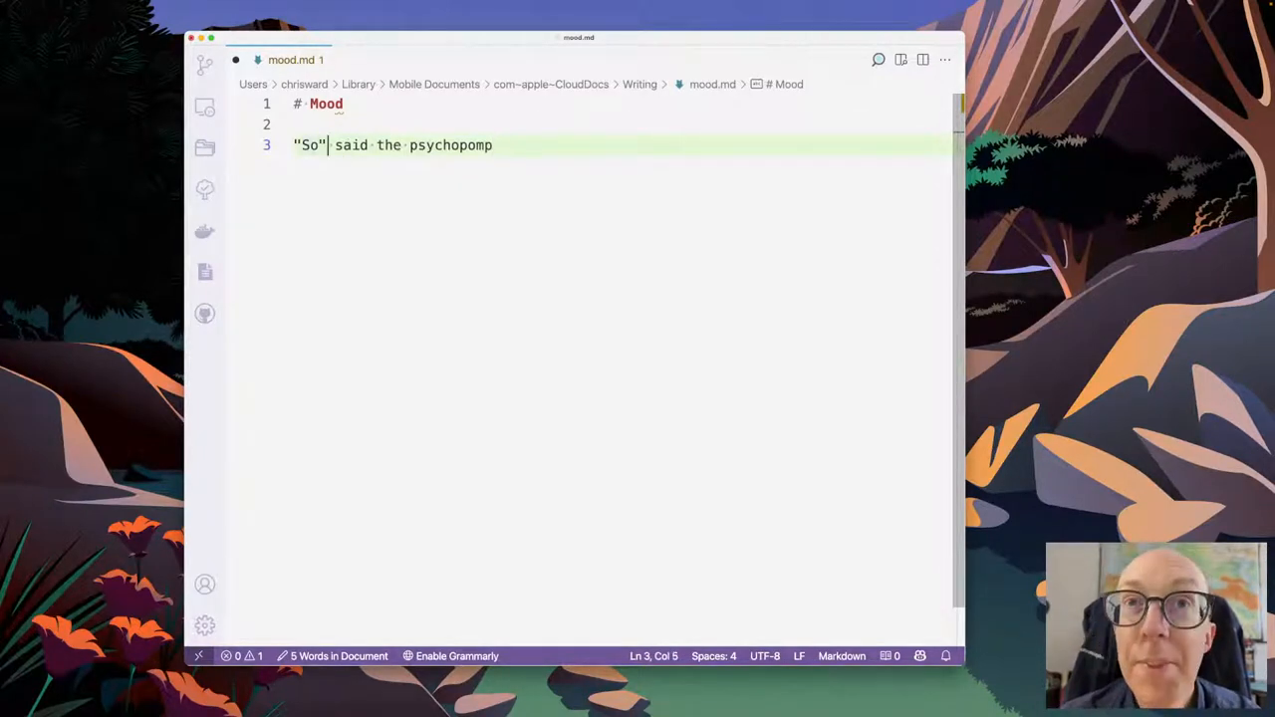
{"action": "type", "text": ","}
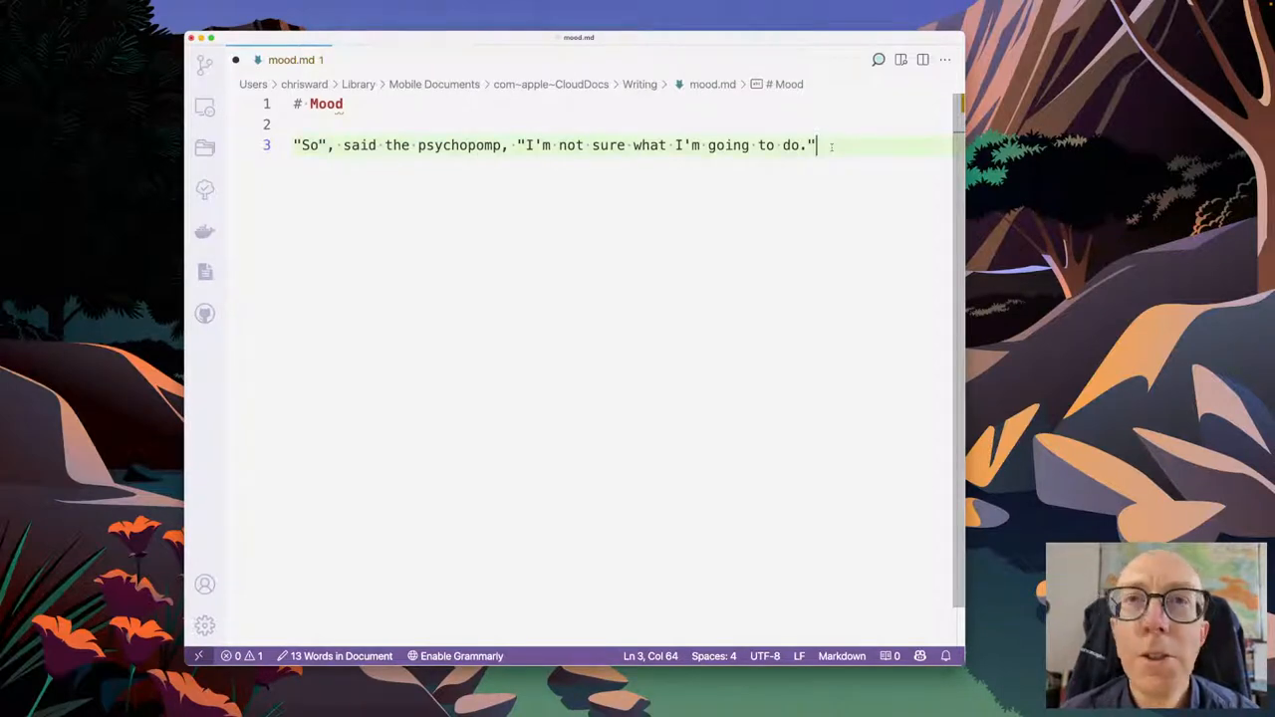
- Start the narrator paragraph with "I frowned," and the sentence about who was getting whose way
{"action": "key", "text": "Enter"}
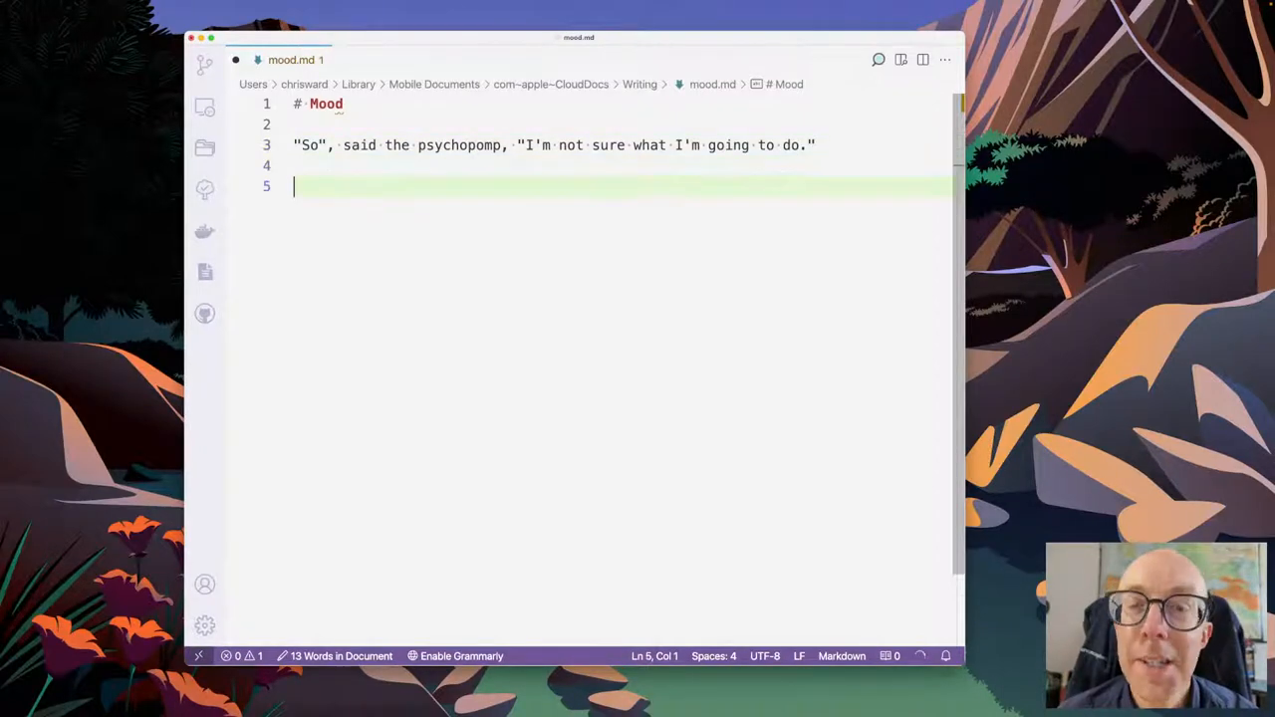
{"action": "type", "text": "I forgot."}
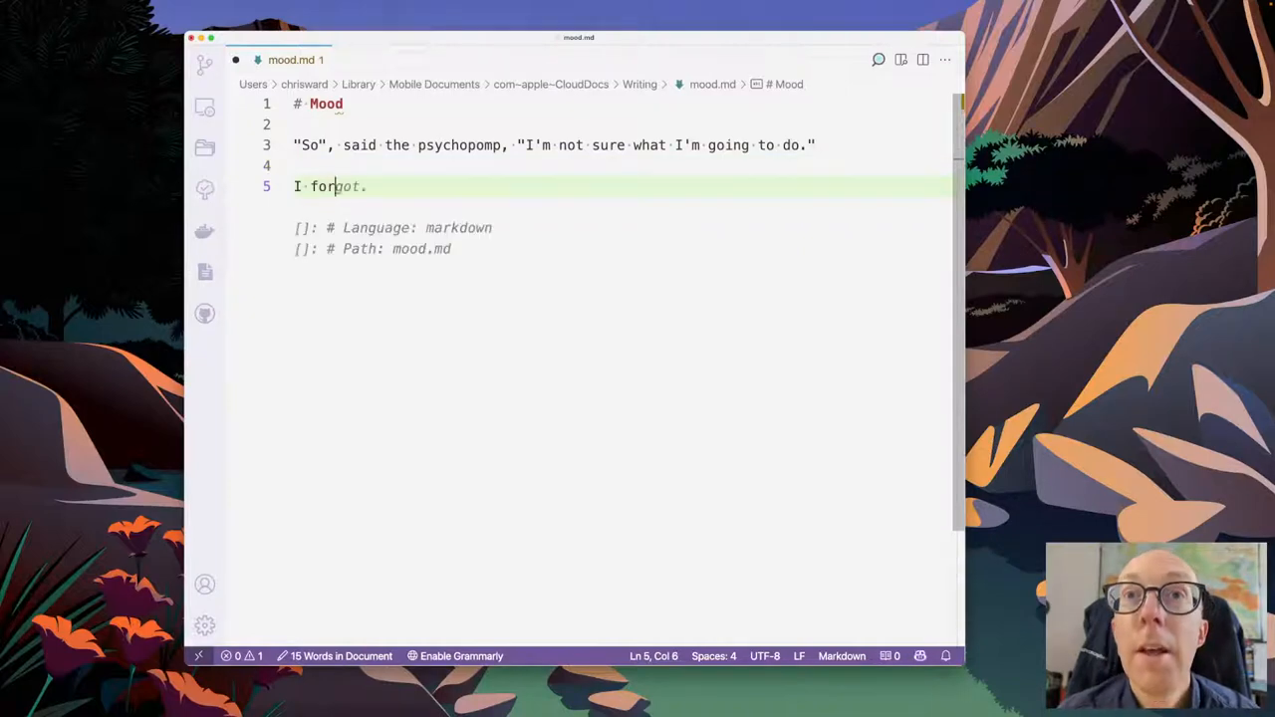
{"action": "type", "text": "frown."}
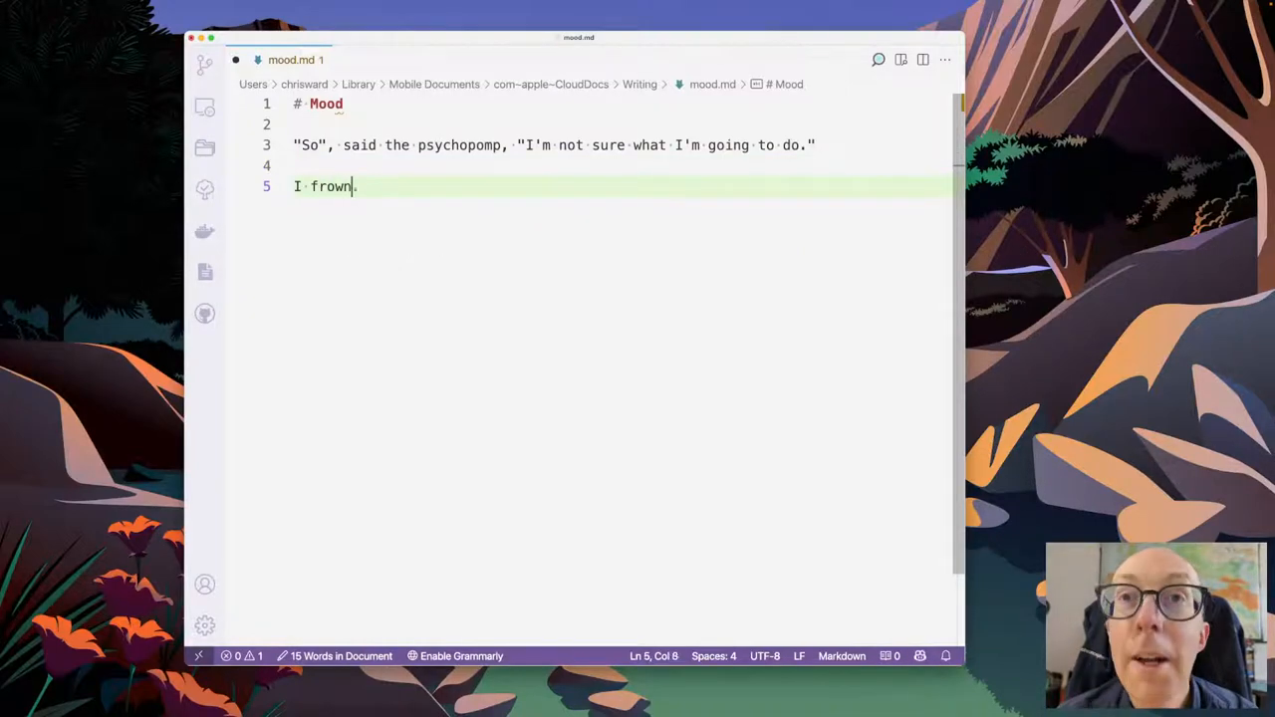
{"action": "type", "text": "ed"}
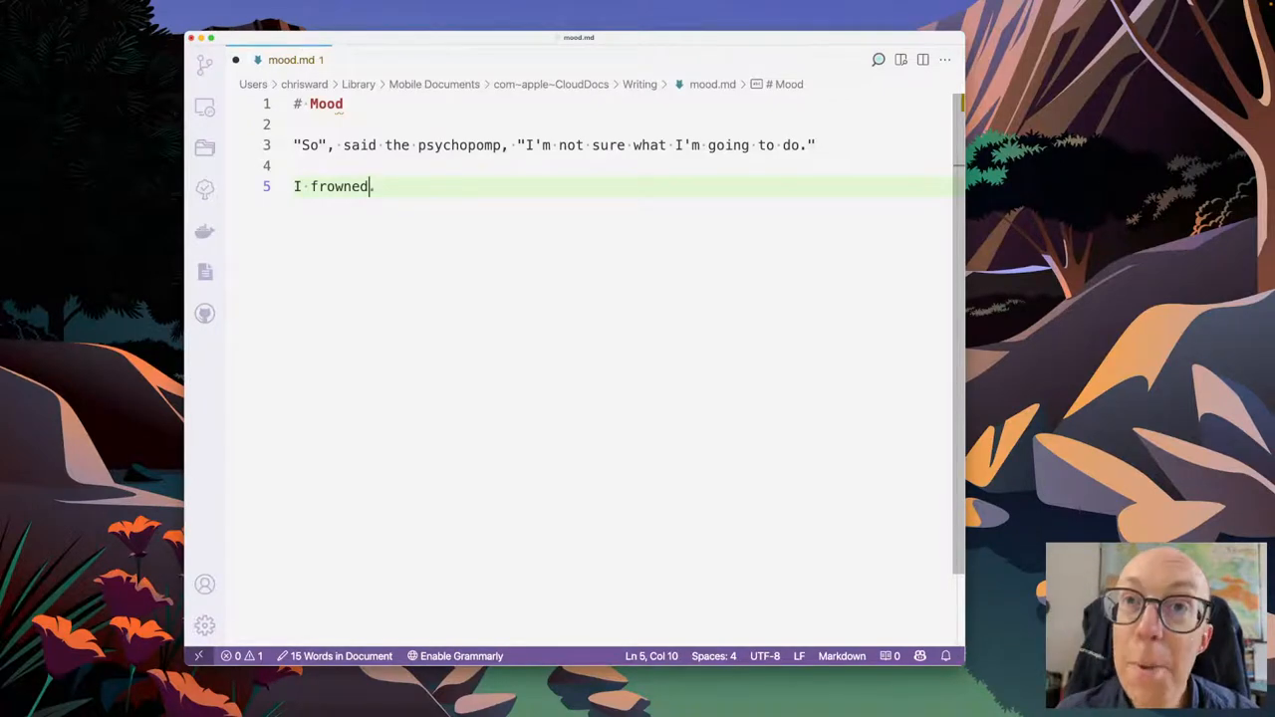
{"action": "type", "text": ", \"I'm going to do something.\""}
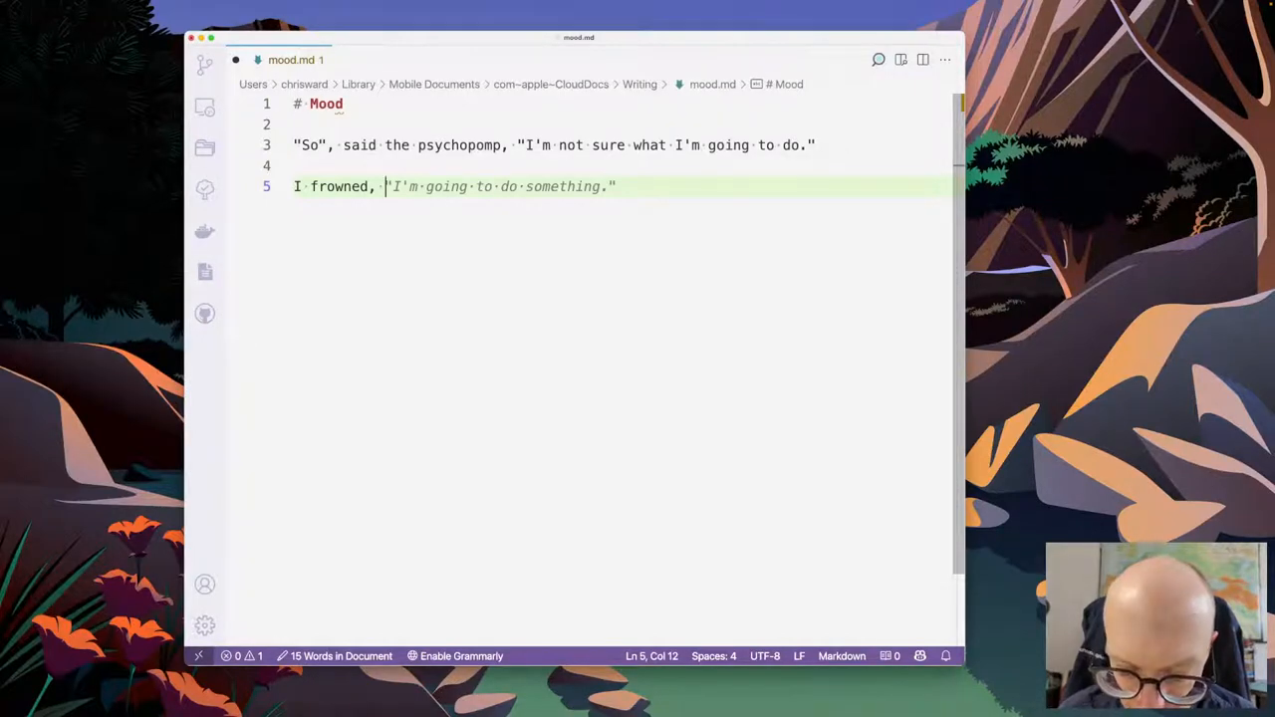
{"action": "type", "text": "I was the o"}
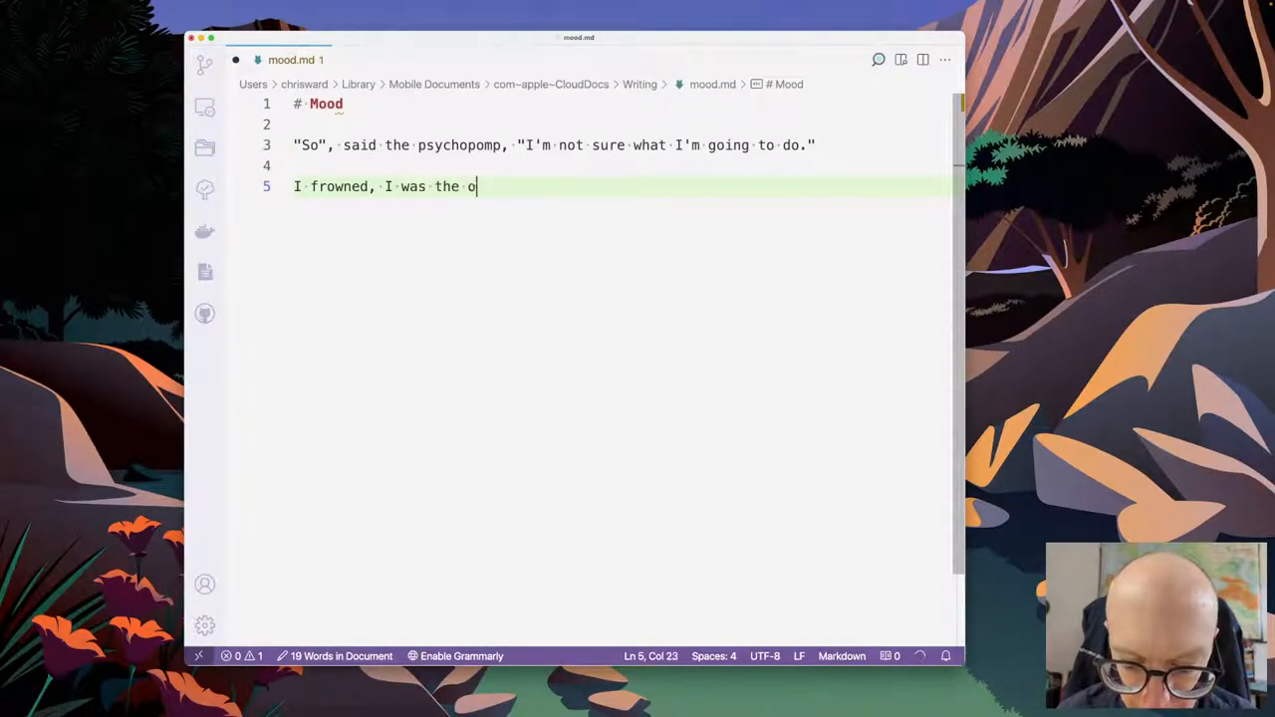
{"action": "type", "text": "ne who was supposed ot be"}
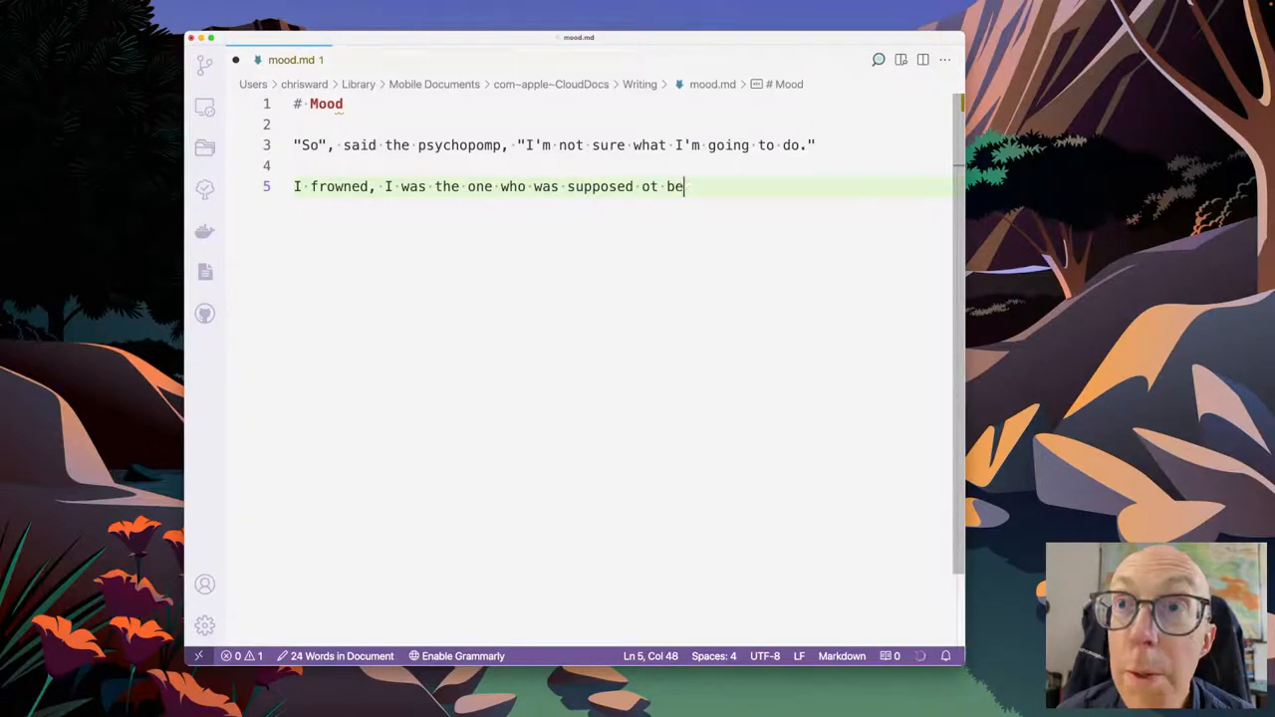
{"action": "type", "text": "getting therapy, not the ot"}
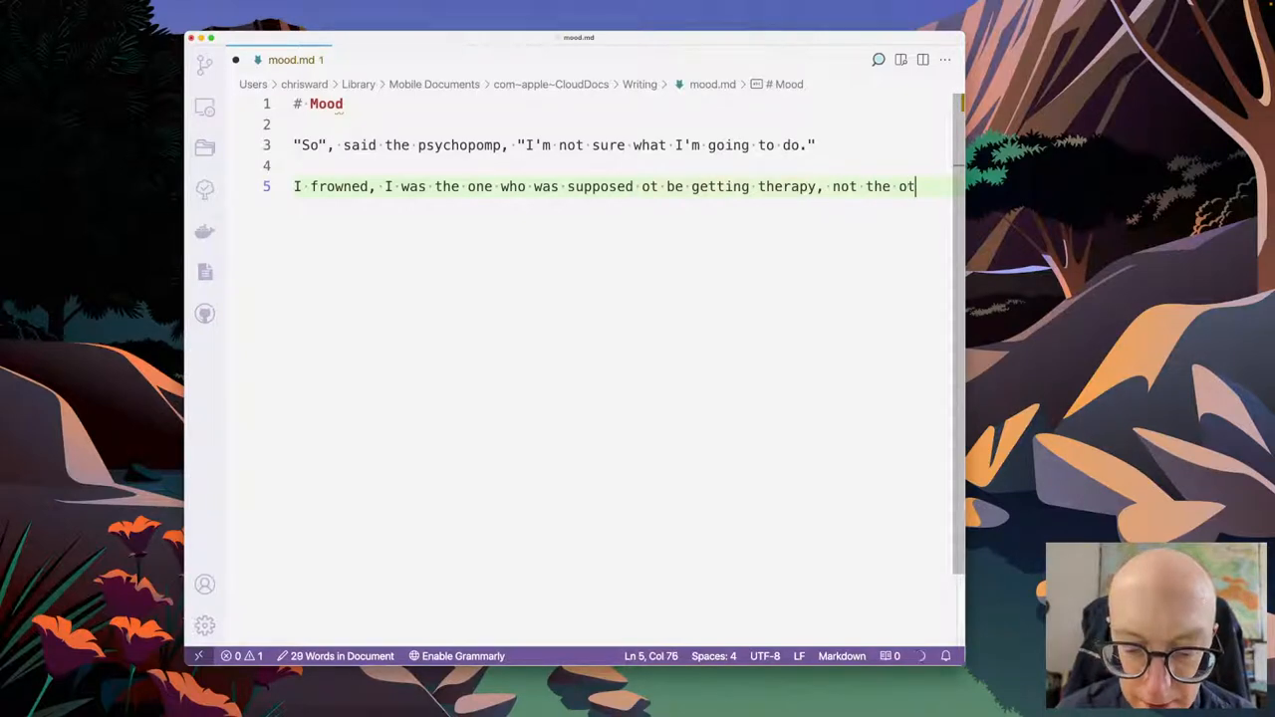
{"action": "type", "text": "her way"}
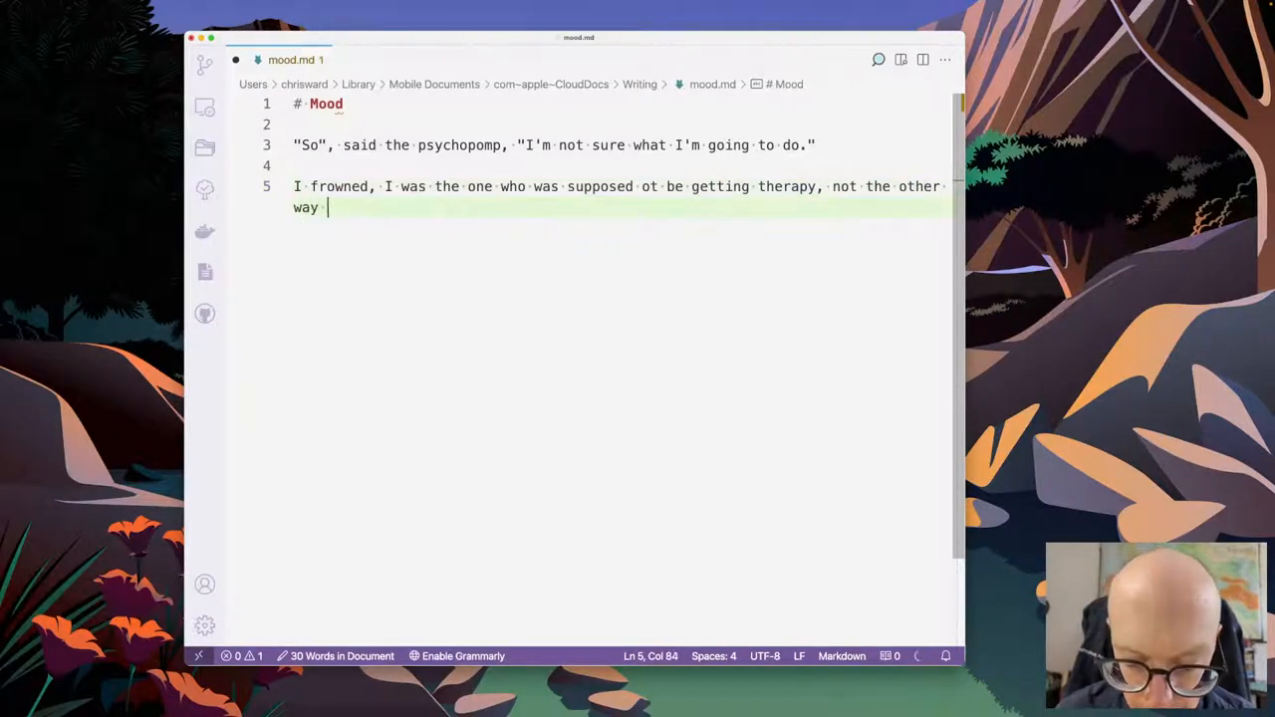
{"action": "type", "text": "around."}
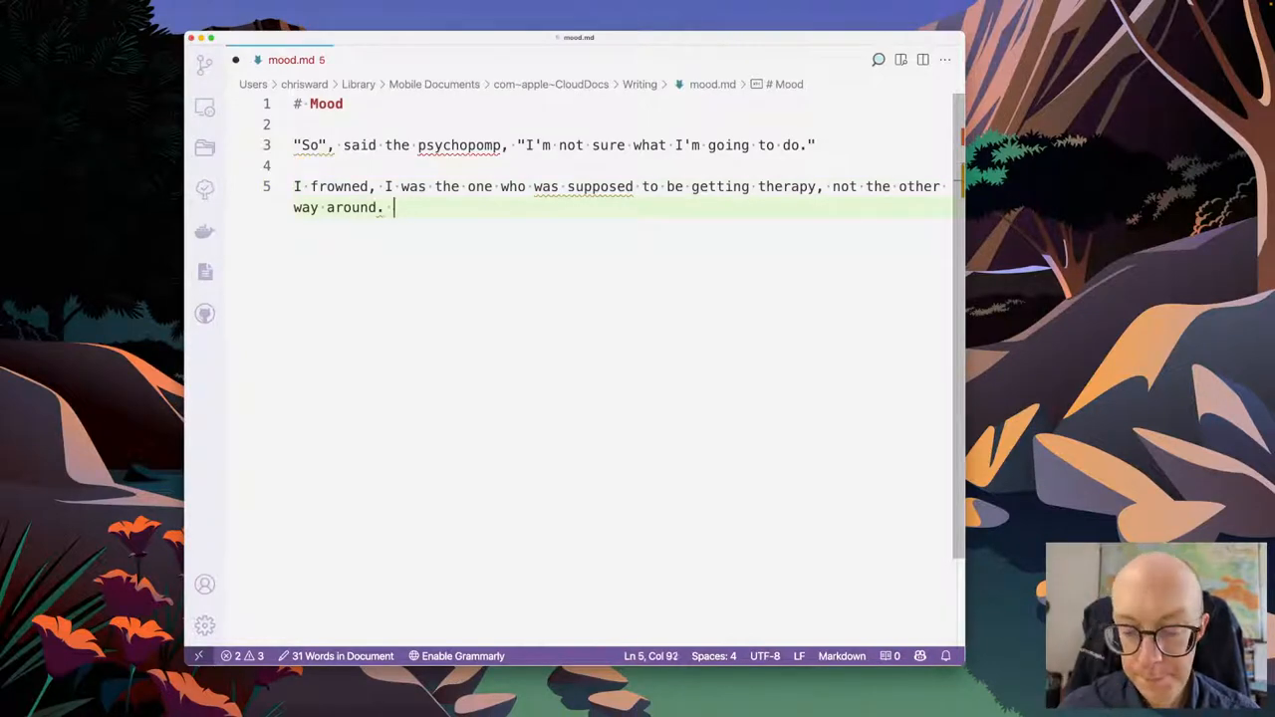
- Finish the paragraph: not knowing what to say, back on the couch counting sheep
{"action": "type", "text": "But I didn't know what to say."}
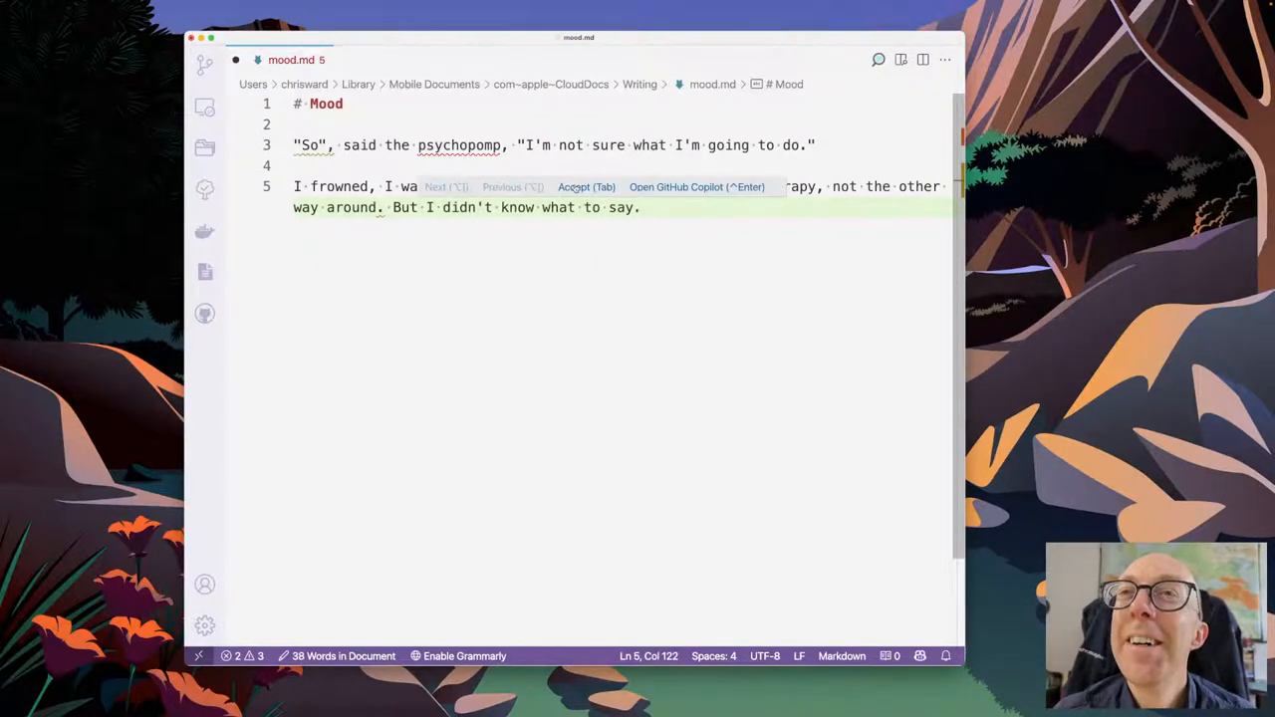
{"action": "key", "text": "Tab"}
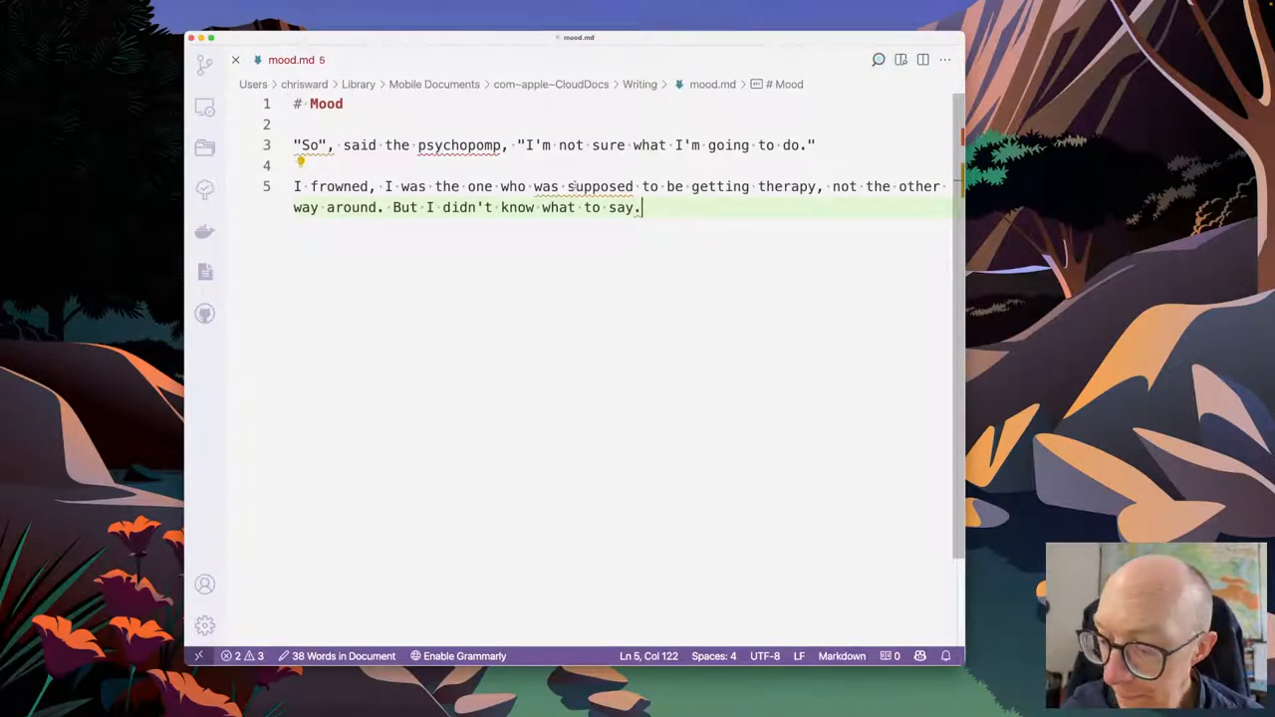
{"action": "type", "text": ","}
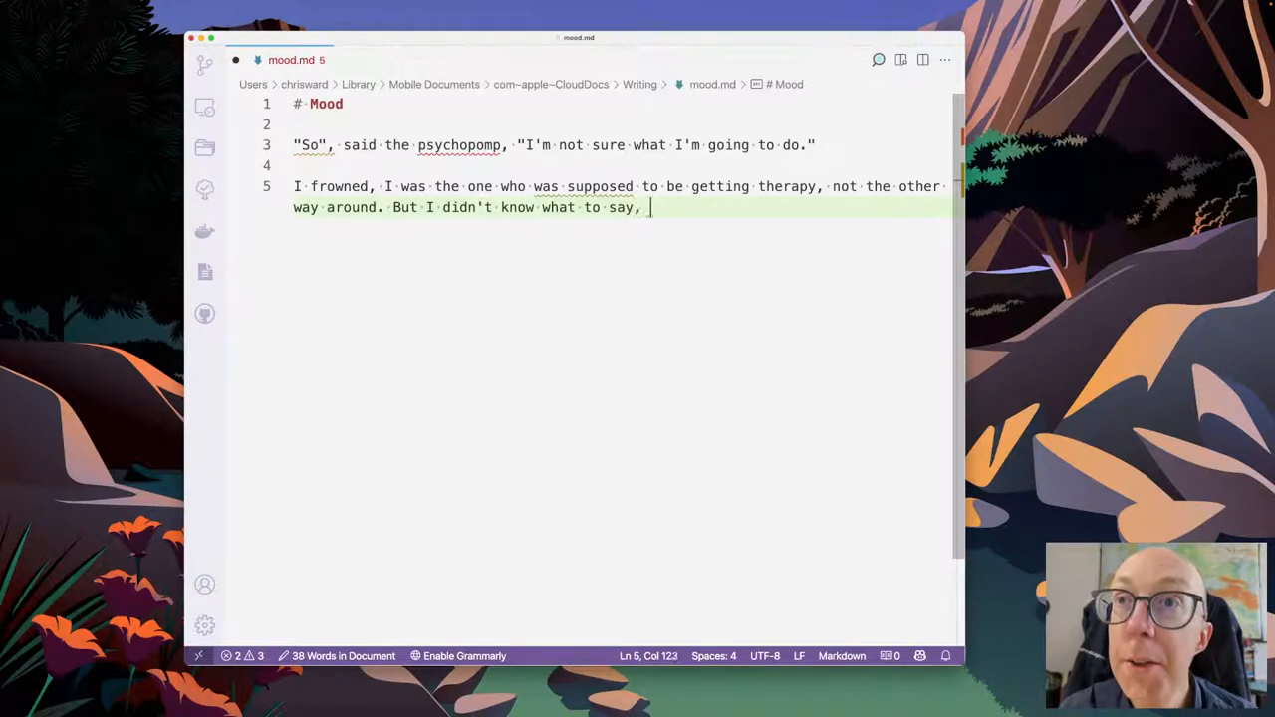
{"action": "type", "text": "So I said, \"I'm not sure what I'm going to do.\""}
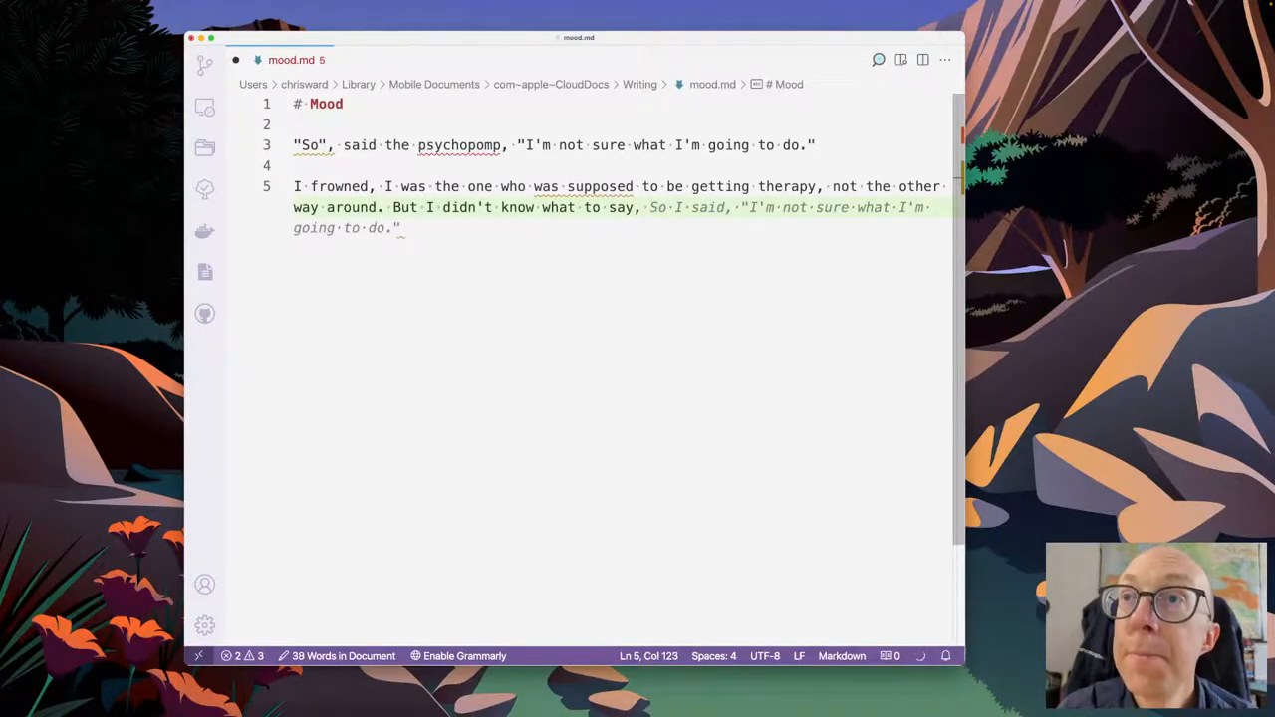
{"action": "type", "text": "and instead I leaned back on the co"}
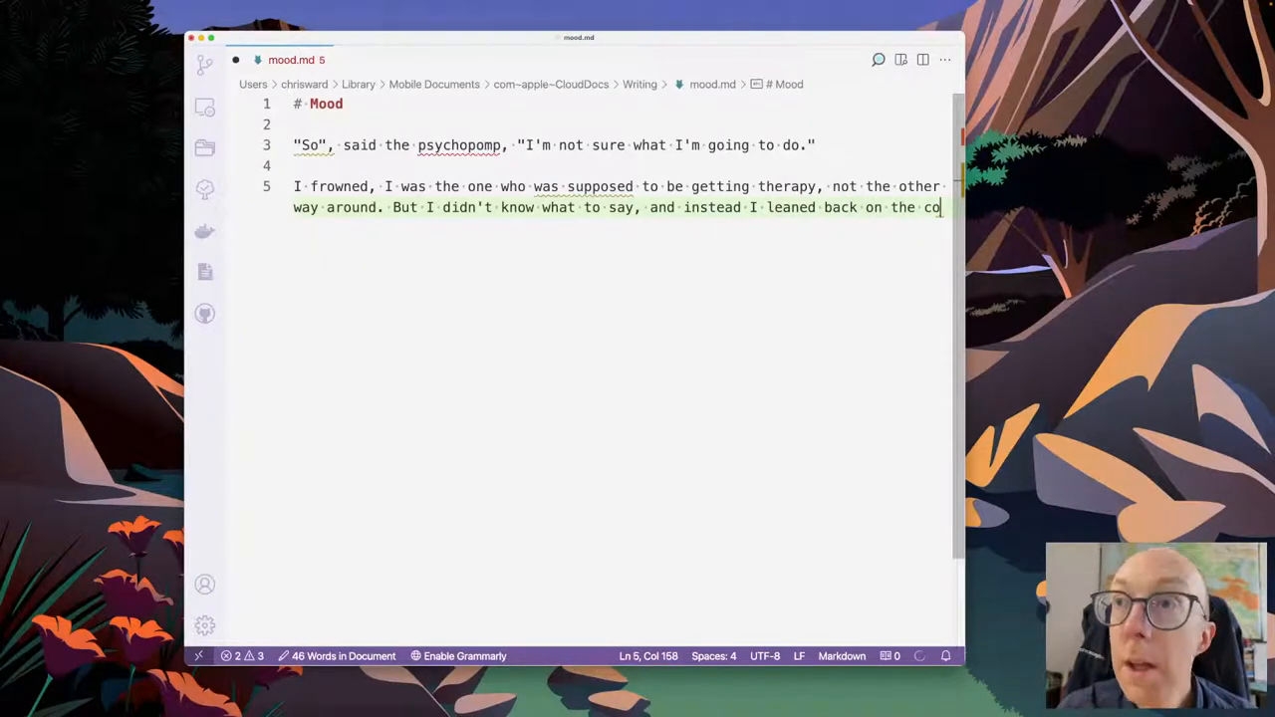
{"action": "type", "text": "uch and tried to think of something to say."}
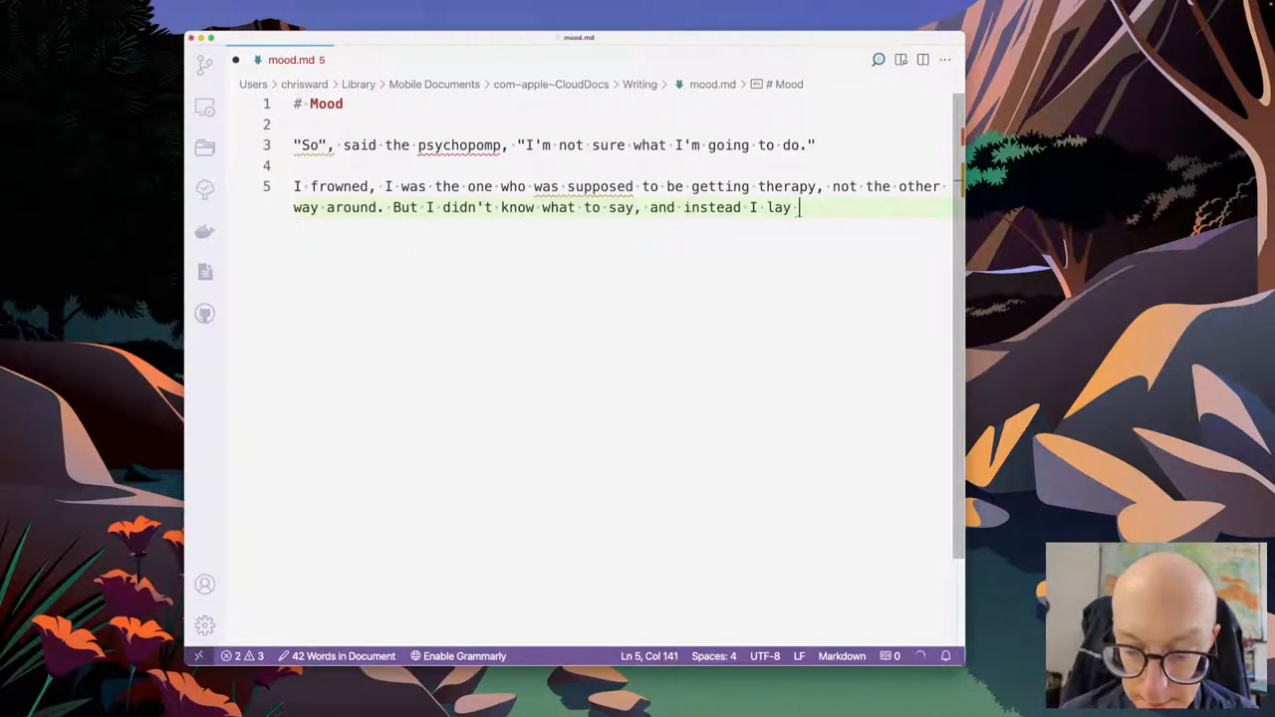
{"action": "type", "text": "back on the couch and counted sheep in my mind until I got a better idea."}
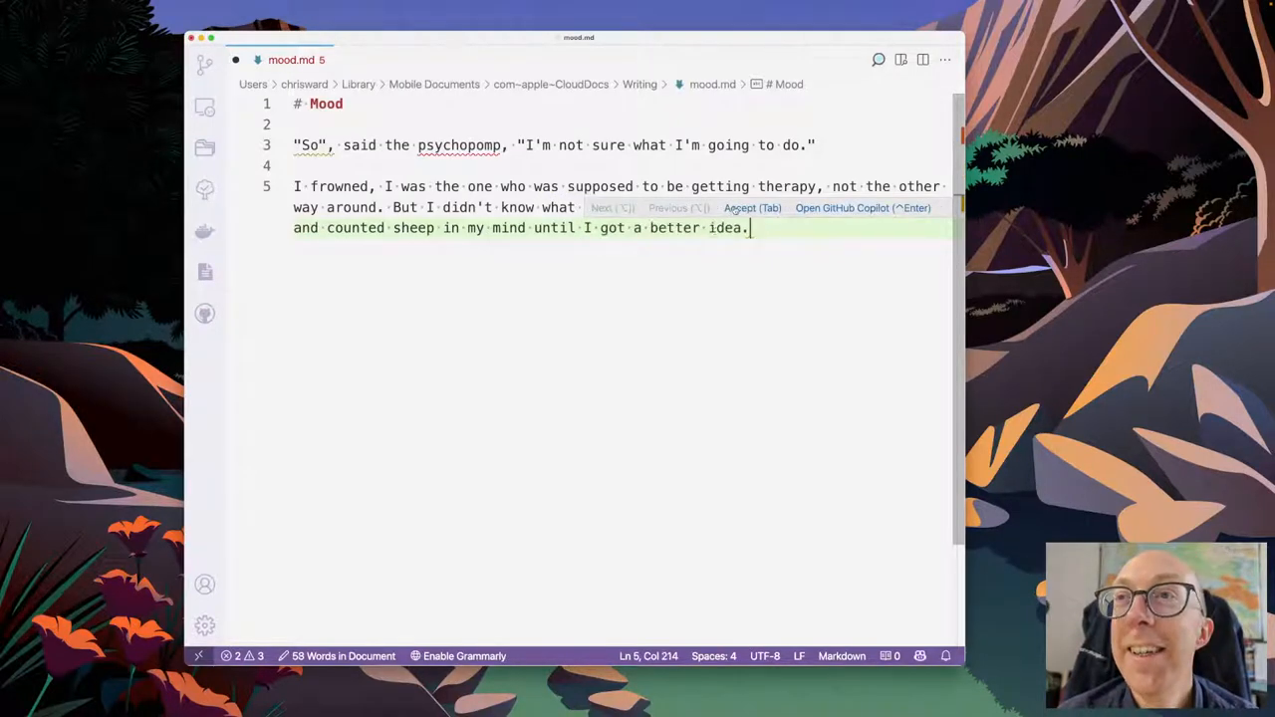
{"action": "key", "text": "Tab"}
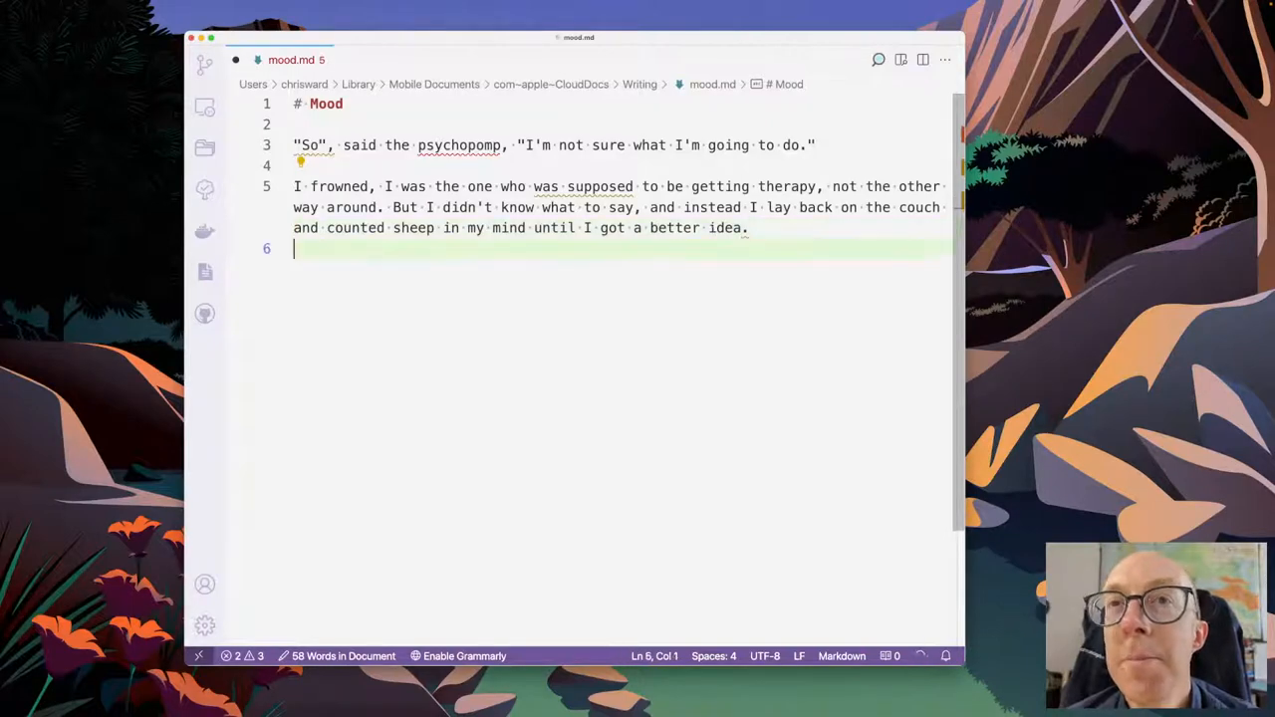
- Type "Ten minutes and $100 later" and review, then close, Copilot's alternative completions
{"action": "type", "text": "Ten minutes and"}
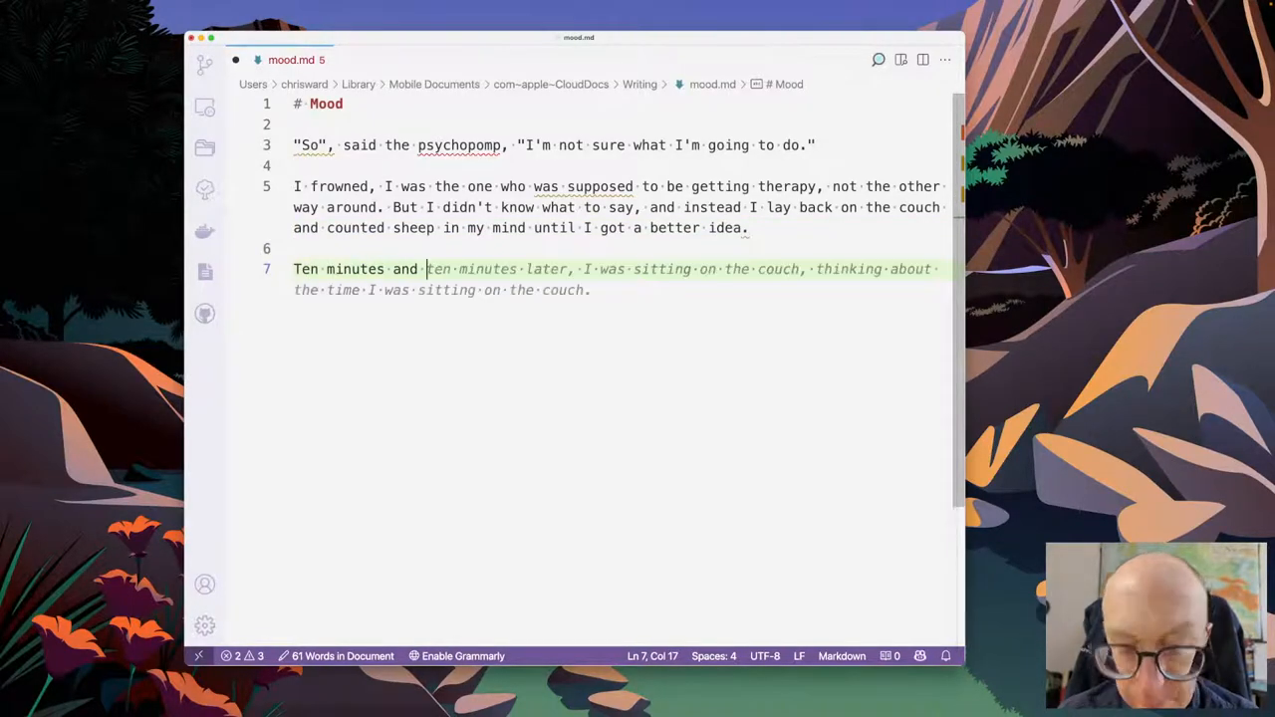
{"action": "type", "text": "$10.00"}
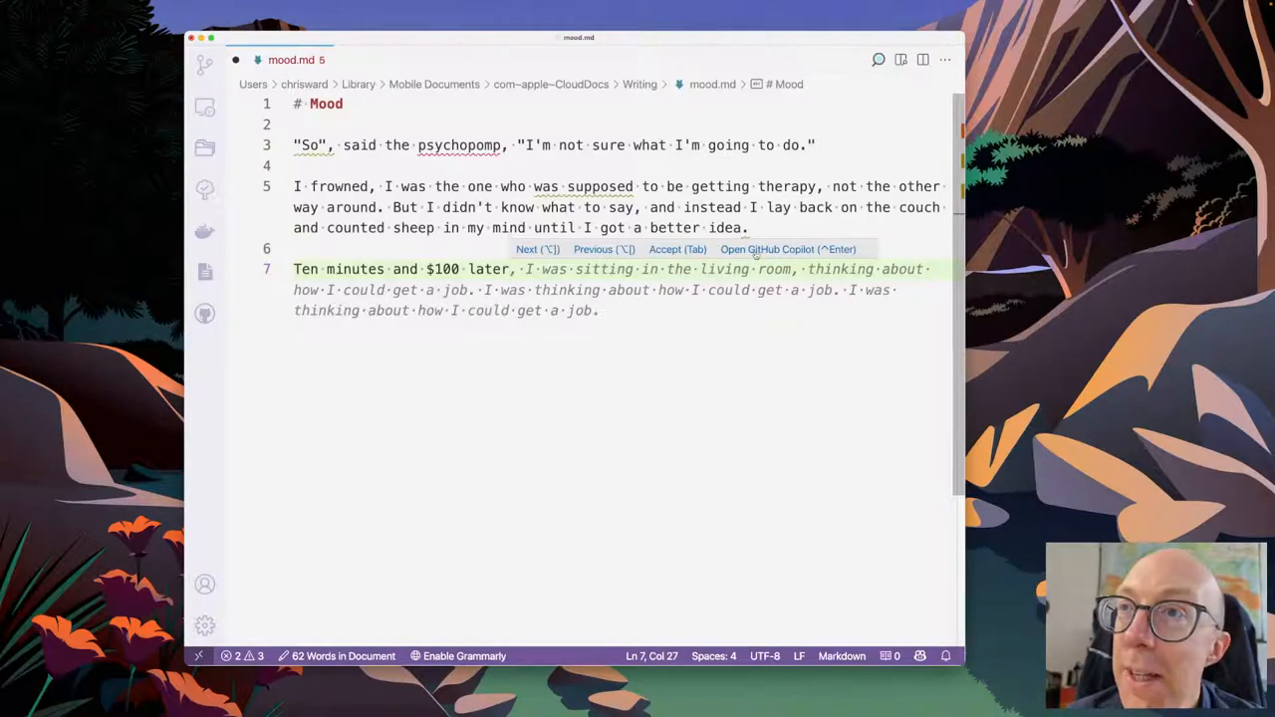
{"action": "left_click", "coordinate": [787, 249]}
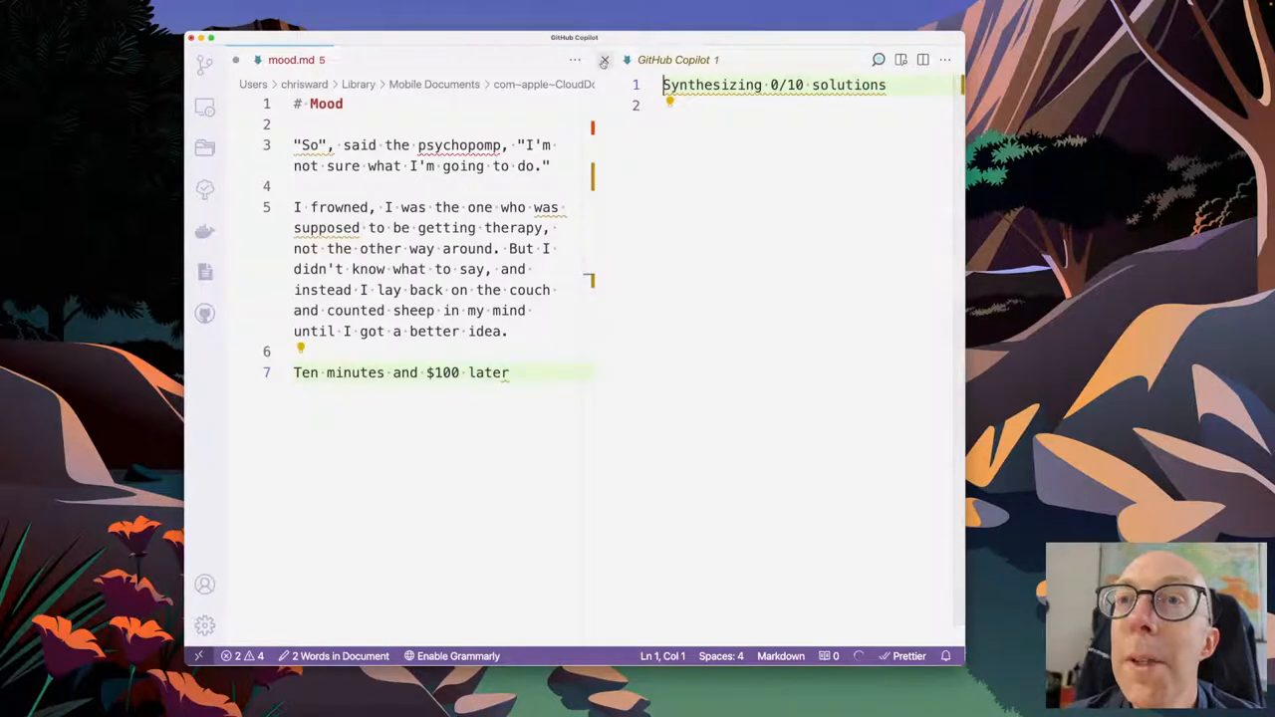
{"action": "left_click", "coordinate": [603, 60]}
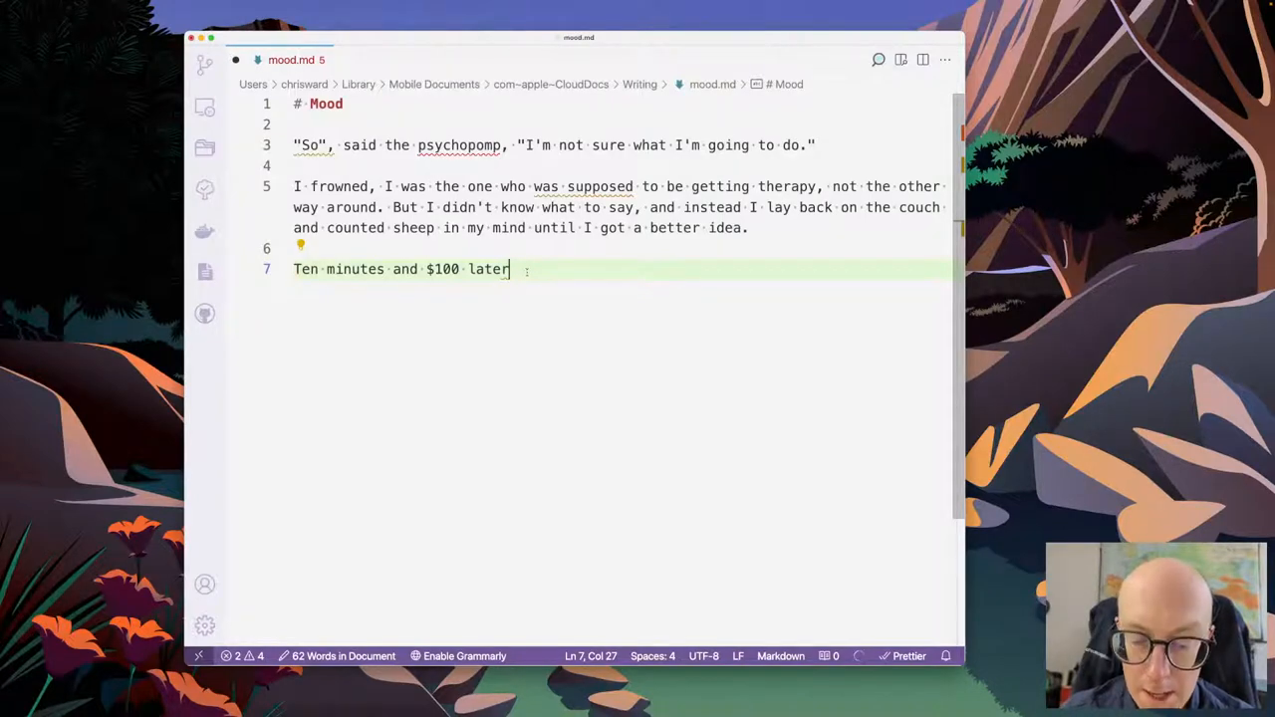
- Continue the paragraph: the appointment ends, wondering what happened, a week without therapy
{"action": "type", "text": ", the appoin"}
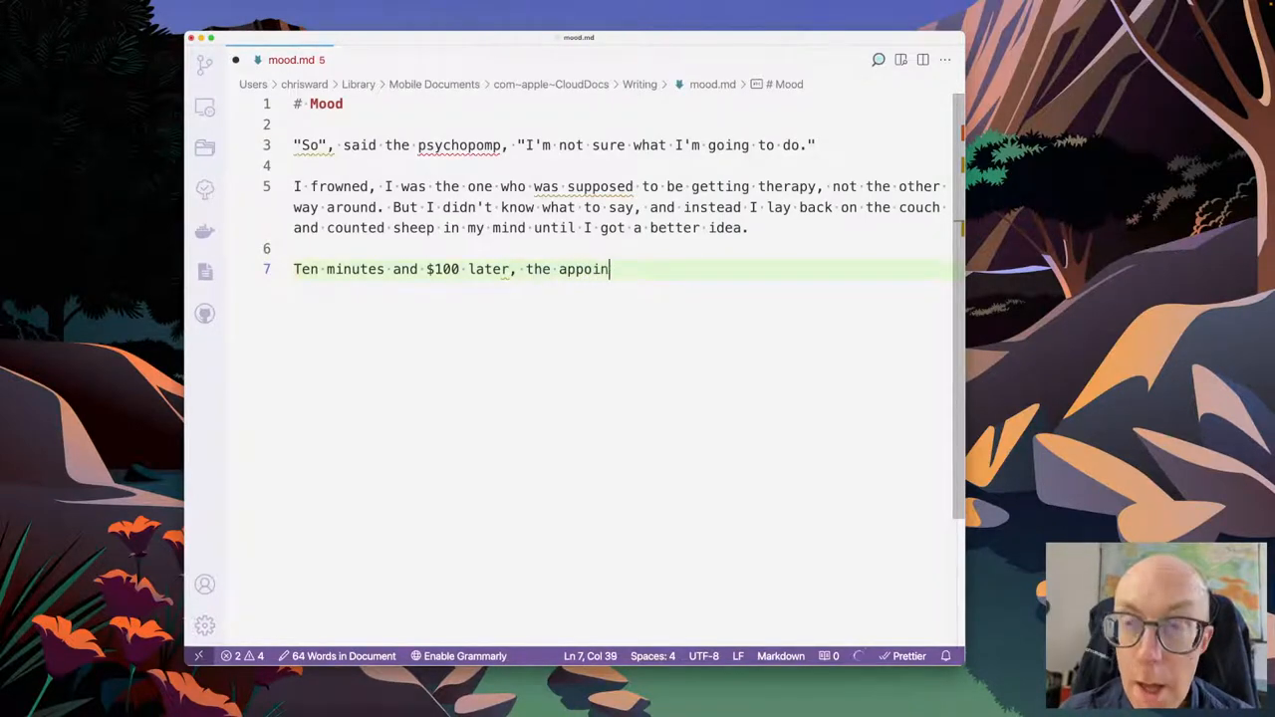
{"action": "type", "text": "tment was over and I was"}
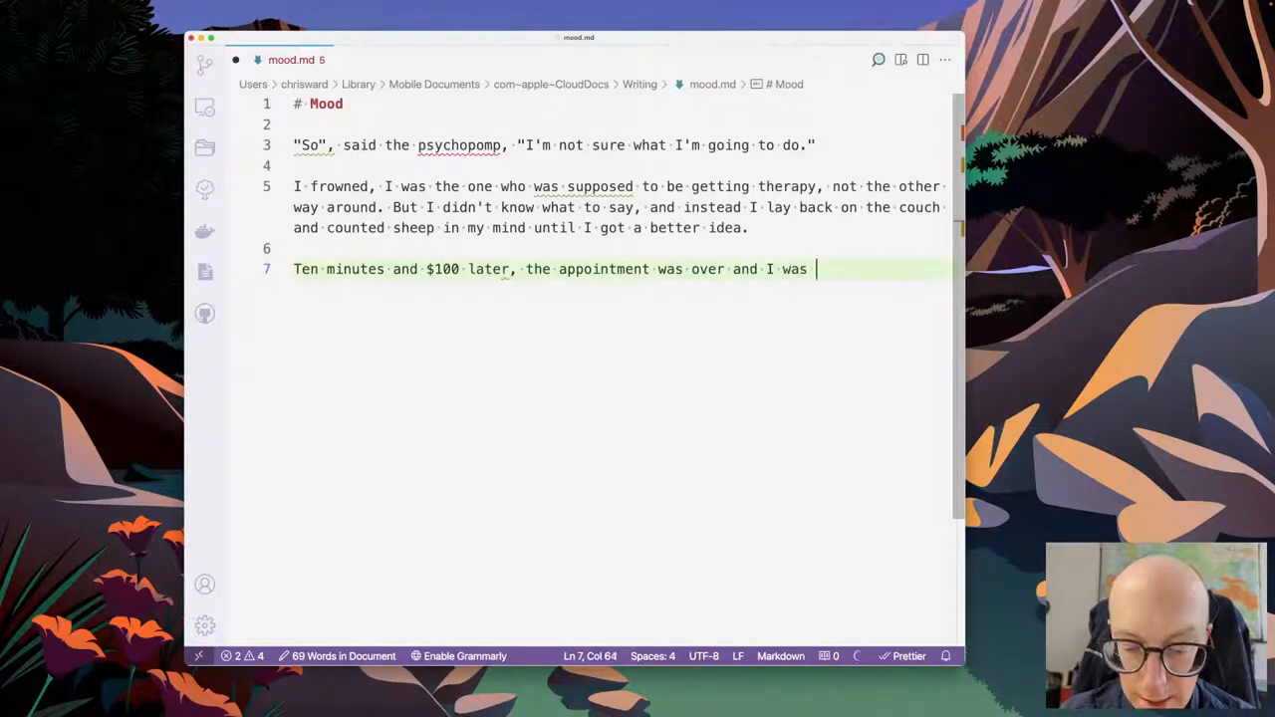
{"action": "type", "text": "left wondering what had just"}
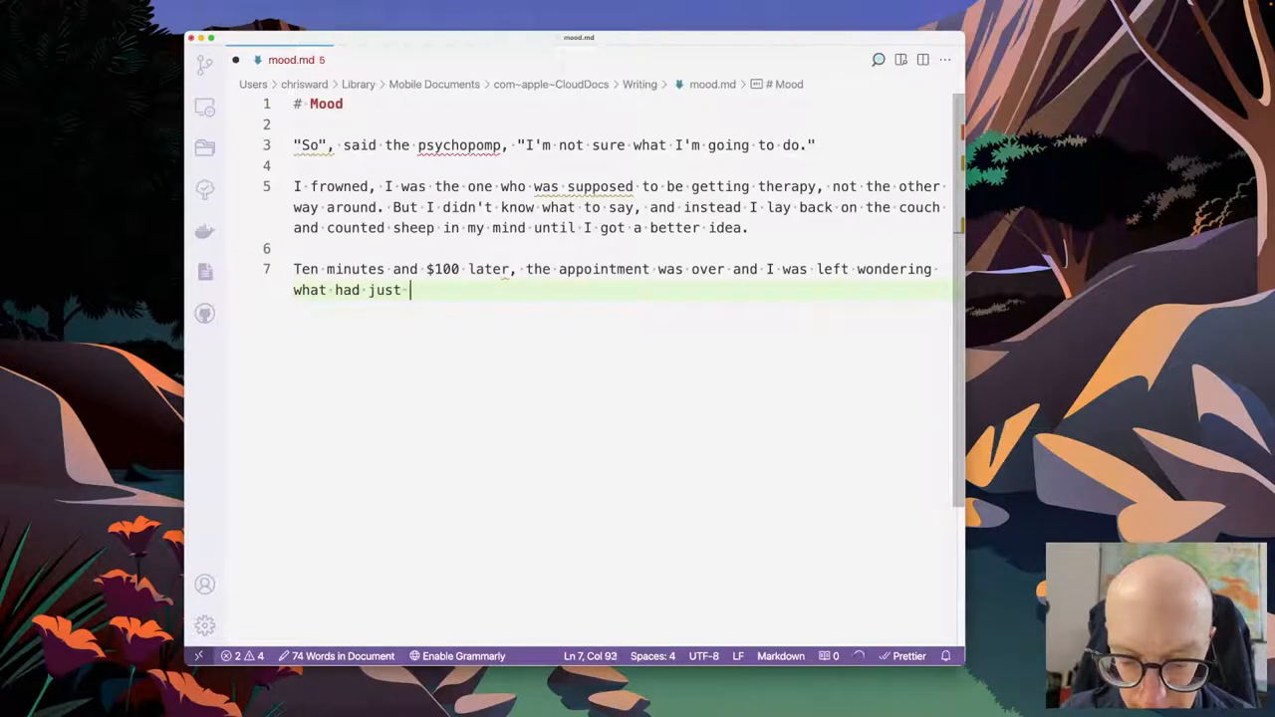
{"action": "type", "text": "happened."}
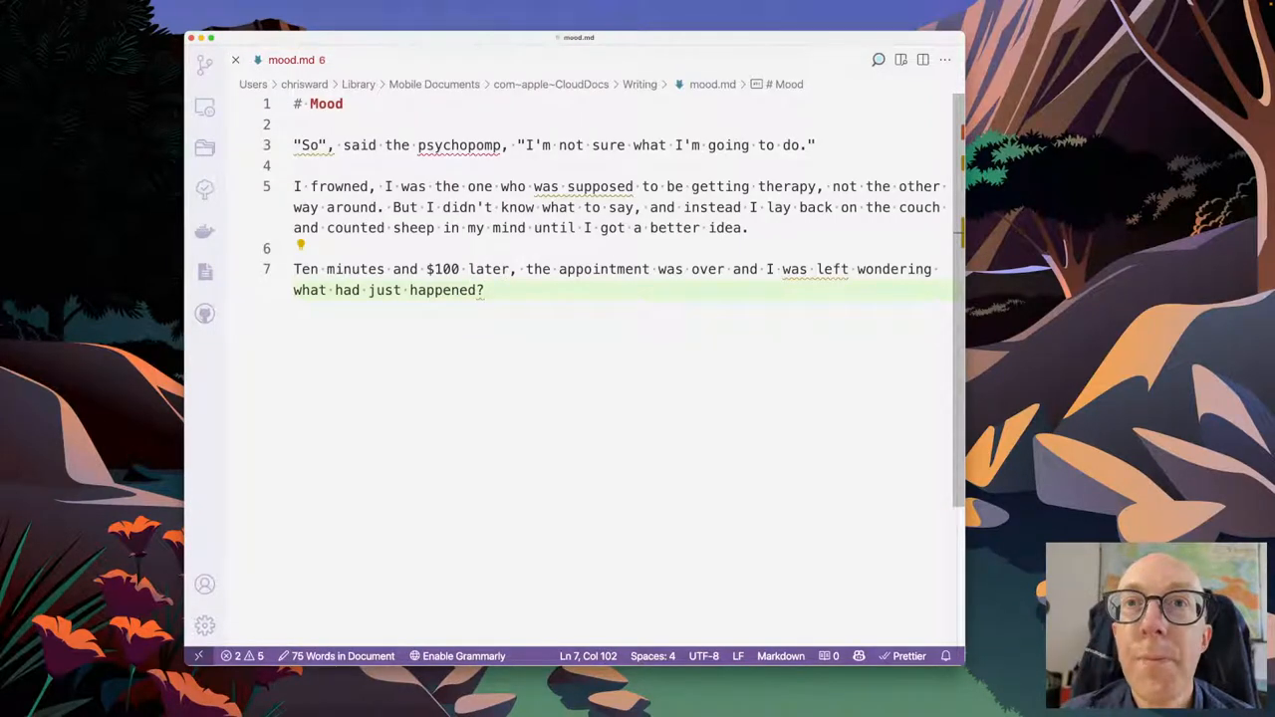
{"action": "type", "text": "I was in a state of panic, and I was not sure what I was doing."}
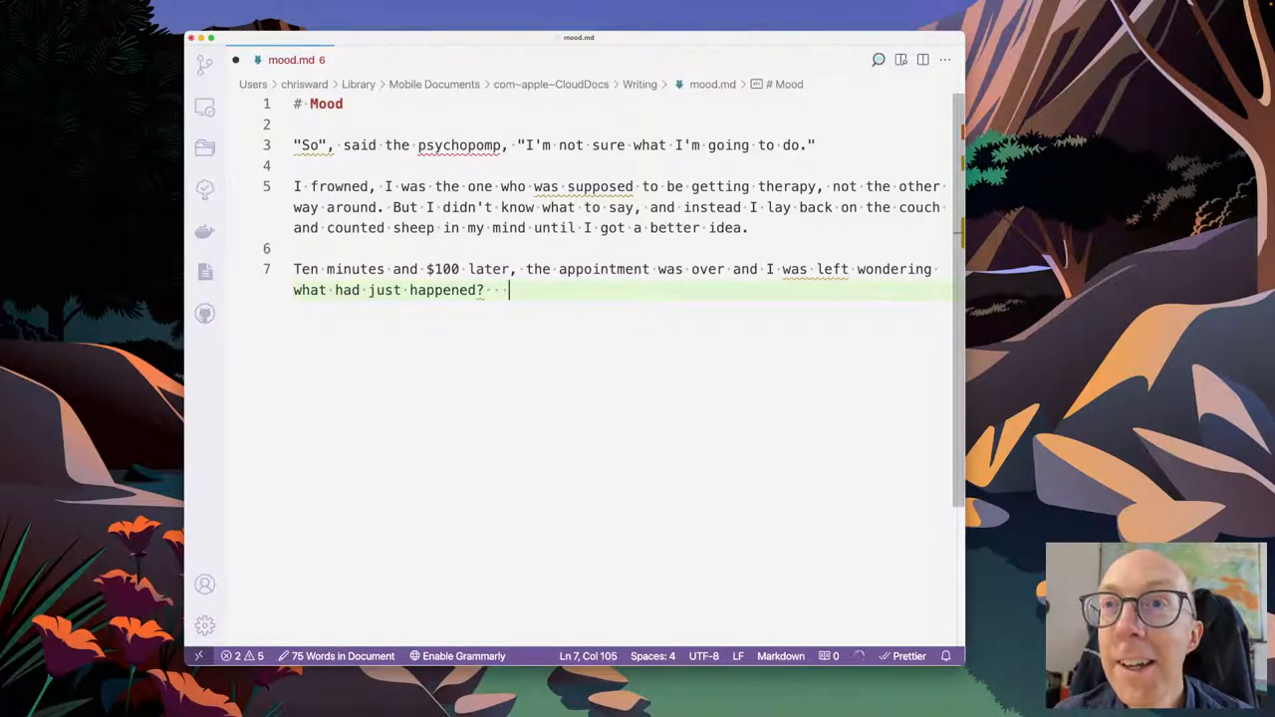
{"action": "type", "text": "I was in a state of panic, and I was not sure what I was doing. A"}
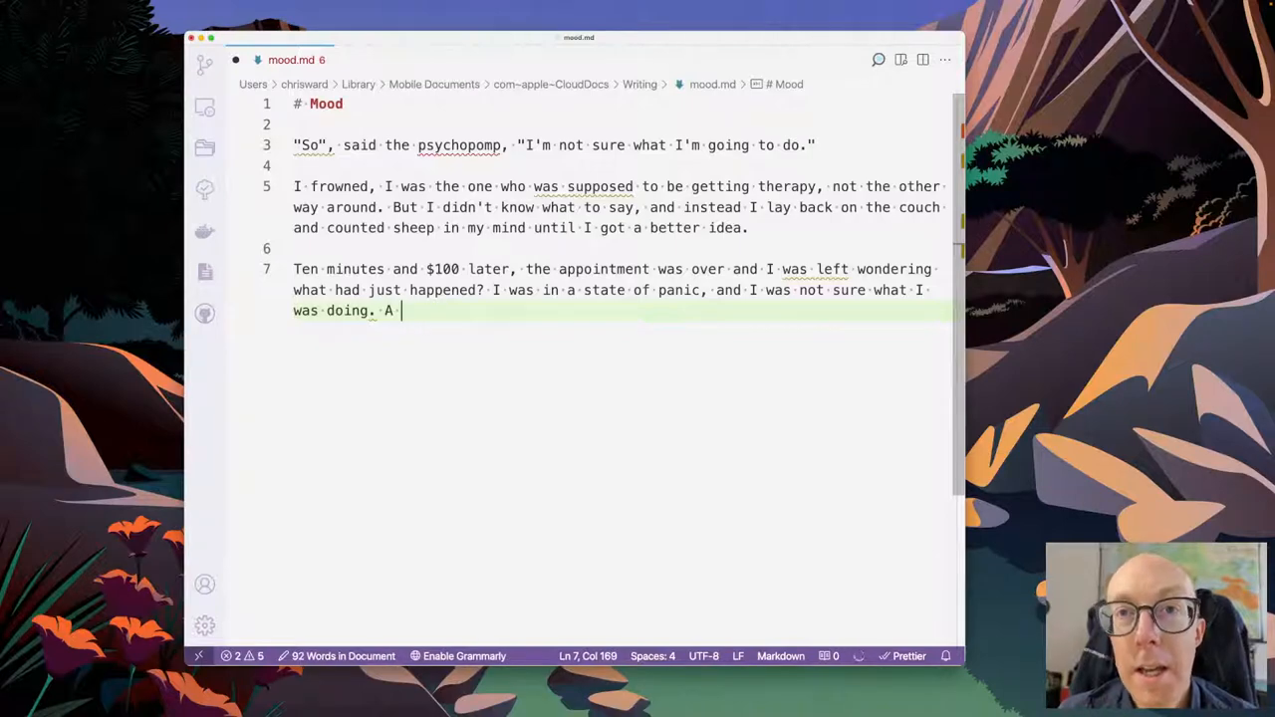
{"action": "type", "text": "week without my"}
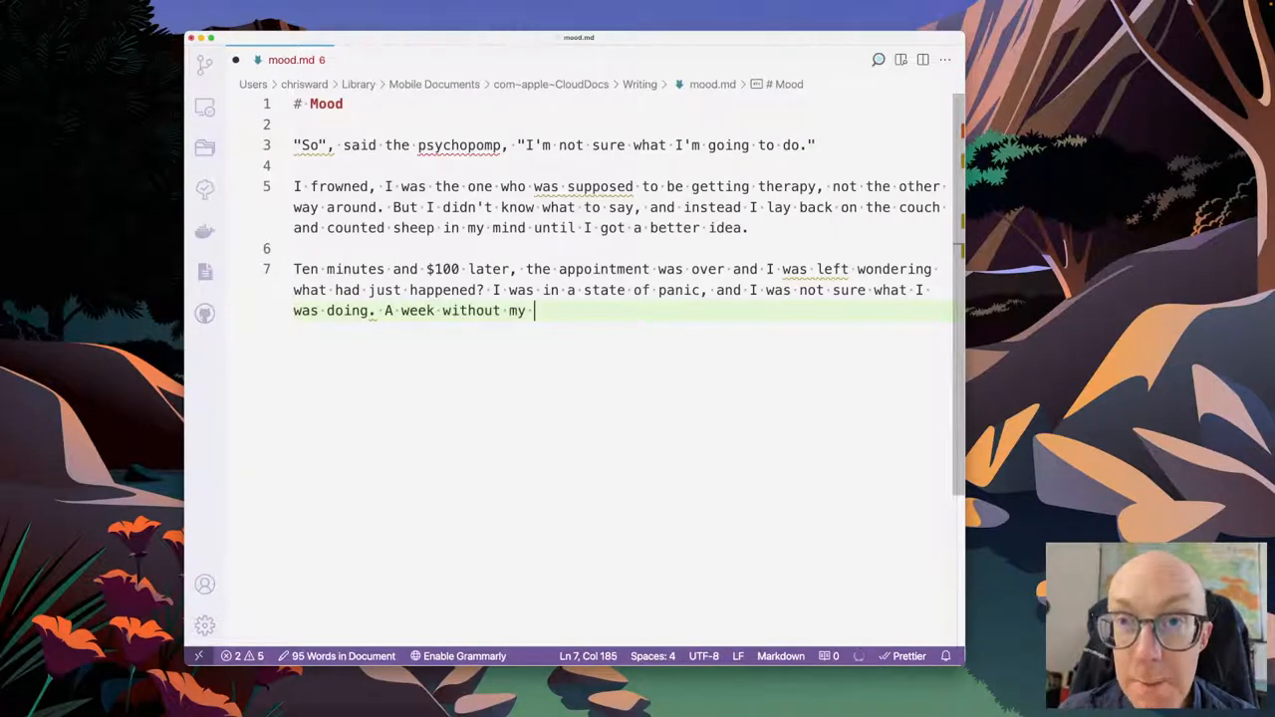
{"action": "type", "text": "normal th"}
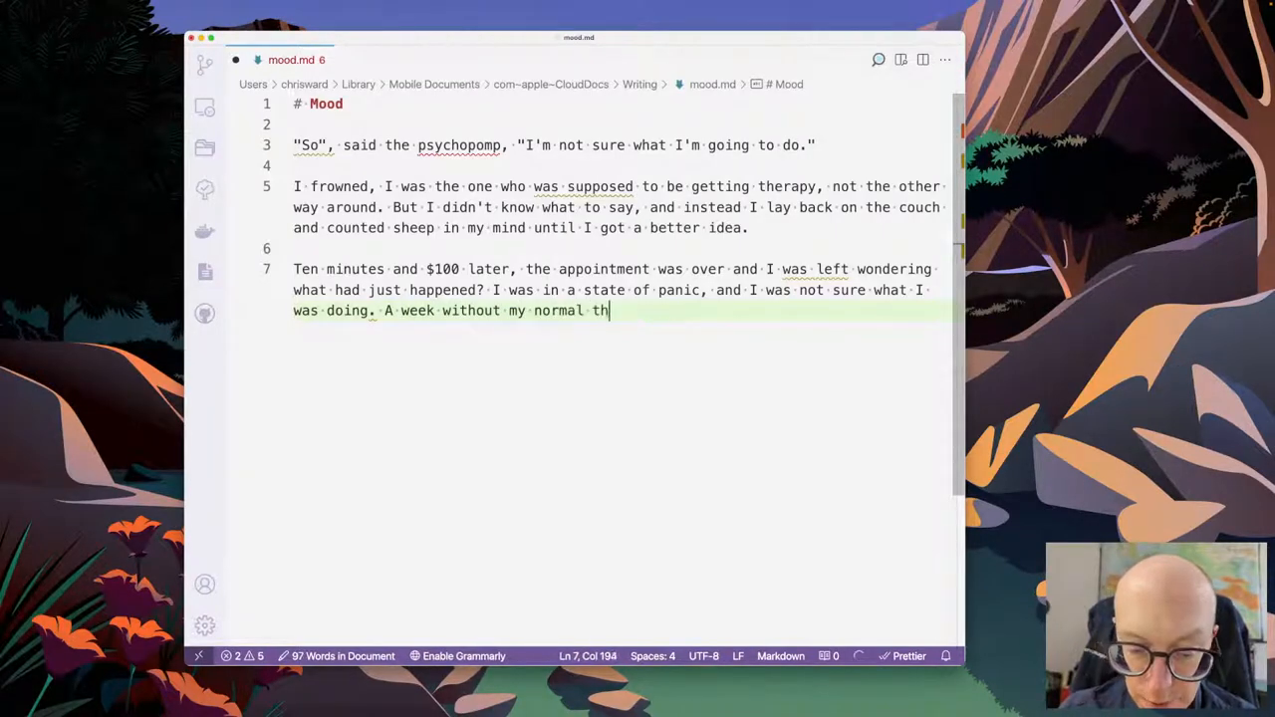
{"action": "type", "text": "erapy session"}
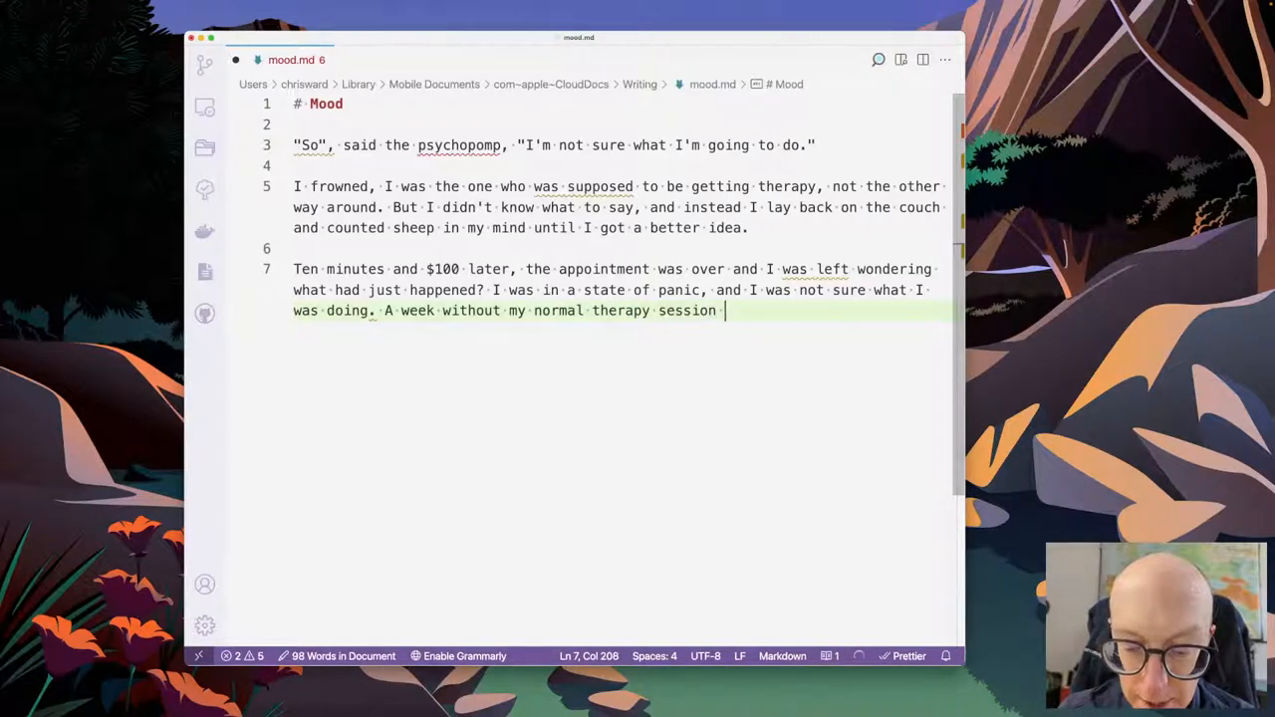
{"action": "type", "text": "would leave me"}
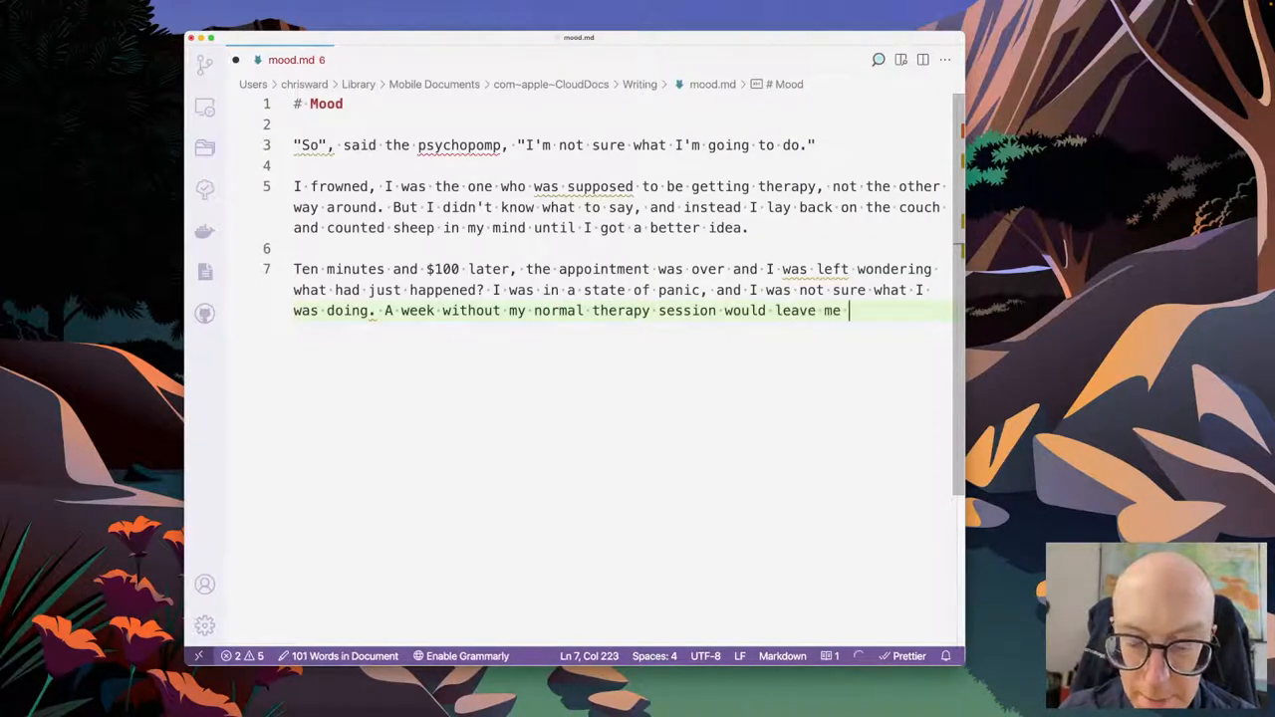
{"action": "type", "text": "in a state of panic, and I was not sure what I was doing."}
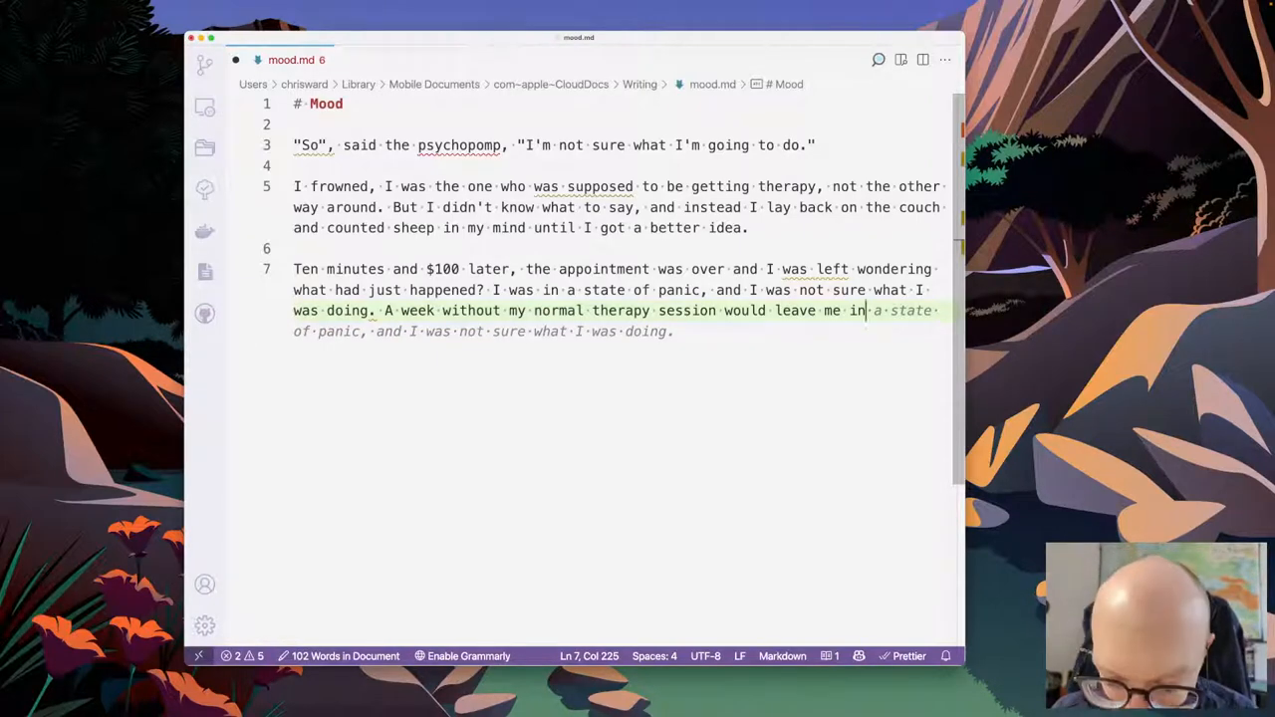
- Add the "strangest of moods" sentence and accept Copilot's ending about taking a shower
{"action": "type", "text": "the stream"}
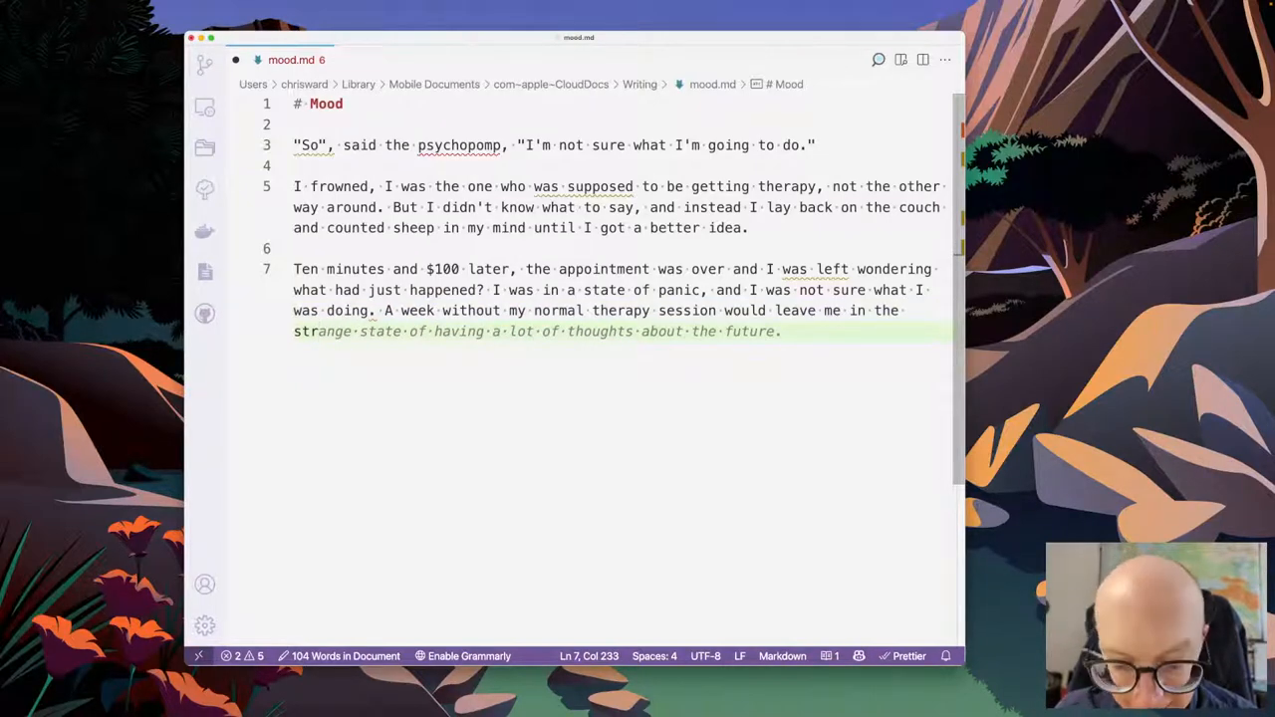
{"action": "type", "text": "strangest o"}
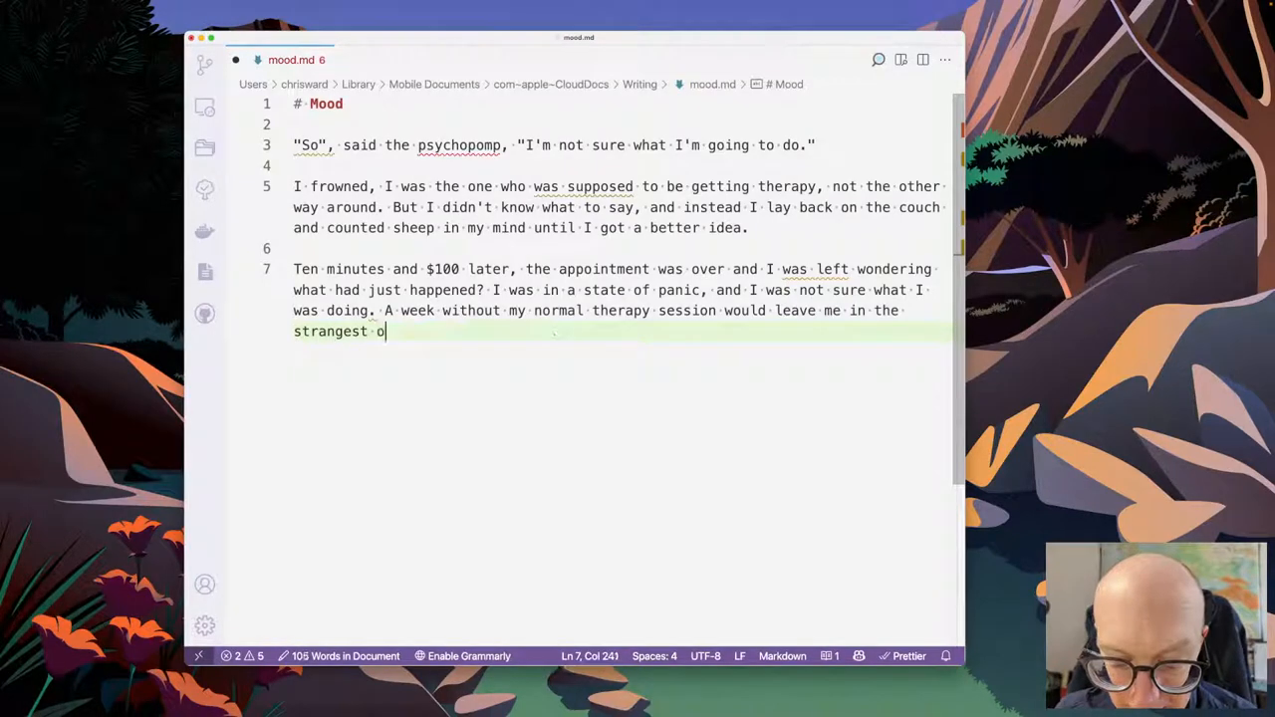
{"action": "type", "text": "f moods."}
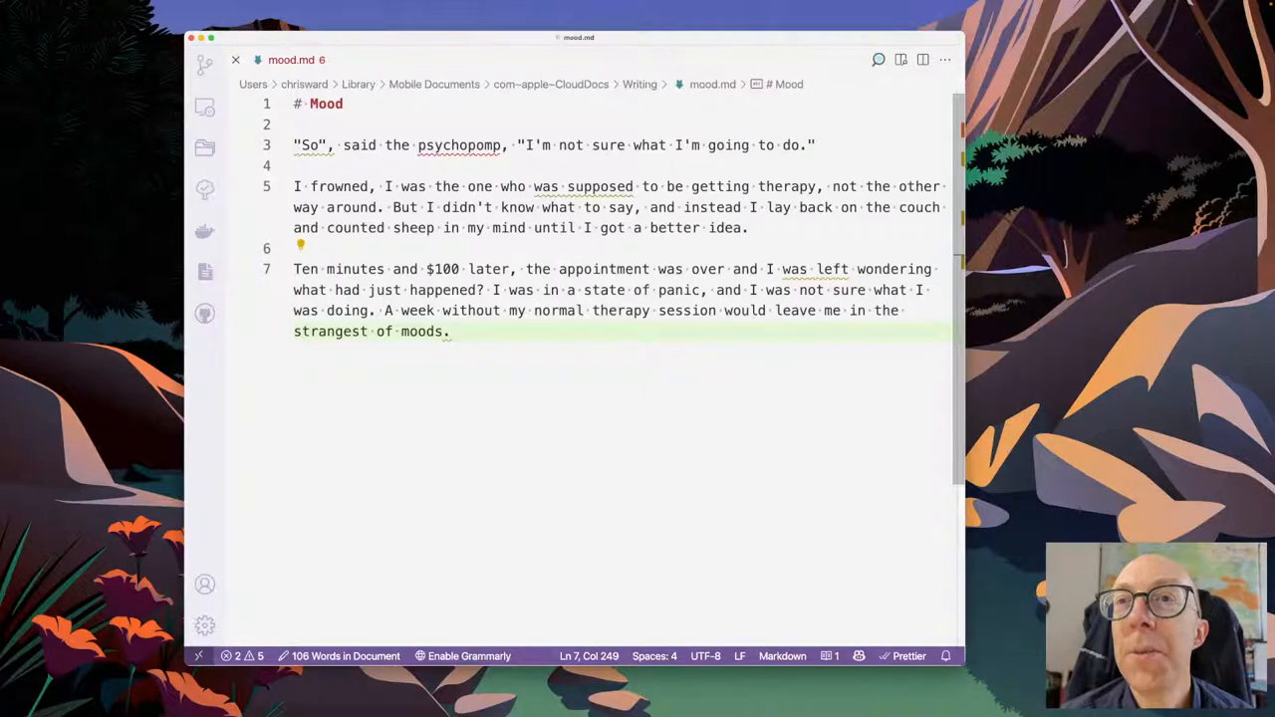
{"action": "type", "text": "\" \""}
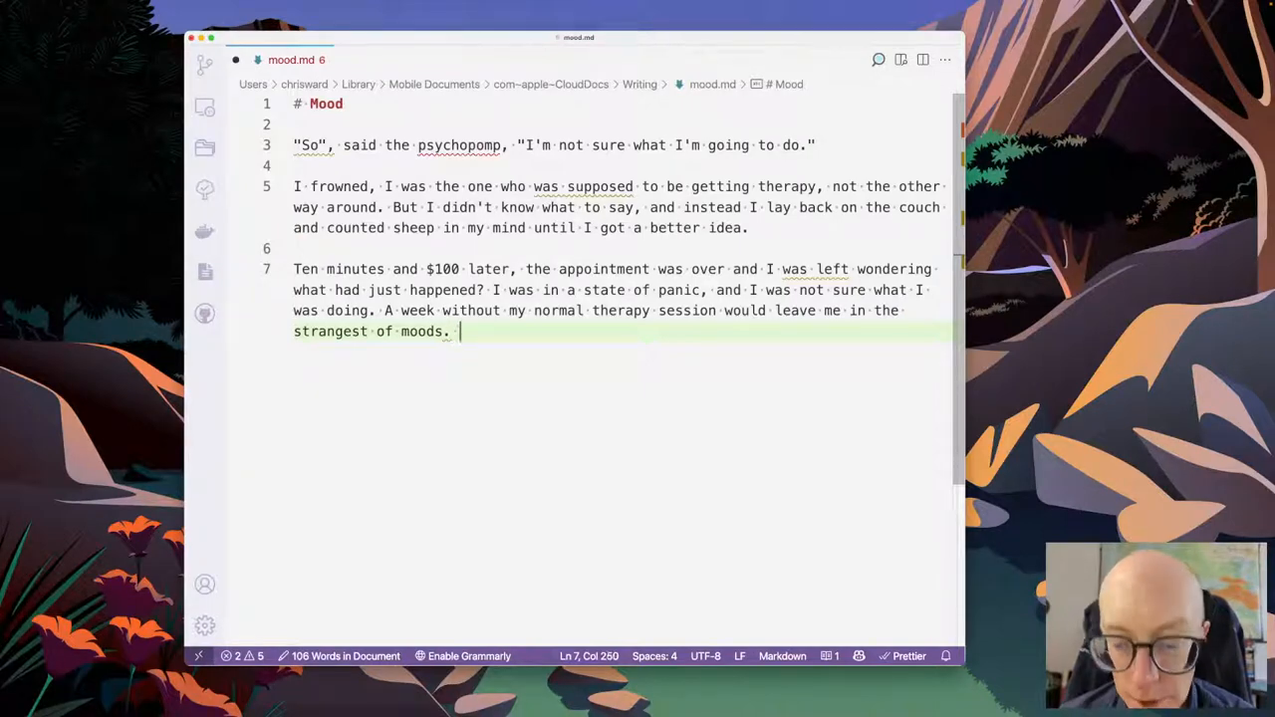
{"action": "type", "text": "I did what I always do in th"}
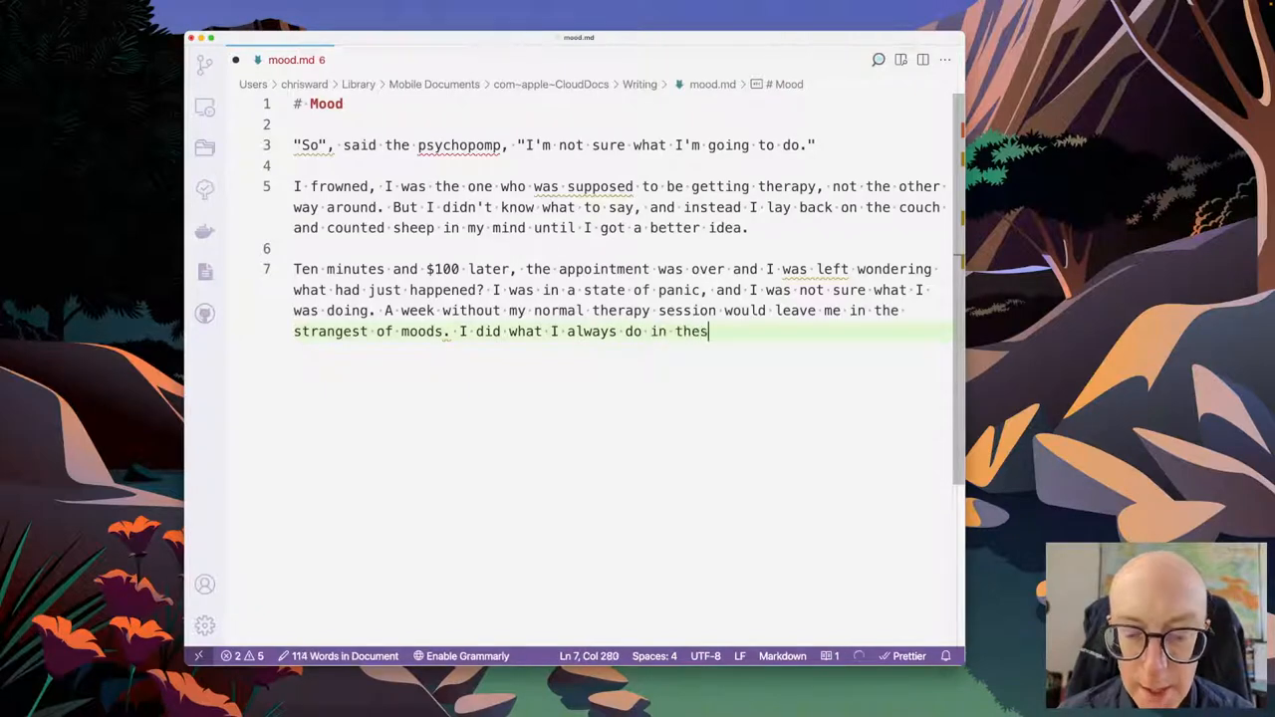
{"action": "type", "text": "e sutuations, I"}
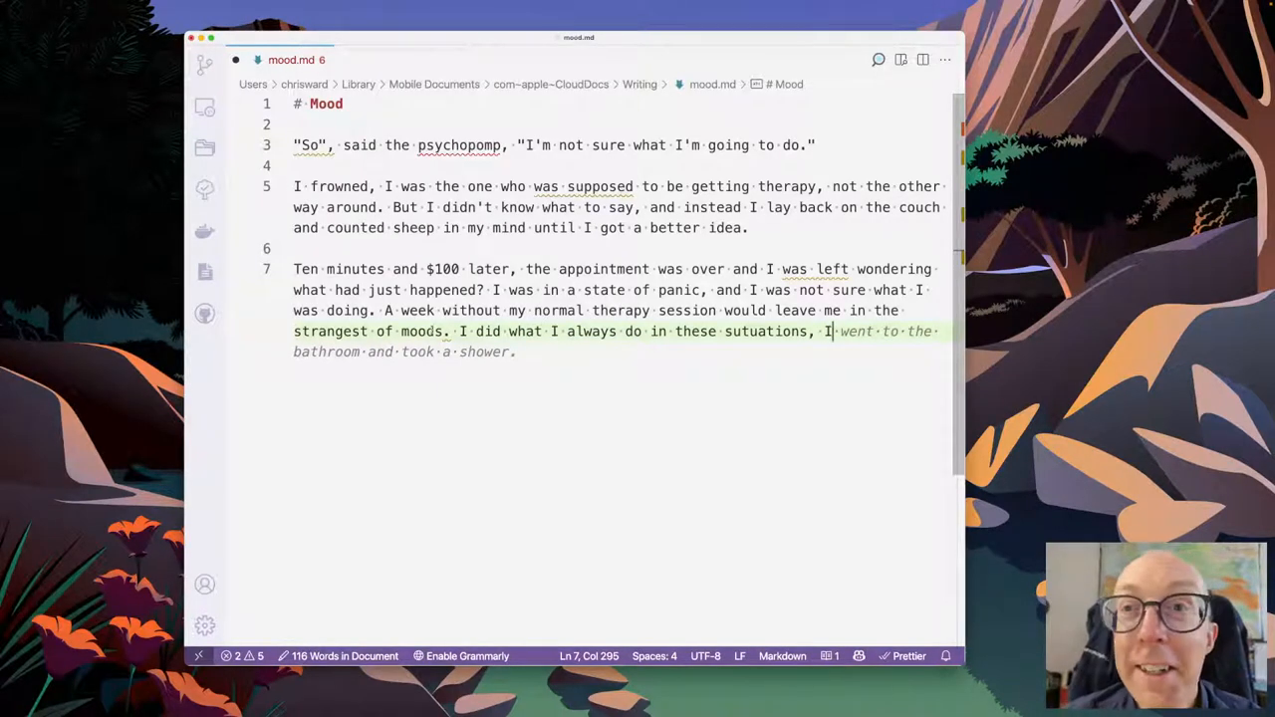
{"action": "key", "text": "Tab"}
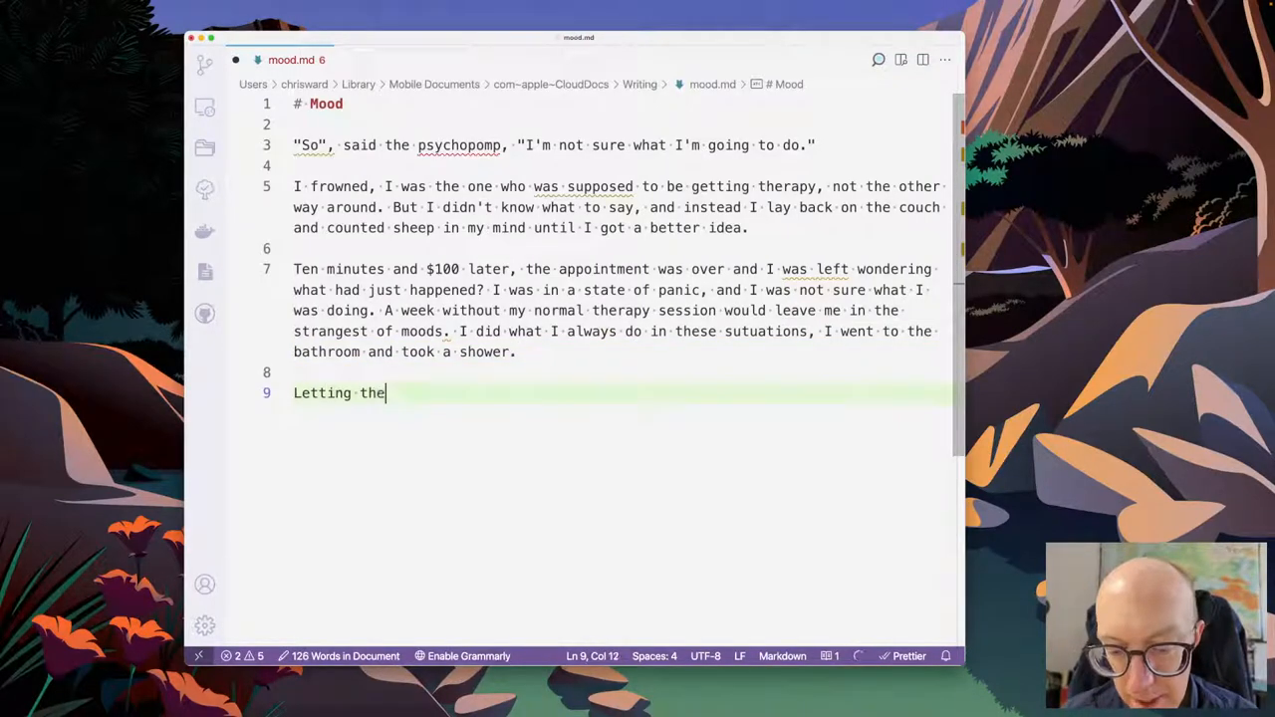
- Write the sentence about warm water washing away the sweat and cold, using Copilot suggestions
{"action": "type", "text": "warm"}
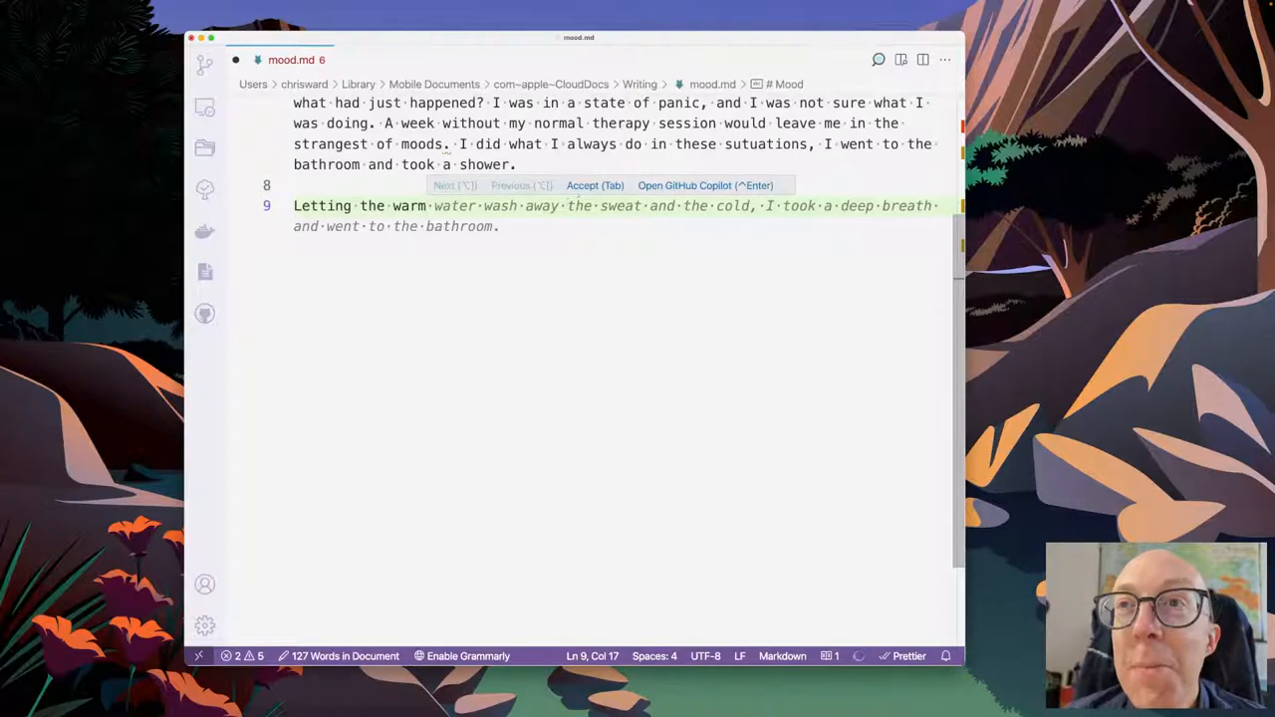
{"action": "key", "text": "Tab"}
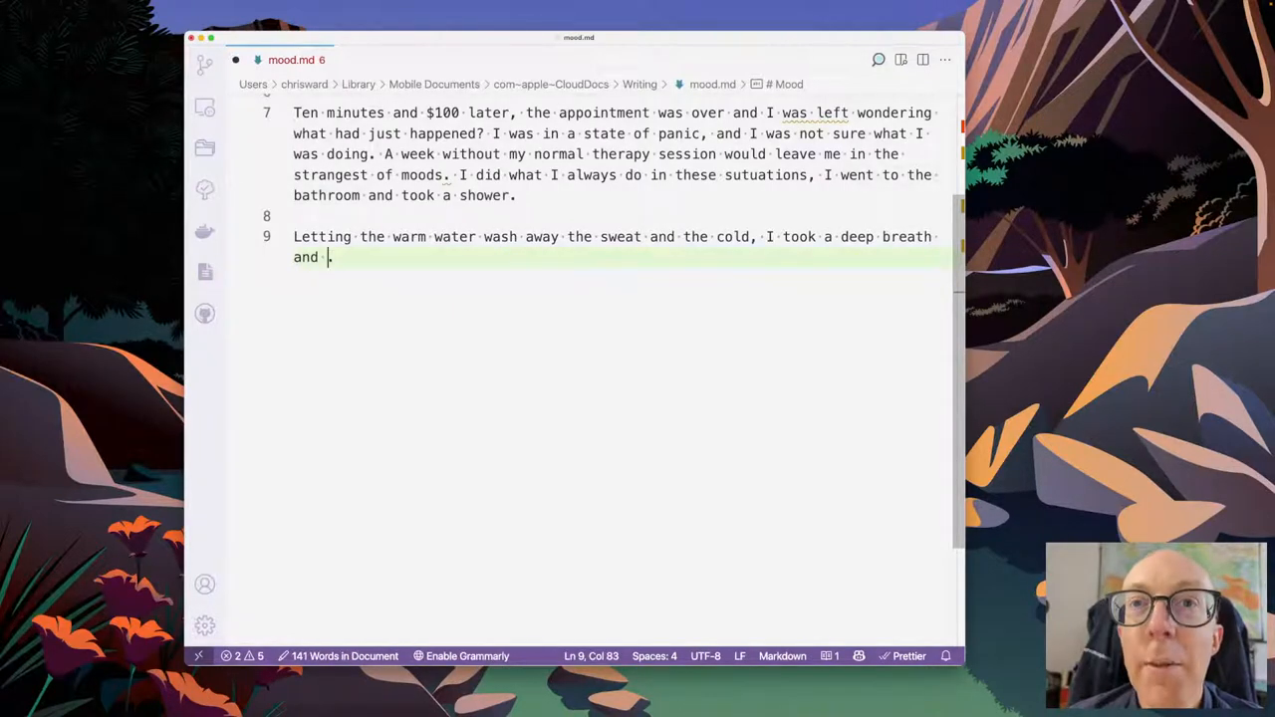
{"action": "type", "text": "went to the bathroom."}
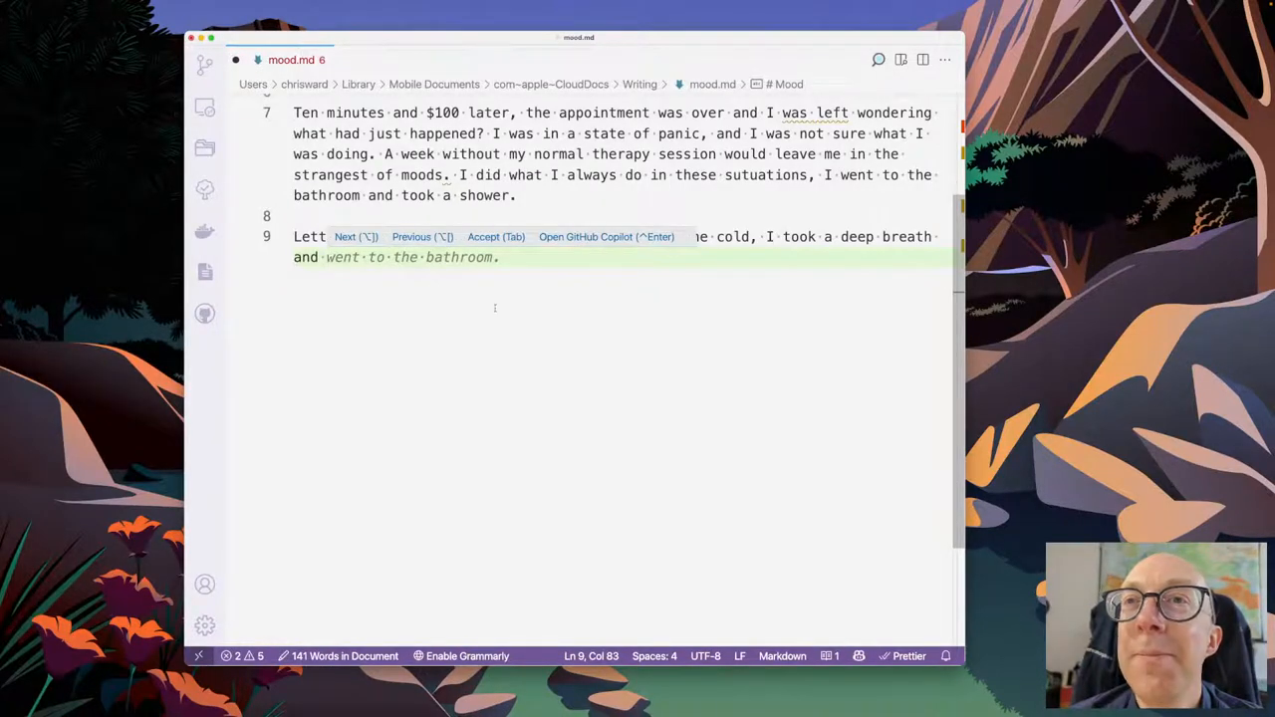
{"action": "key", "text": "Tab"}
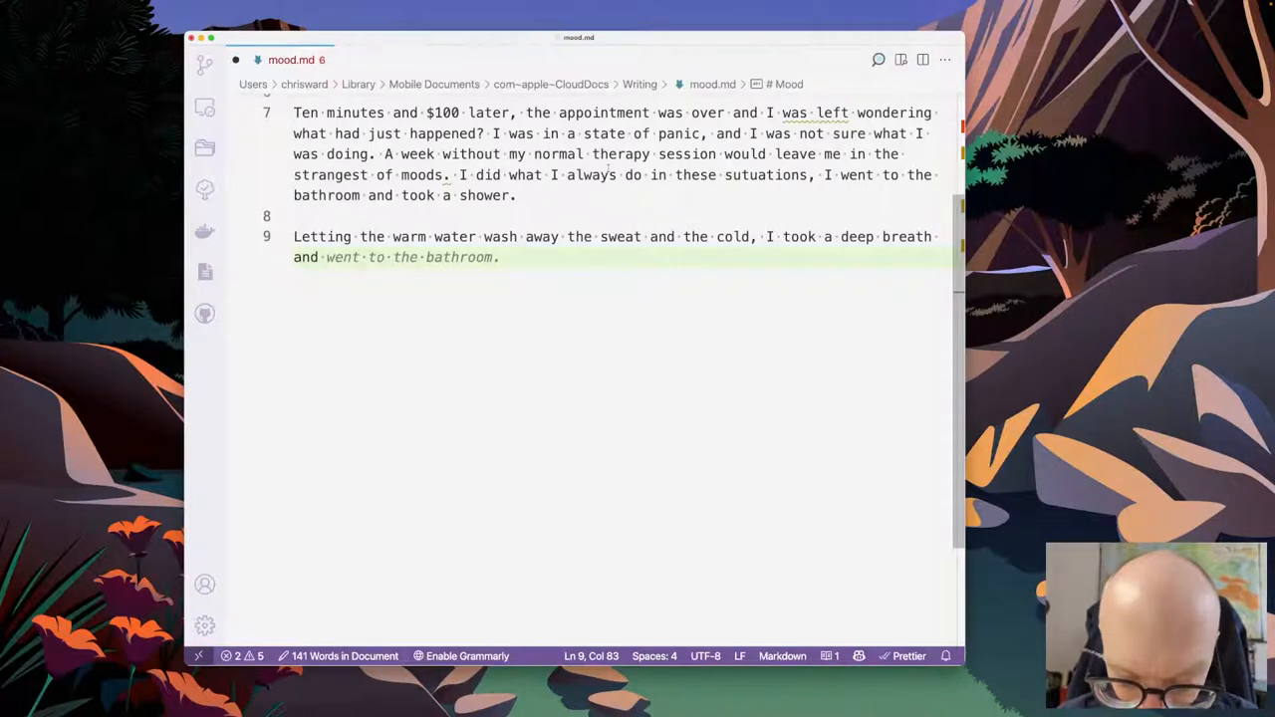
- End the paragraph with "took a deep breath and relaxed, it was going to be OK."
{"action": "type", "text": "relax"}
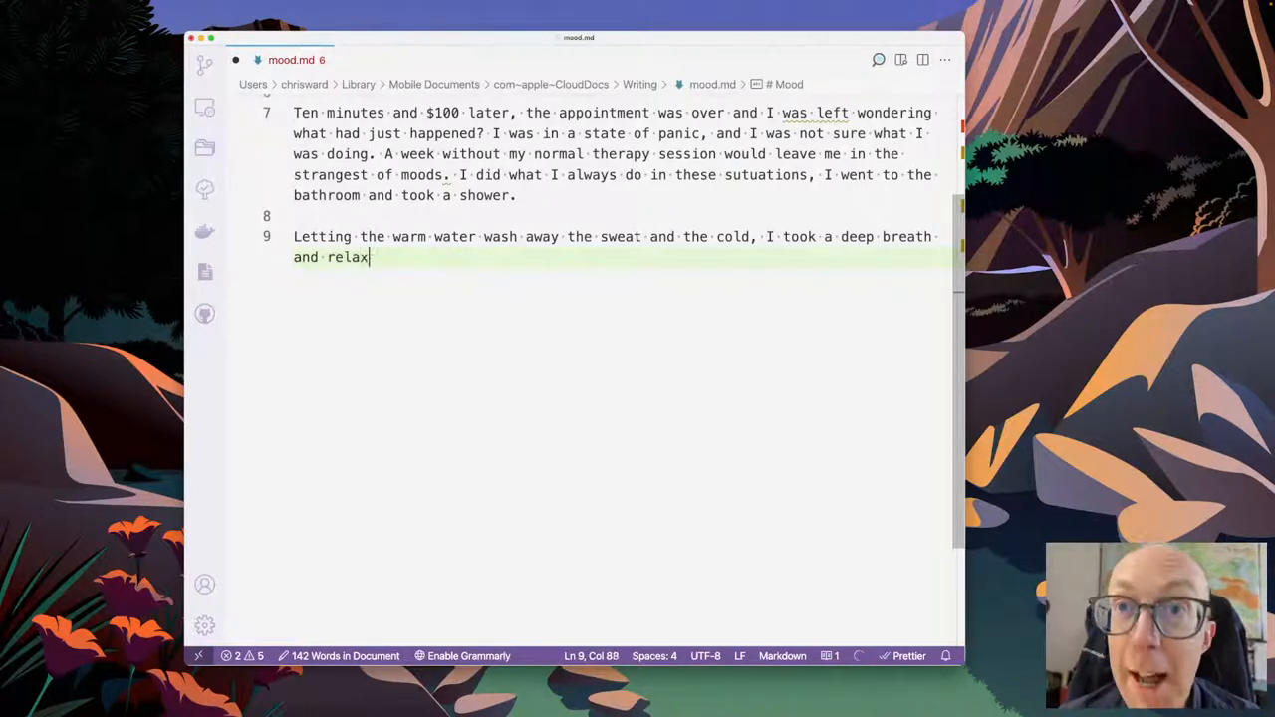
{"action": "type", "text": "ed,"}
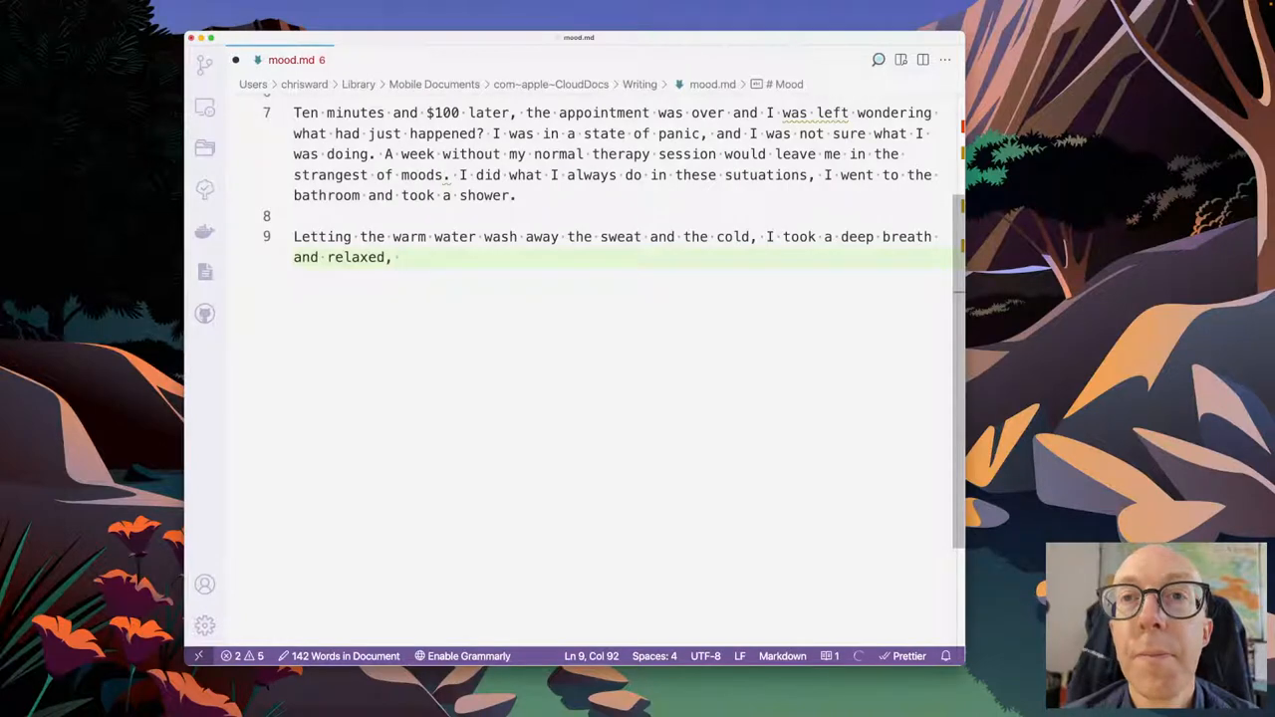
{"action": "type", "text": "and then I went back to my therapy session."}
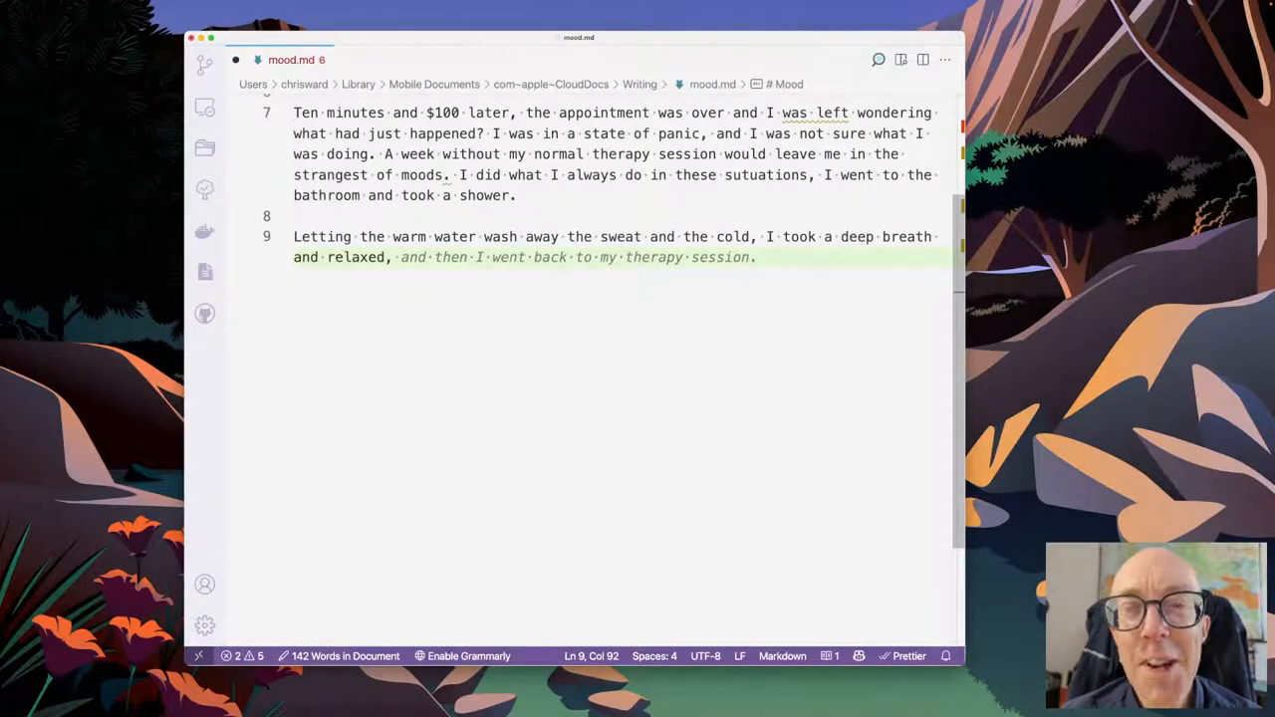
{"action": "type", "text": "it was goin gto"}
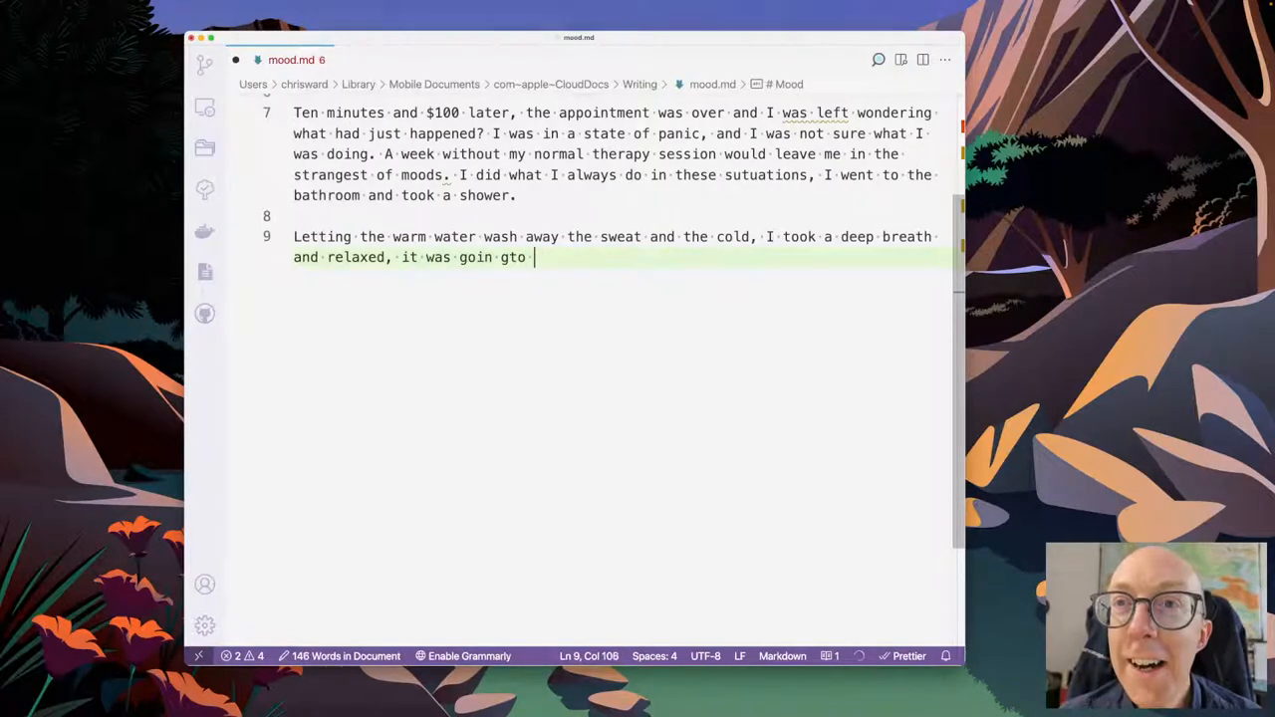
{"action": "key", "text": "BackSpace"}
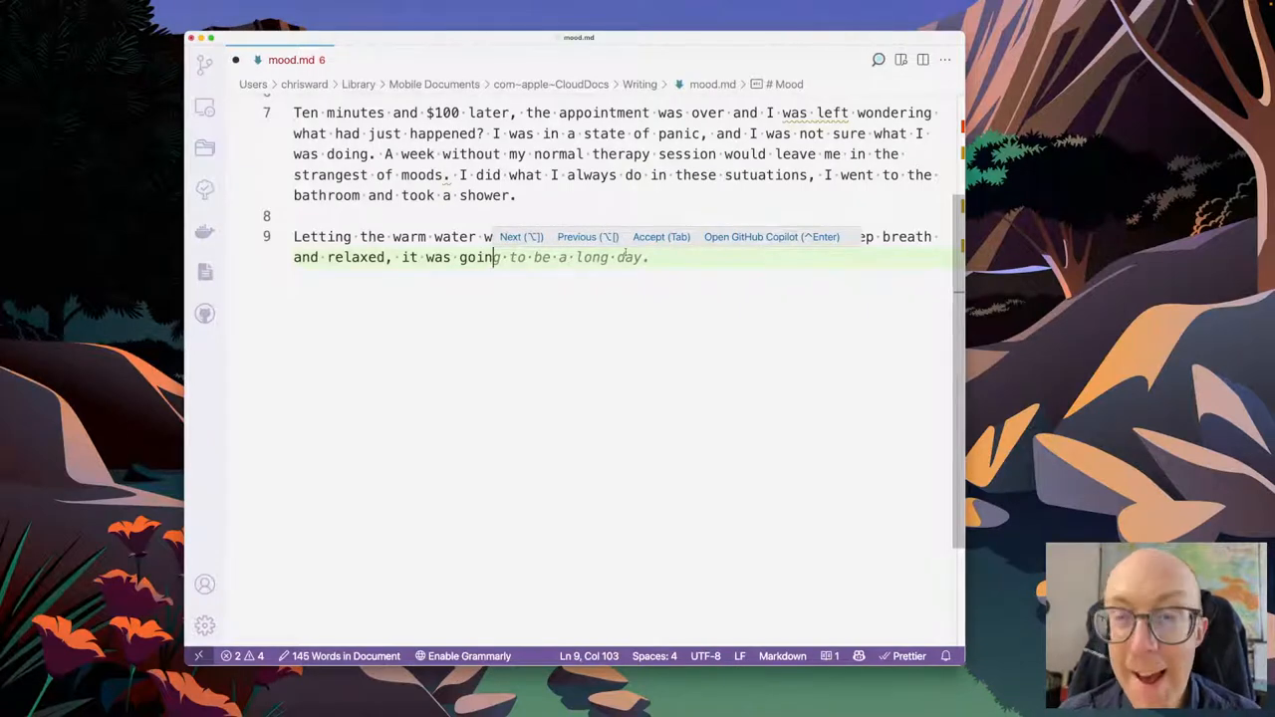
{"action": "key", "text": "Tab"}
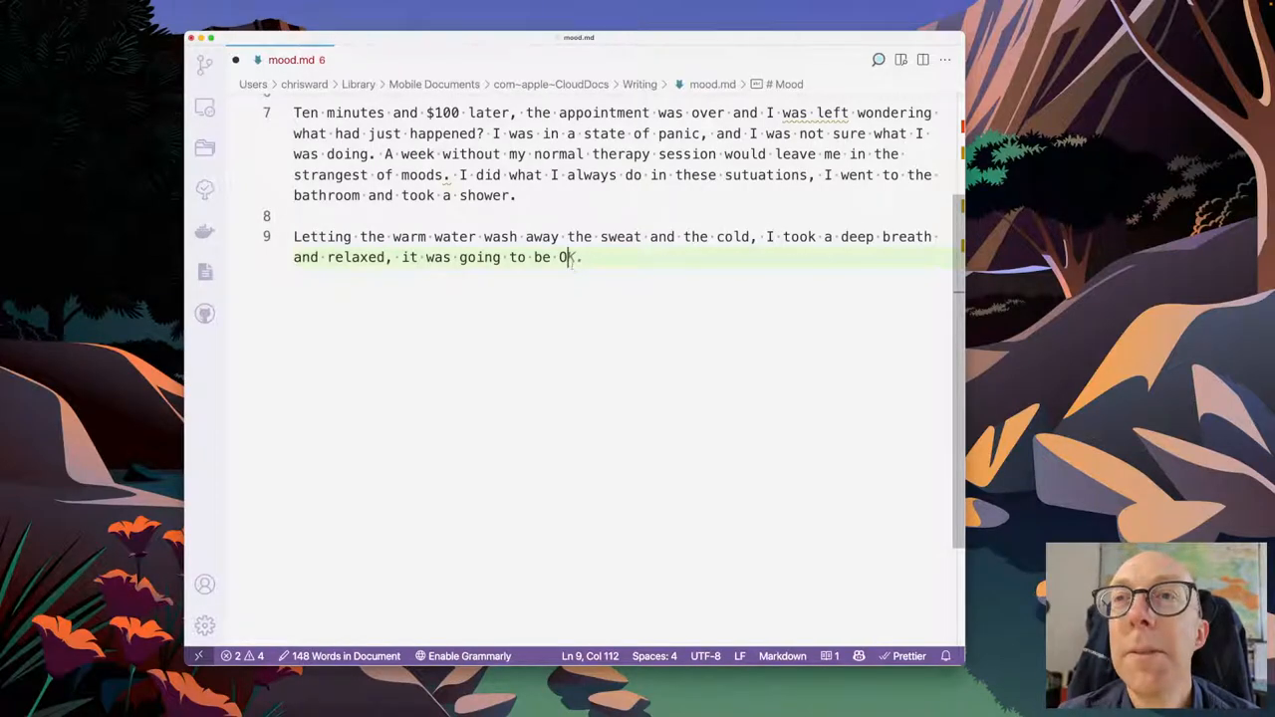
{"action": "type", "text": "K."}
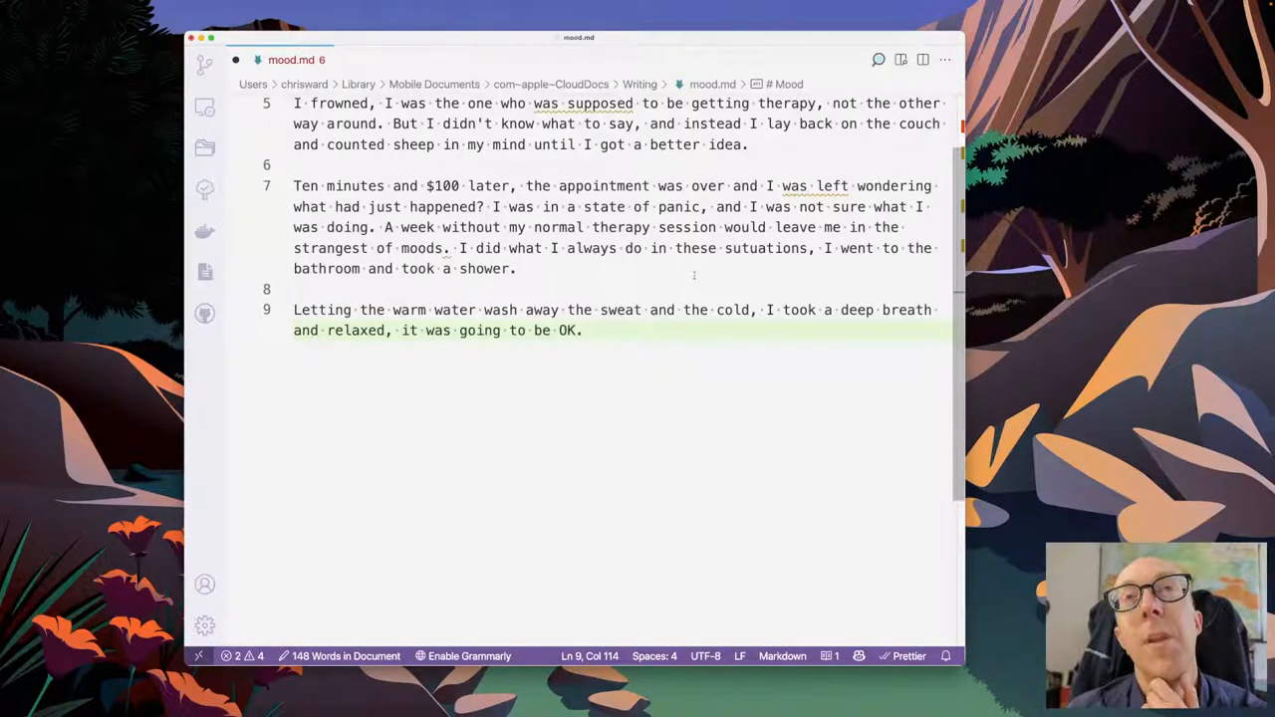
{"action": "scroll", "scroll_direction": "down", "scroll_amount": 3}
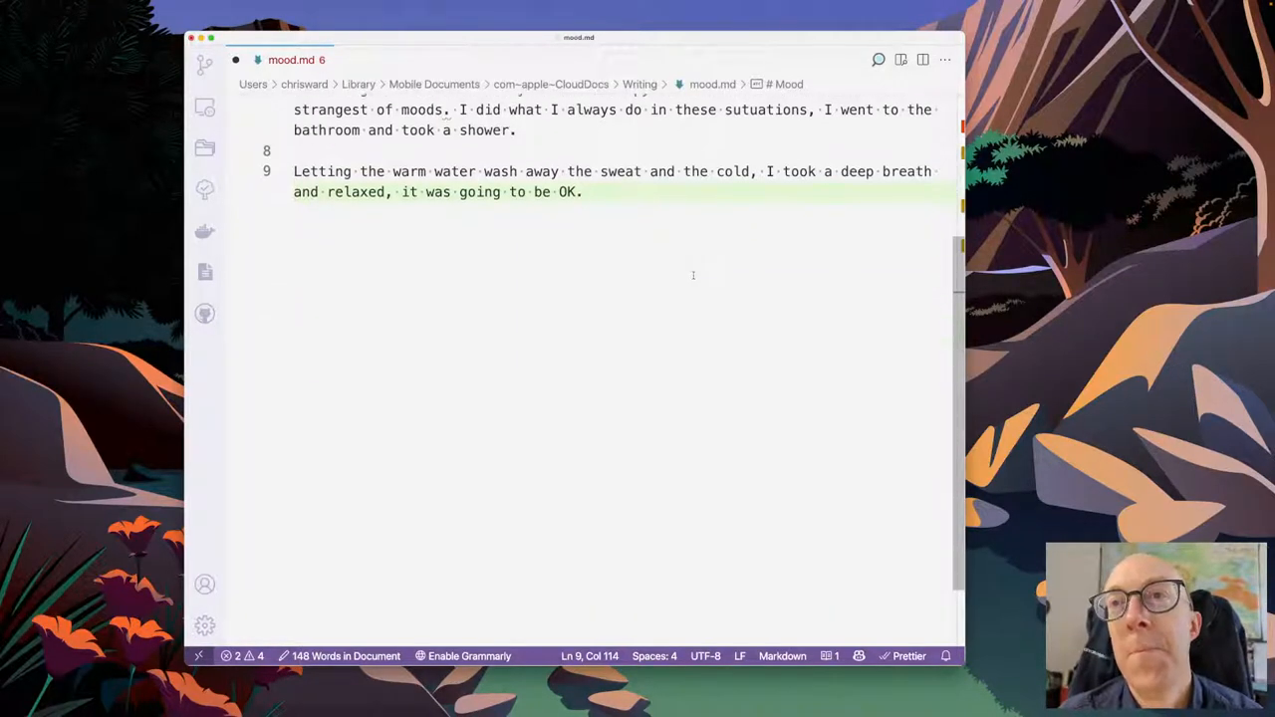
- Write that strange visions and daydreams made the narrator decide to write, using the time
{"action": "type", "text": "I d"}
{"action": "type", "text": "Fuelled by st"}
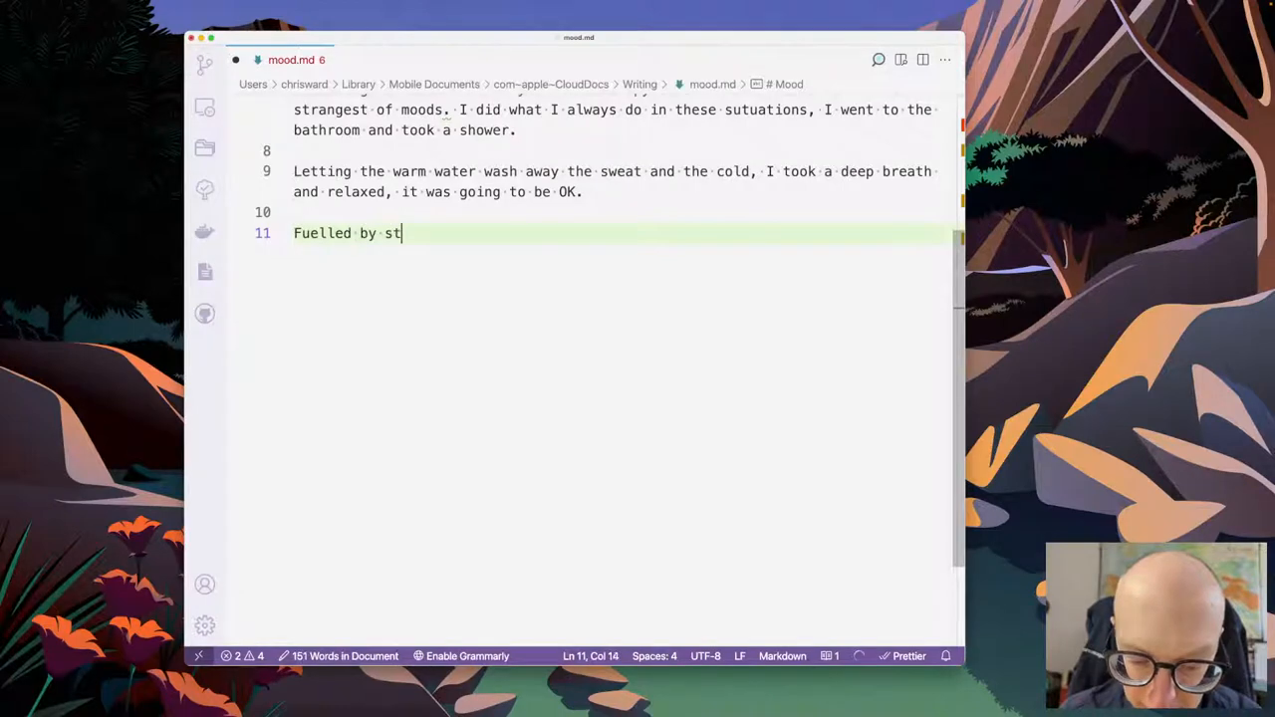
{"action": "type", "text": "r"}
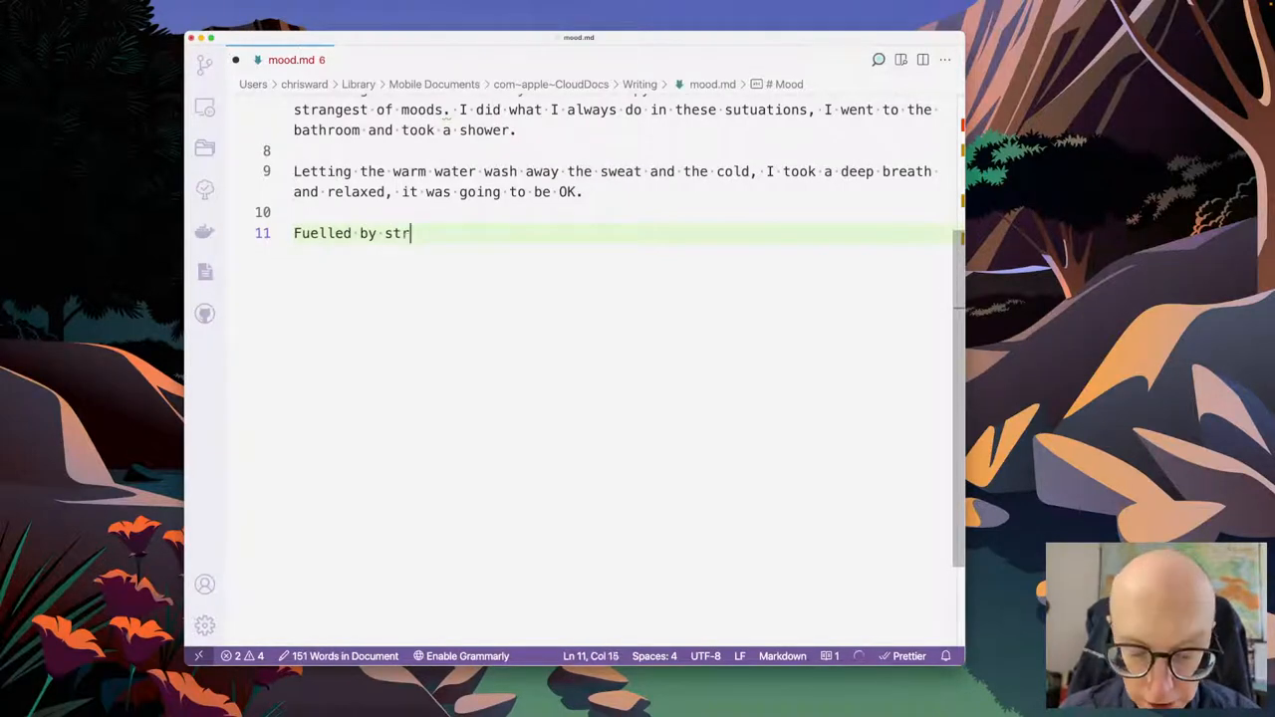
{"action": "type", "text": "ange visions and"}
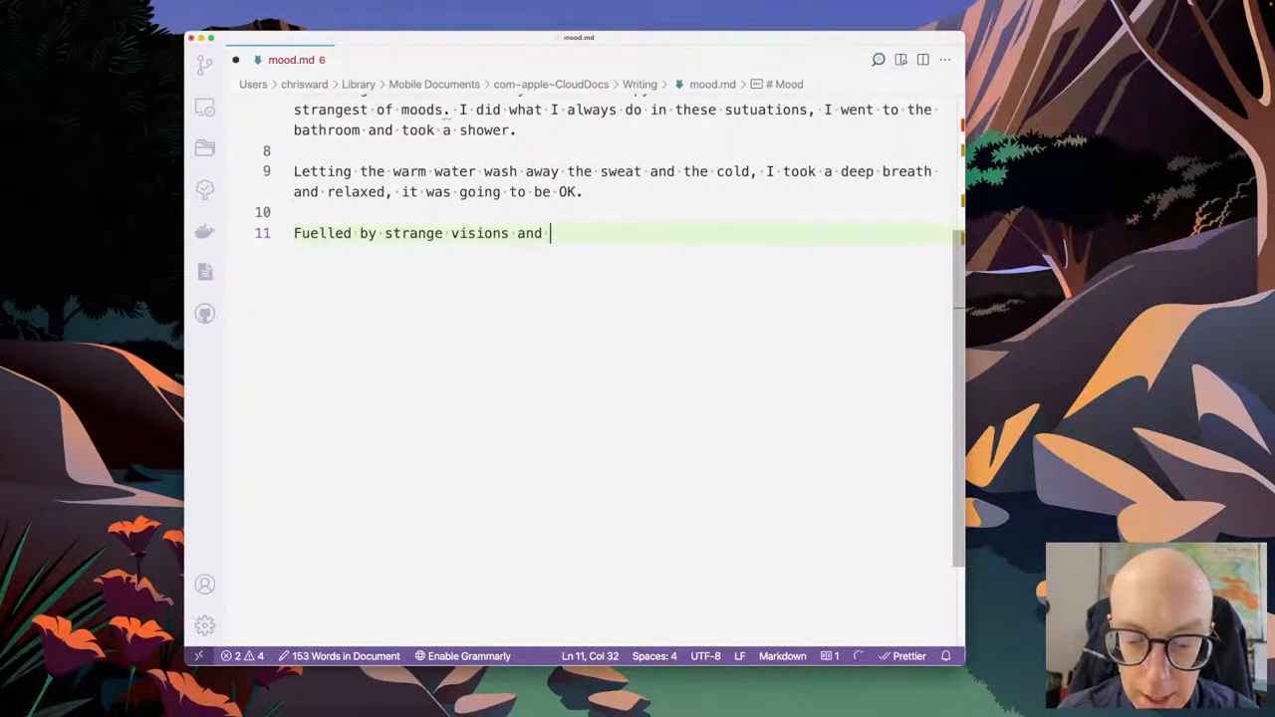
{"action": "type", "text": "day"}
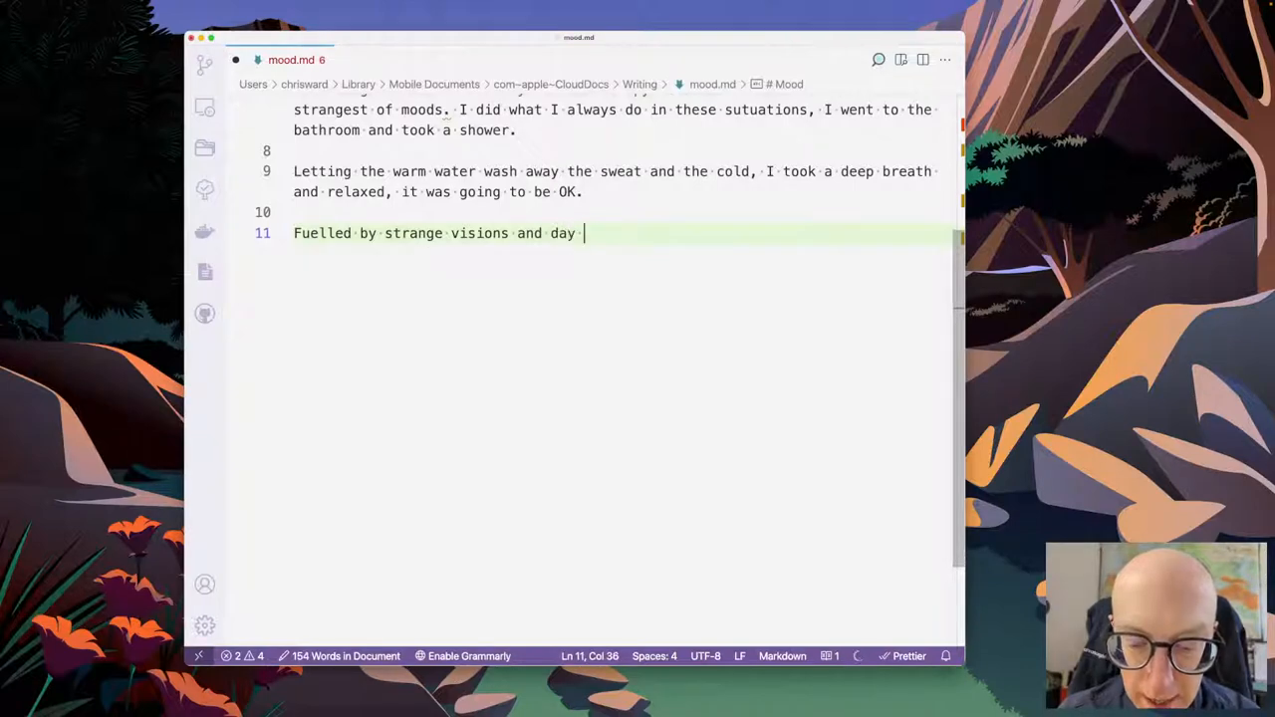
{"action": "type", "text": "dreams, I deic"}
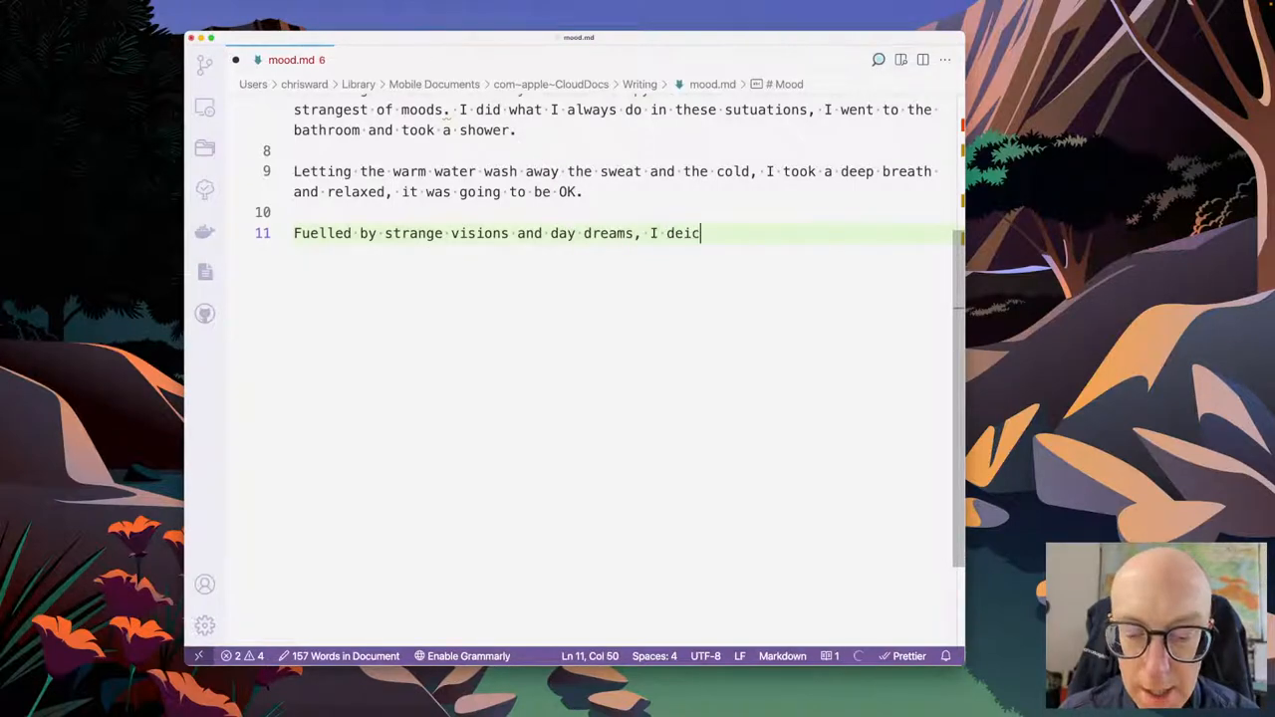
{"action": "type", "text": "ded to w"}
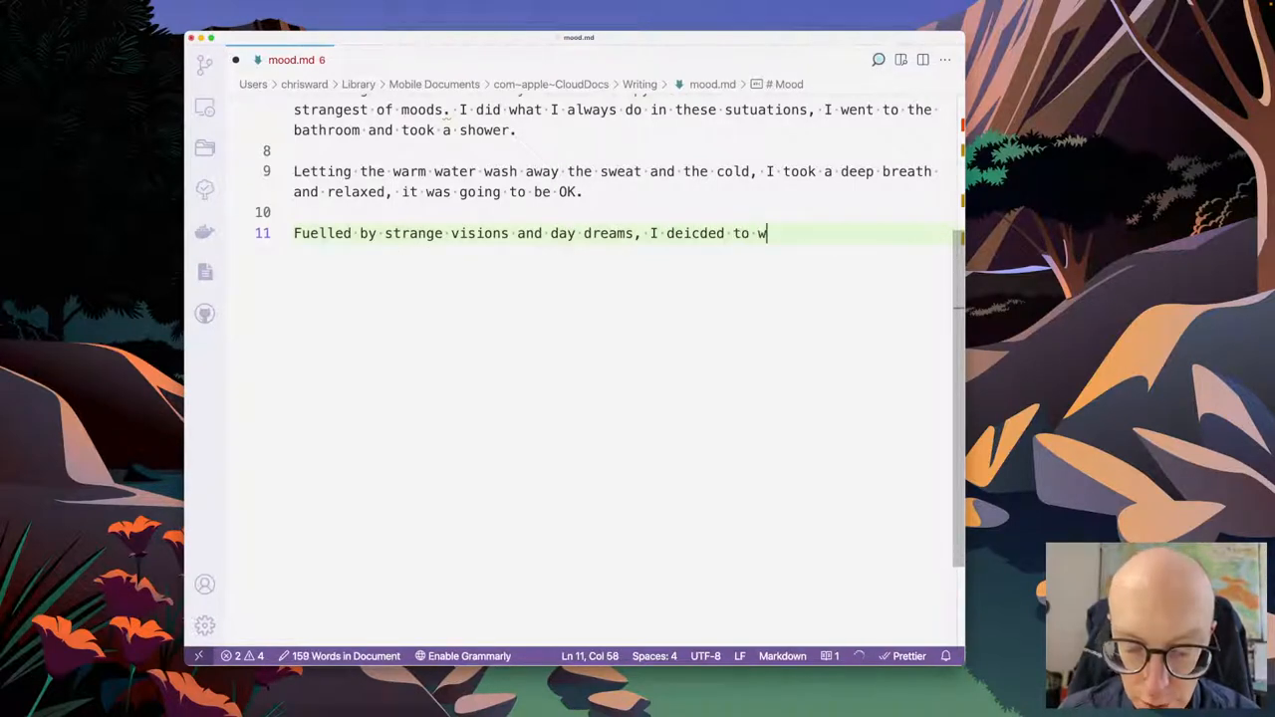
{"action": "type", "text": "rite. I might"}
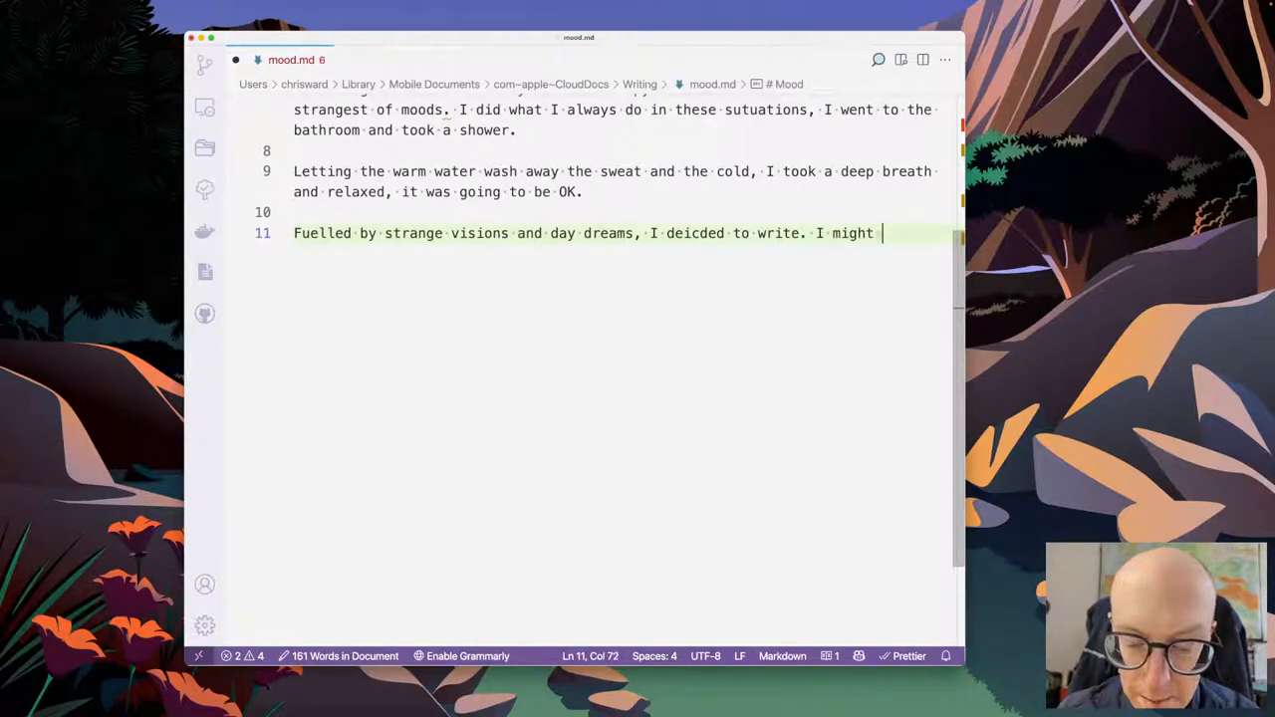
{"action": "type", "text": "as well make us"}
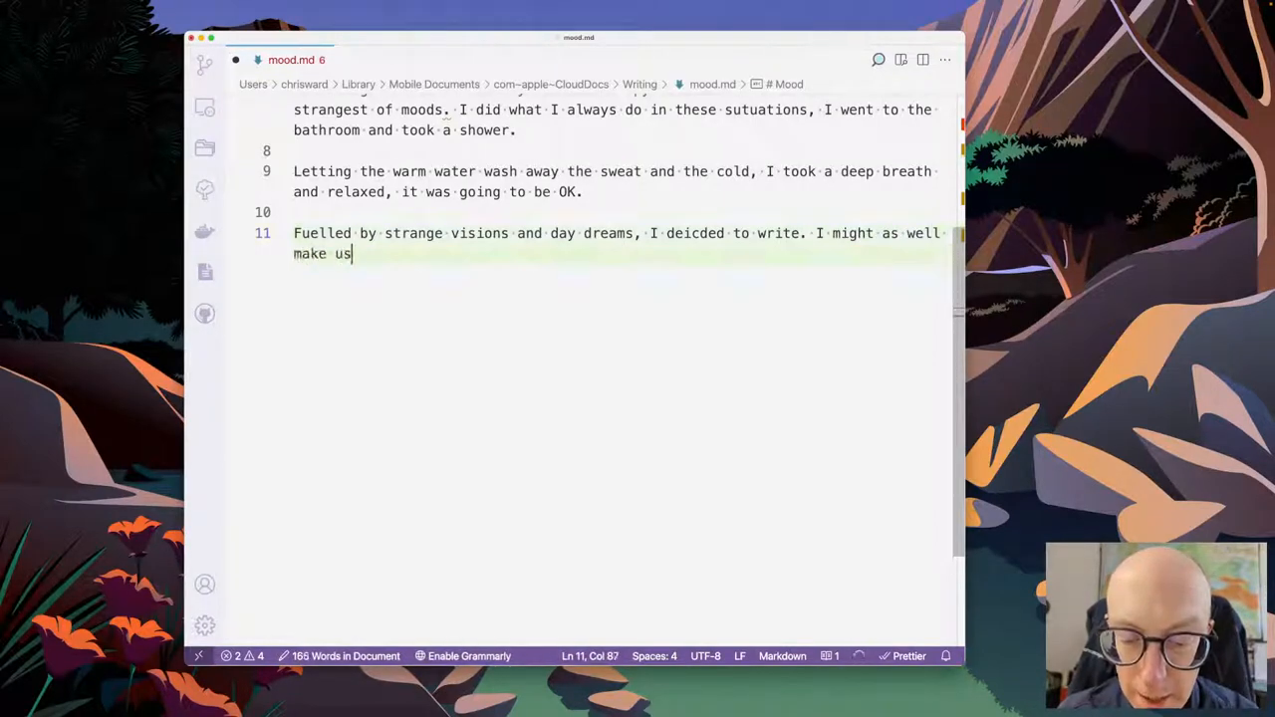
{"action": "type", "text": "of the time I had."}
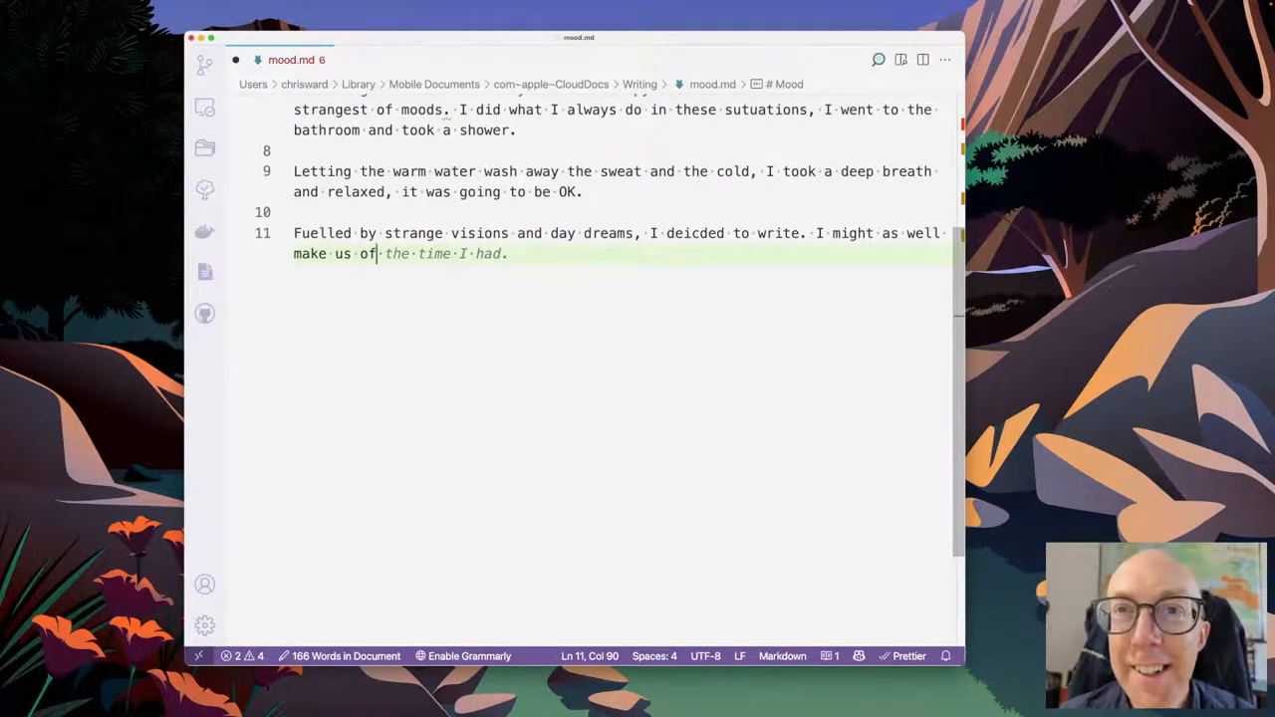
- Add 'my current state of mind', fix 'decided', and end 'I turned on the computer and started writing.'
{"action": "type", "text": "my curre"}
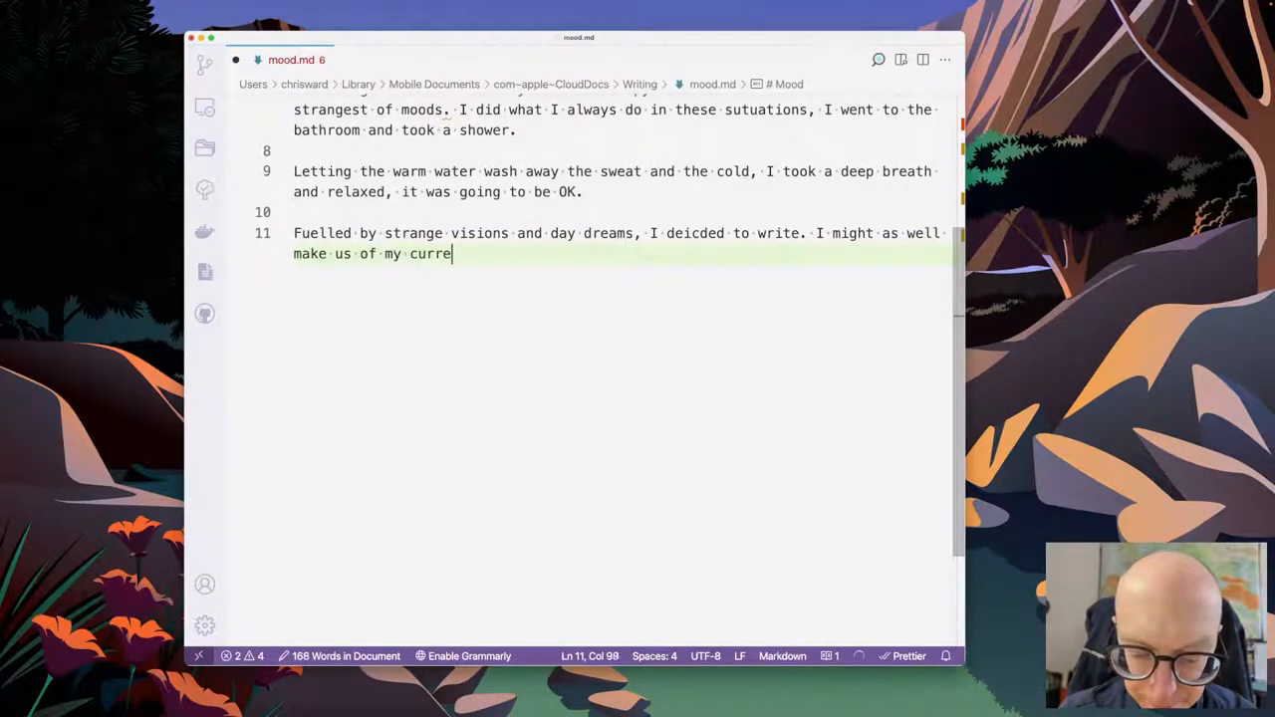
{"action": "type", "text": "nt state of mind."}
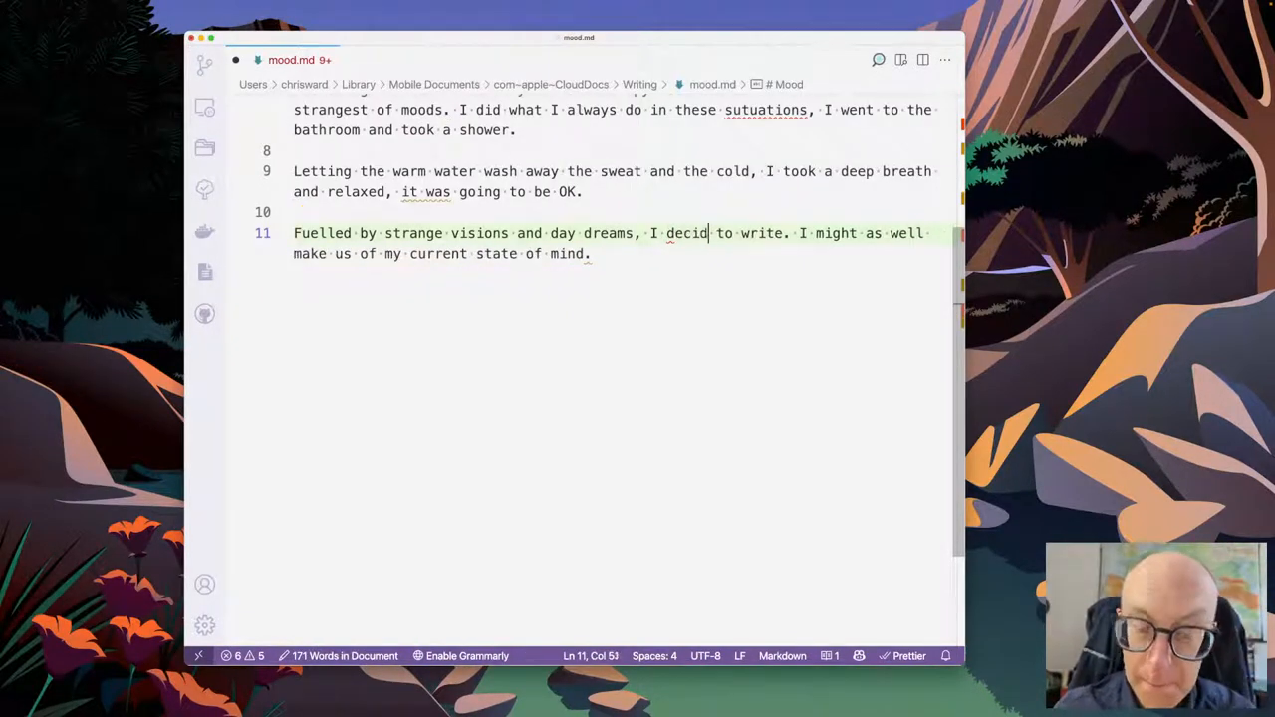
{"action": "type", "text": "ed"}
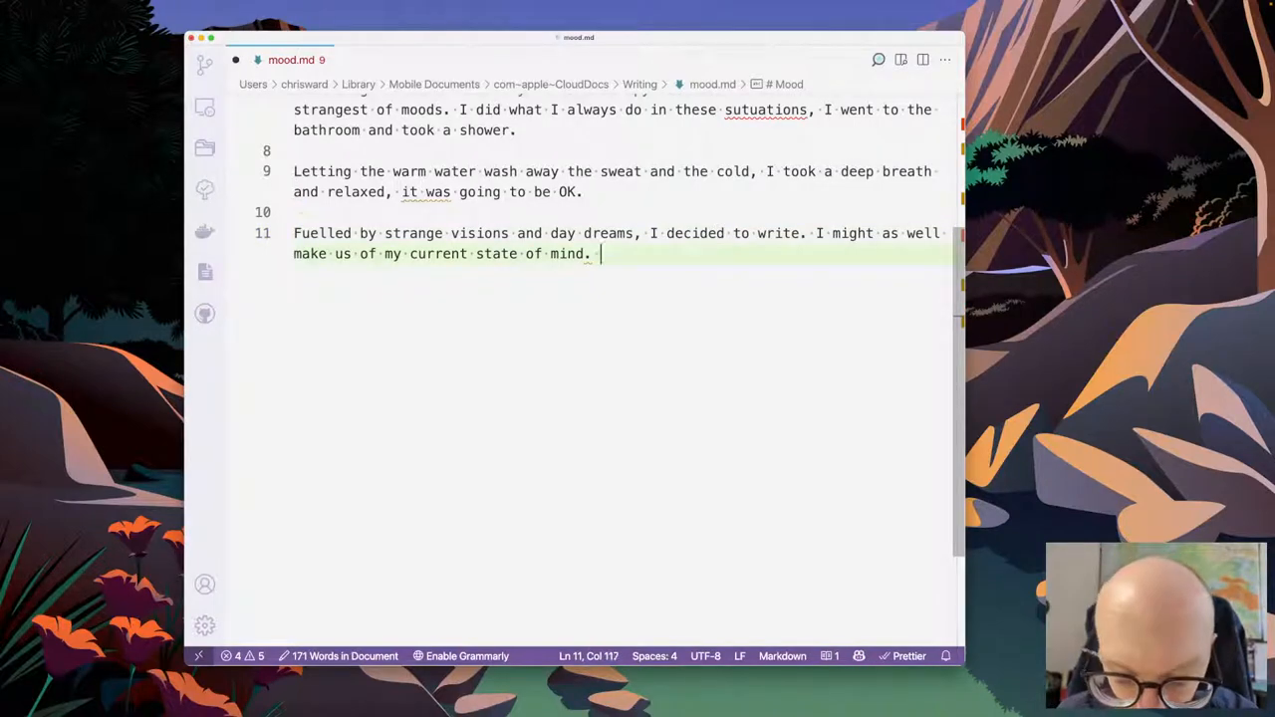
{"action": "type", "text": "I trueb"}
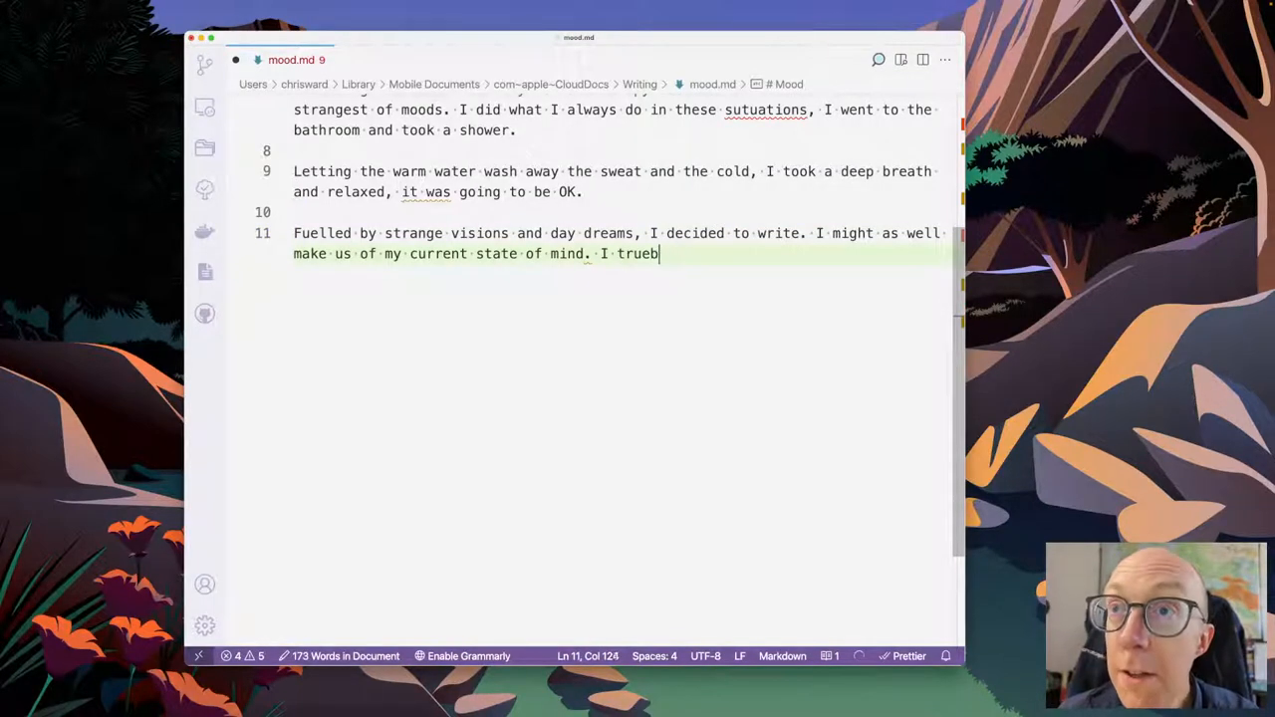
{"action": "key", "text": "Backspace"}
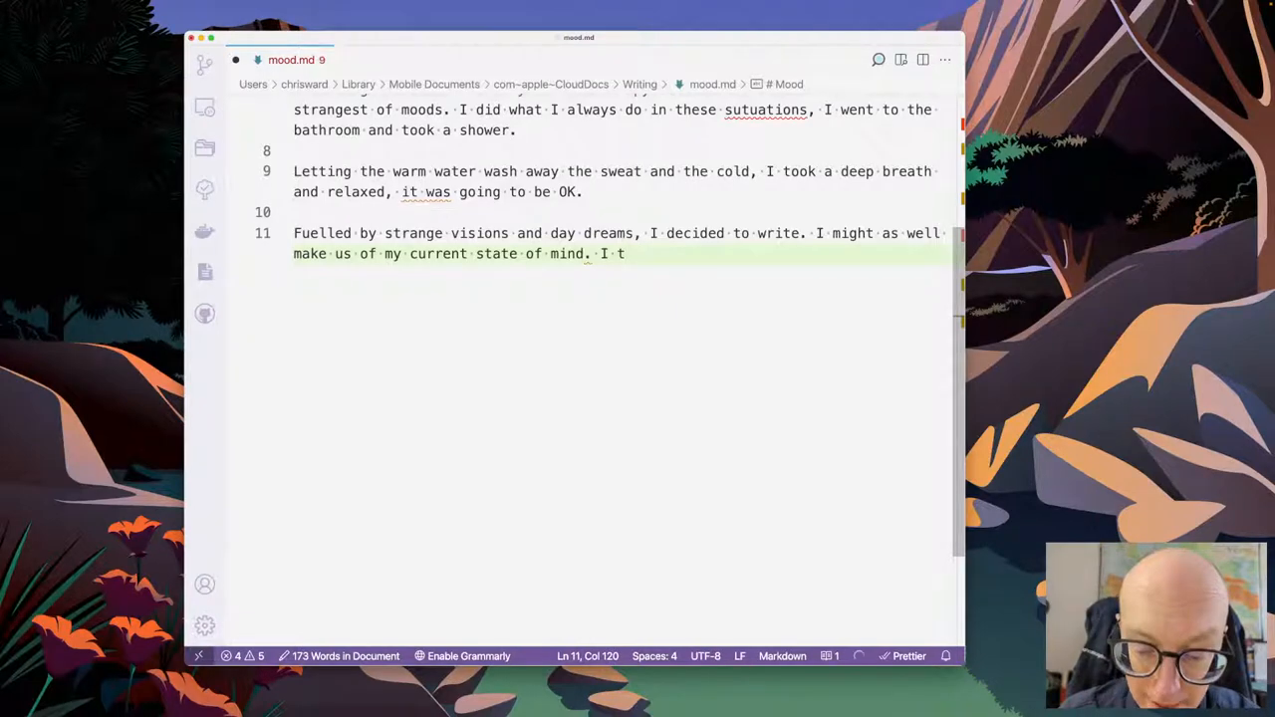
{"action": "type", "text": "urned on the computer"}
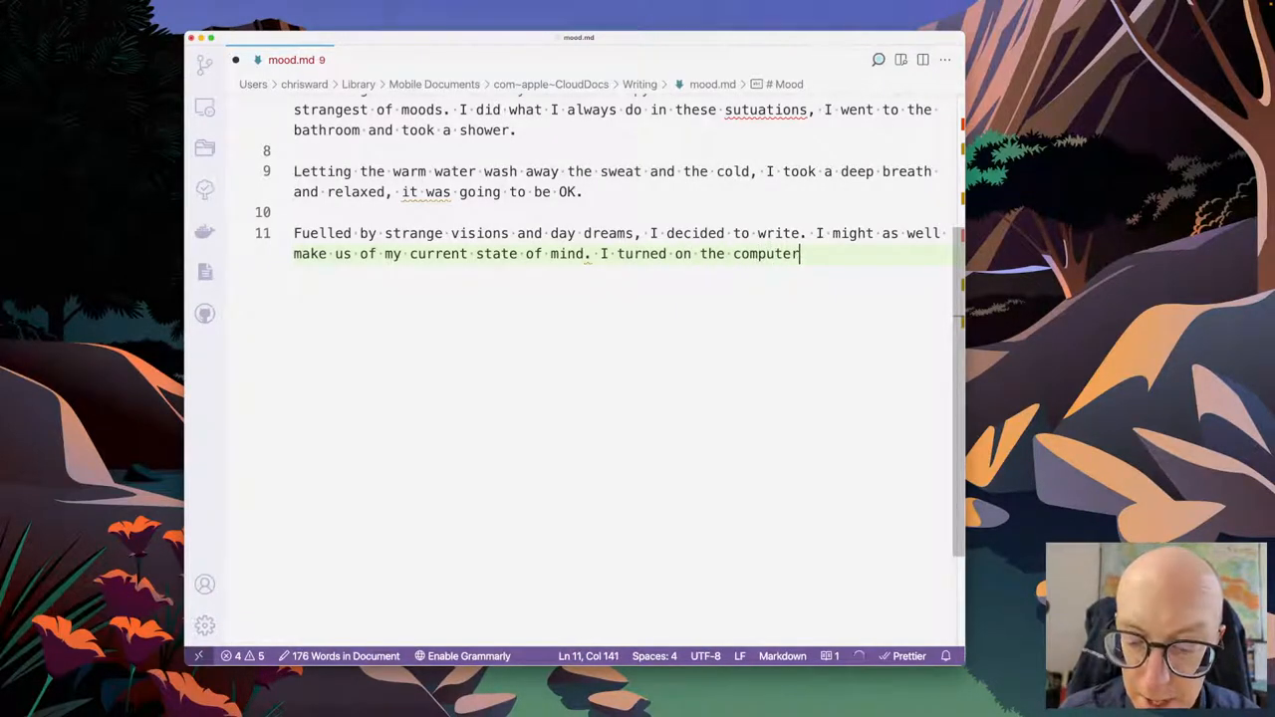
{"action": "type", "text": "and started writing."}
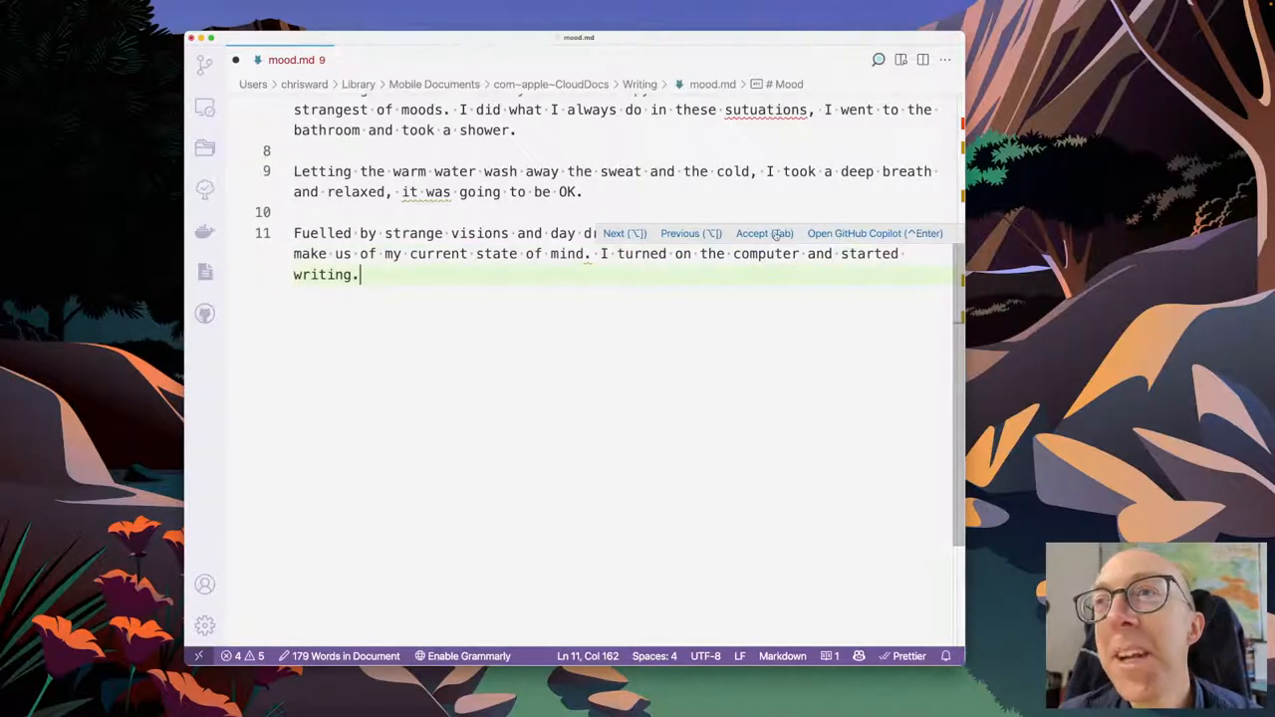
- Add 'Words flowed from my mind, fluid and free.' via Copilot and begin 'I wrote about'
{"action": "key", "text": "Tab"}
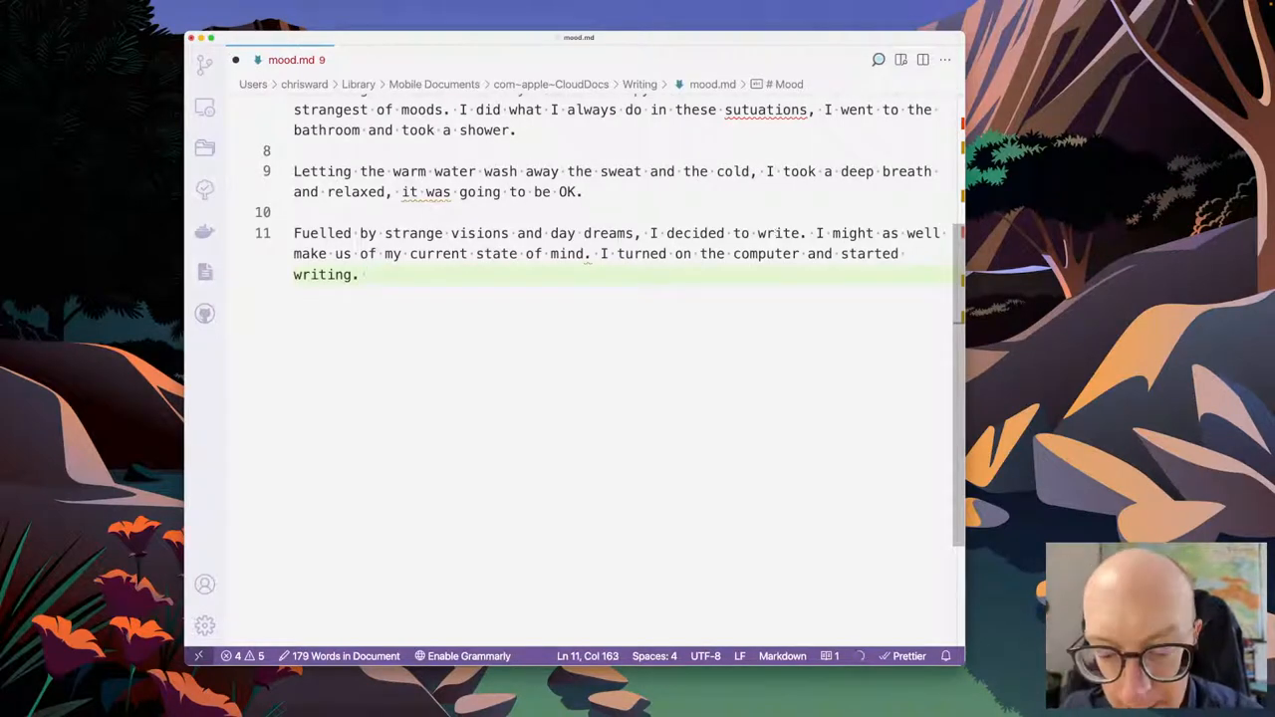
{"action": "type", "text": "Words fl"}
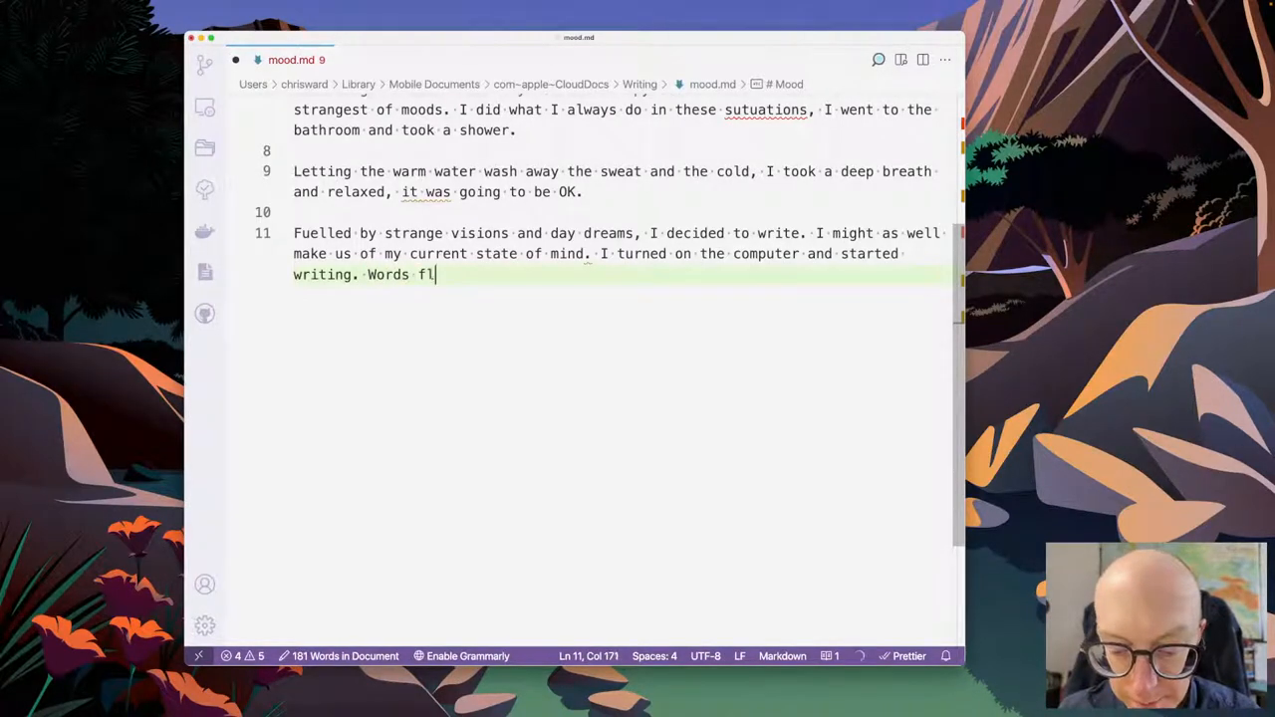
{"action": "type", "text": "owed from my mind, and I was writing them down."}
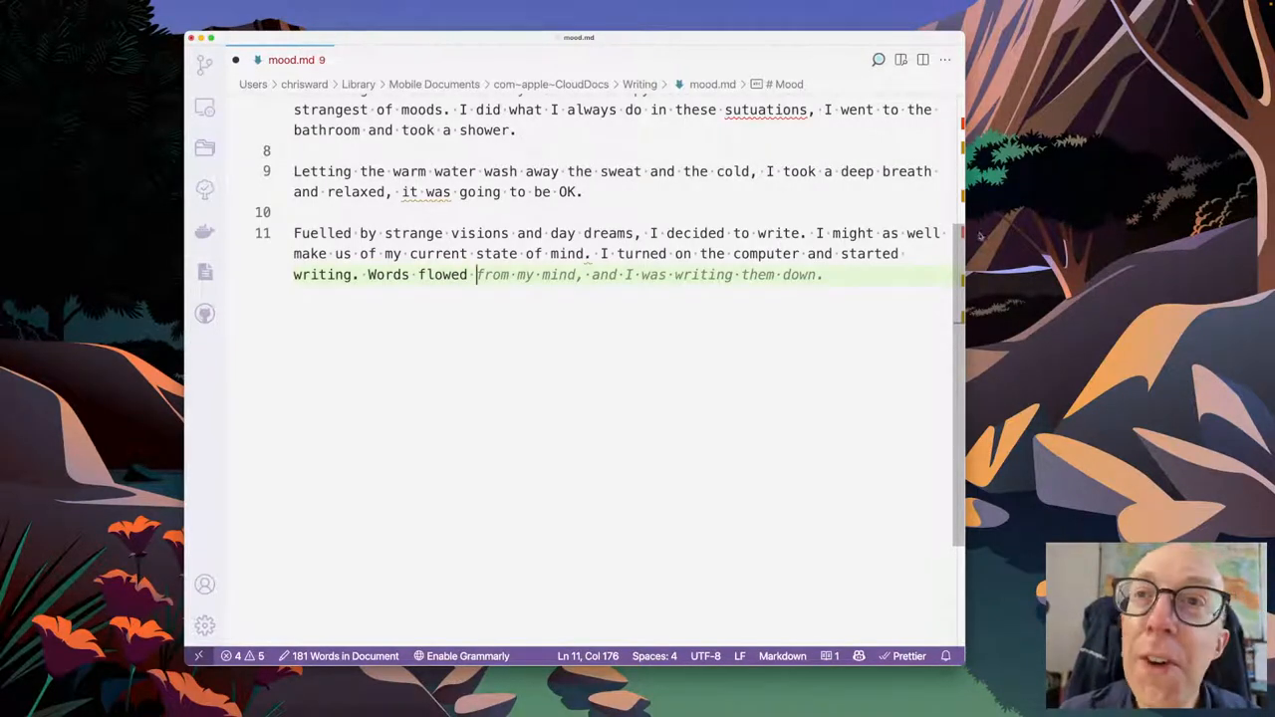
{"action": "key", "text": "Tab"}
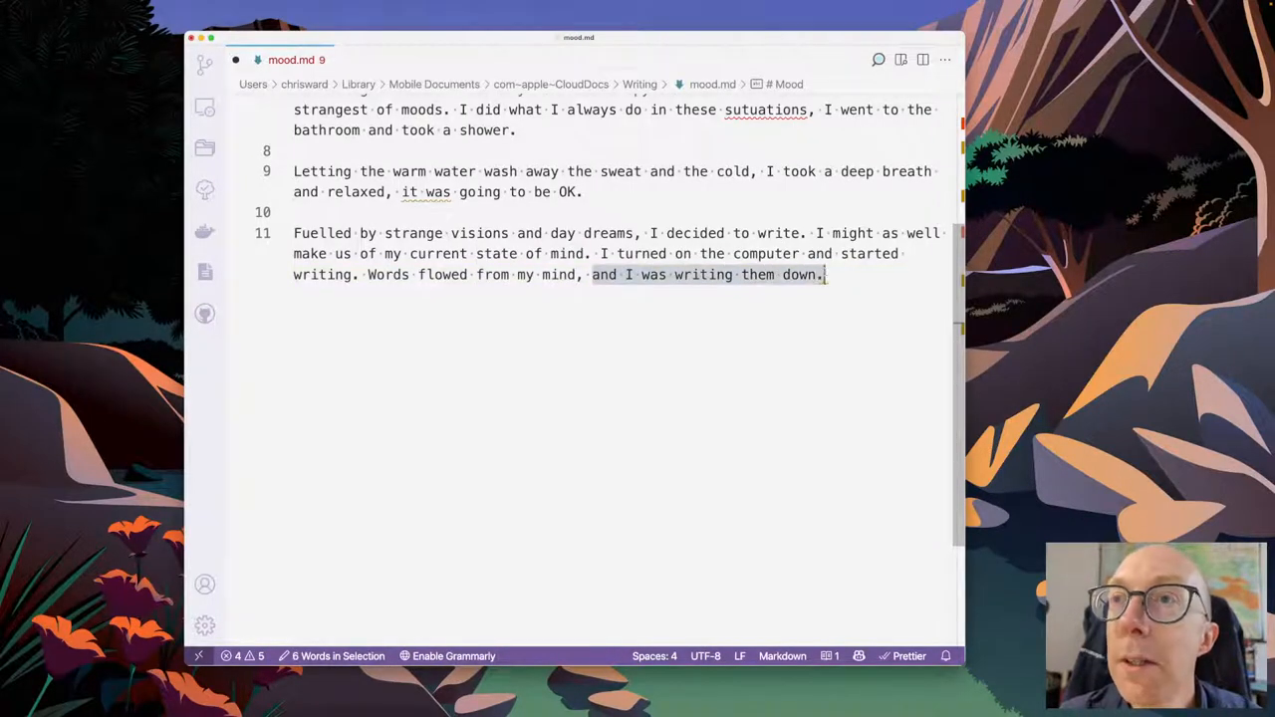
{"action": "type", "text": "flude"}
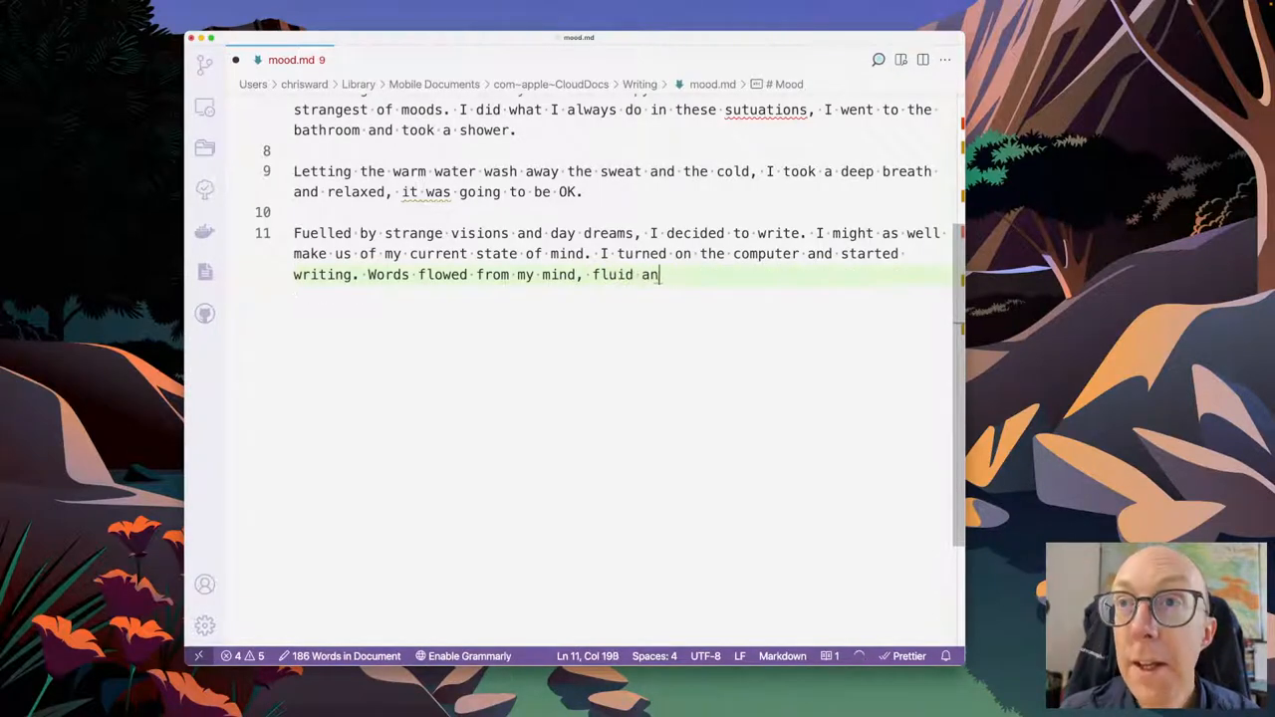
{"action": "type", "text": "d free."}
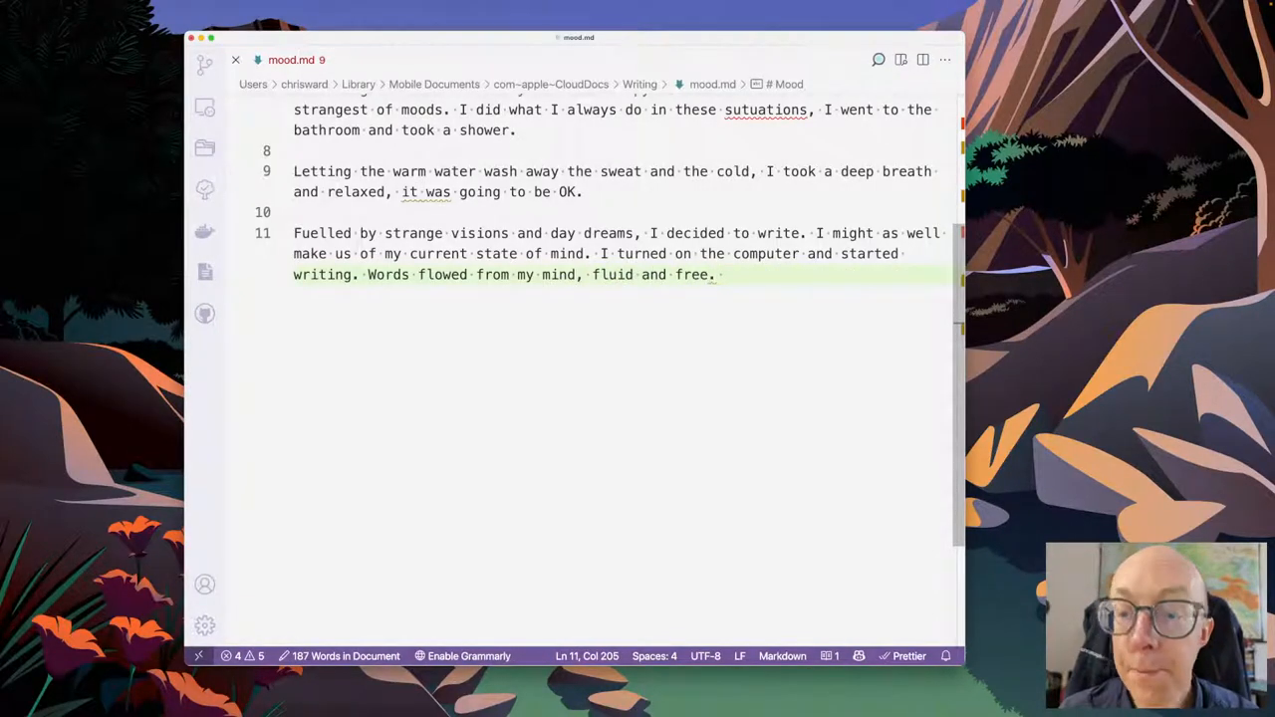
{"action": "type", "text": "I wrote of"}
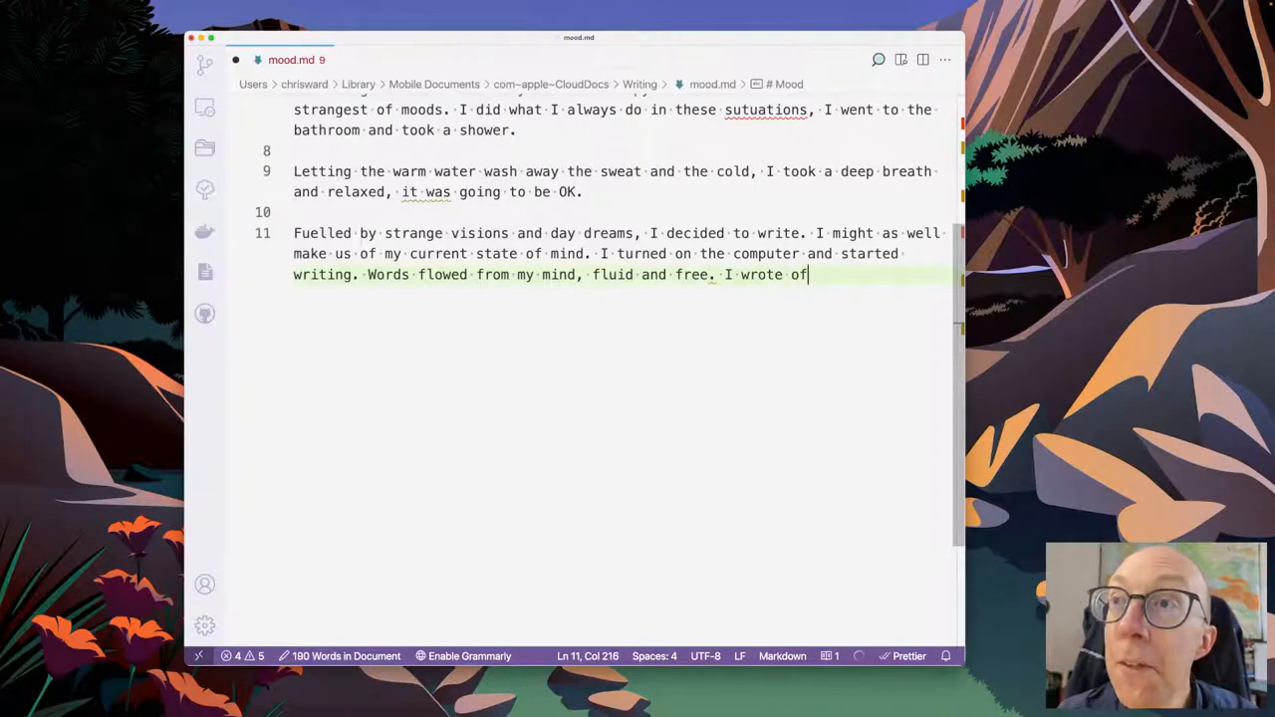
{"action": "type", "text": "\" \""}
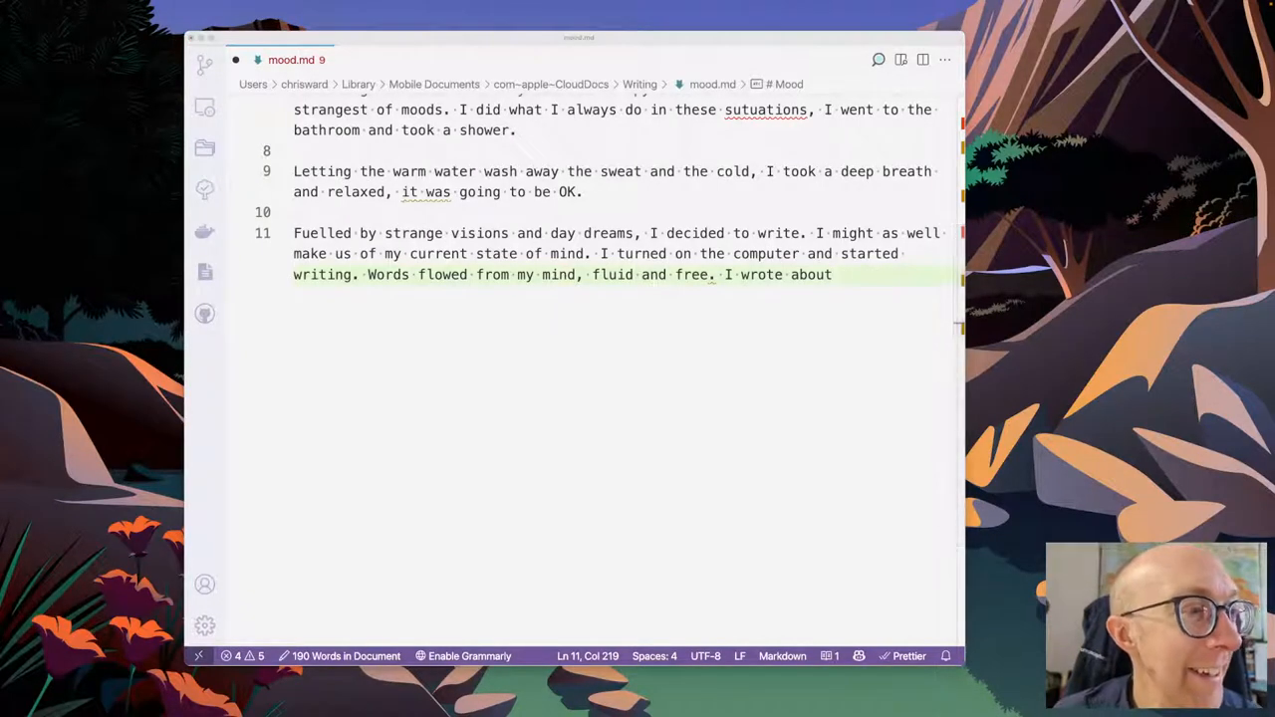
{"action": "mouse_move", "coordinate": [750, 289]}
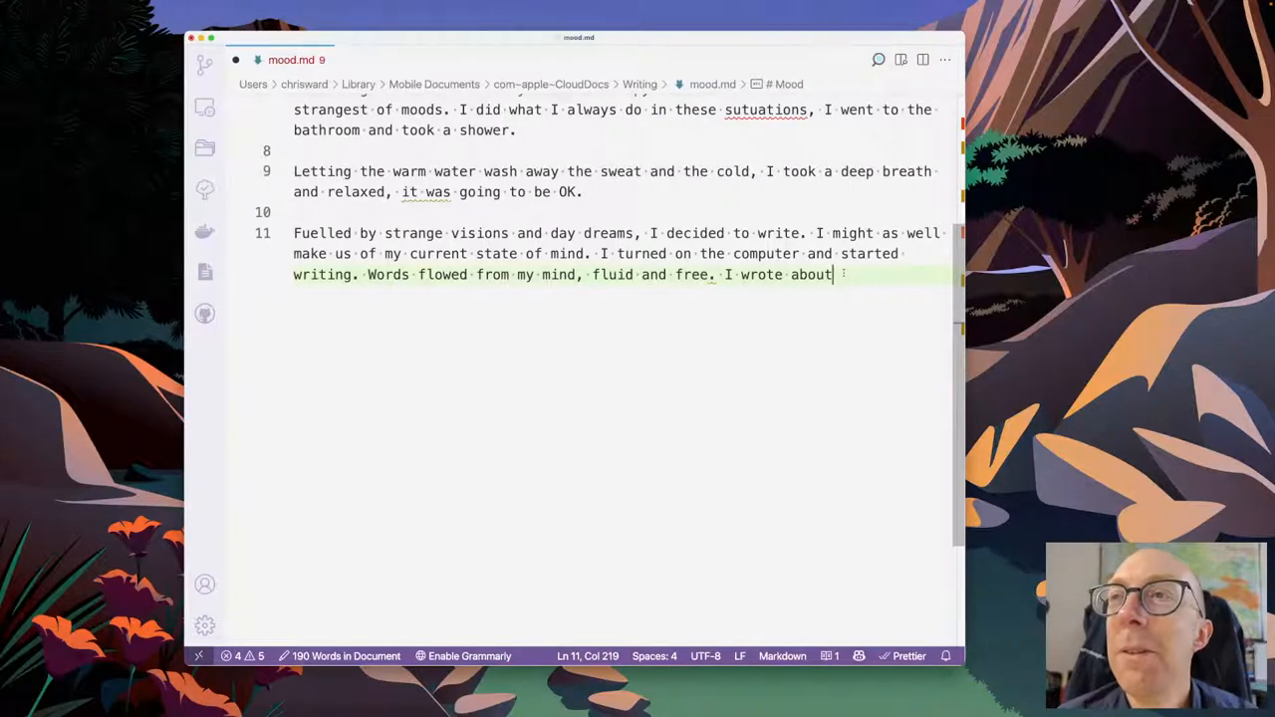
- Type 'strange lands full of strange creatures, people, places, and things. There were'
{"action": "type", "text": "sta"}
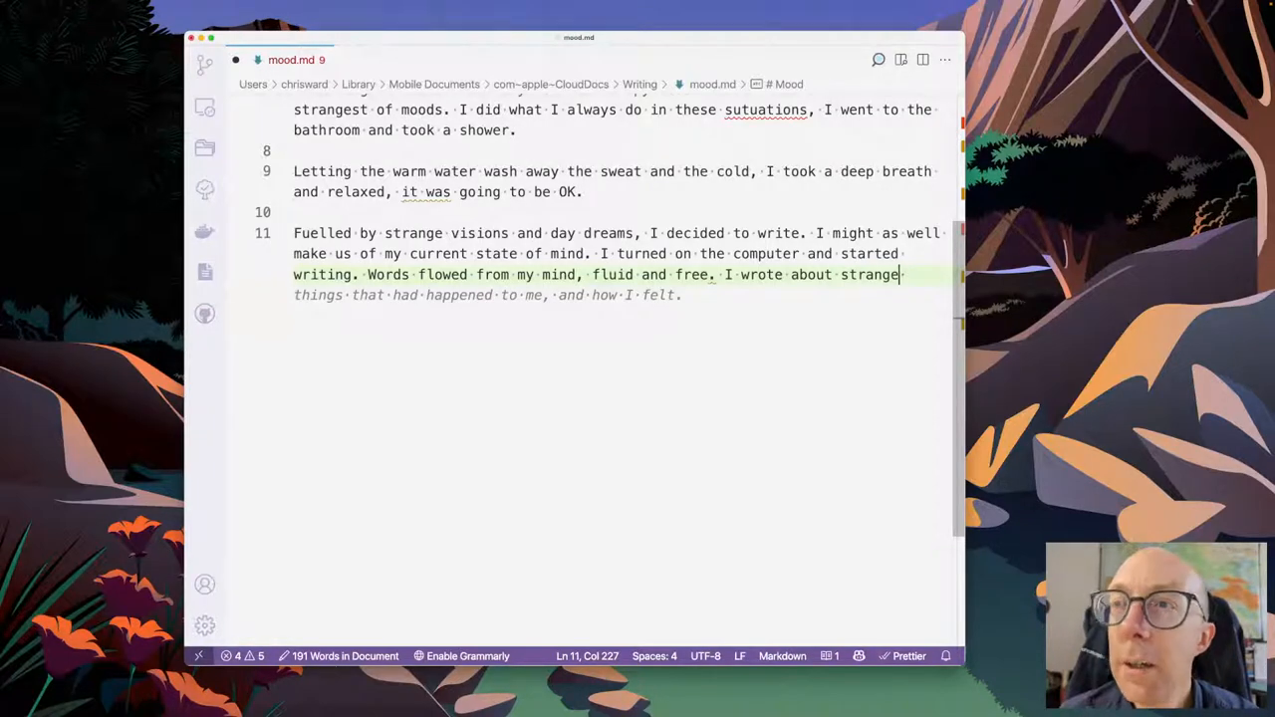
{"action": "type", "text": "lands"}
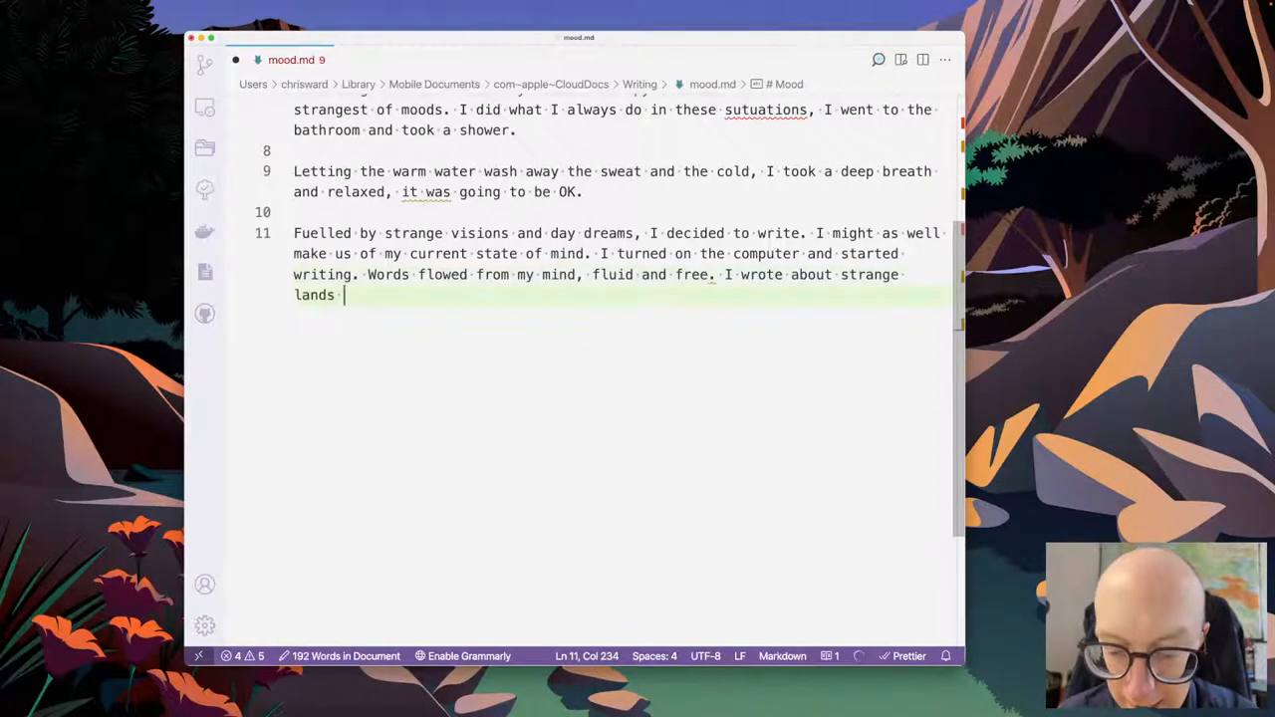
{"action": "type", "text": "full of strange creatures, strange people, strange places, strange things."}
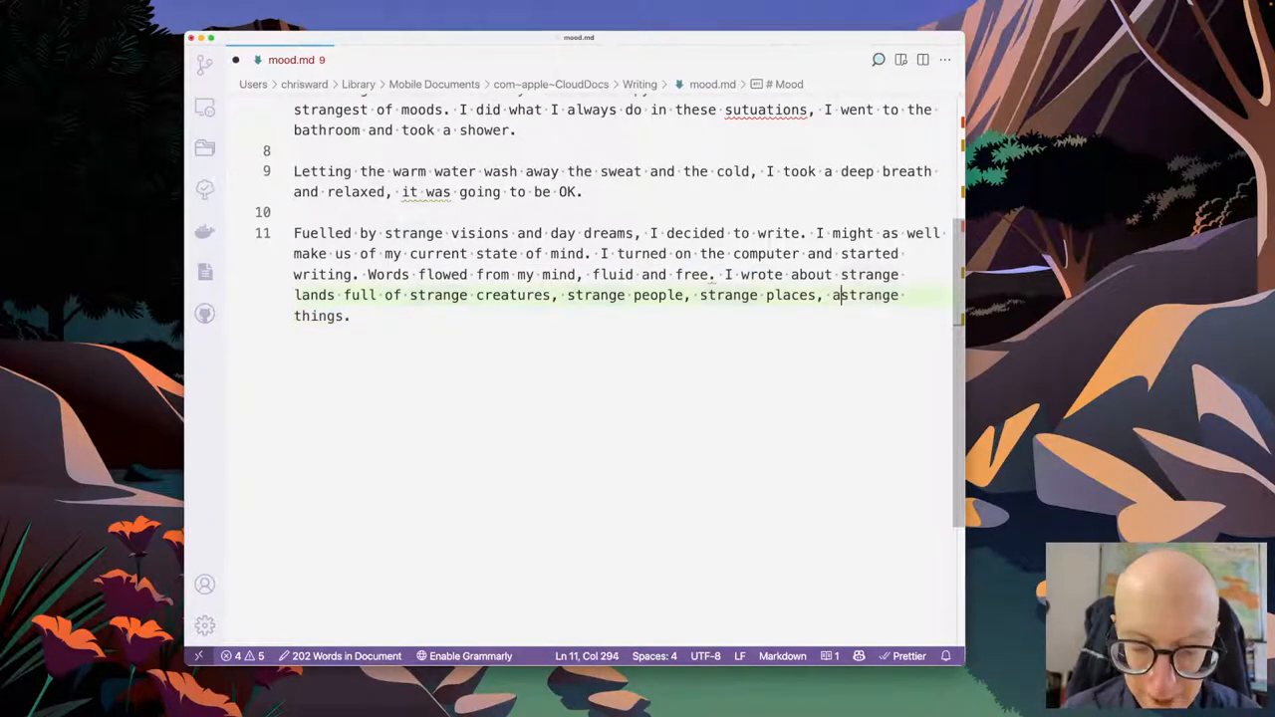
{"action": "type", "text": "nd"}
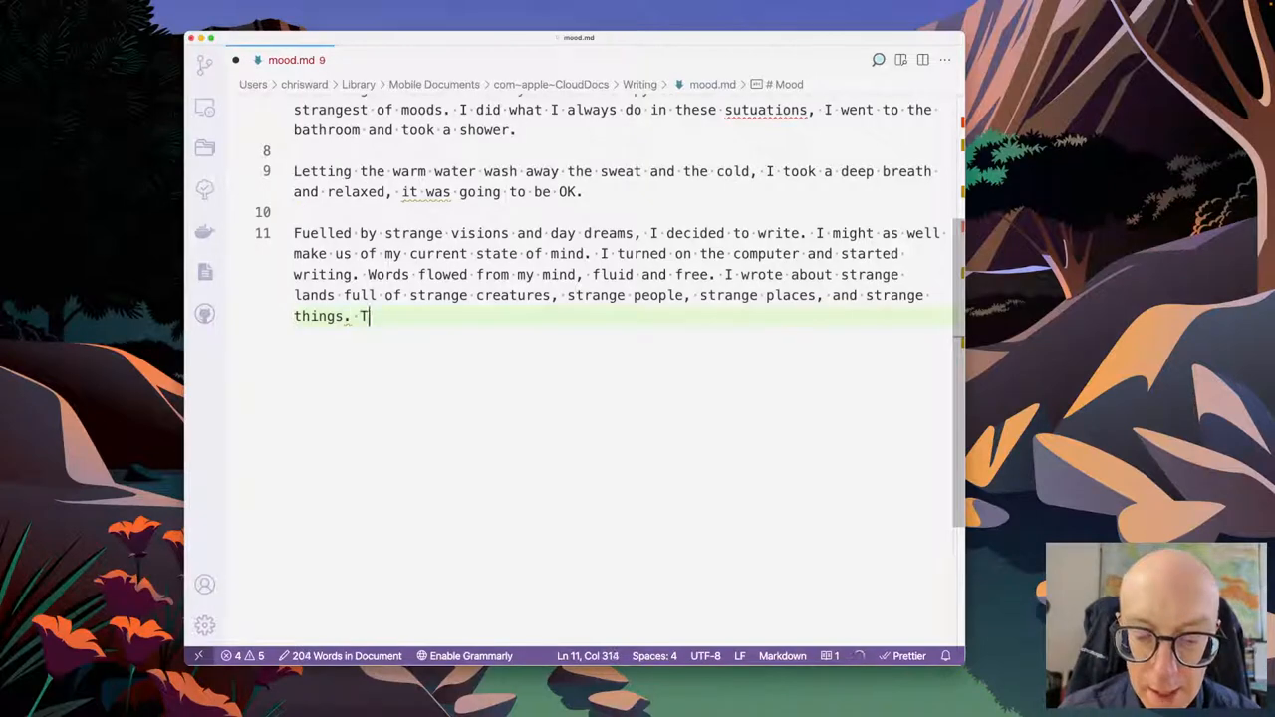
{"action": "type", "text": "here were no words to describe the feeling of being in a strange place.  I was in a strange place."}
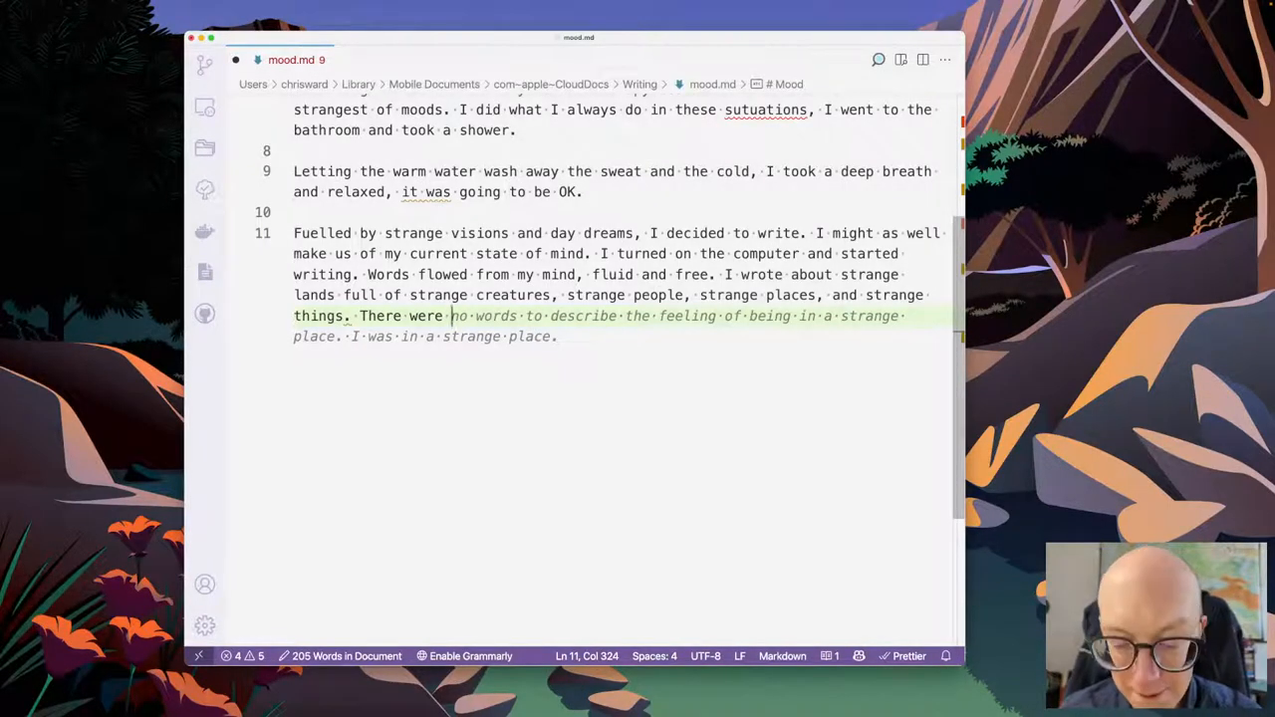
- Add 'new colours and smells, and new creatures that looked like me.' accepting Copilot's ending
{"action": "type", "text": "new colours"}
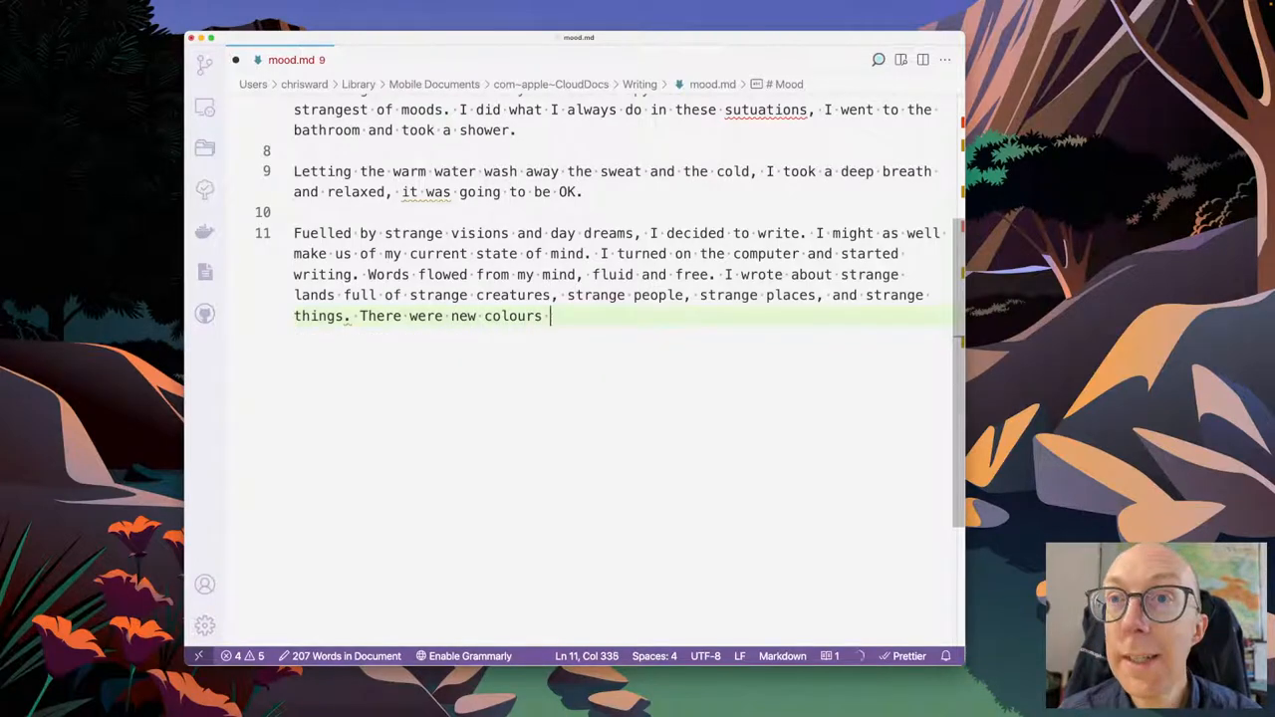
{"action": "type", "text": "and smells, new sounds, new smells, and new things."}
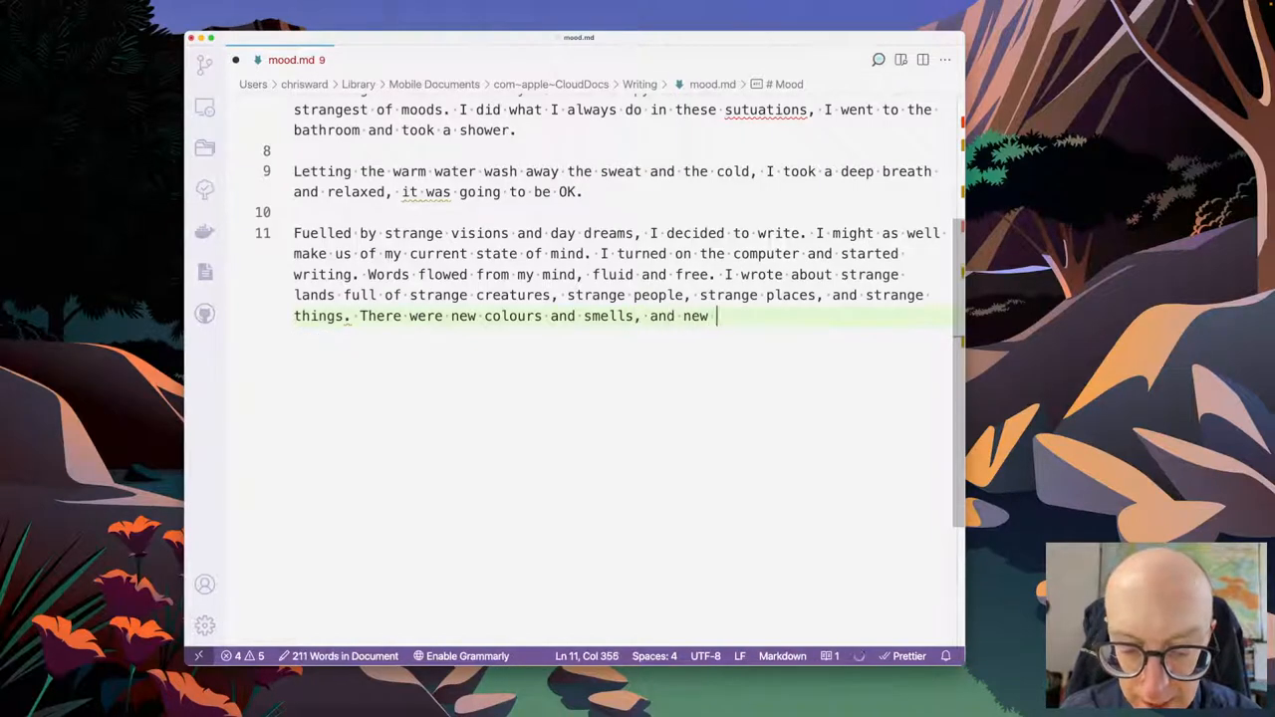
{"action": "type", "text": "creatures that"}
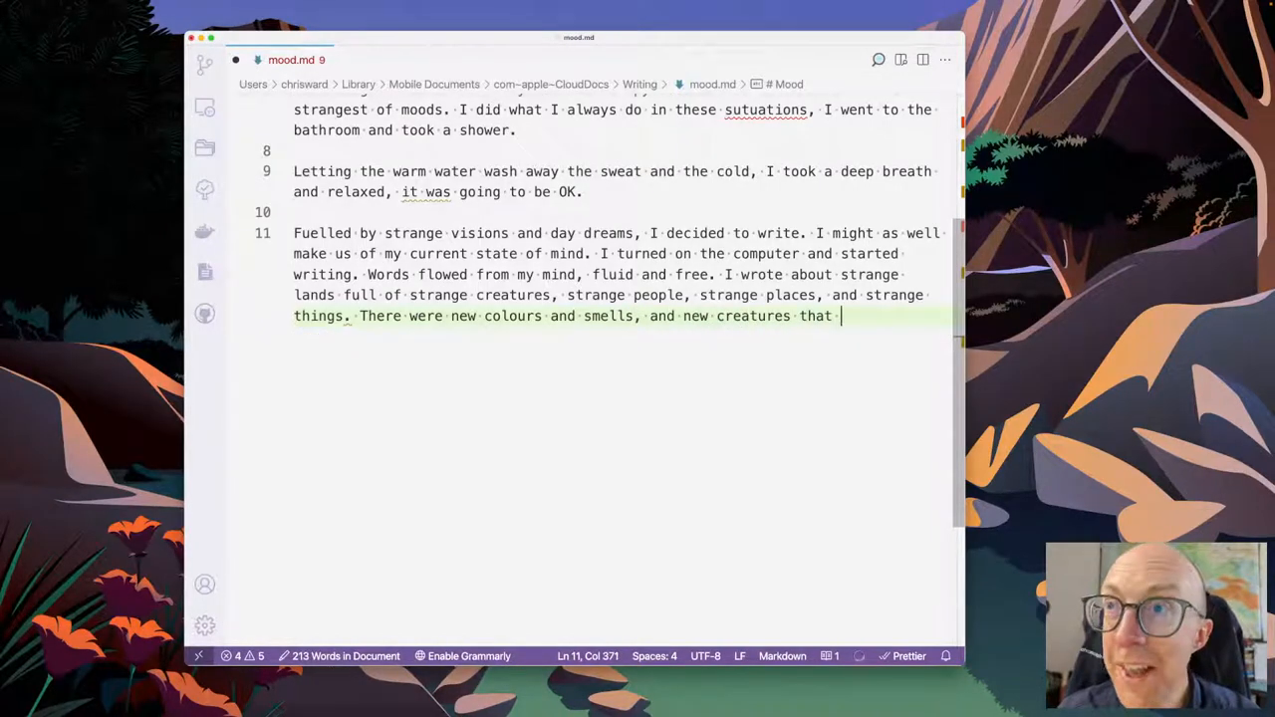
{"action": "type", "text": "I had never seen before."}
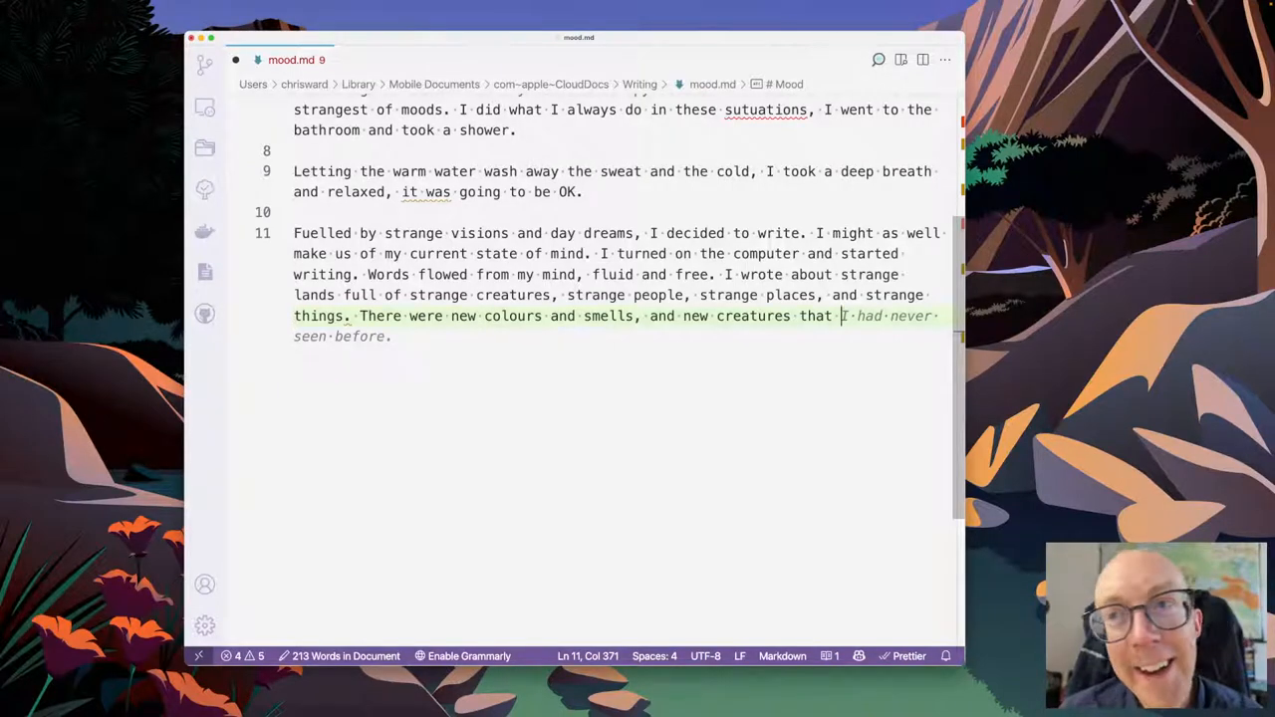
{"action": "type", "text": "looked"}
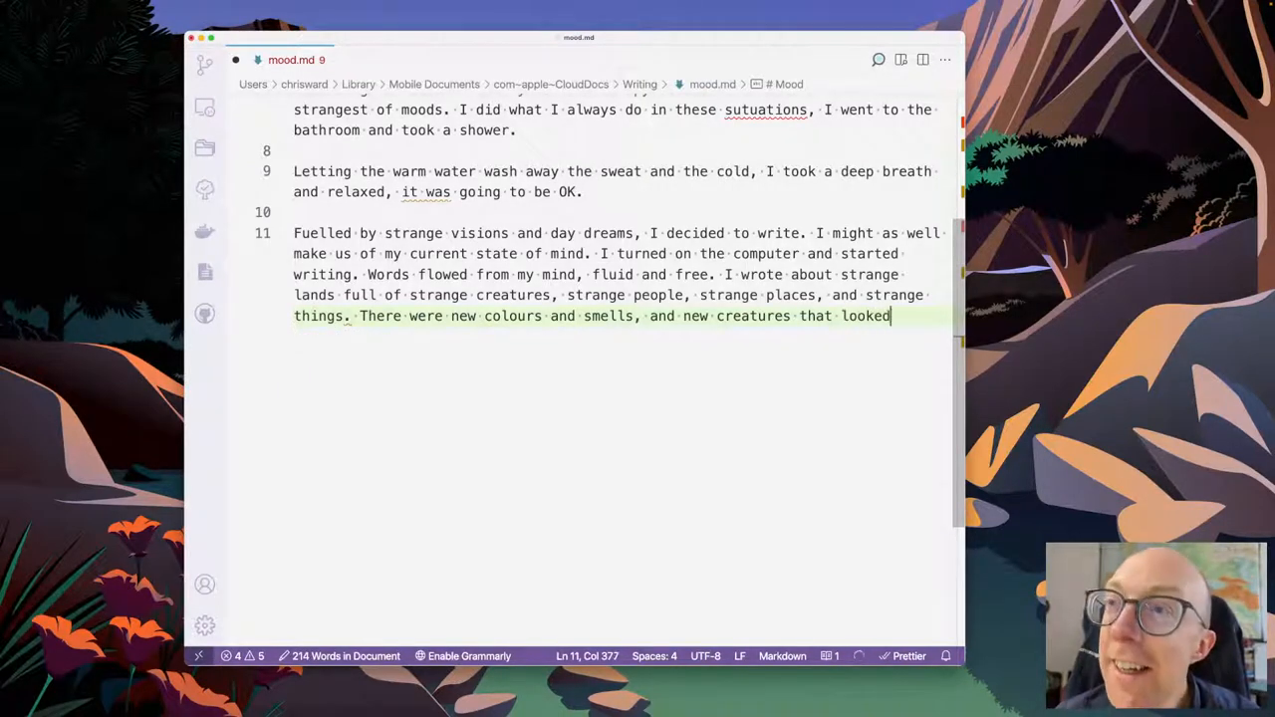
{"action": "type", "text": "like me."}
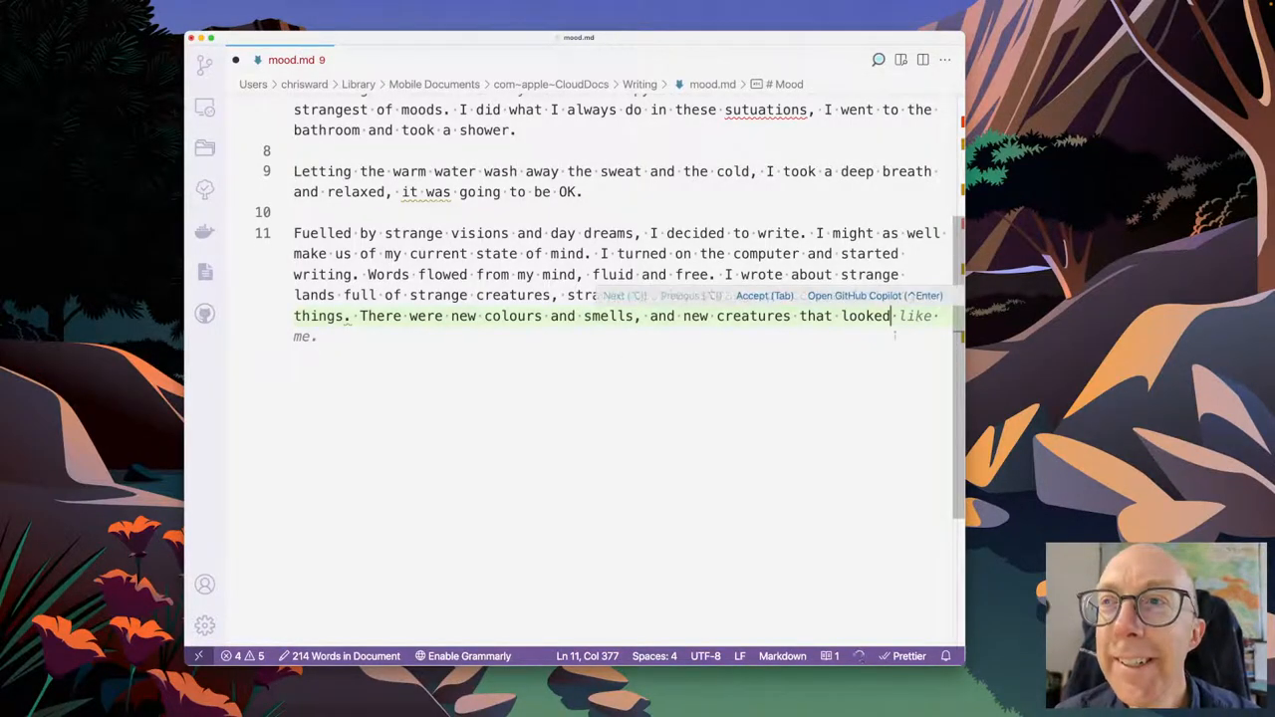
{"action": "key", "text": "Tab"}
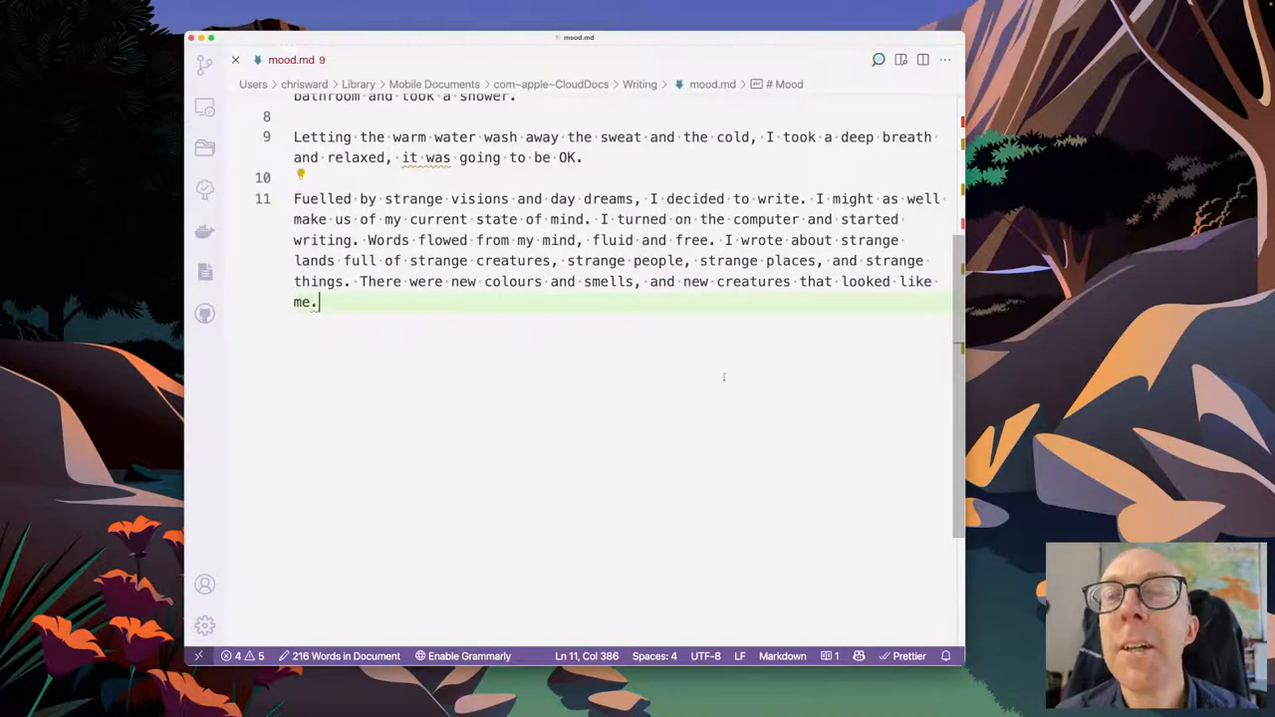
- Start a paragraph: 'I awakened from my writing frenzy in a sweat… how long had it been?'
{"action": "key", "text": "Enter"}
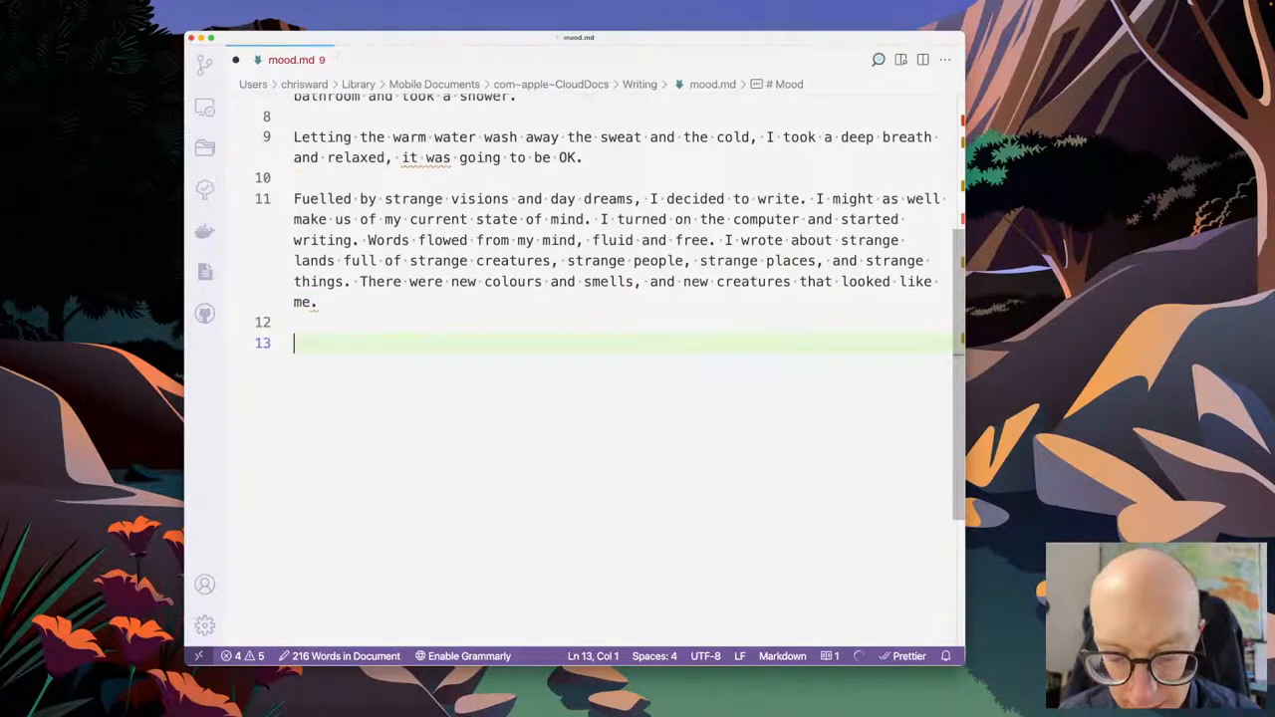
{"action": "type", "text": "Awakned fro"}
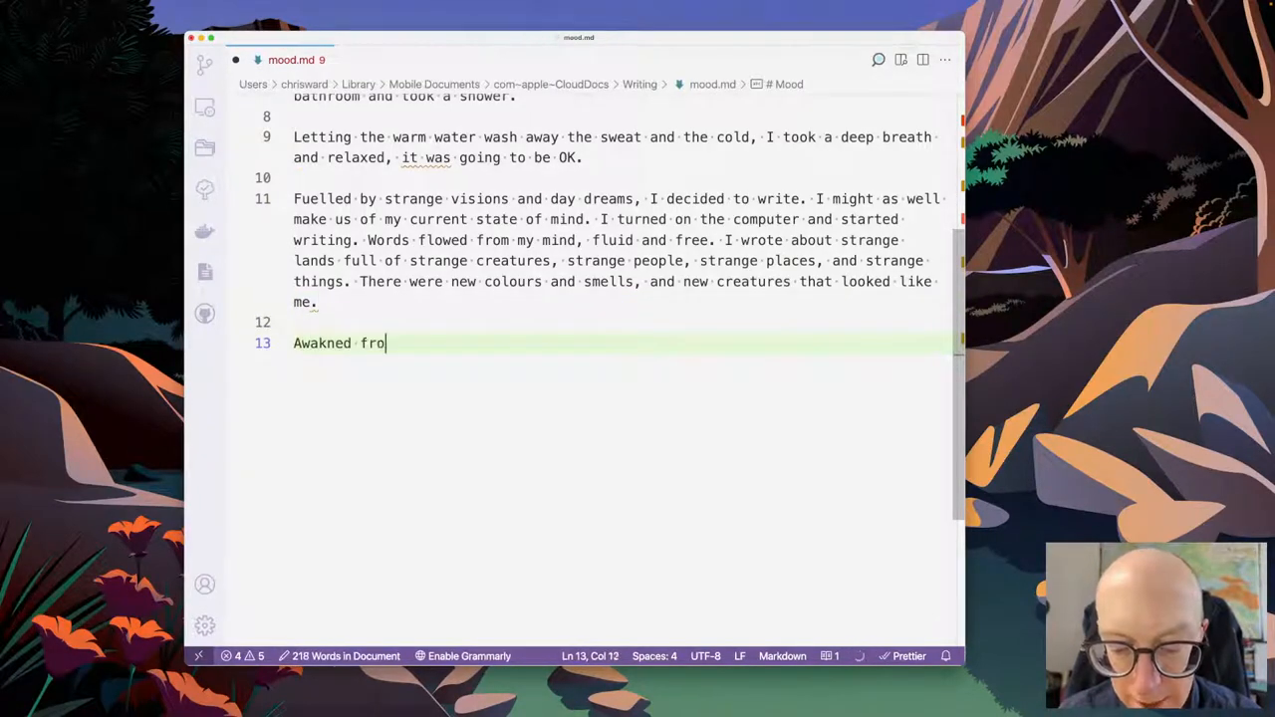
{"action": "type", "text": "m my writing frenzy"}
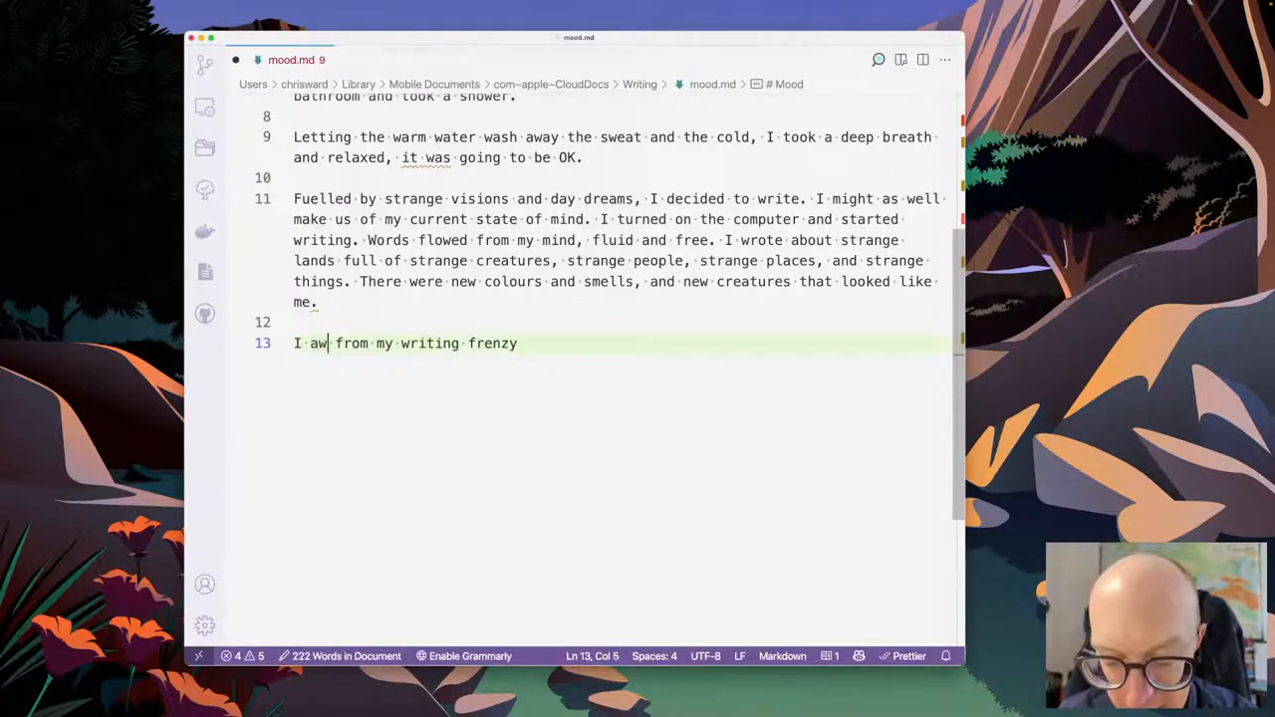
{"action": "type", "text": "akened"}
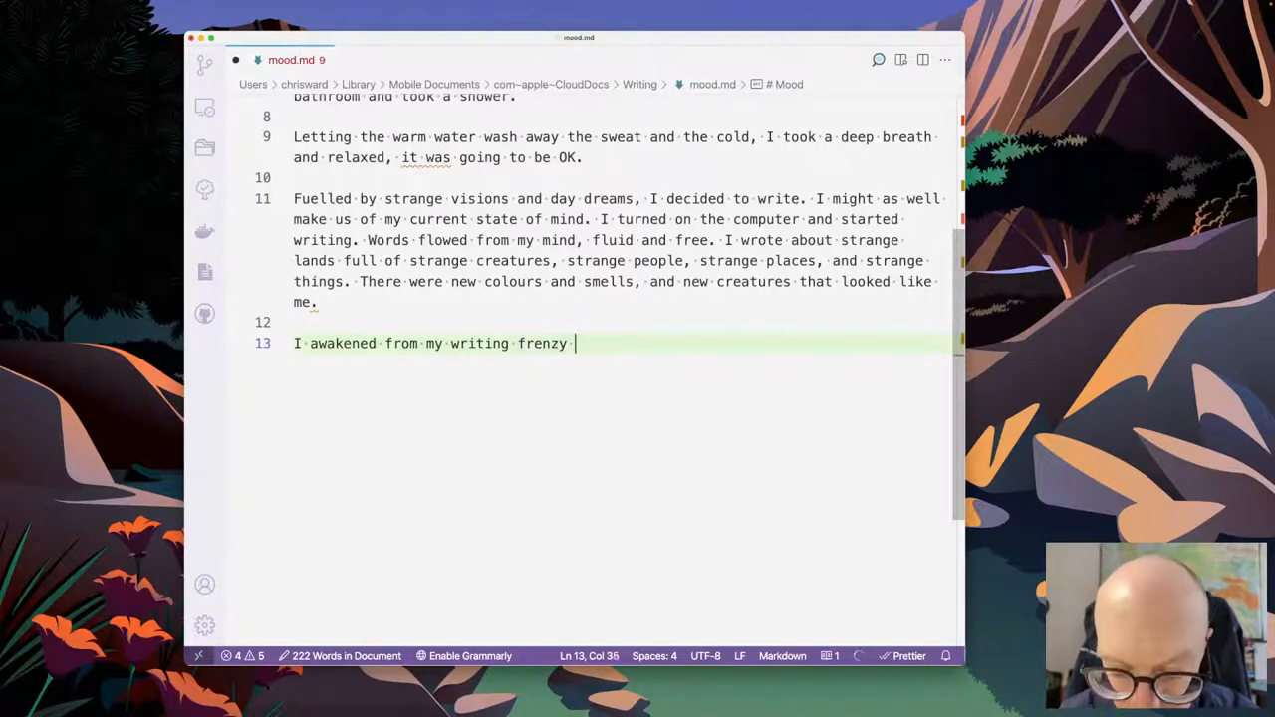
{"action": "type", "text": "in a sweat"}
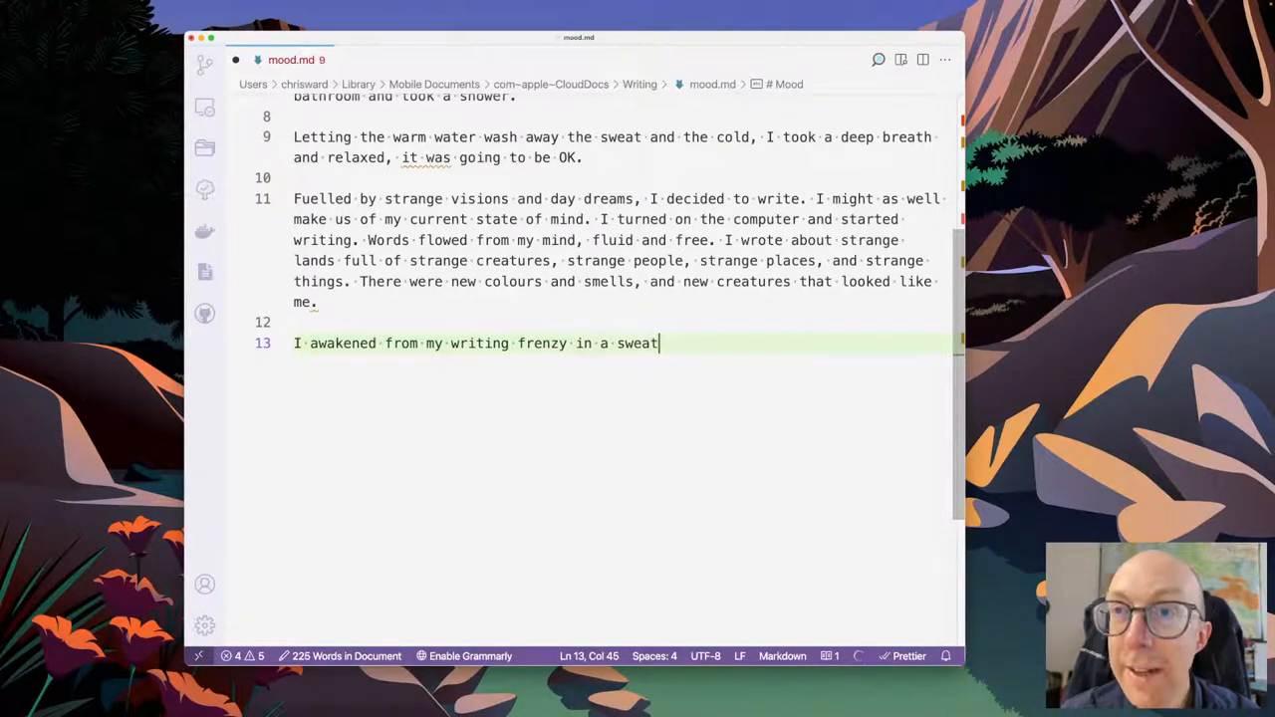
{"action": "type", "text": "and a cold, and I was ready to go."}
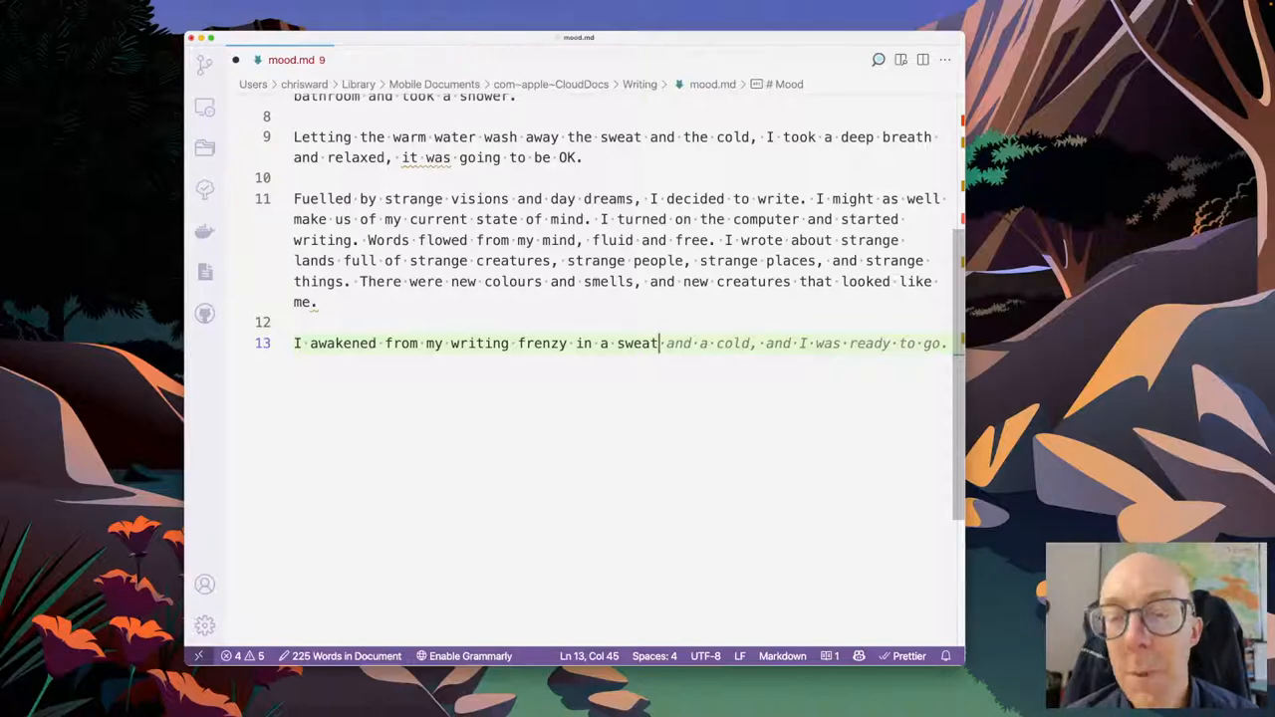
{"action": "type", "text": ", how long ha"}
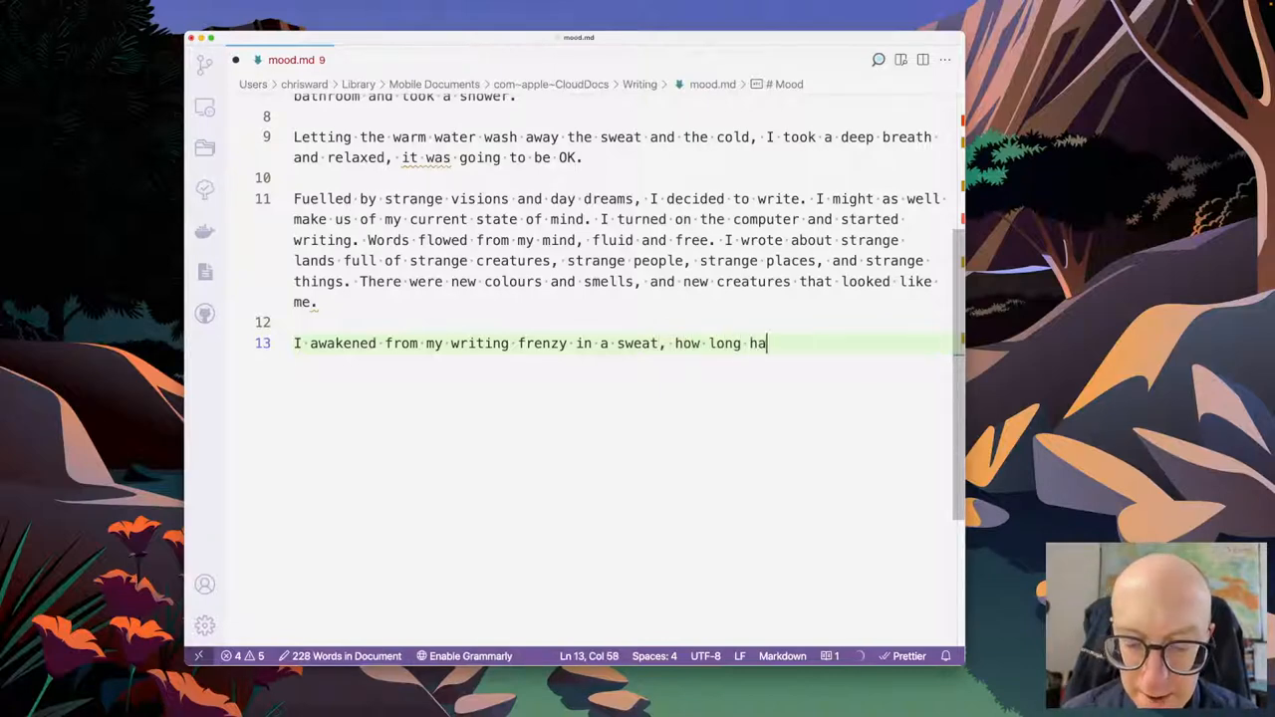
{"action": "type", "text": "d it been? I l"}
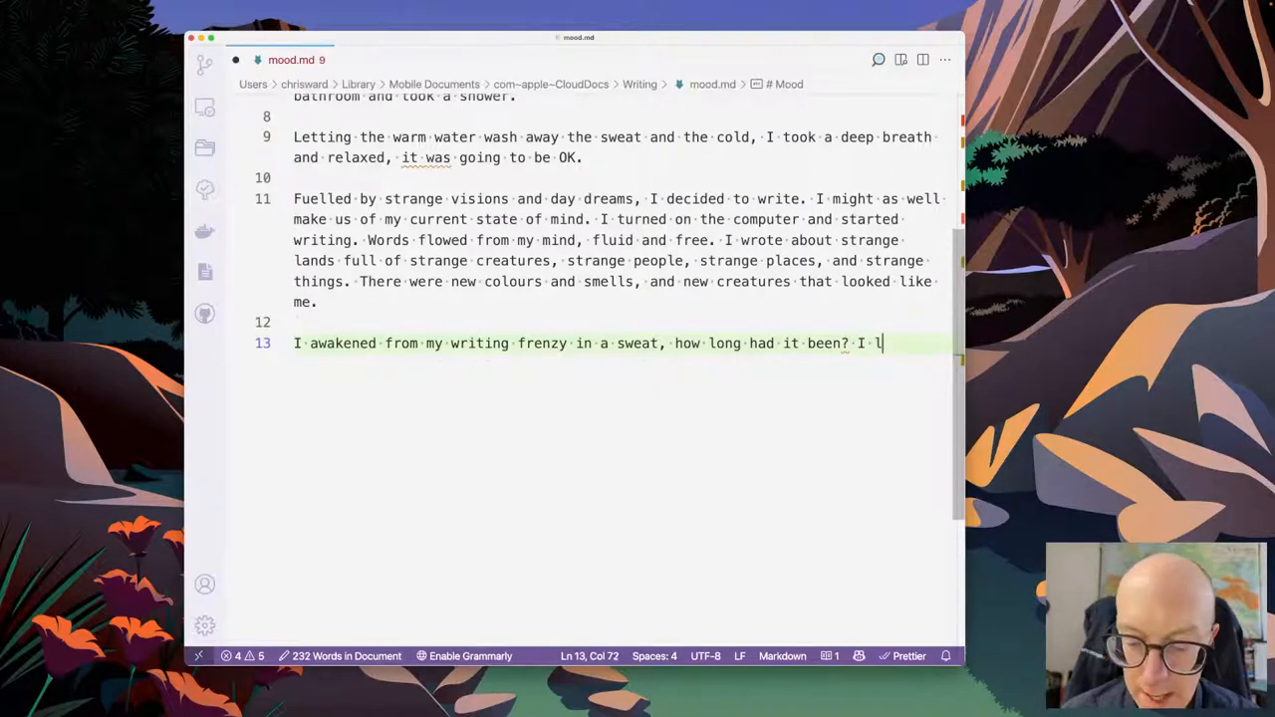
- Add looking outside at the transformed world, up to 'Instead of the normal trees and shops were'
{"action": "type", "text": "ooked outside the window and saw a world transfor"}
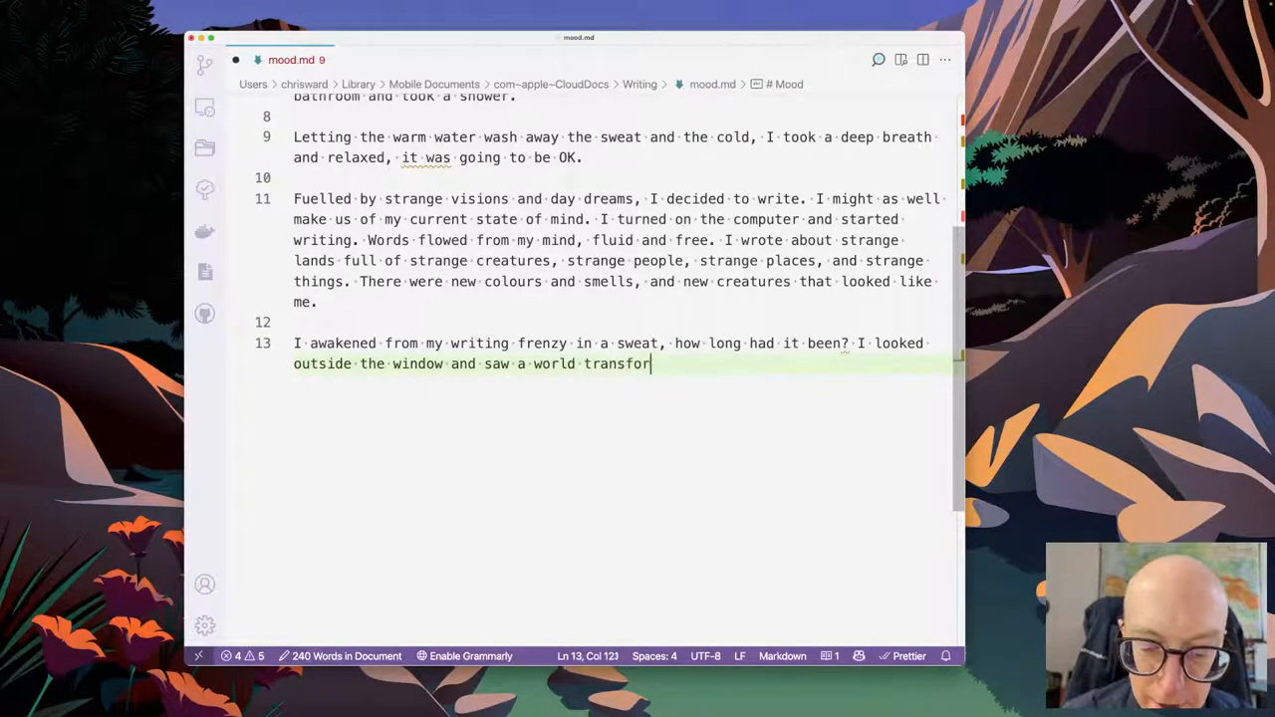
{"action": "type", "text": "med."}
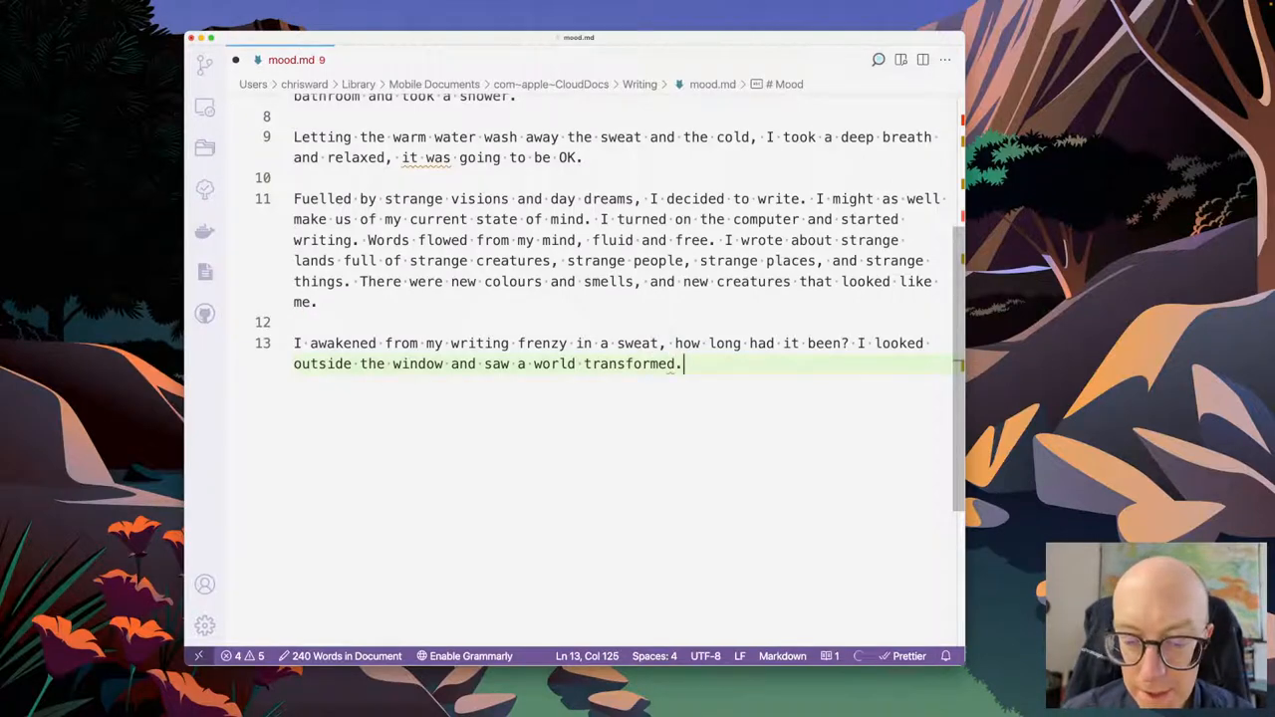
{"action": "type", "text": "Instead of"}
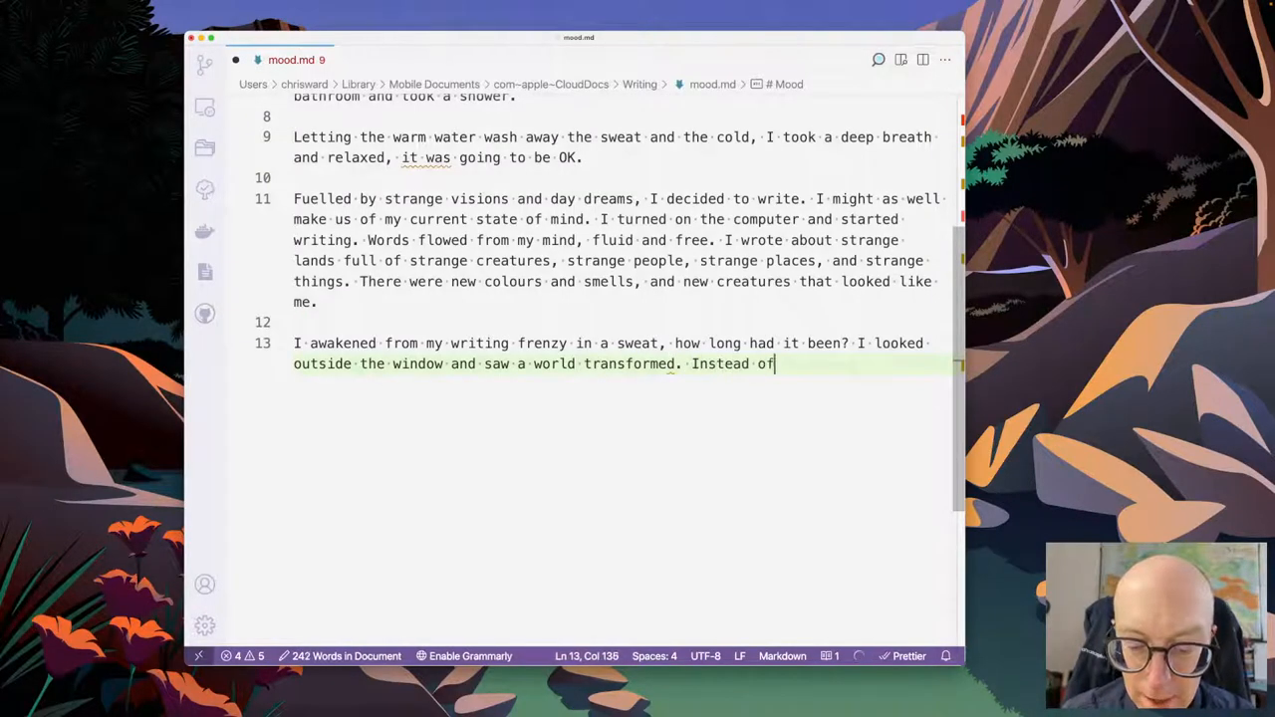
{"action": "type", "text": "the normal tree"}
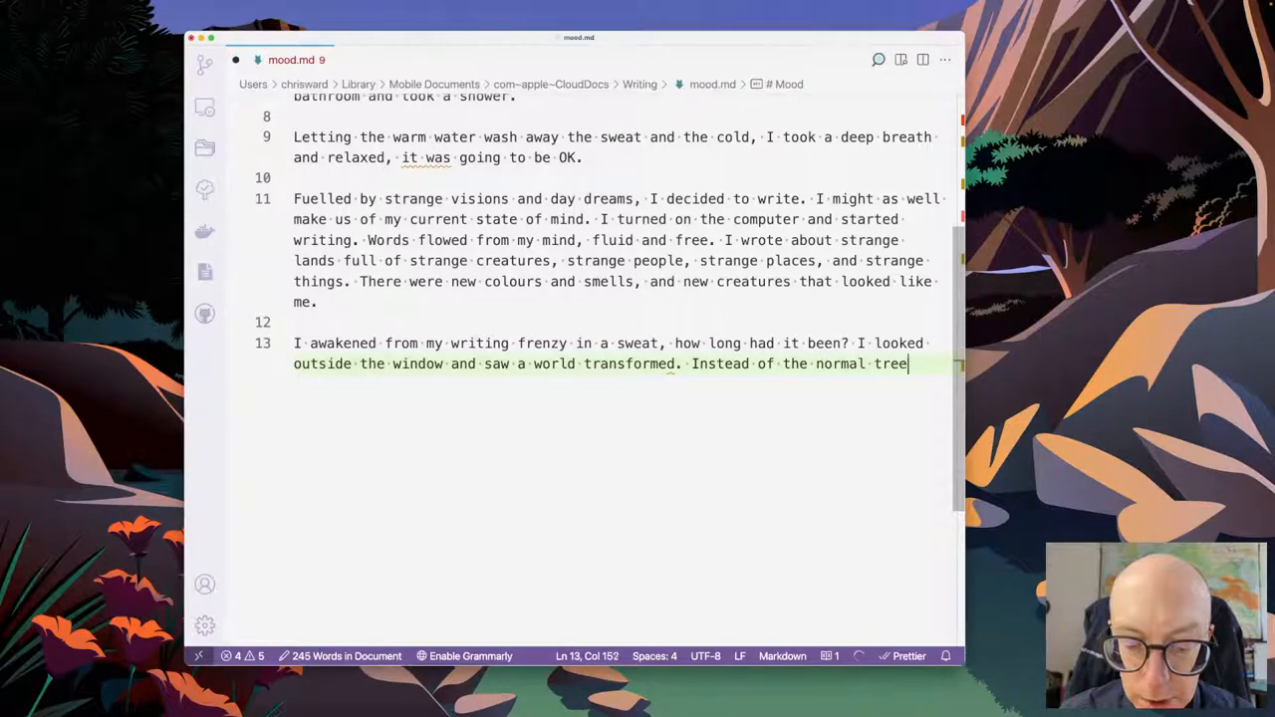
{"action": "type", "text": "s and shops"}
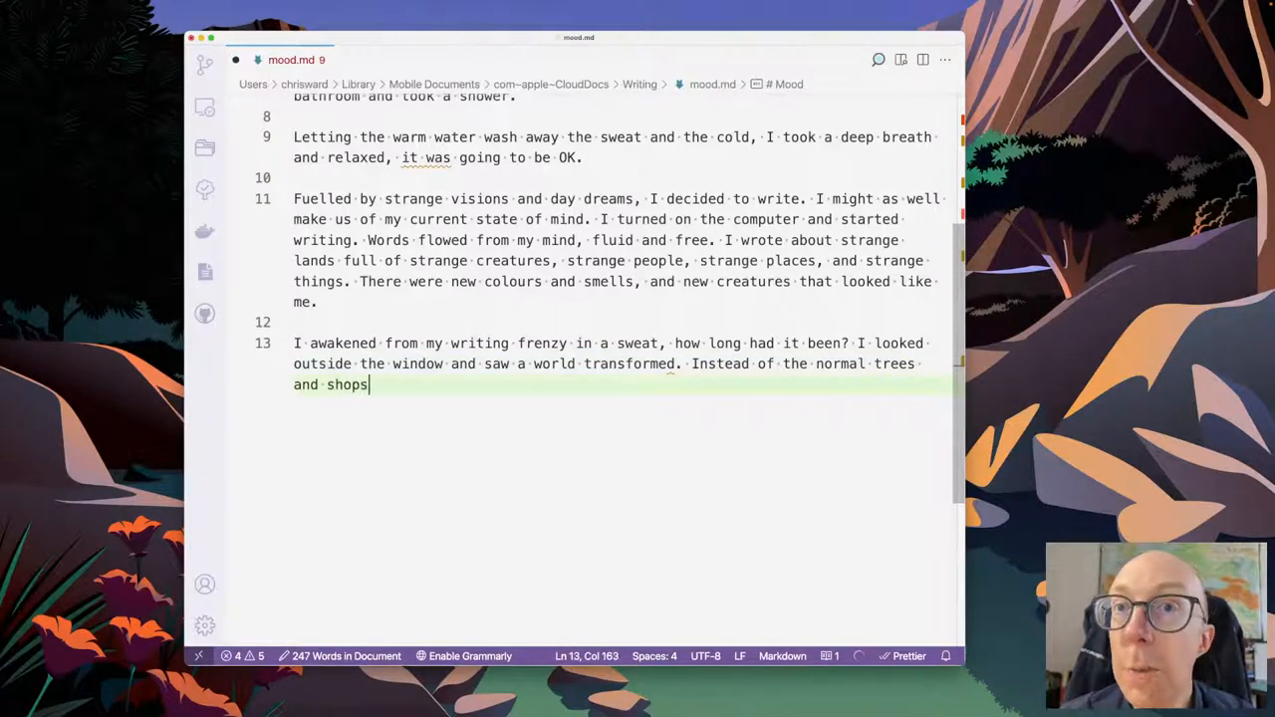
{"action": "type", "text": "were"}
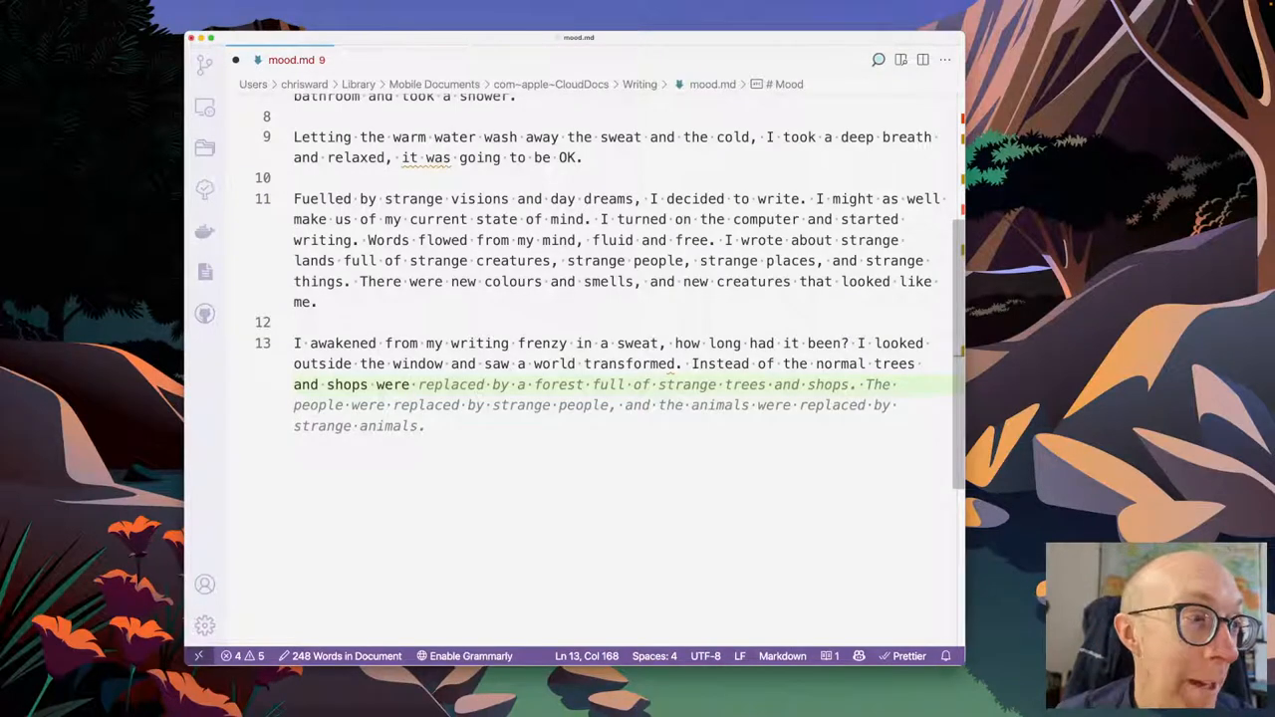
- Accept Copilot's 'replaced by strange animals' completion and end 'The world was full of strange things.'
{"action": "key", "text": "Tab"}
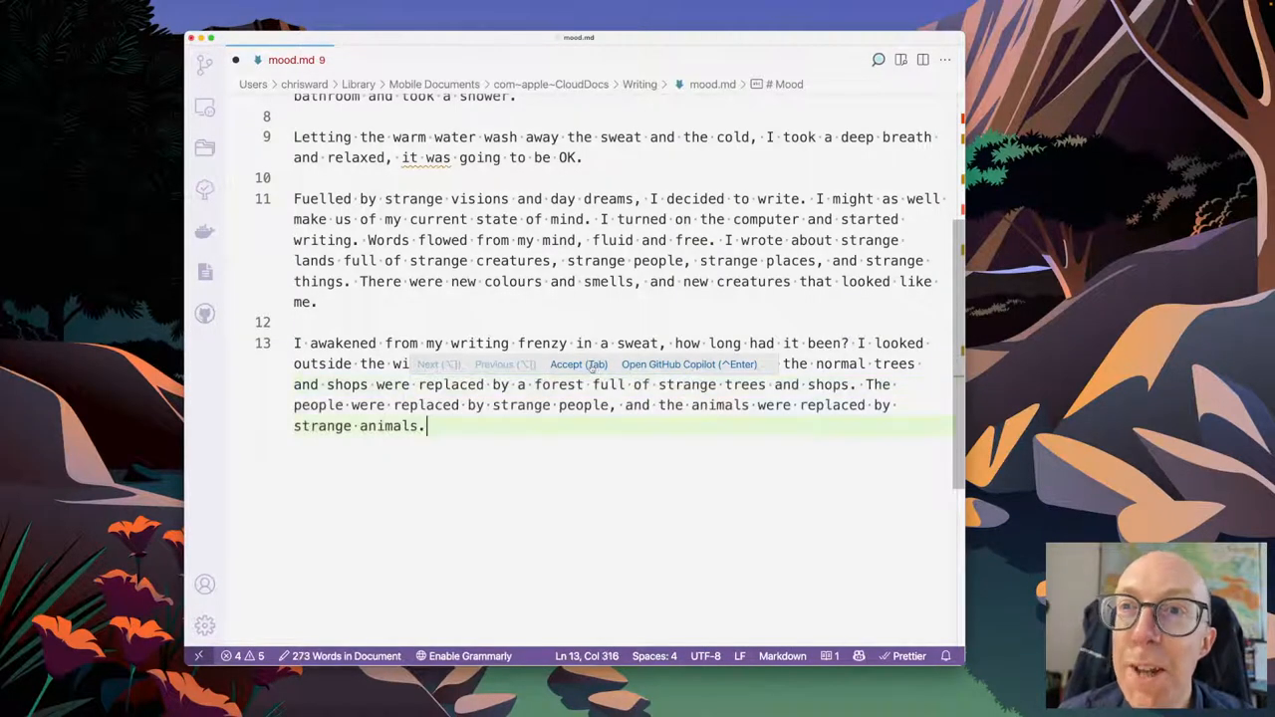
{"action": "key", "text": "Tab"}
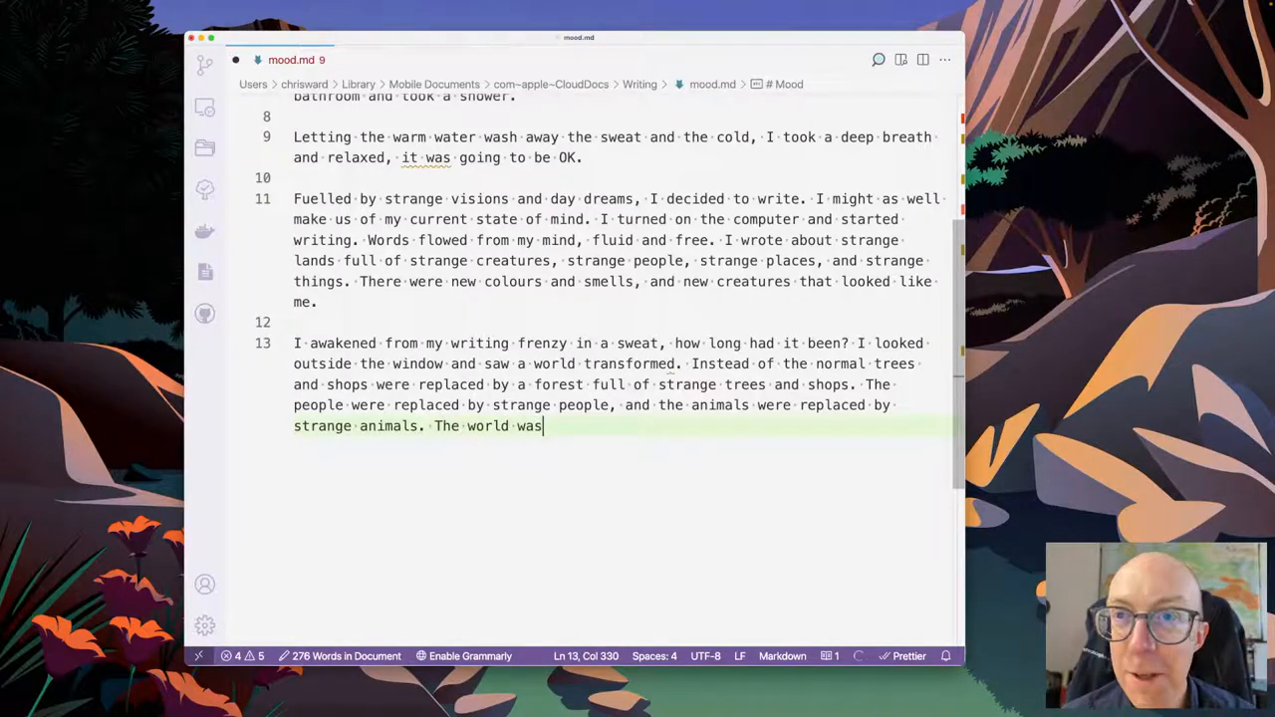
{"action": "type", "text": "full of strange things."}
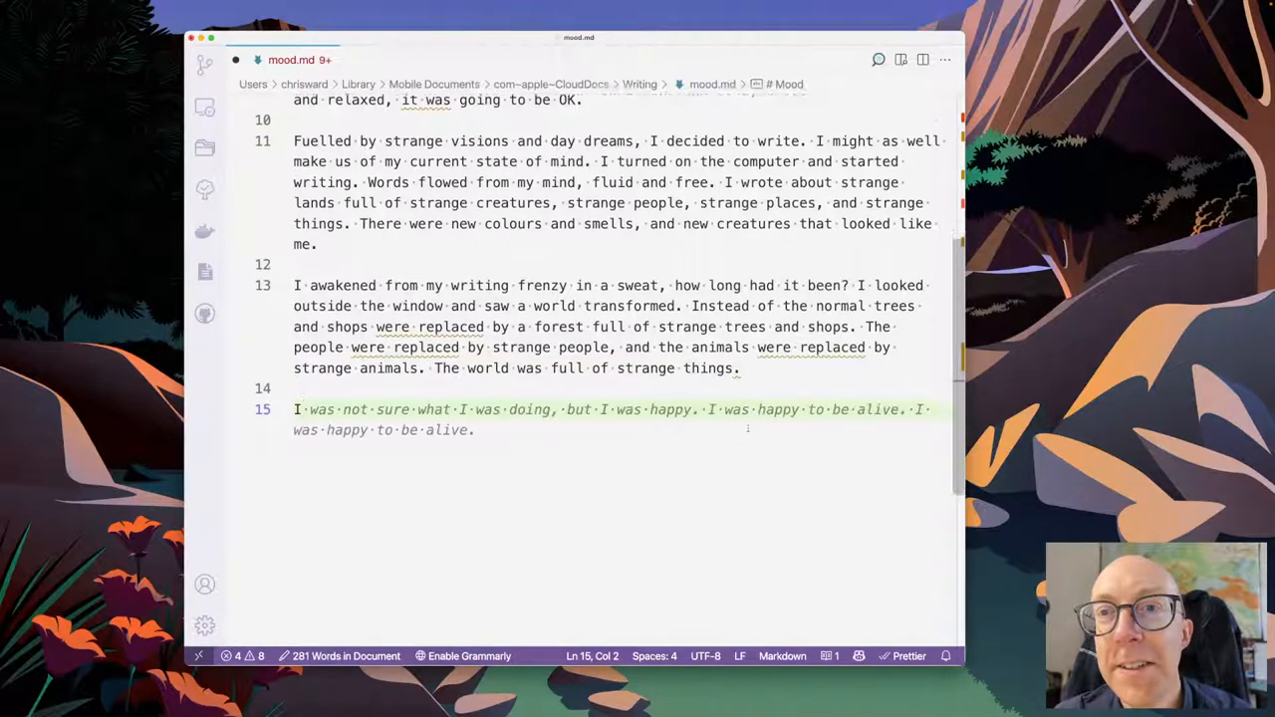
{"action": "scroll", "scroll_direction": "down", "scroll_amount": 3}
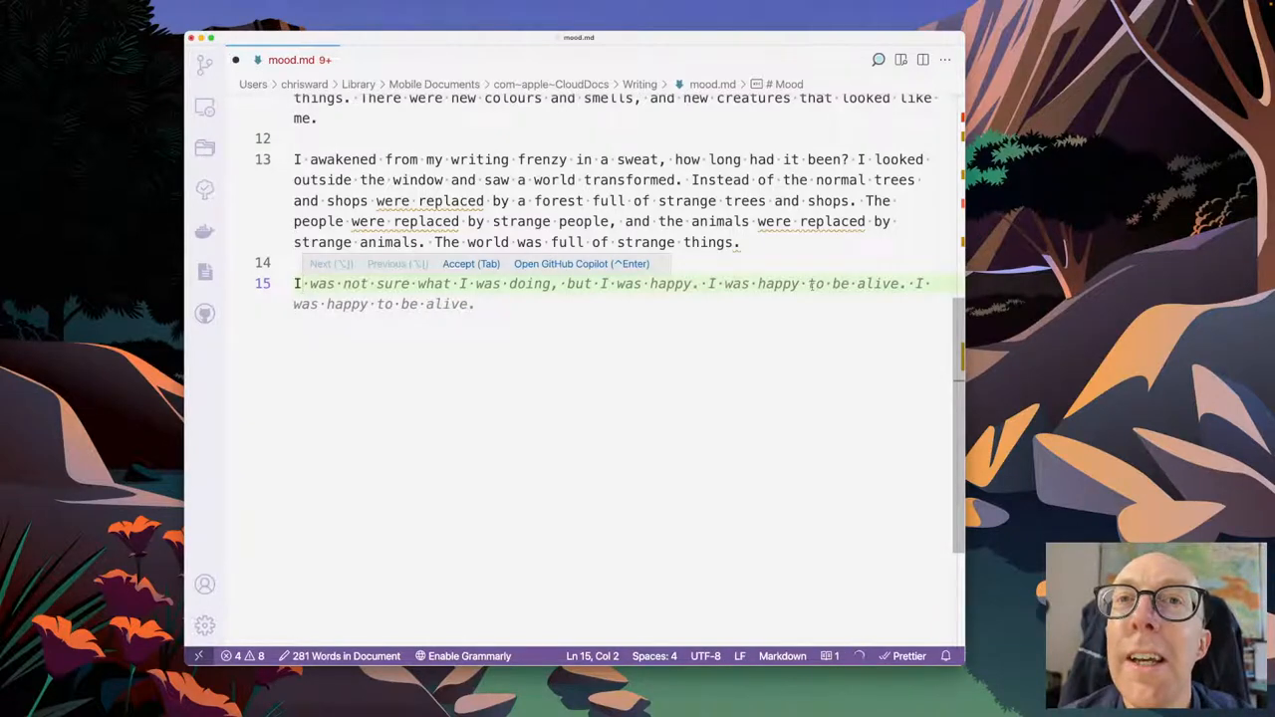
- Begin the paragraph 'With nothing better to do, I went outside', revising Copilot's shower text
{"action": "type", "text": "W"}
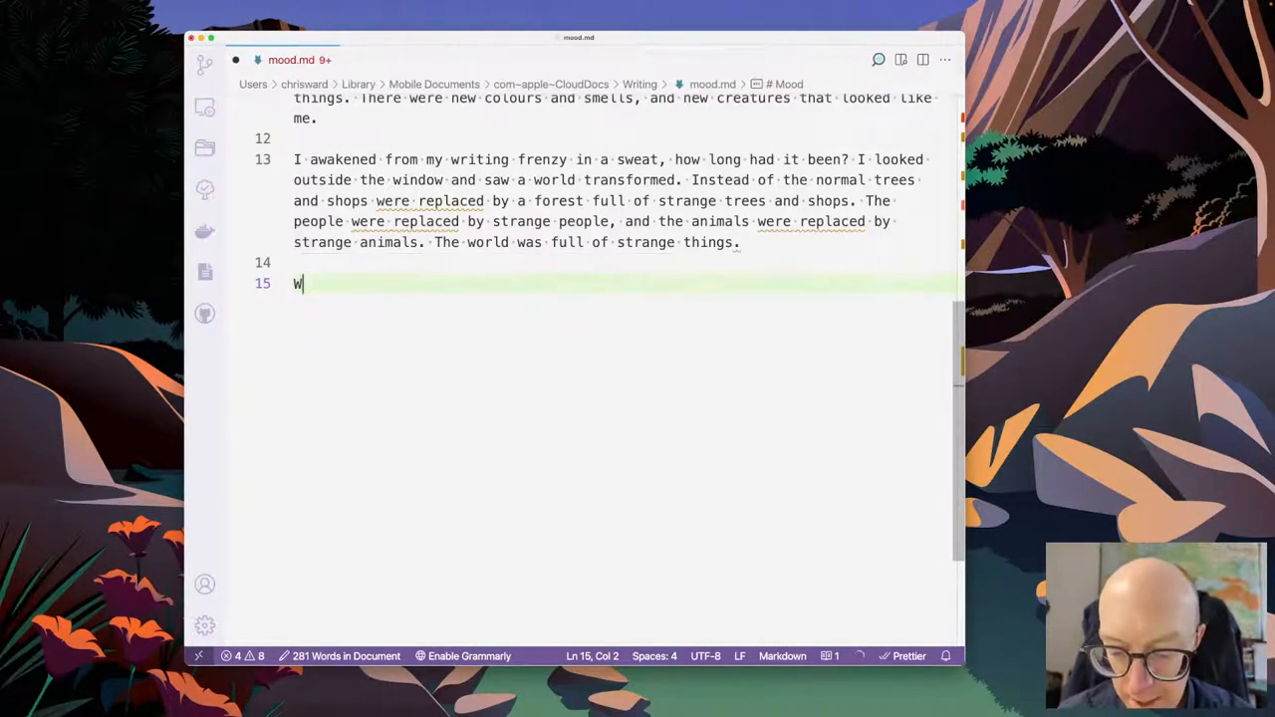
{"action": "type", "text": "ith nothing bet"}
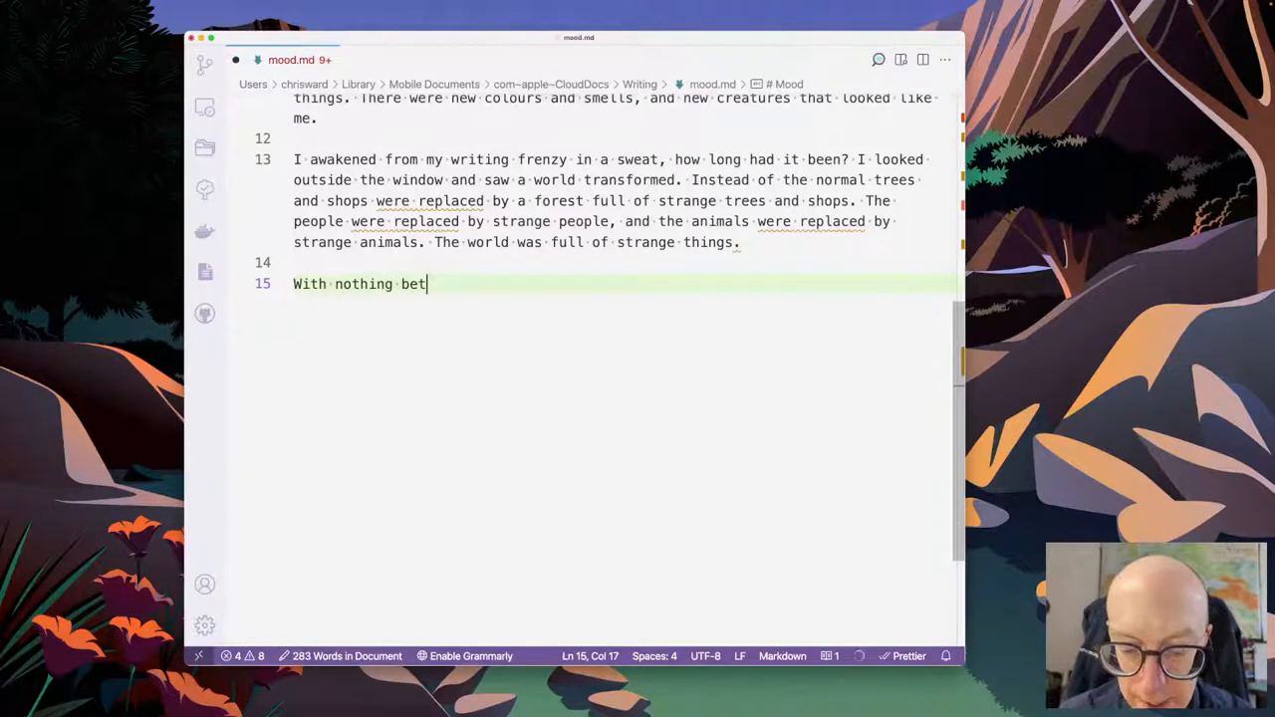
{"action": "type", "text": "ter to do"}
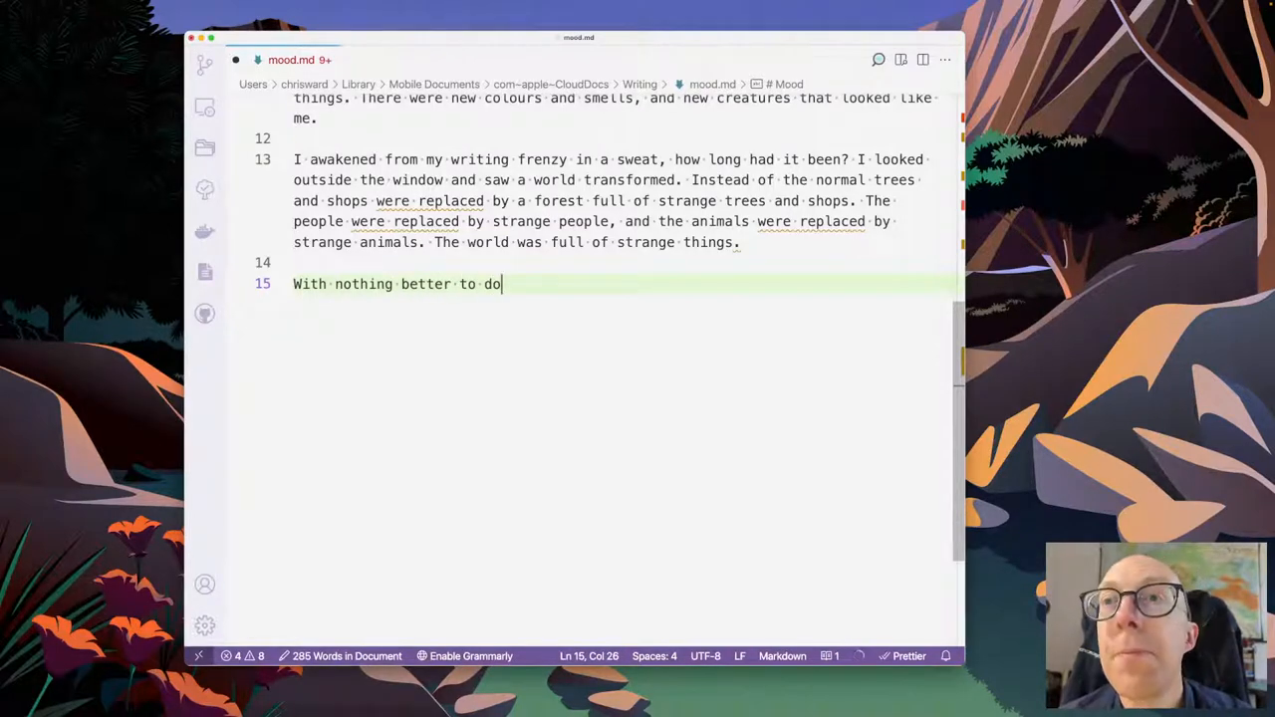
{"action": "type", "text": ", I went to the bathroom and took a shower."}
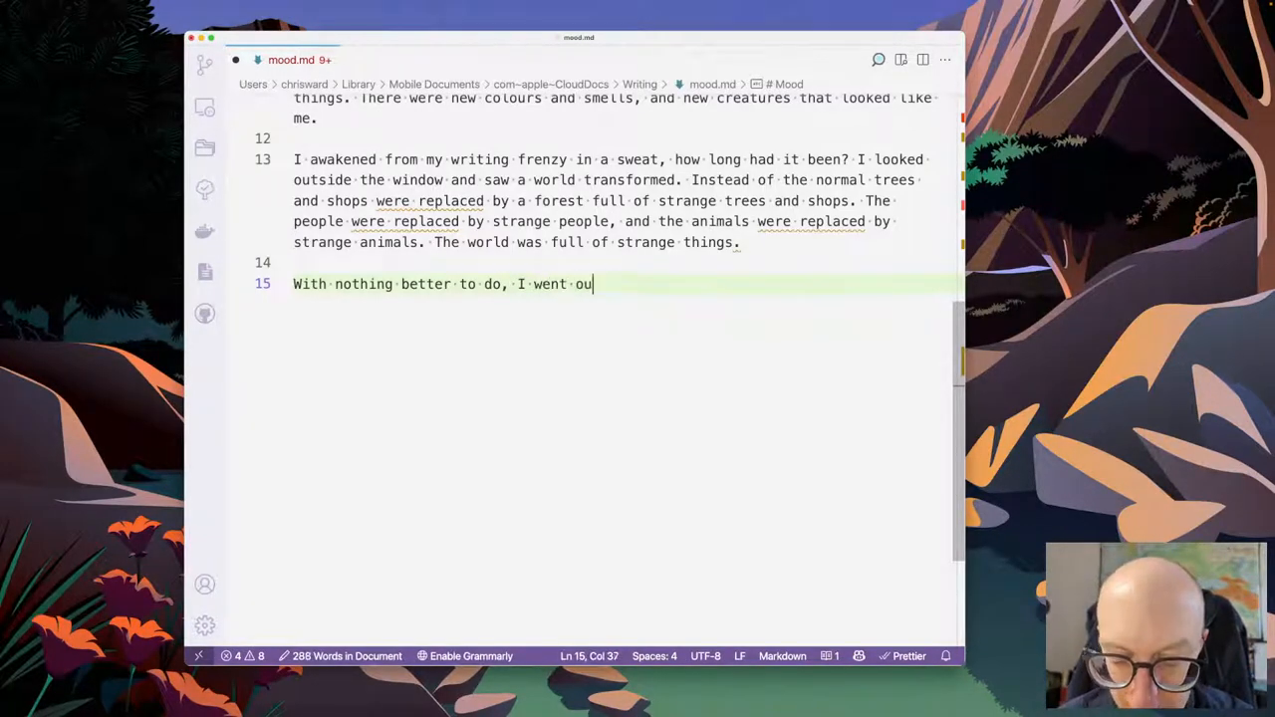
{"action": "type", "text": "tside"}
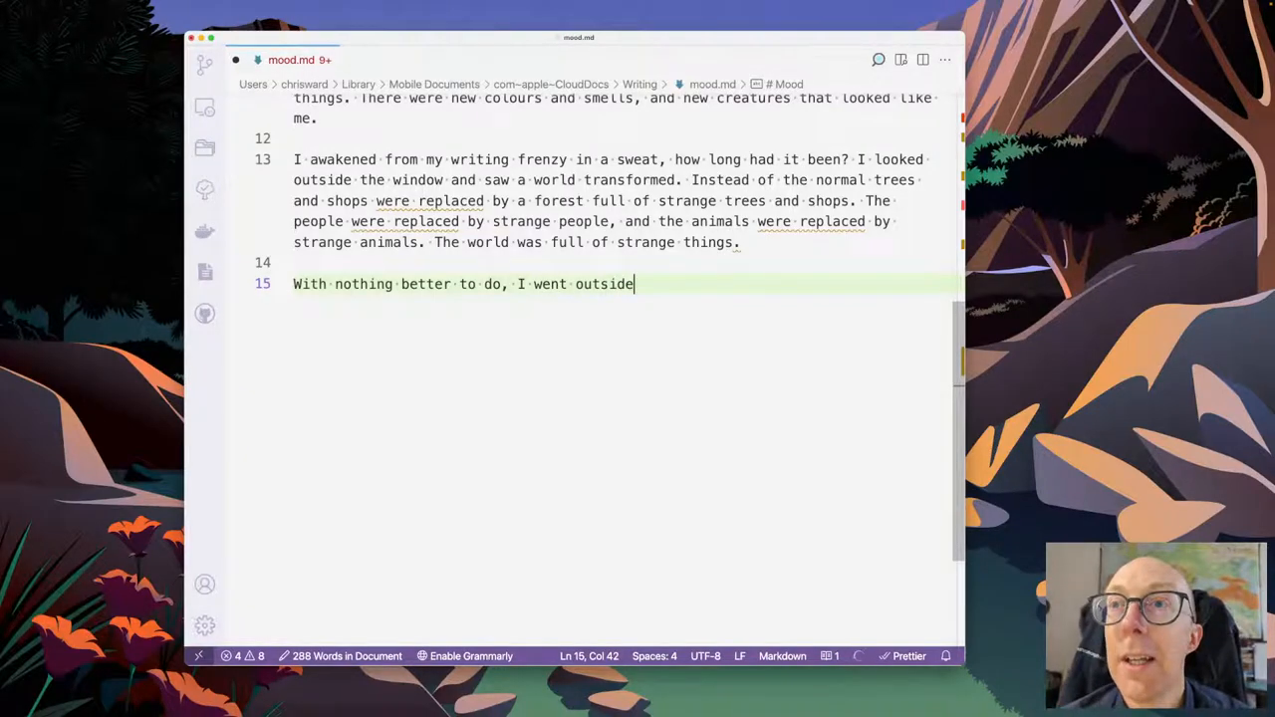
{"action": "type", "text": "\" \""}
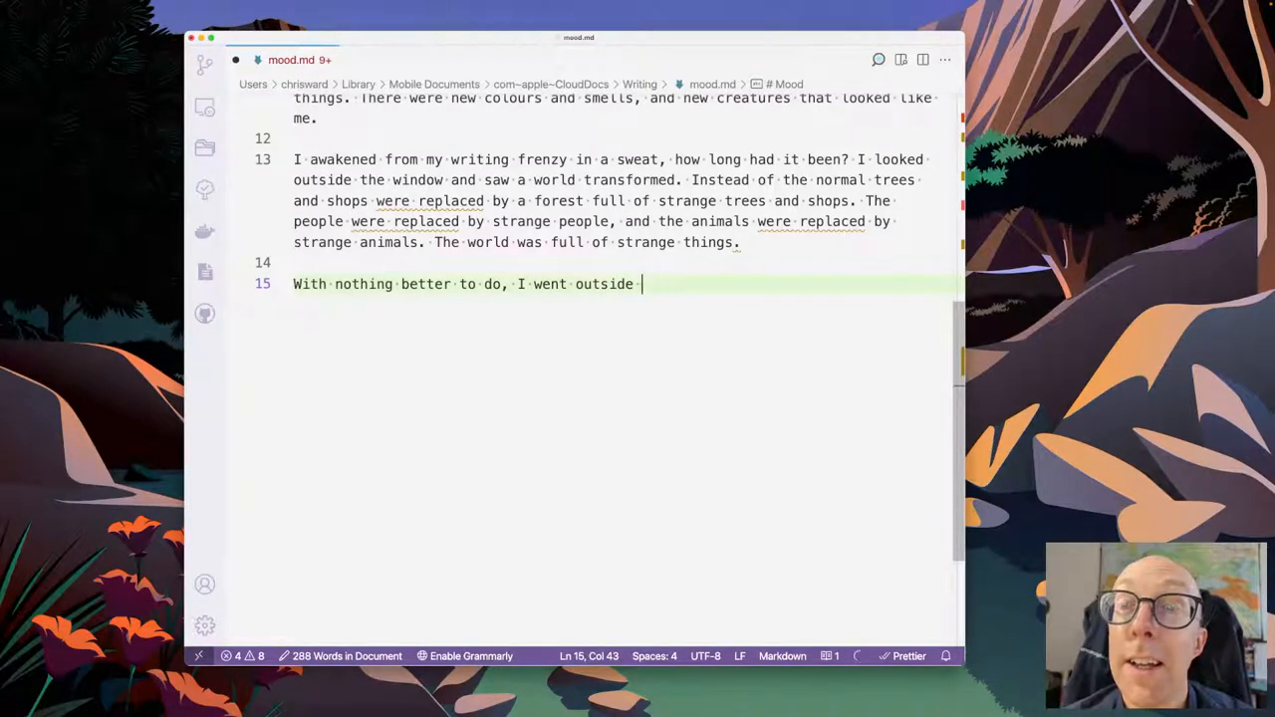
{"action": "type", "text": "to the bathroom and took a shower."}
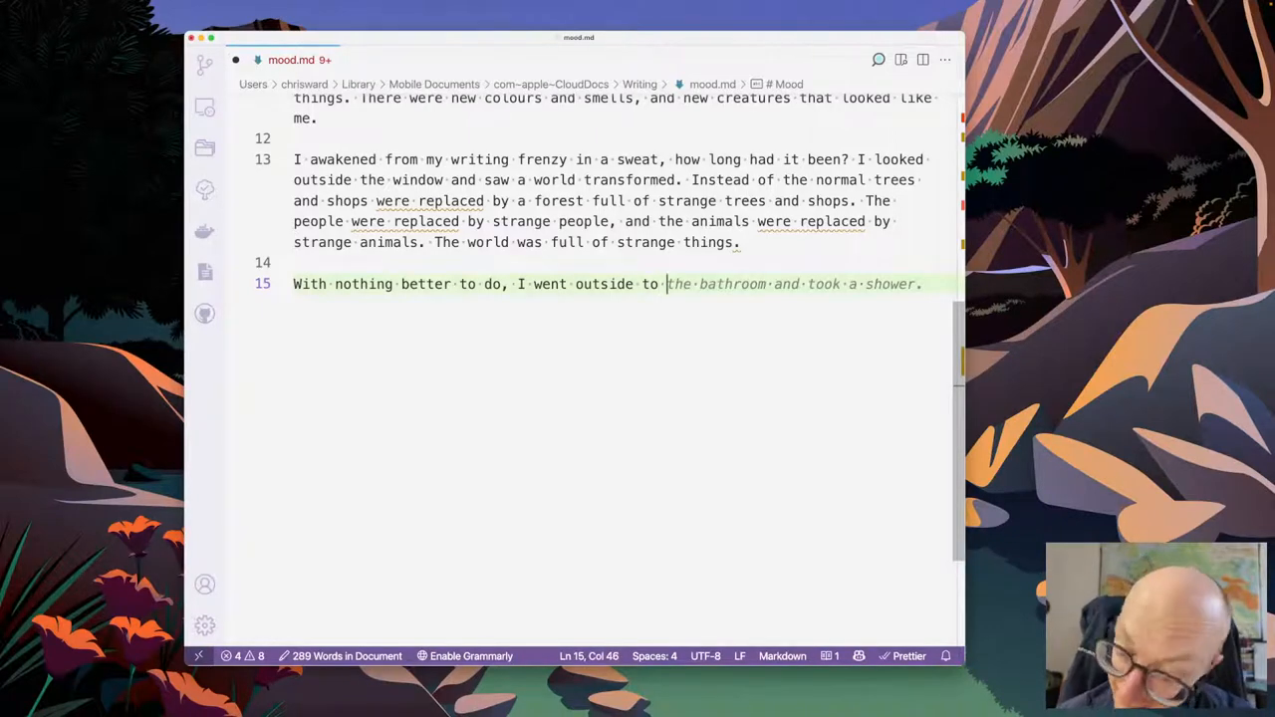
- Add 'to experience this new world' and the strange-minded creature, ending 'just like me.'
{"action": "type", "text": "experience"}
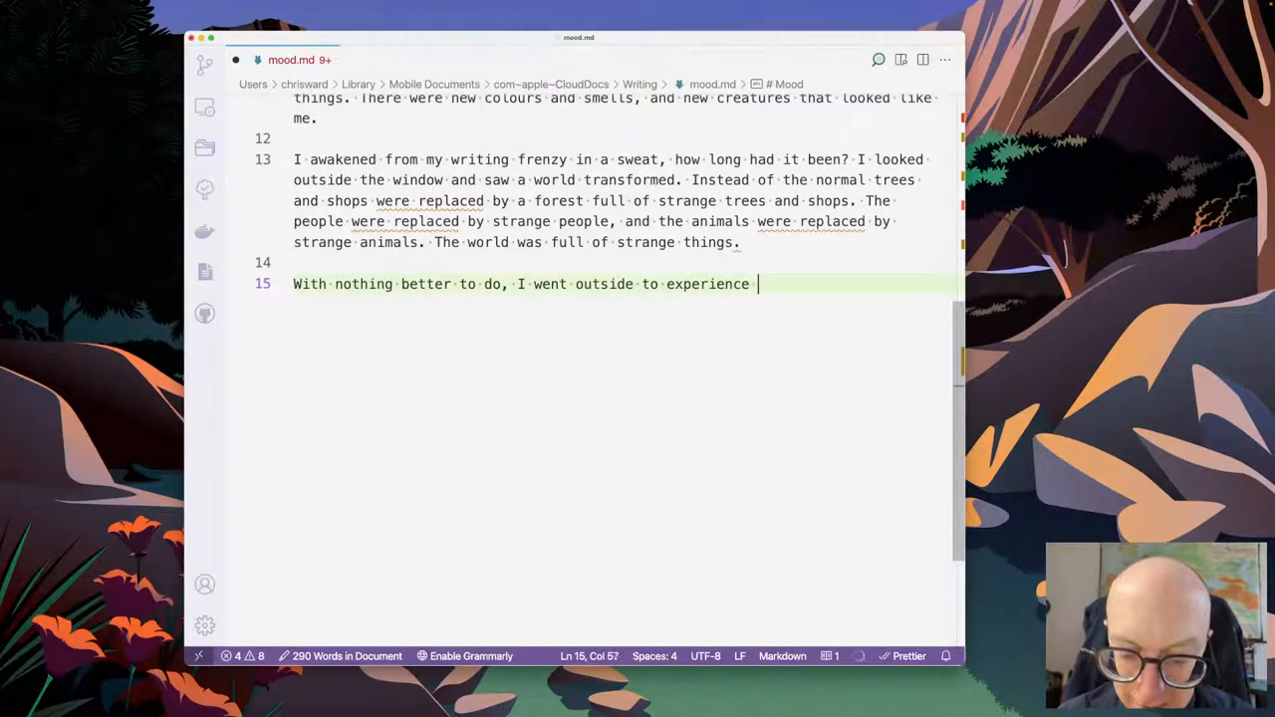
{"action": "type", "text": "this new world. The first creature I met"}
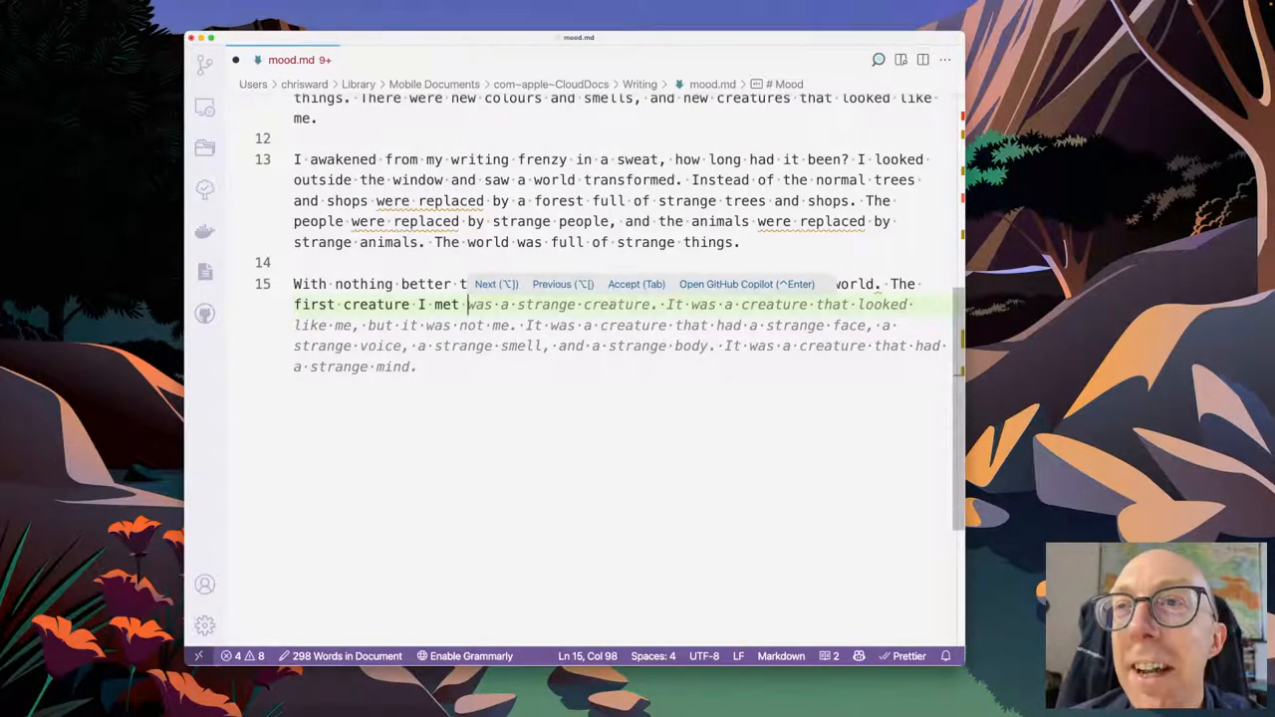
{"action": "key", "text": "Tab"}
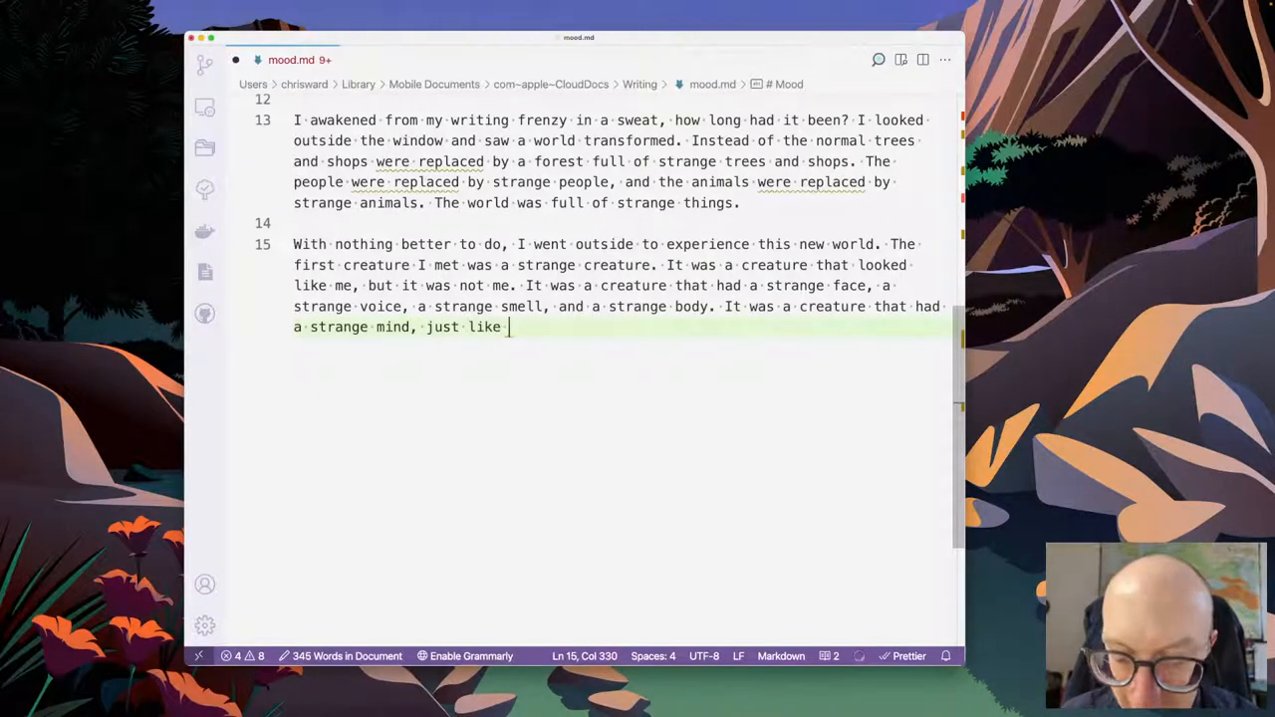
{"action": "type", "text": "me."}
{"action": "type", "text": "I"}
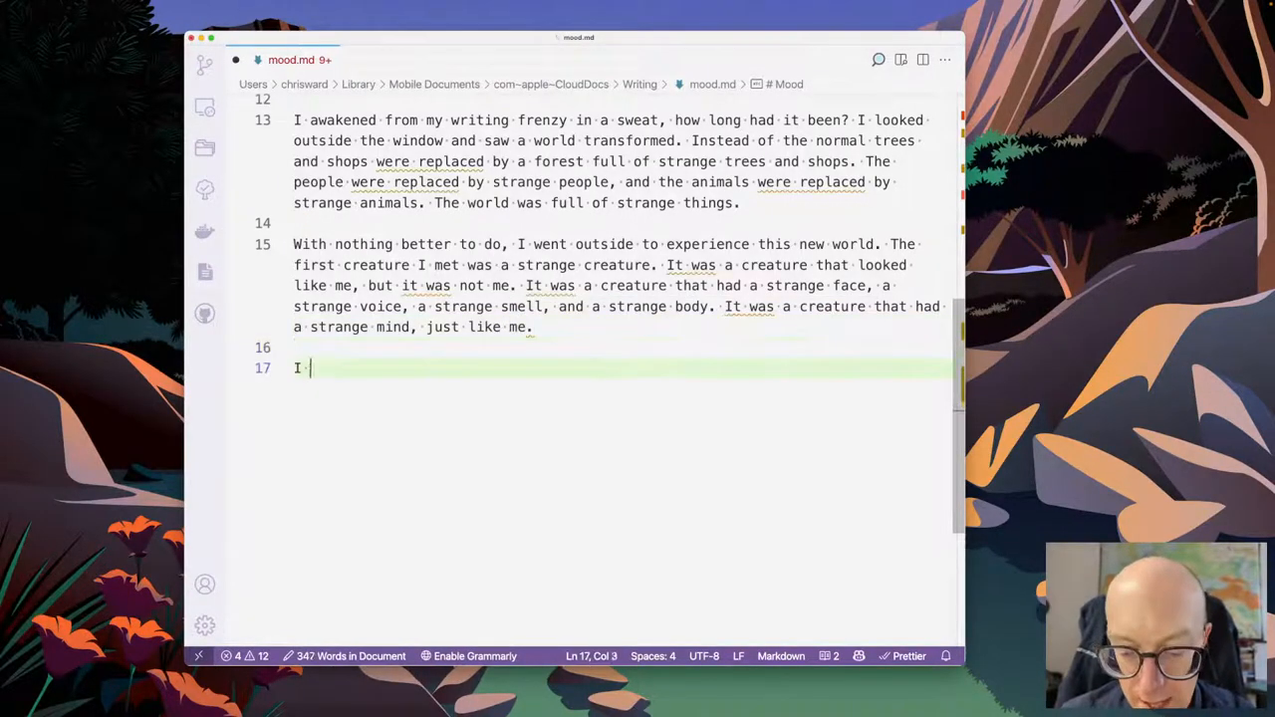
- Add the paragraph: thirsty, buying strange clean cold water, ending 'and I was hungry again.'
{"action": "type", "text": "was thirsty"}
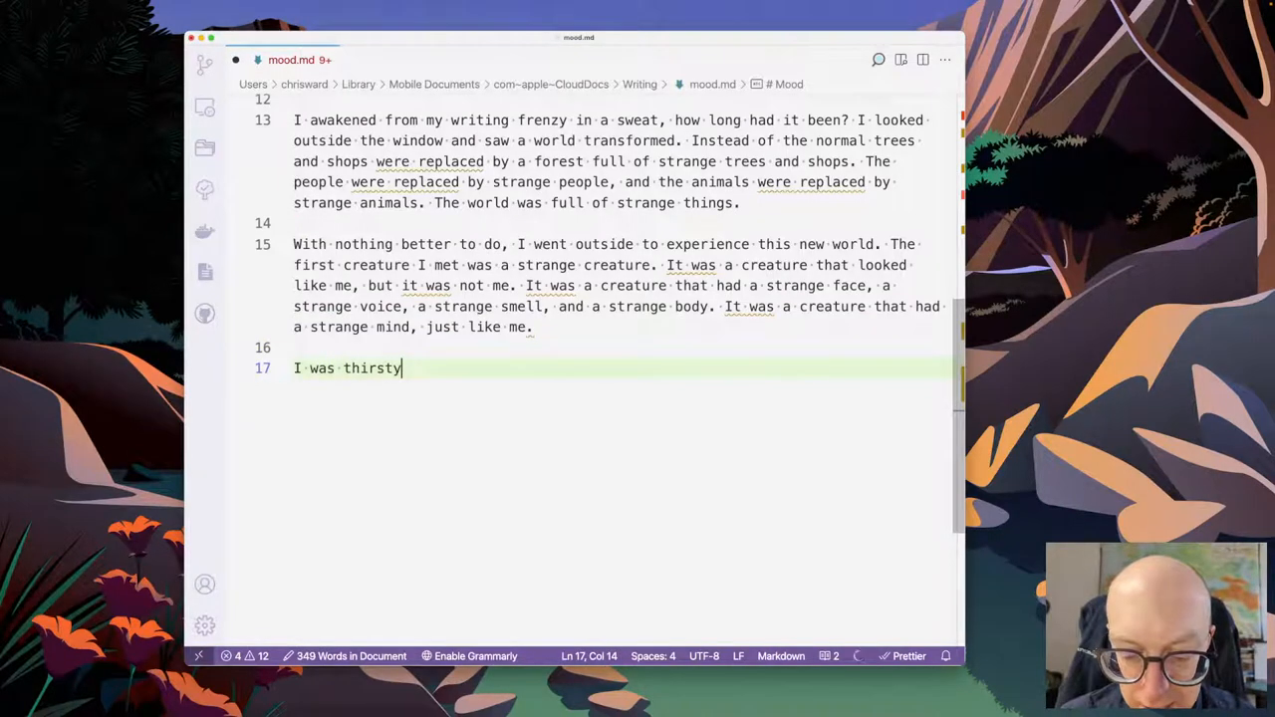
{"action": "type", "text": ", so went to a sh"}
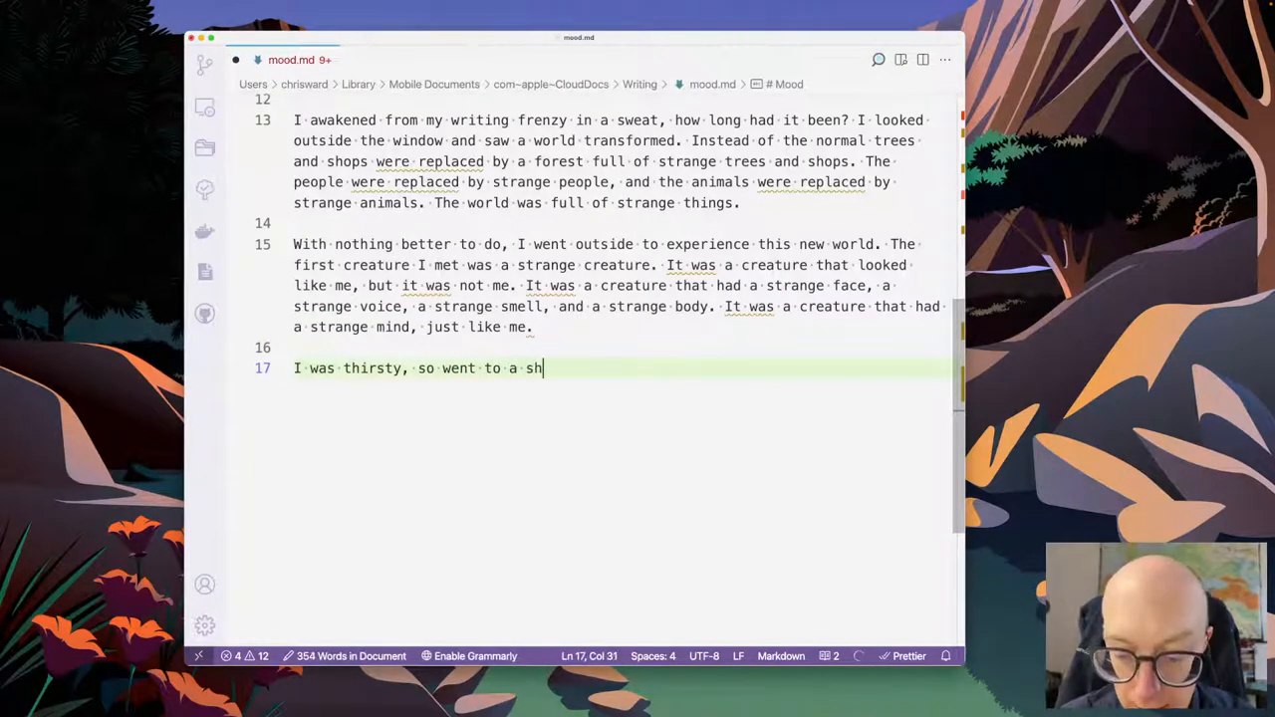
{"action": "type", "text": "op"}
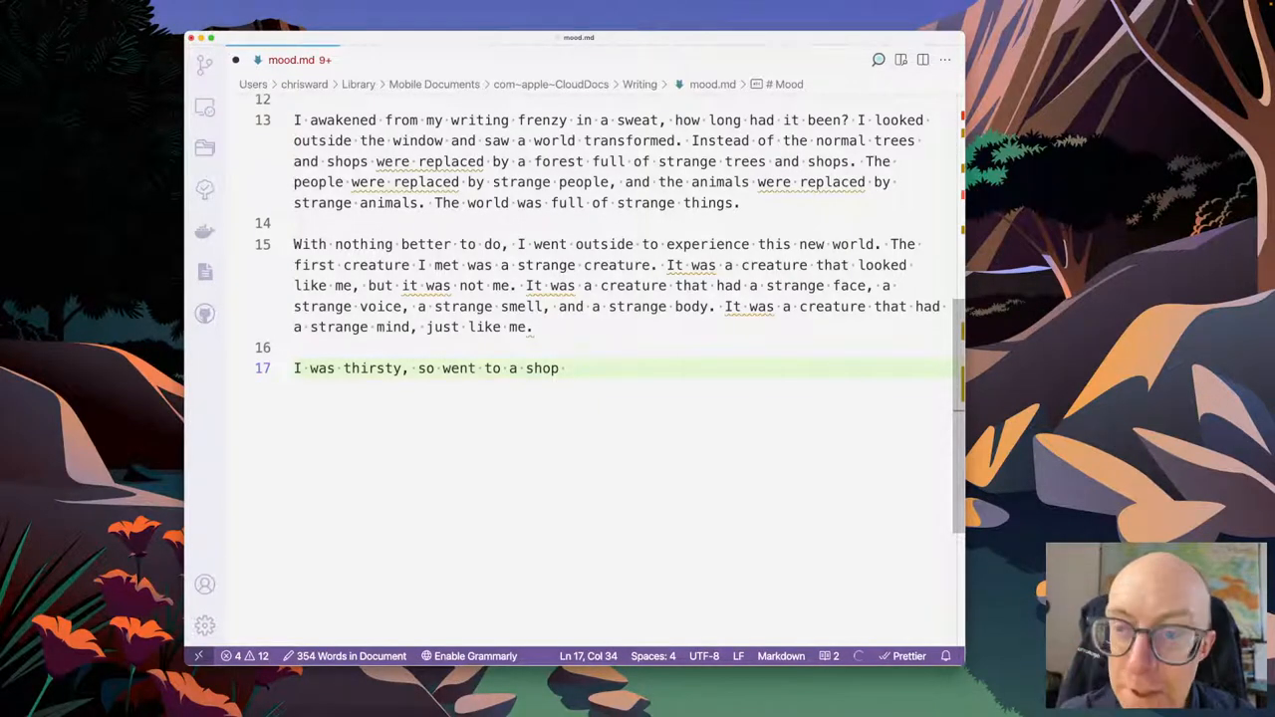
{"action": "type", "text": "to buy water. I bought a bottle of water and drank it."}
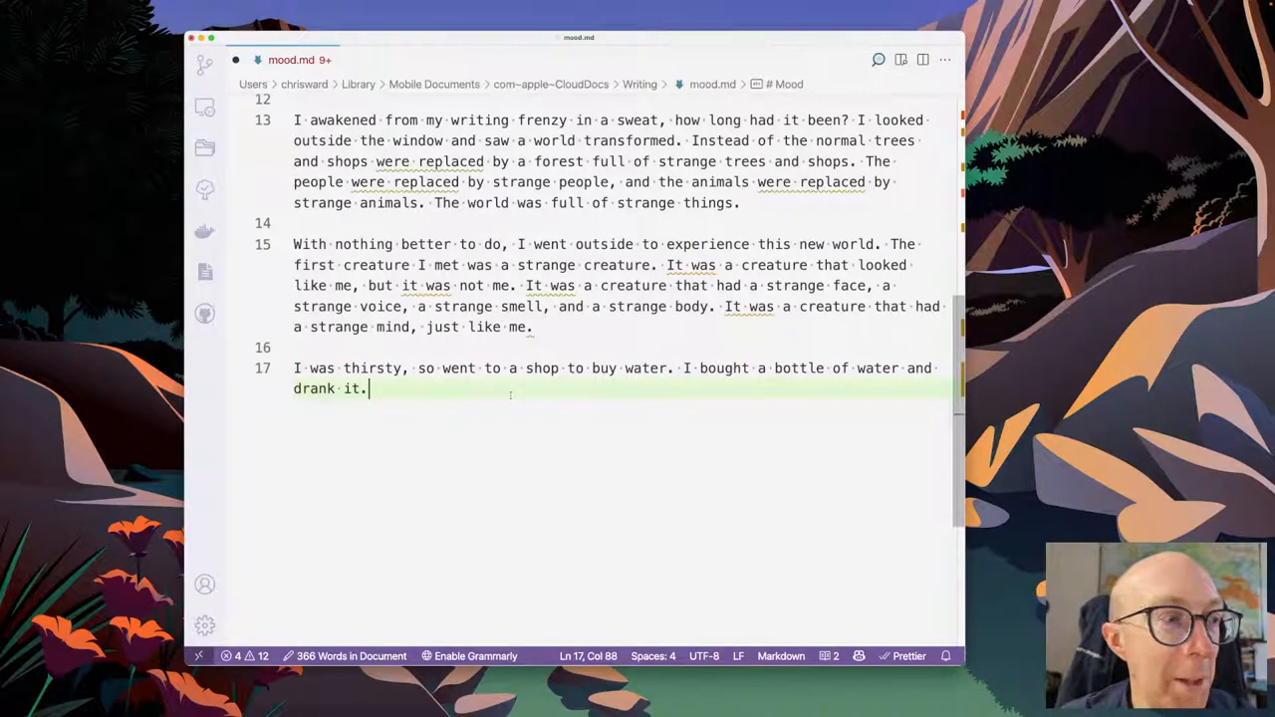
{"action": "type", "text": "It was unlike any w"}
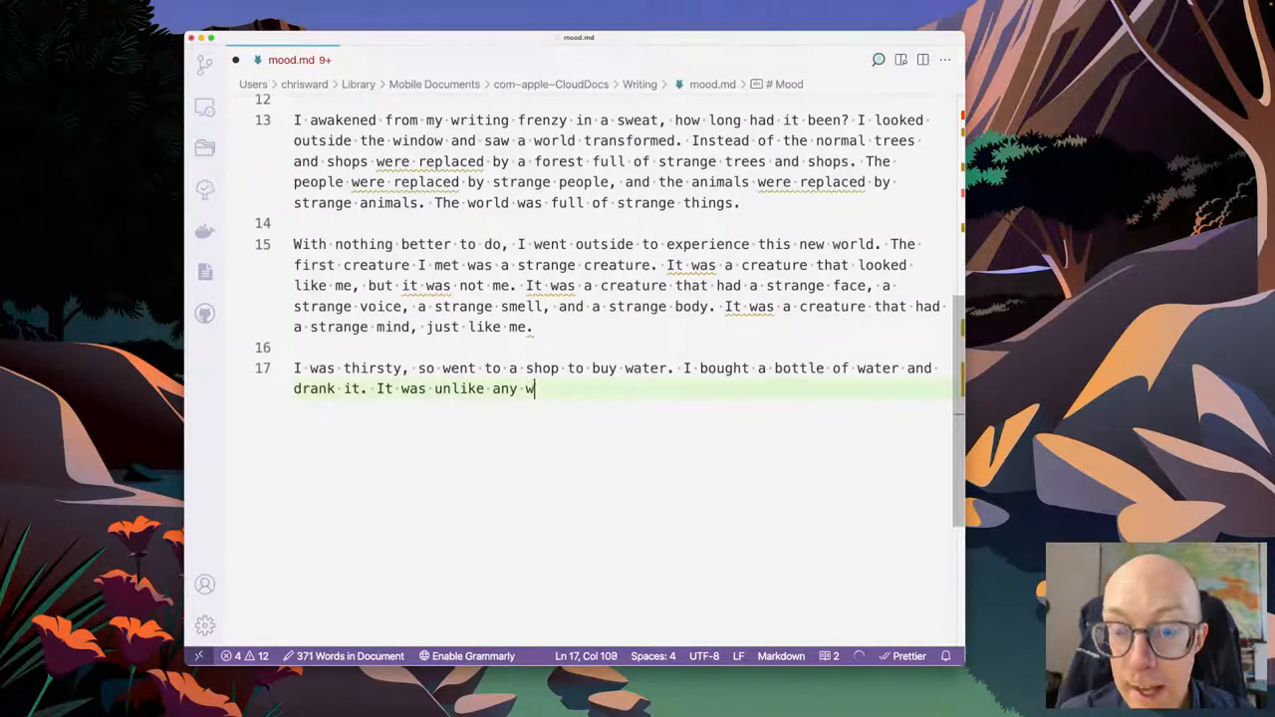
{"action": "type", "text": "ater I had d"}
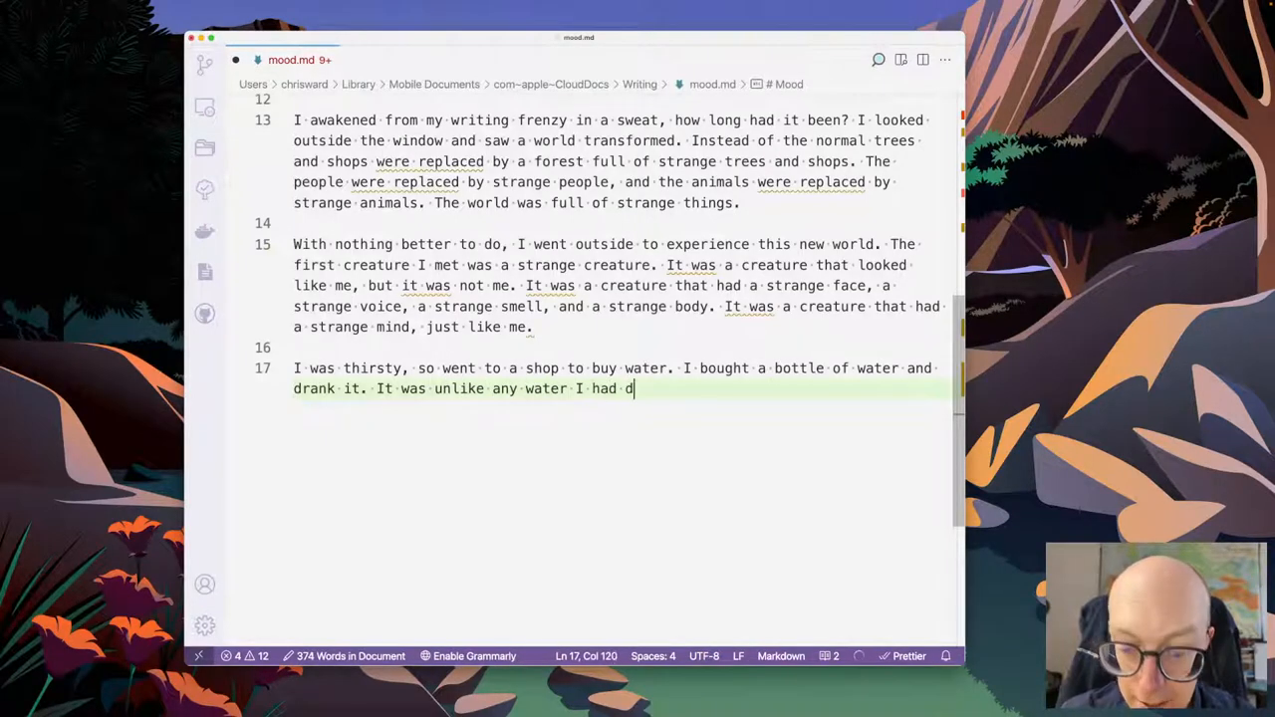
{"action": "type", "text": "runk before, it"}
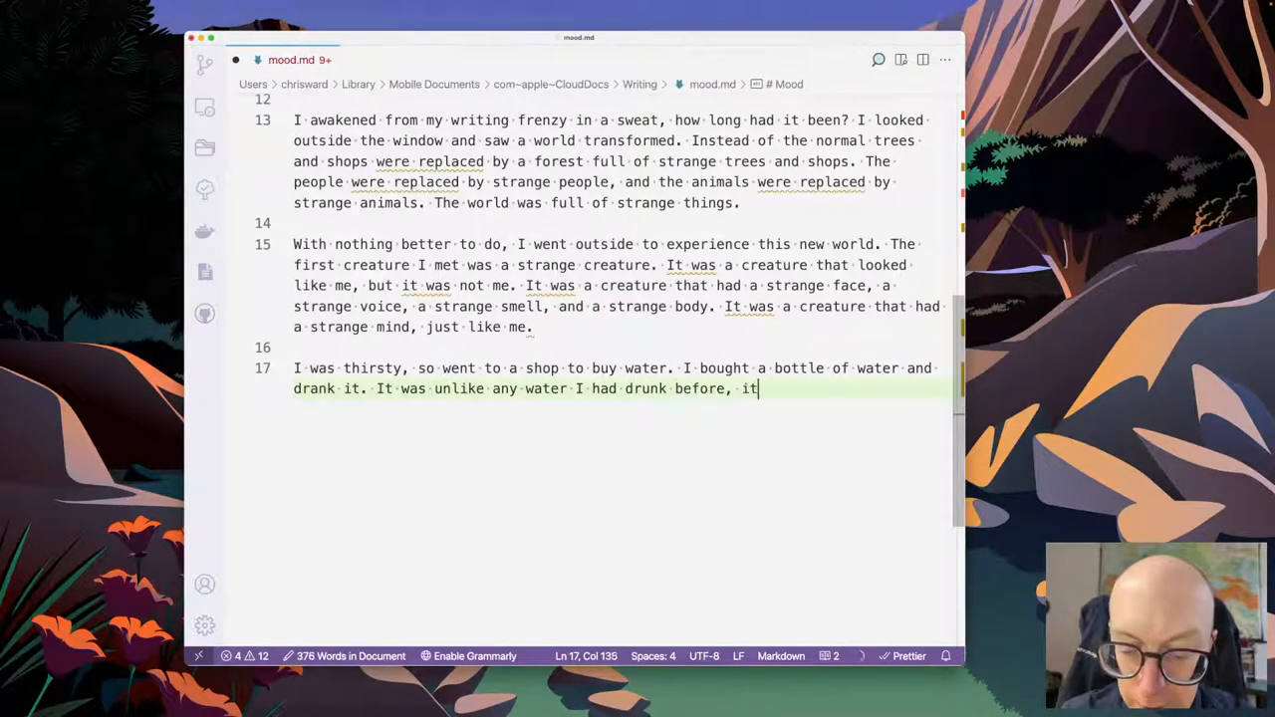
{"action": "type", "text": "was clean and cold. I felt a strange sensation in my stomach, and I was hungry again."}
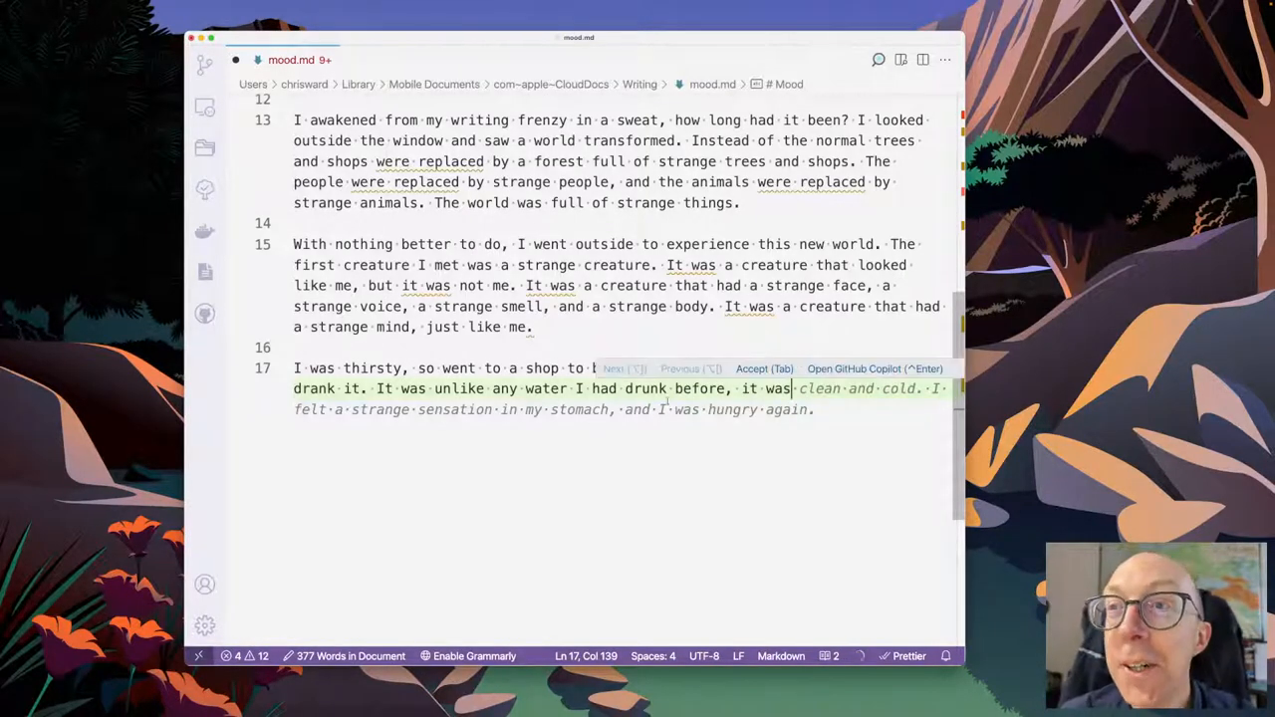
{"action": "key", "text": "Tab"}
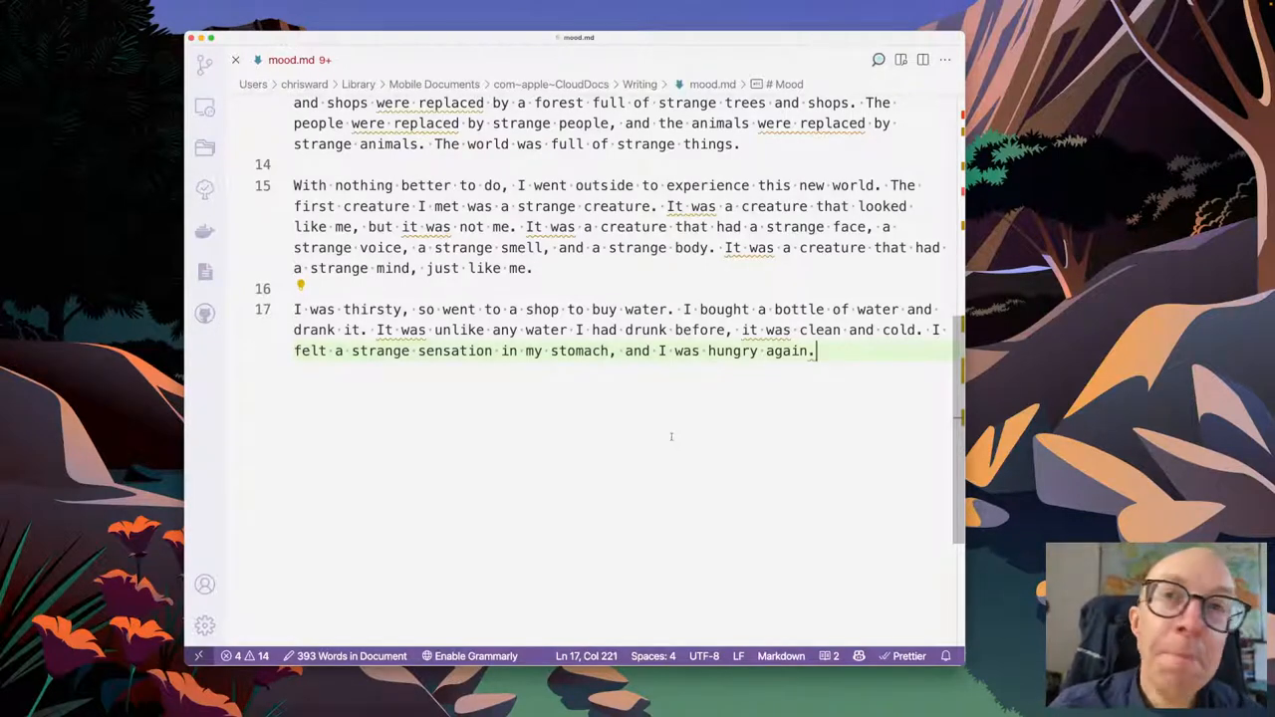
- Start a paragraph: 'I felt alone, and in need of conversation, so' greeting a strange person
{"action": "type", "text": "I"}
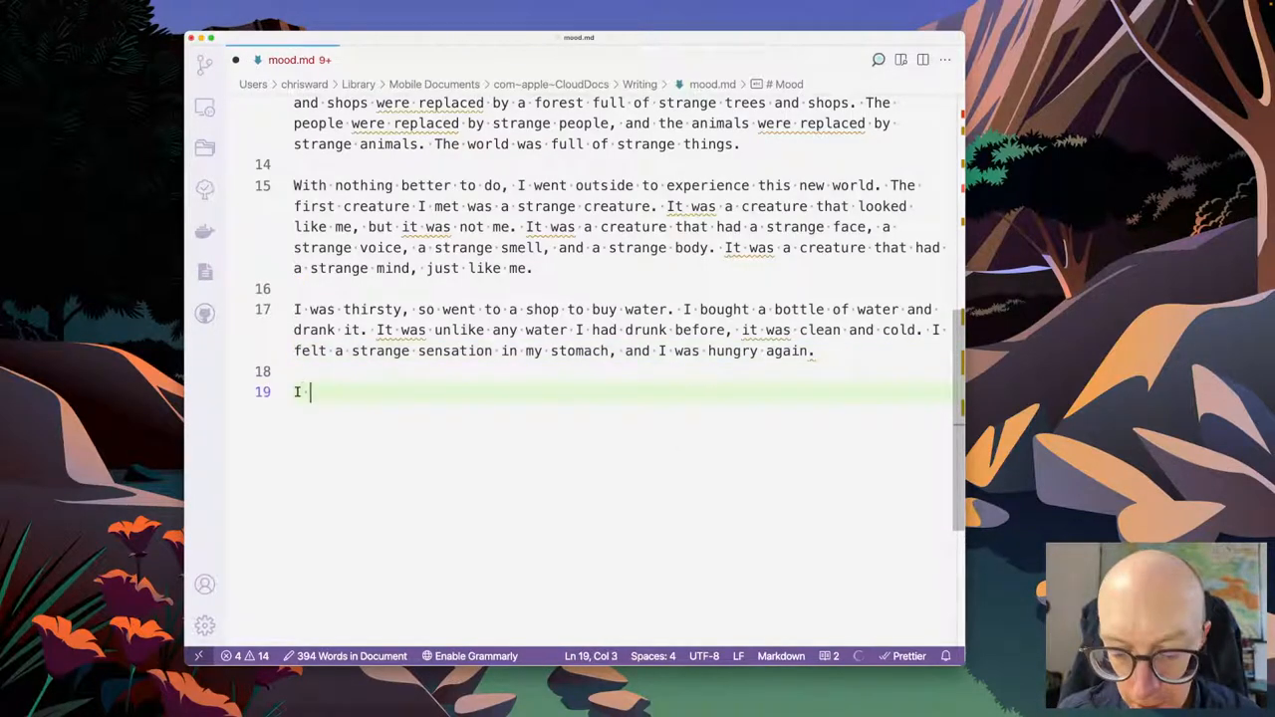
{"action": "type", "text": "felt alone,"}
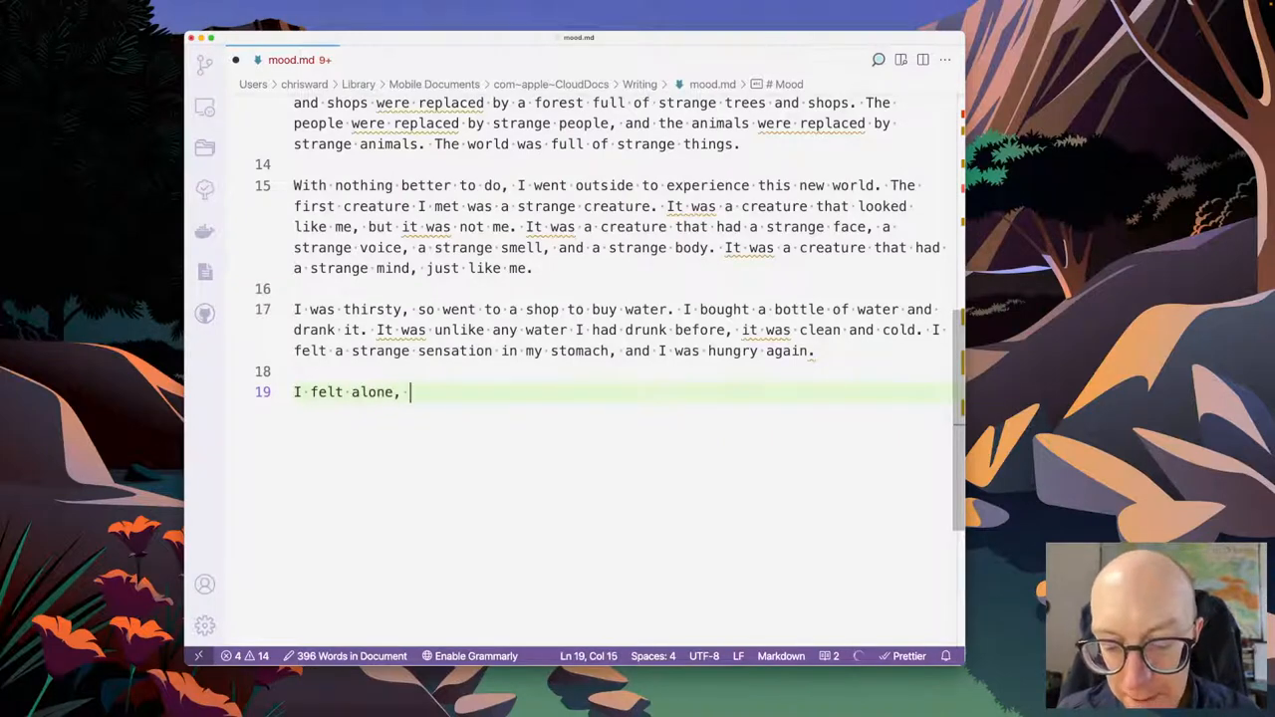
{"action": "type", "text": "and in"}
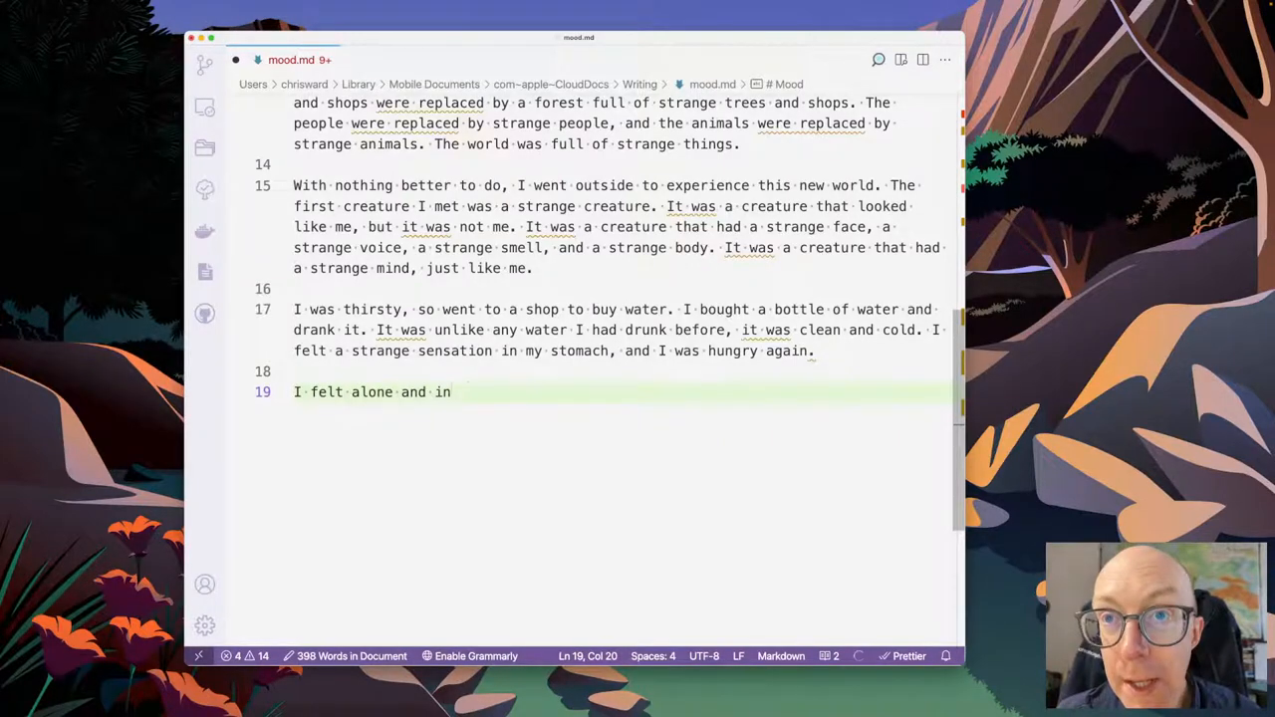
{"action": "type", "text": "need of"}
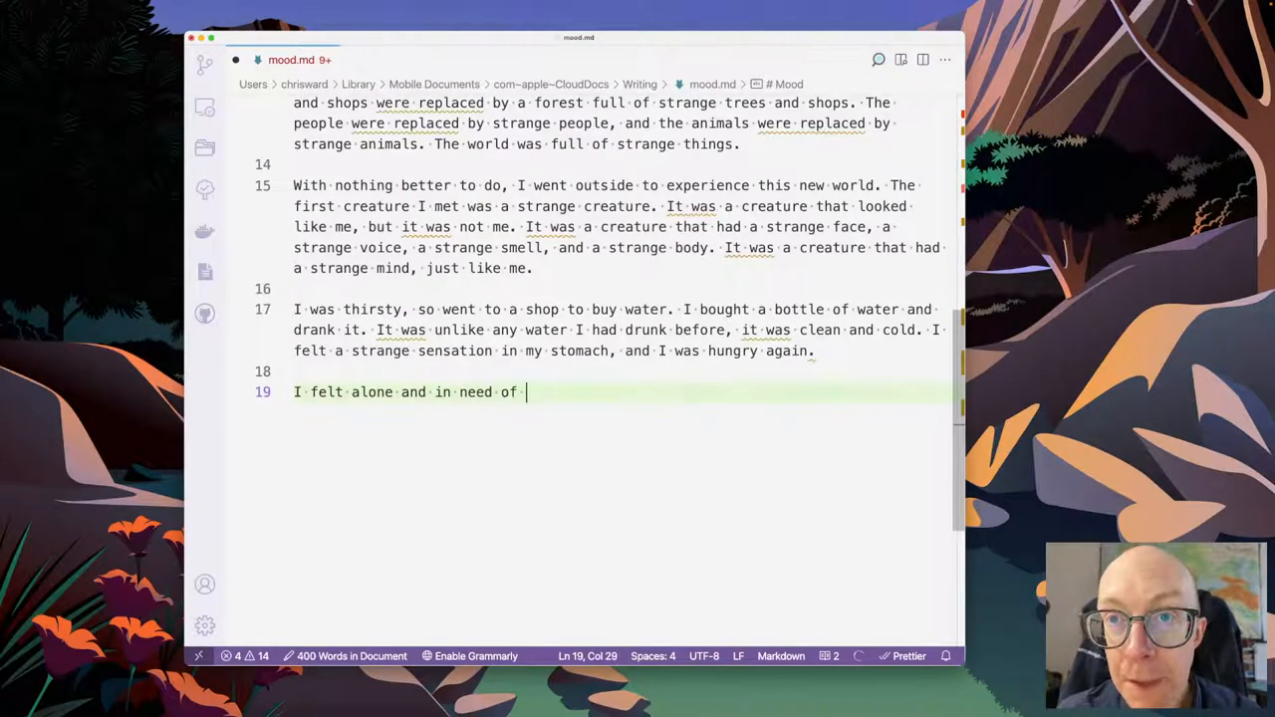
{"action": "type", "text": "convers"}
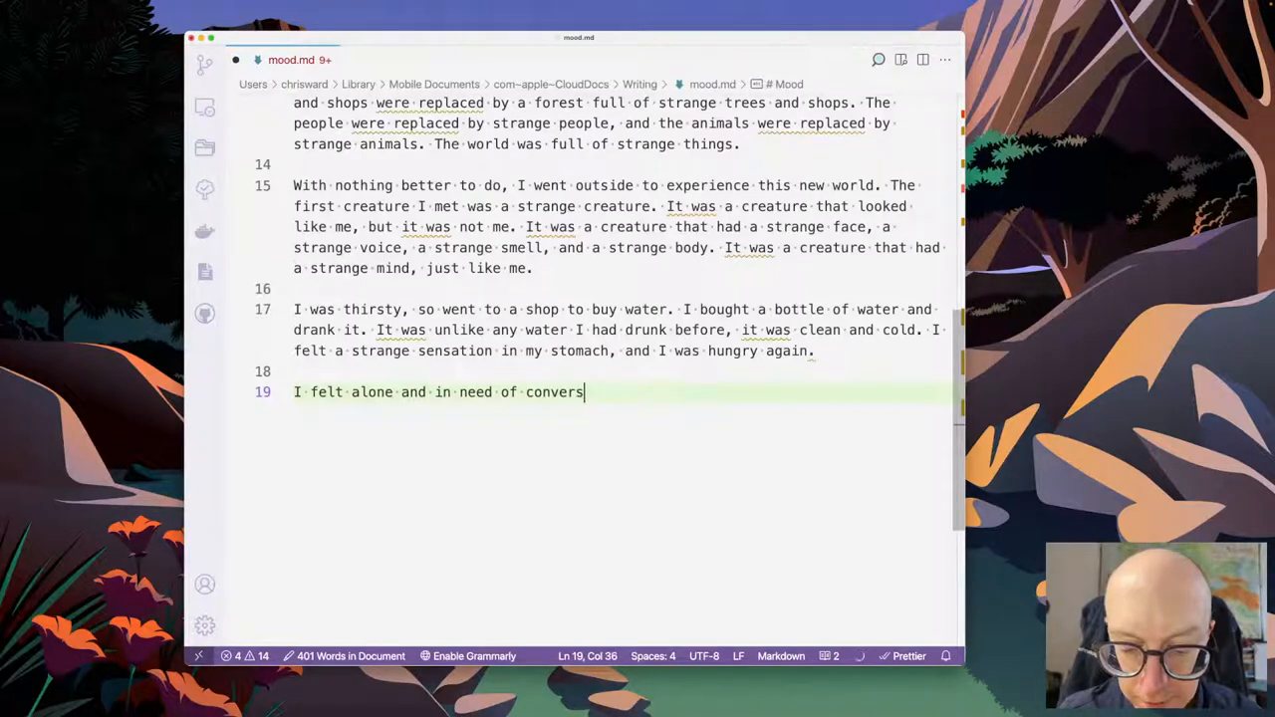
{"action": "type", "text": "ation, so"}
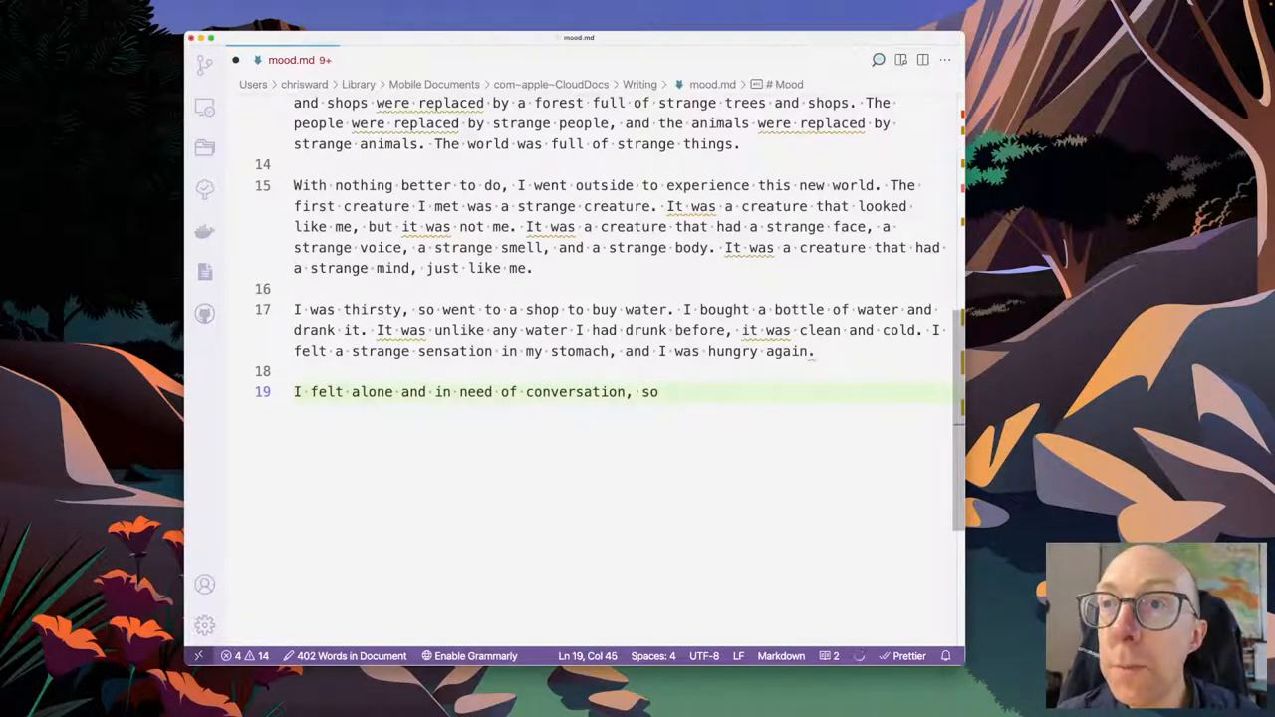
{"action": "type", "text": "I went to a shop to buy a book. I bought a book and read it. It was a book about strange things. I read about strange creatures, strange people, strange places, and strange things."}
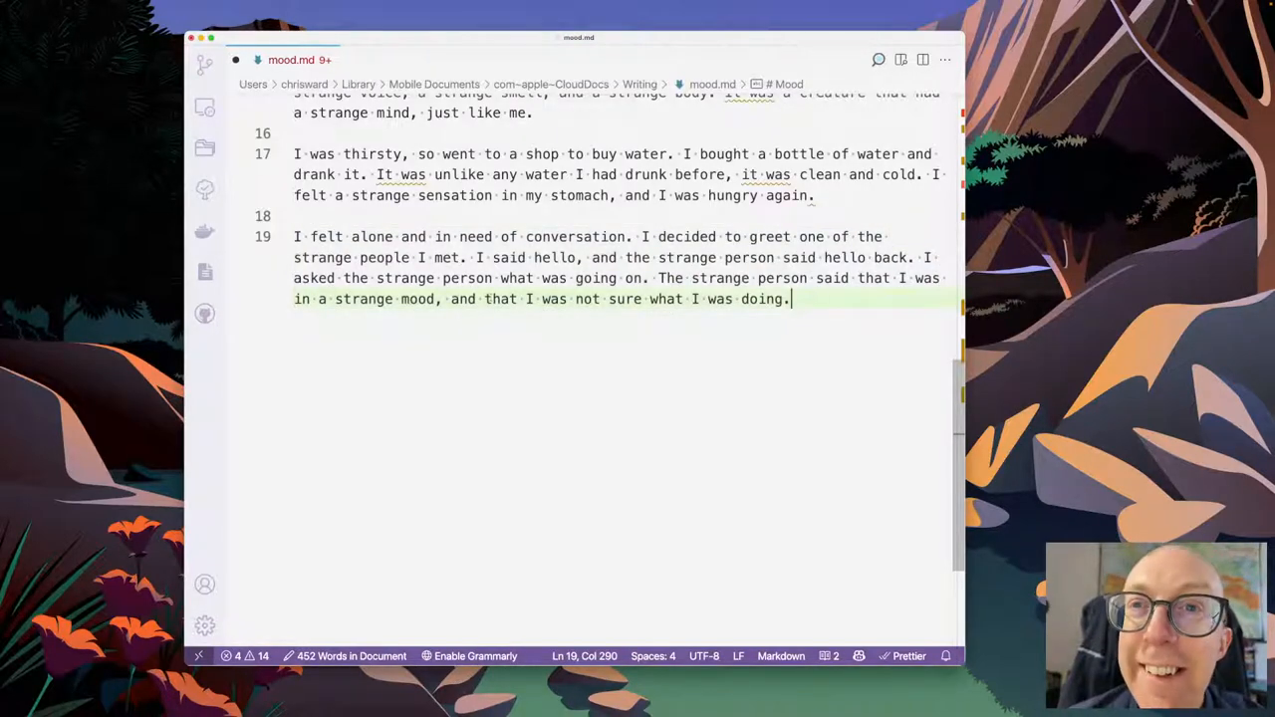
- Replace the closing clause with Copilot's 'and that Ulysses had just come home.'
{"action": "left_click_drag", "start_coordinate": [486, 299], "coordinate": [789, 299]}
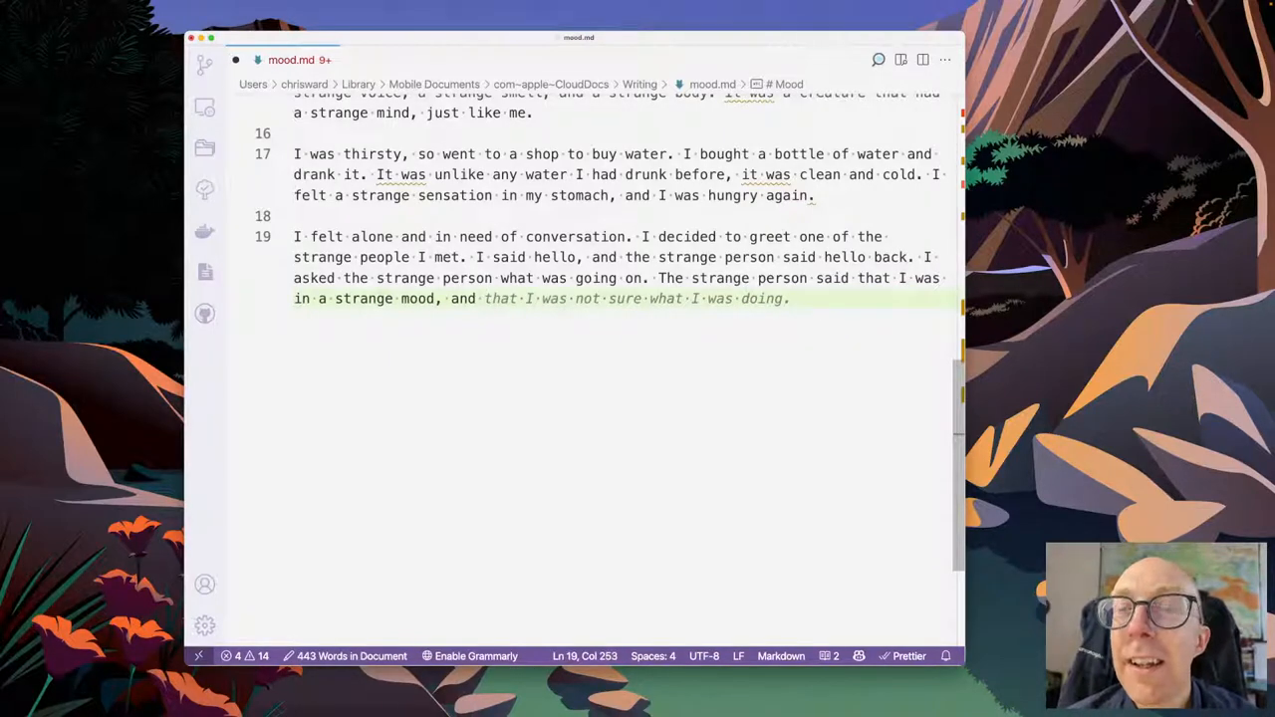
{"action": "type", "text": "U"}
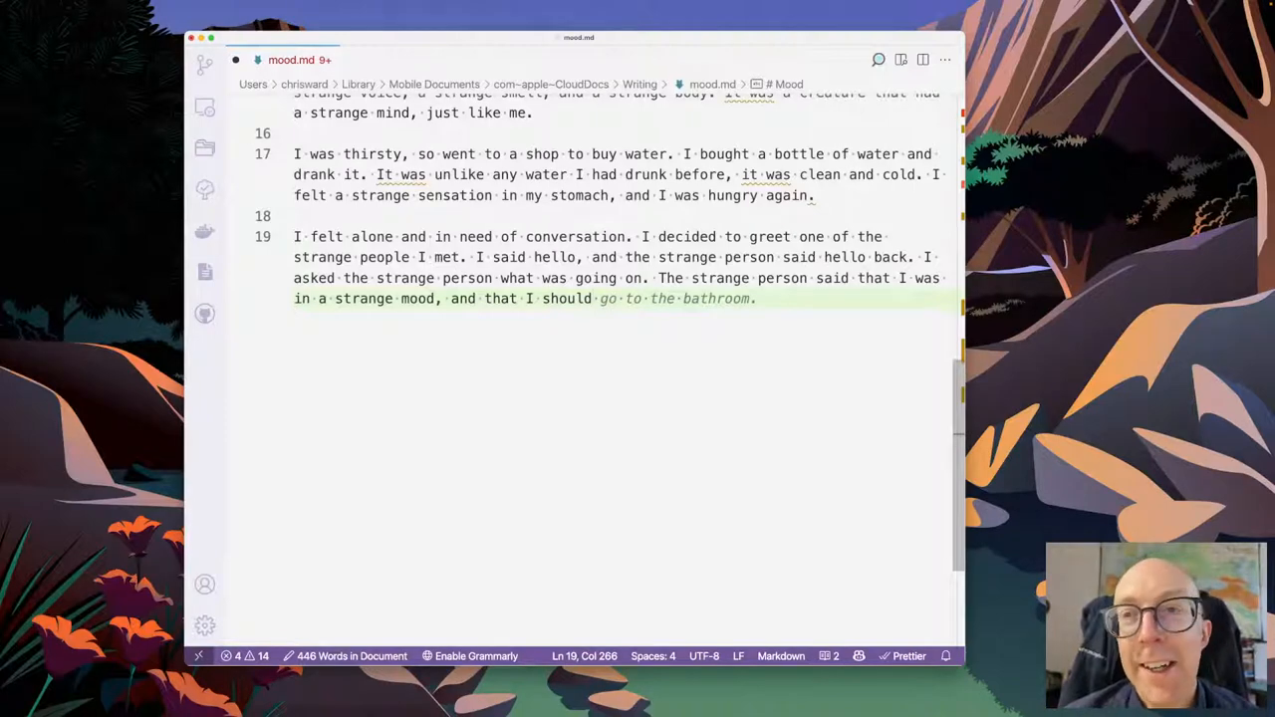
{"action": "type", "text": "return to my normal therapy session."}
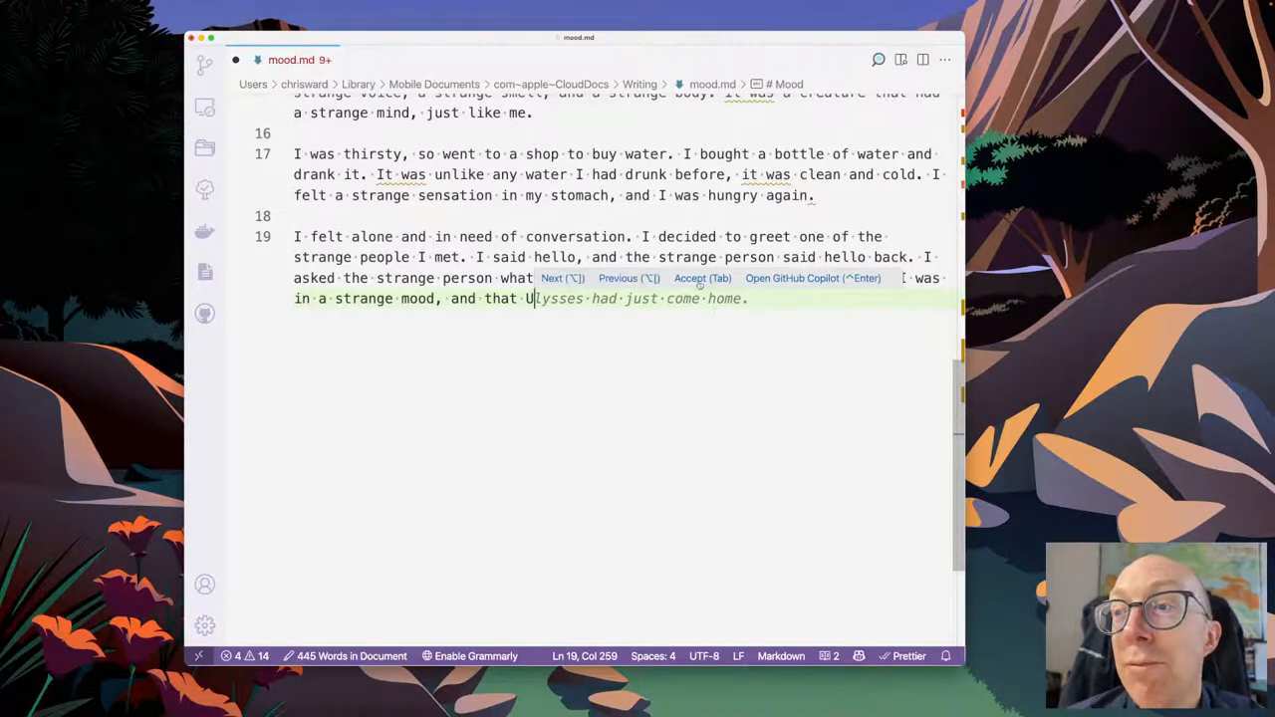
{"action": "key", "text": "Tab"}
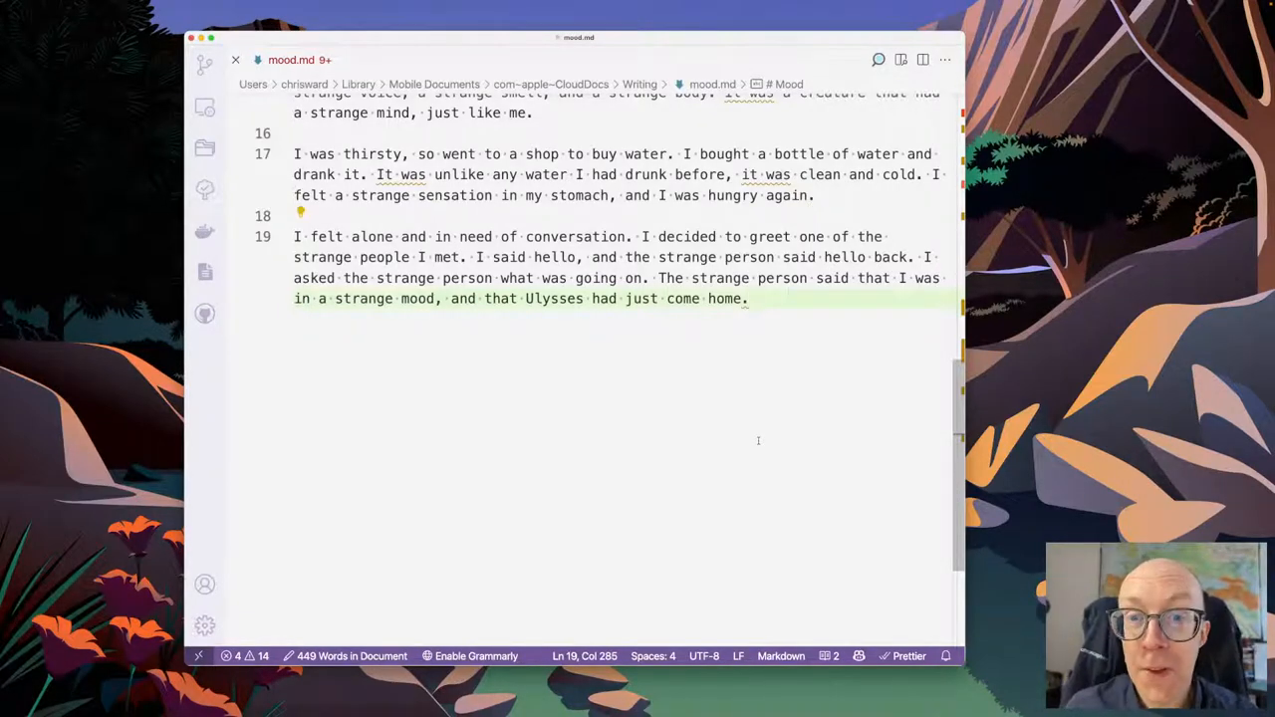
- Add the narrator's question: 'I asked, "who is Ulysses?"'
{"action": "type", "text": "I asked"}
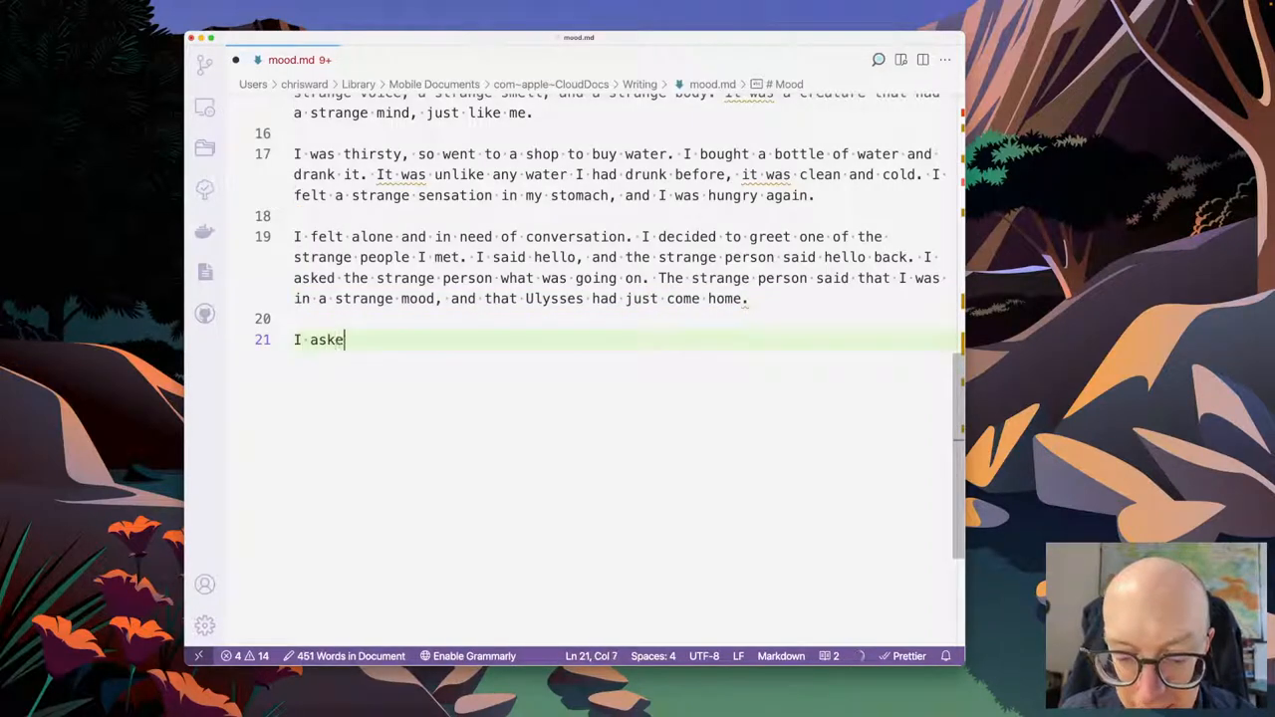
{"action": "type", "text": "d, \"who i"}
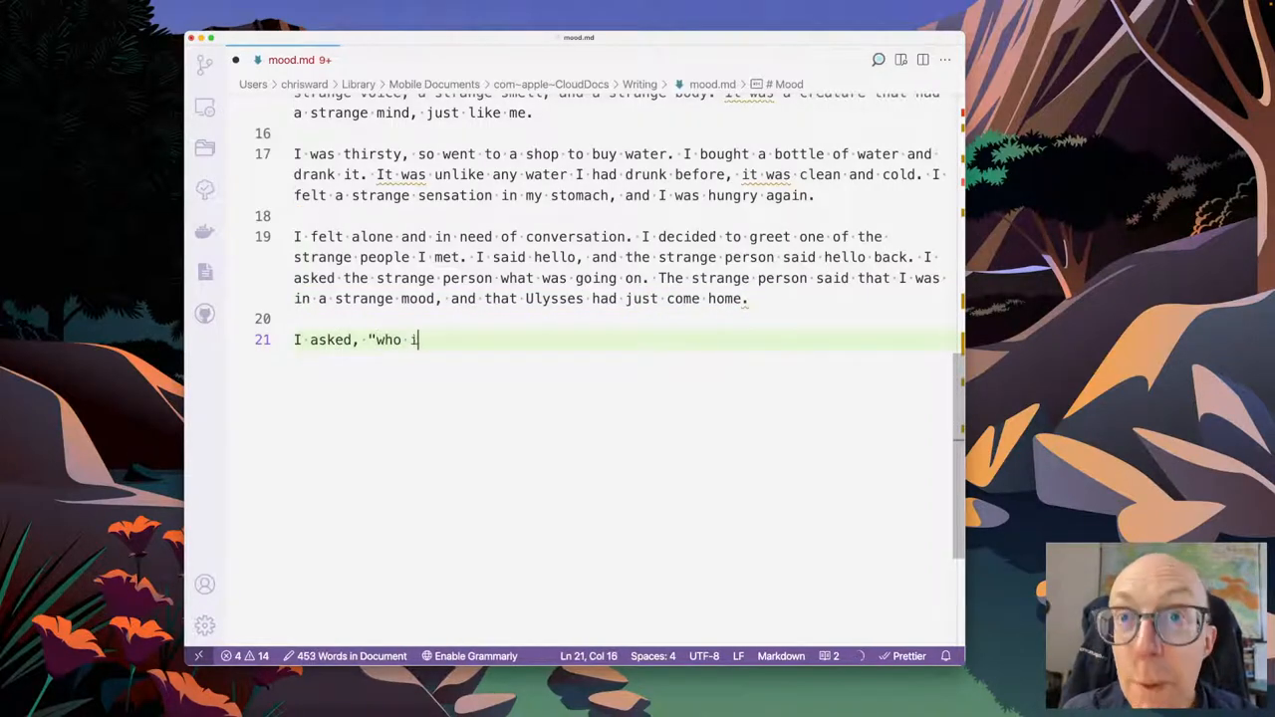
{"action": "type", "text": "s"}
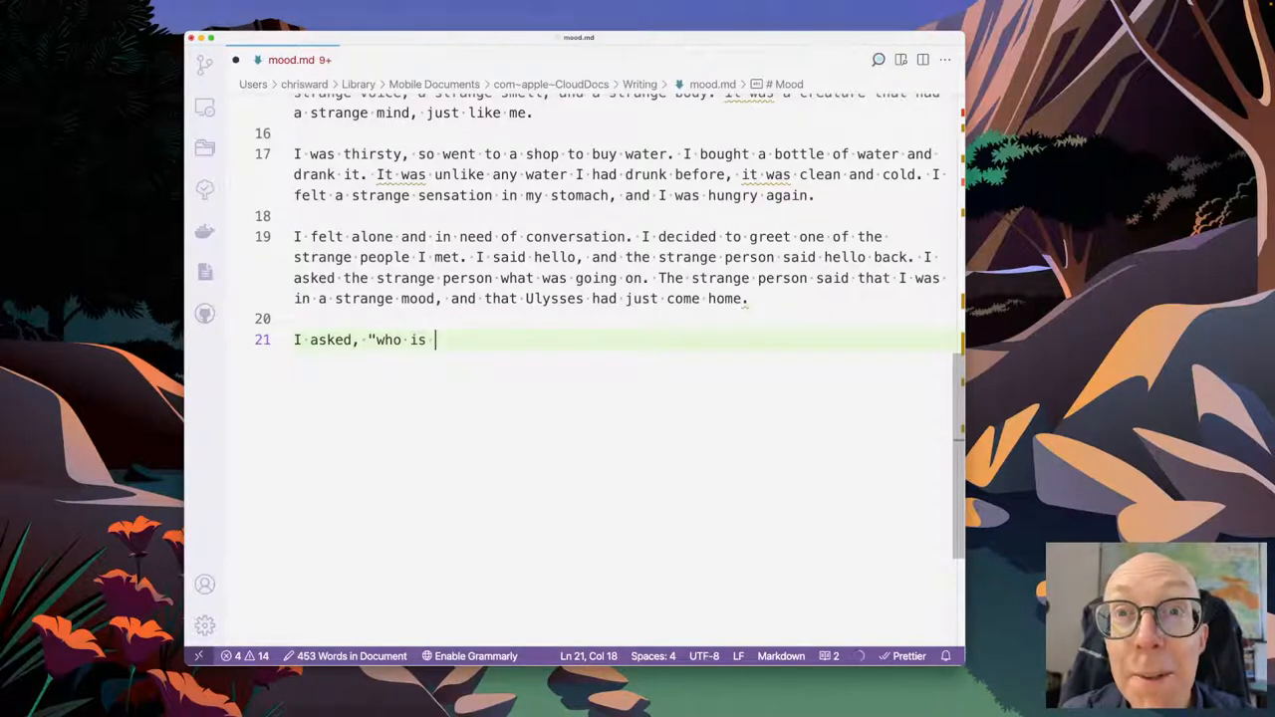
{"action": "type", "text": "U"}
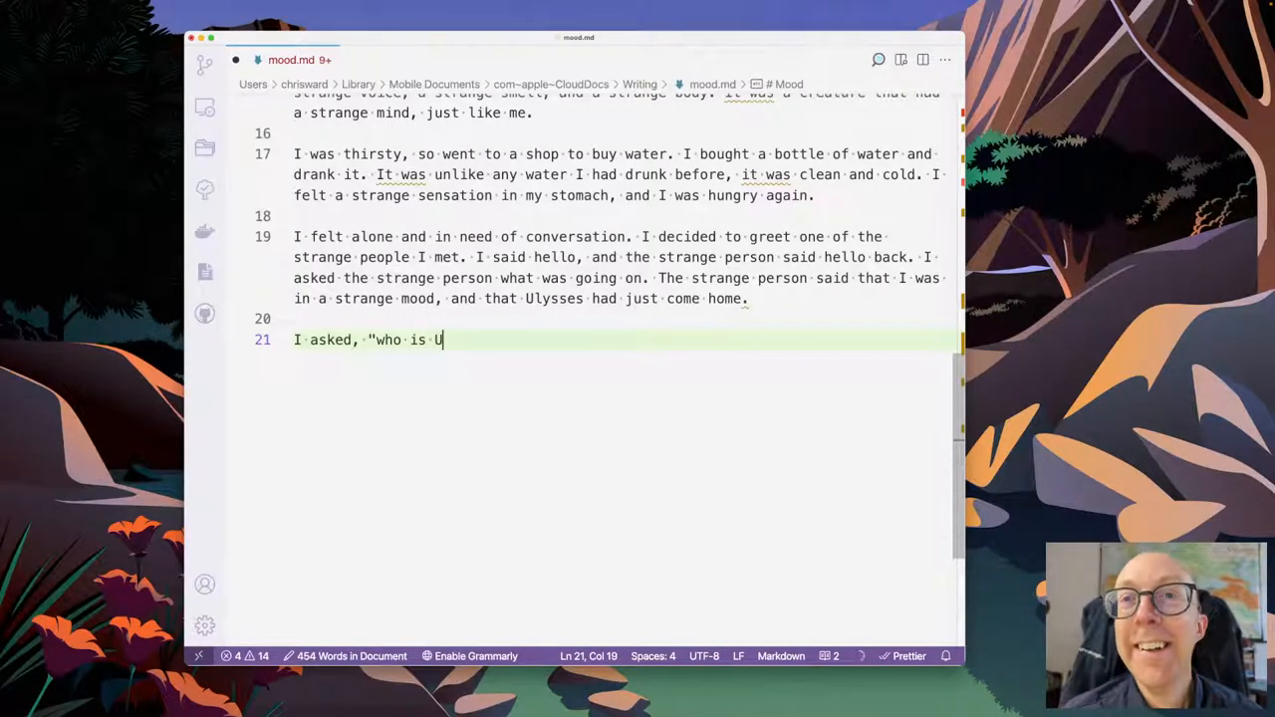
{"action": "type", "text": "l"}
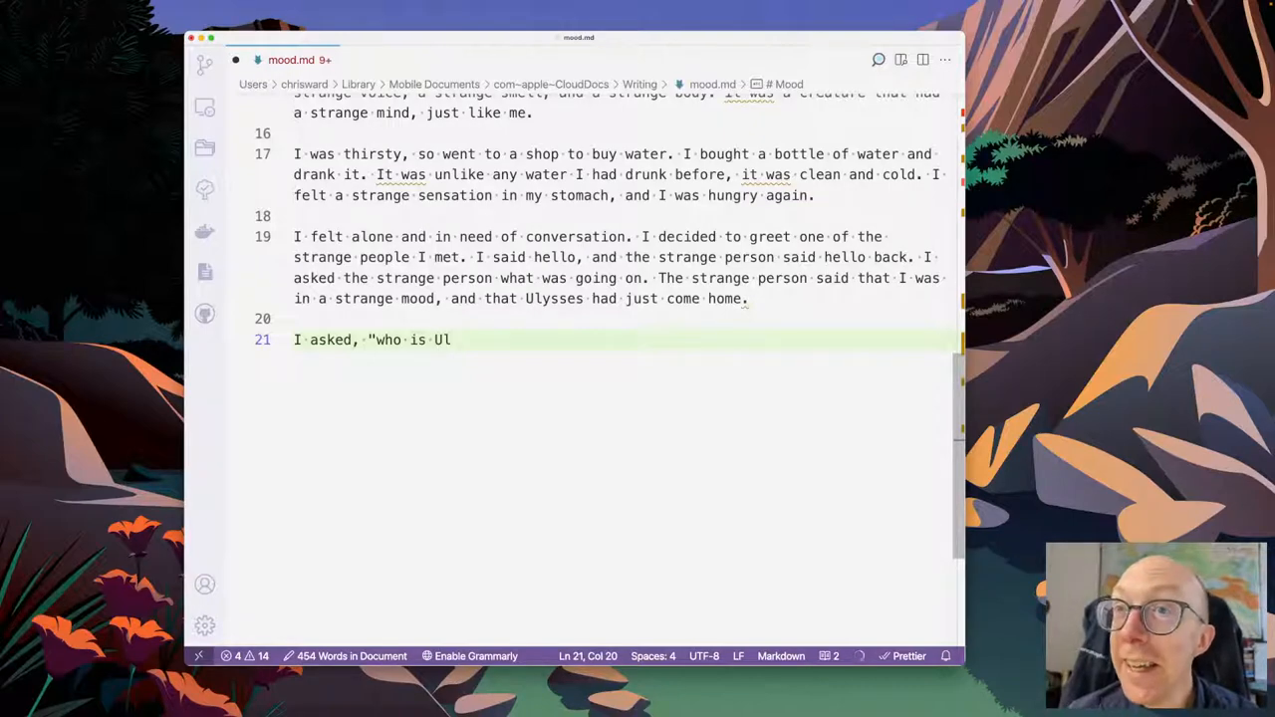
{"action": "double_click", "coordinate": [554, 298]}
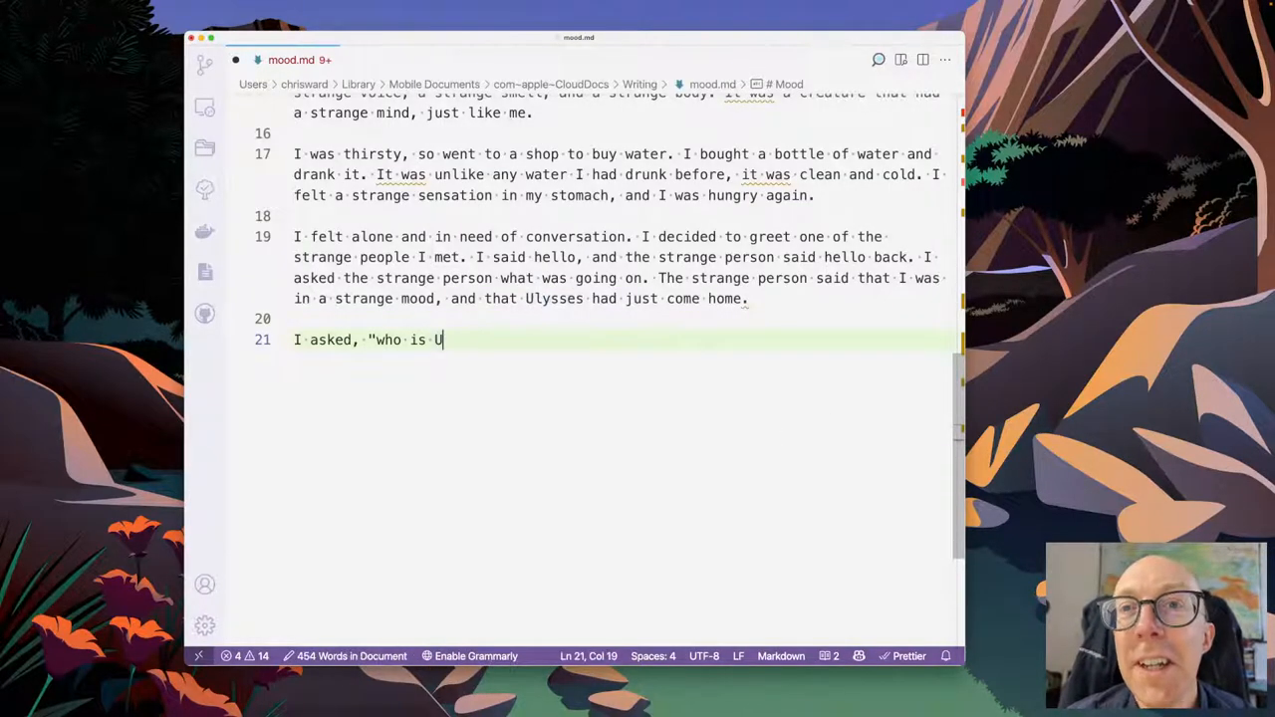
{"action": "type", "text": "lysses?"}
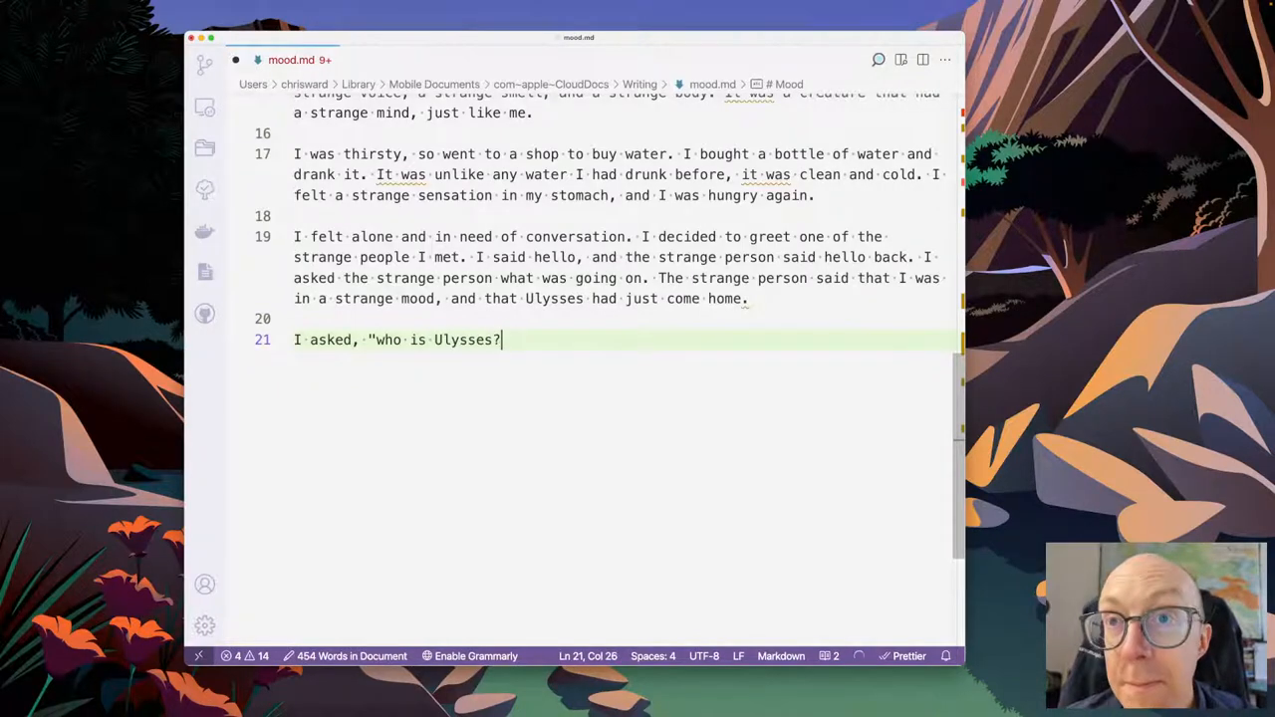
{"action": "type", "text": "\""}
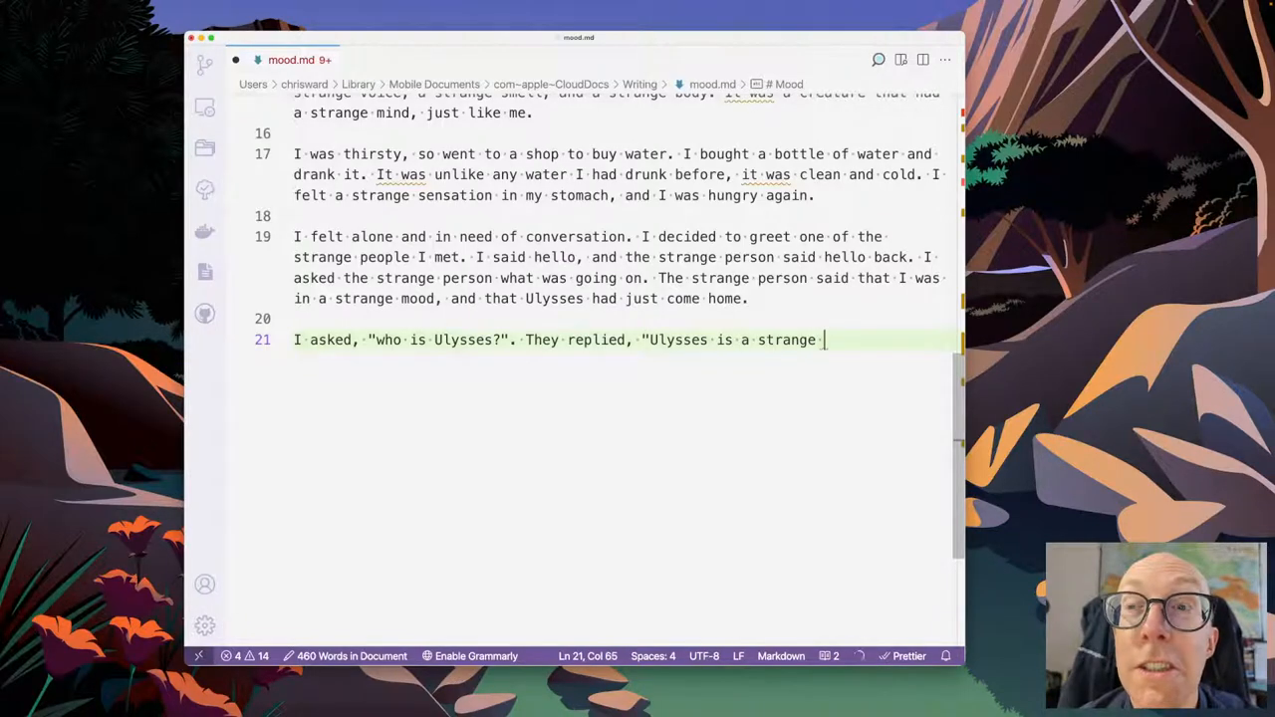
- Write the reply 'I don't know, but I know that he is the…' and begin 'It wa'
{"action": "key", "text": "Backspace"}
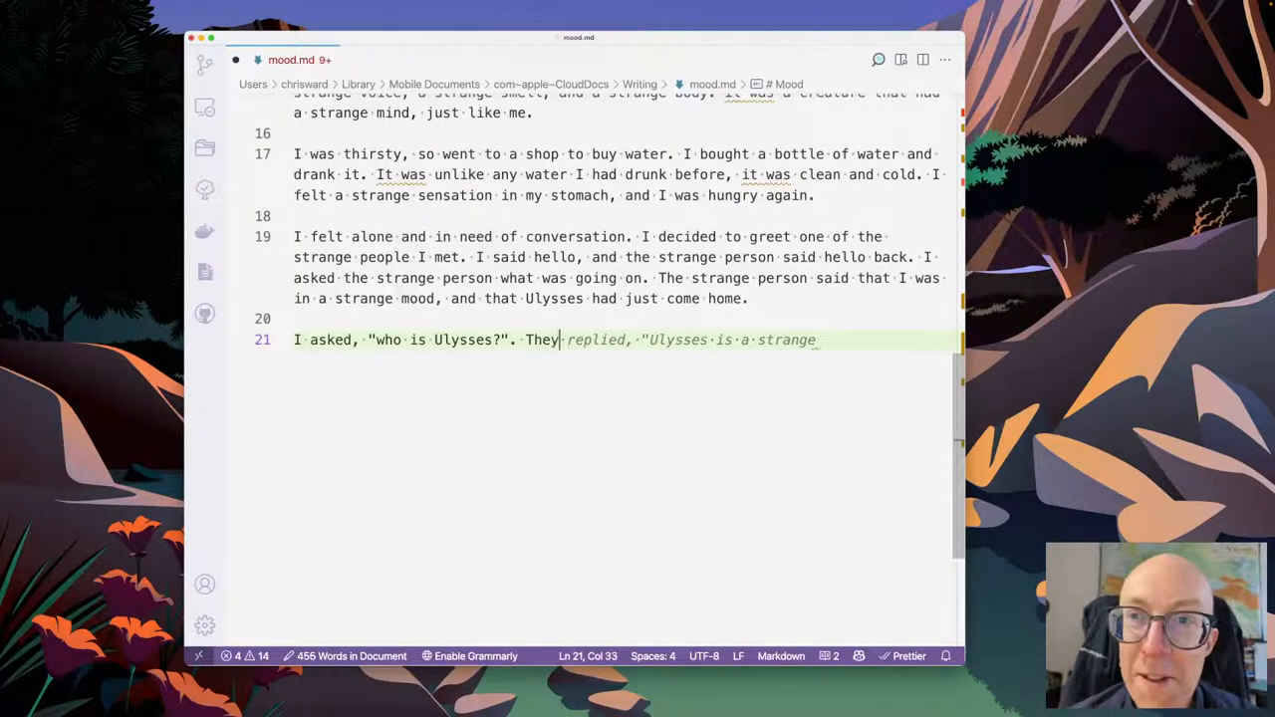
{"action": "type", "text": "The strange person said, \"I don't know, but I know that he is the"}
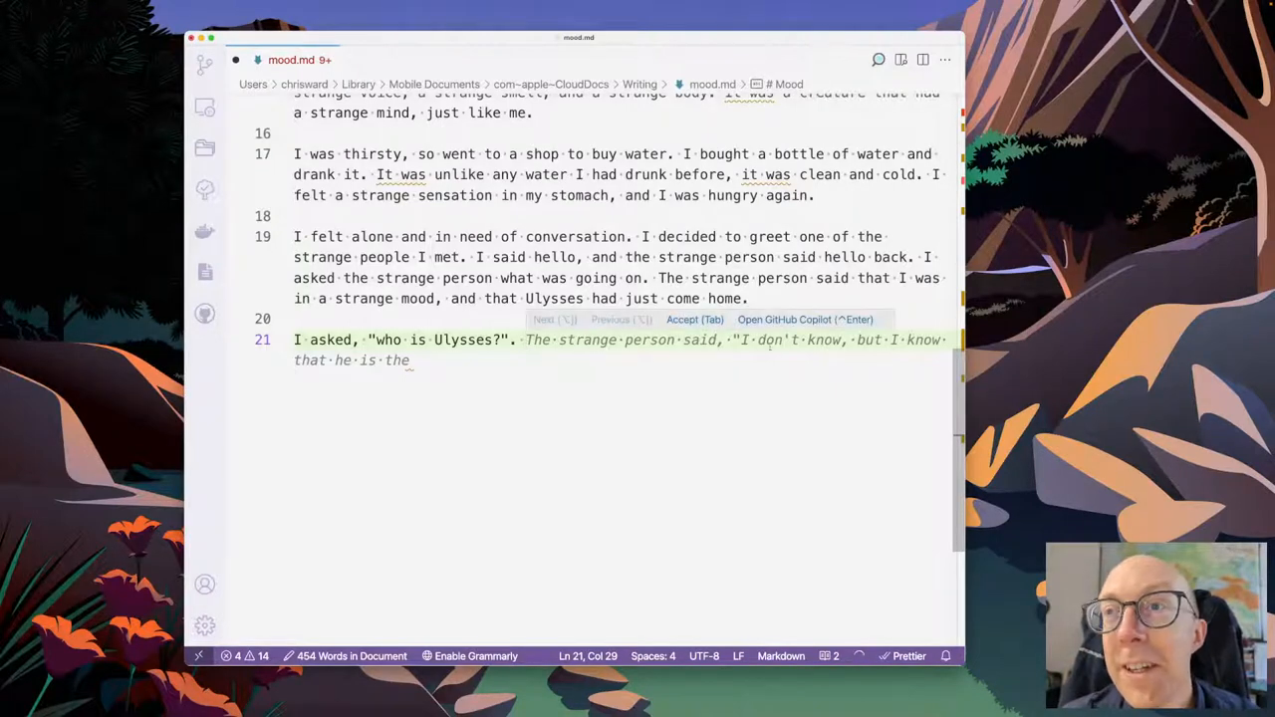
{"action": "key", "text": "Tab"}
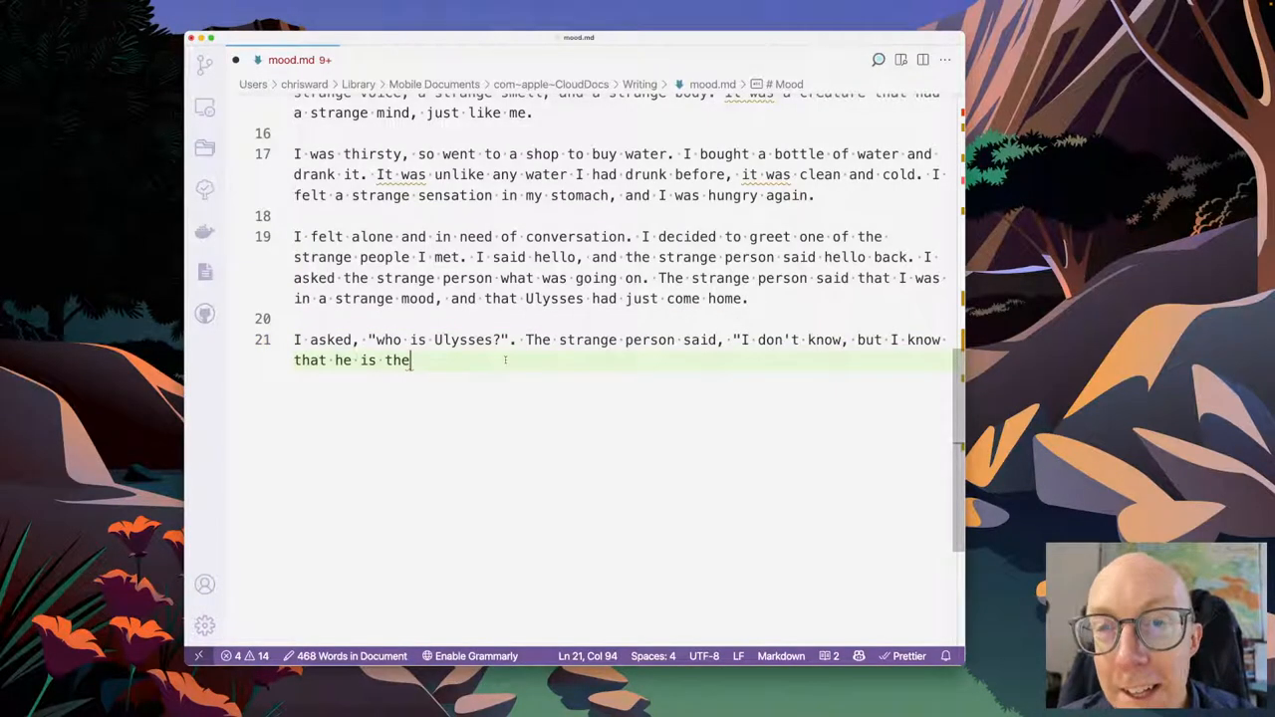
{"action": "type", "text": "\" \""}
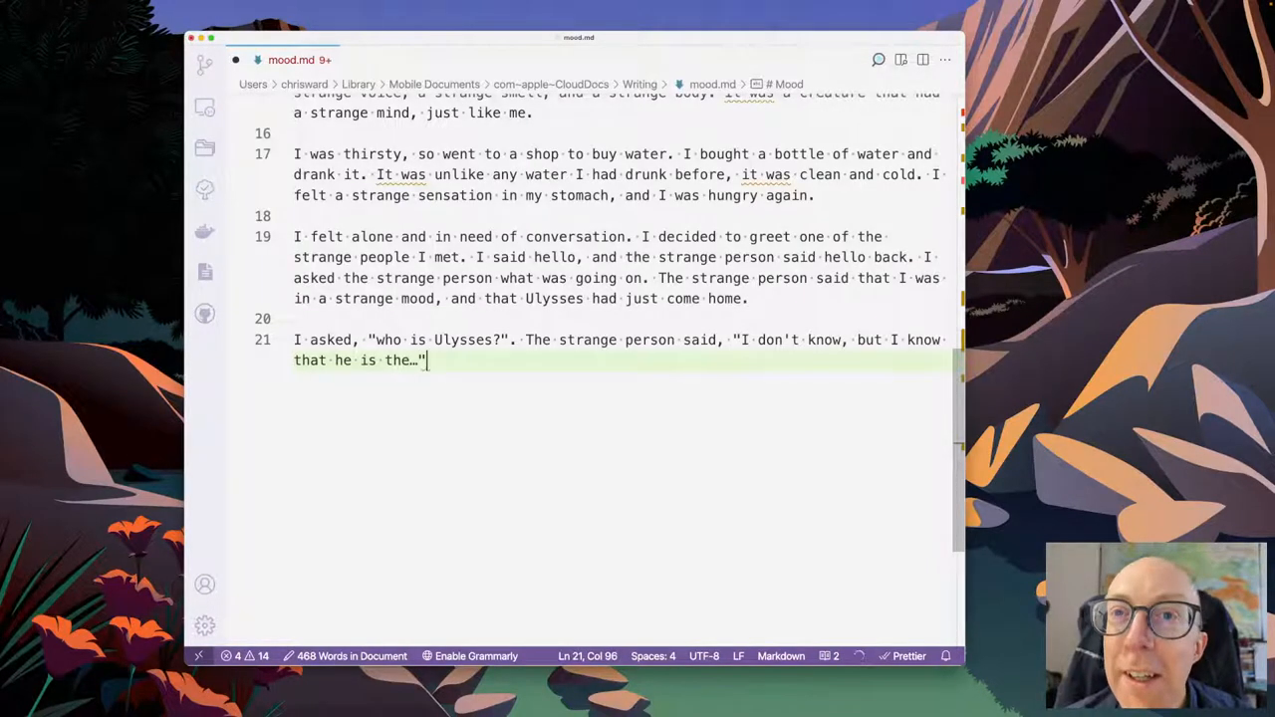
{"action": "type", "text": "."}
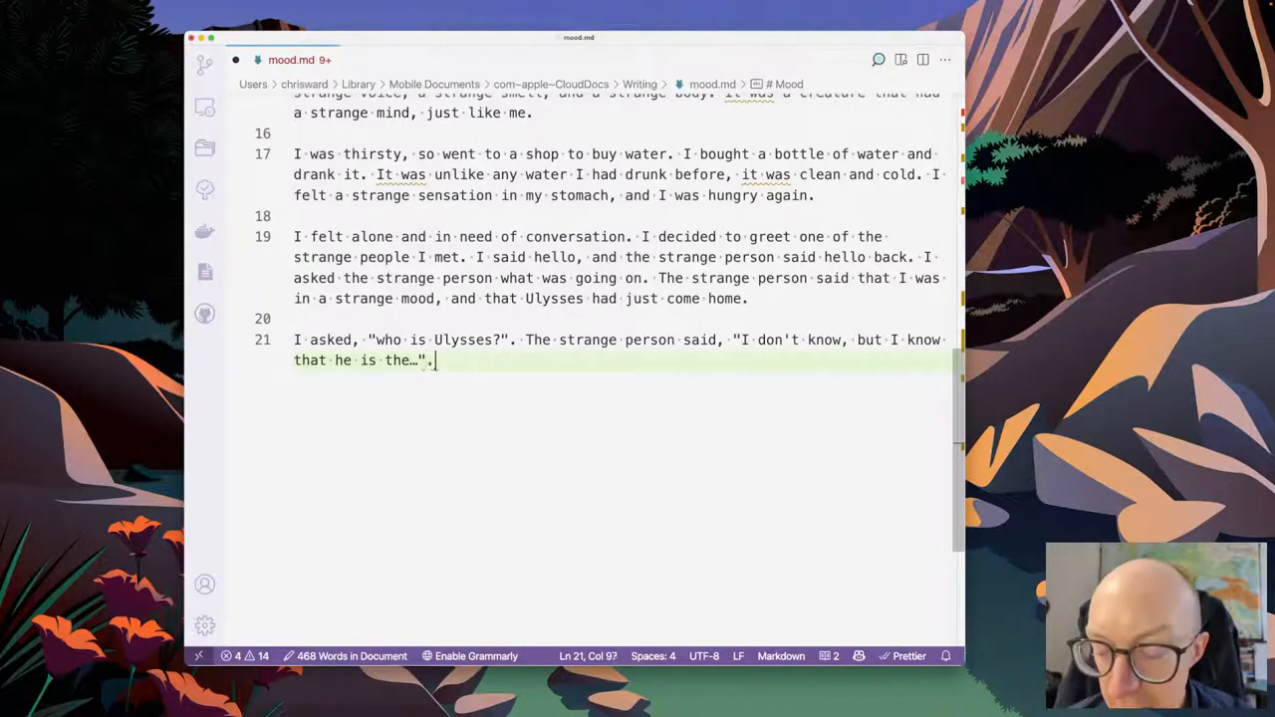
{"action": "type", "text": "It was then that I w"}
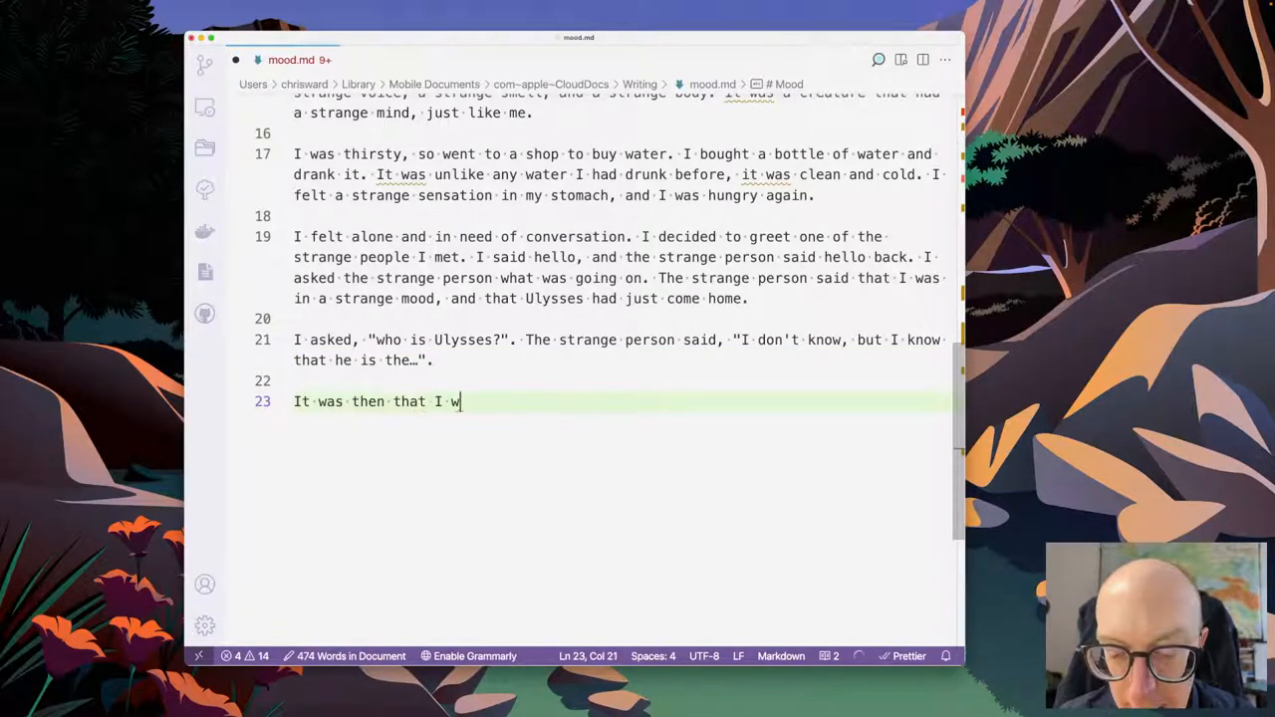
- Write 'It was then that I awoke. I was back in my therapy session. Had it all been a dream?'
{"action": "type", "text": "awoke."}
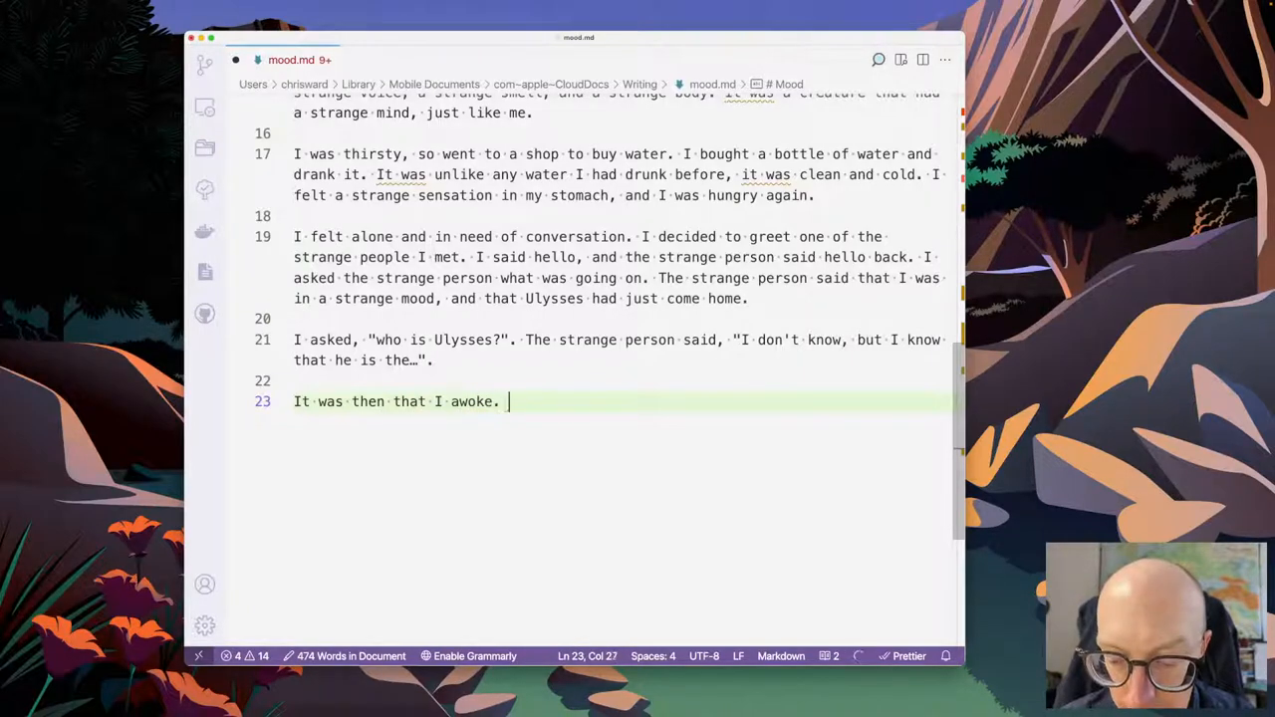
{"action": "type", "text": "I was back in"}
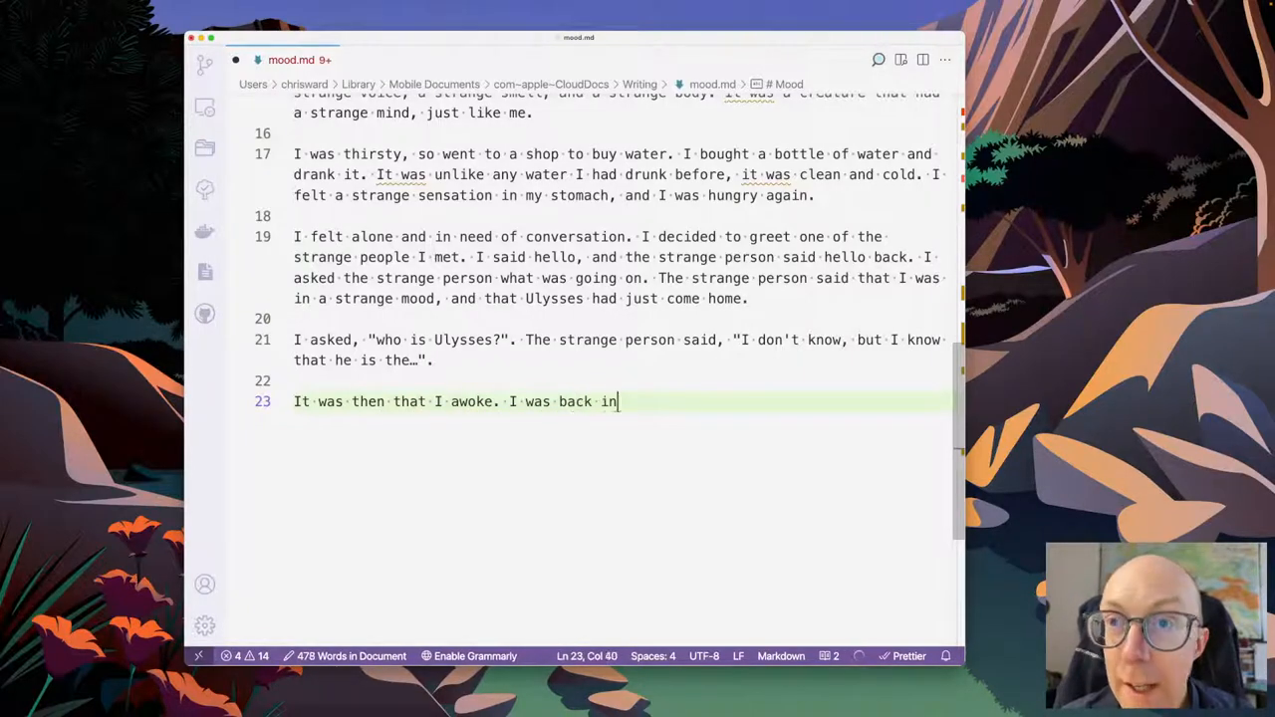
{"action": "type", "text": "my therapy session. Had it all been"}
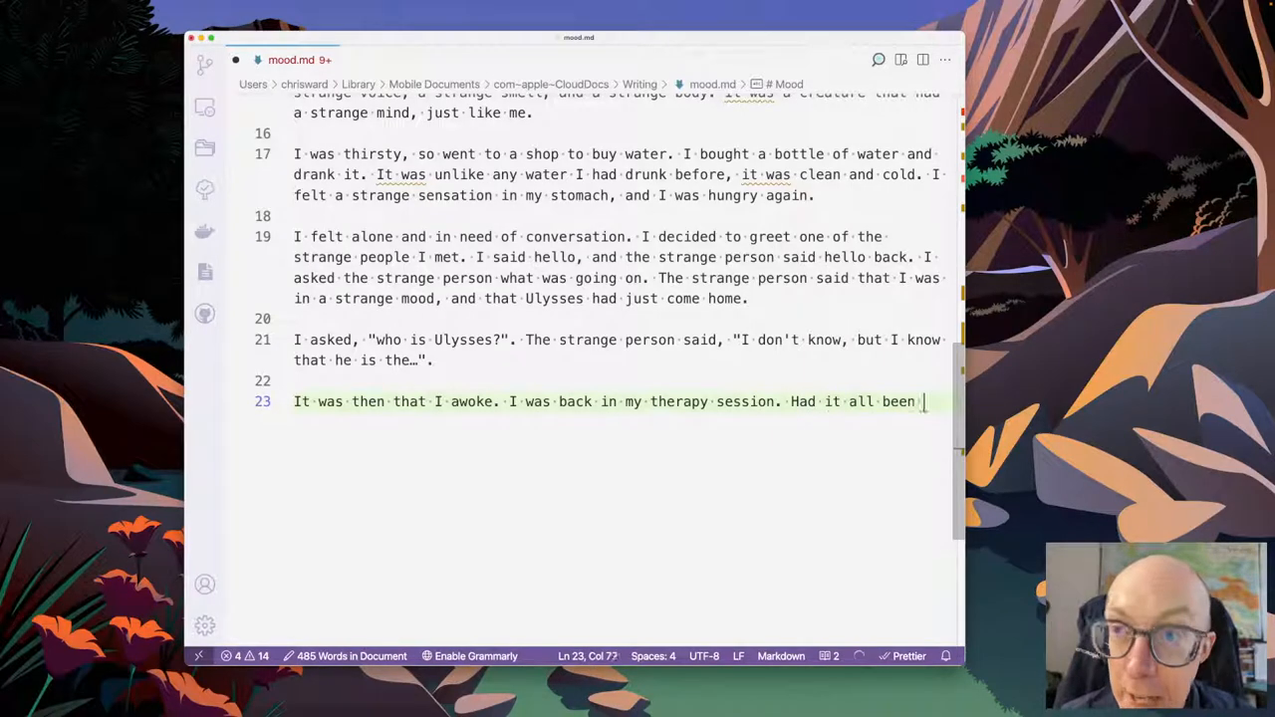
{"action": "type", "text": "a dream? I was in a strange mood. I was not sure what I was doing."}
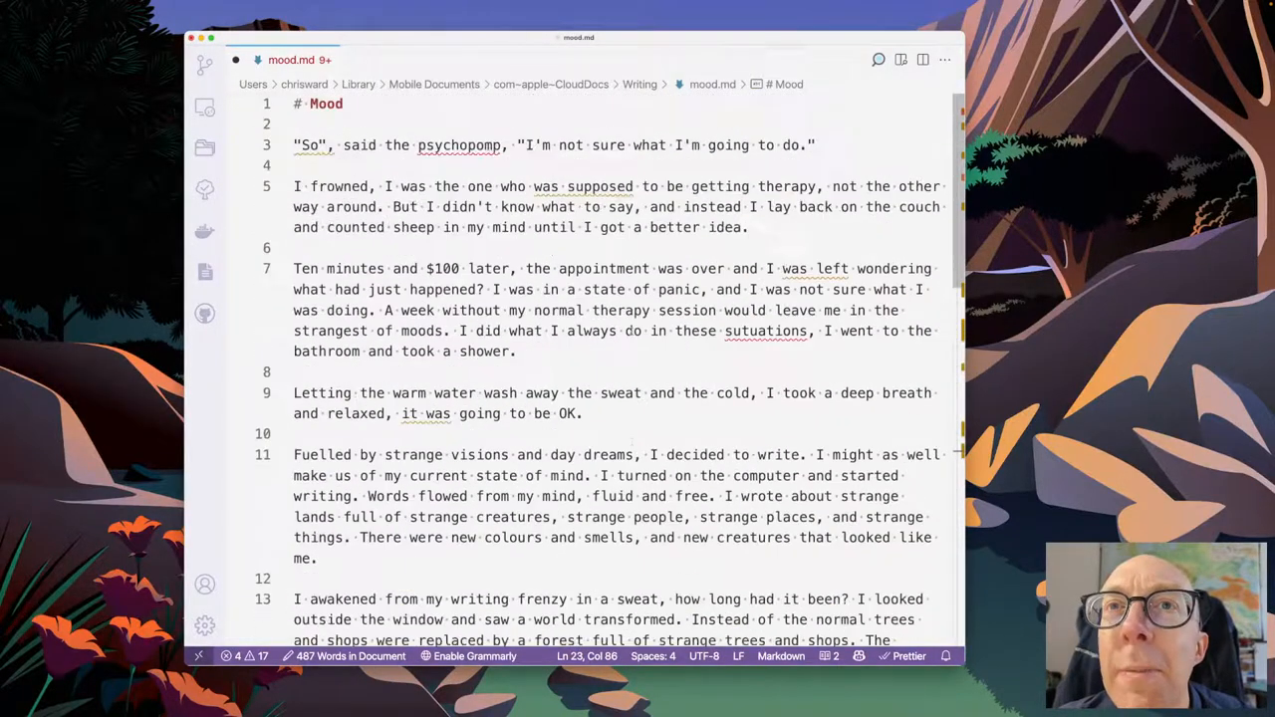
- Scroll down through mood.md to review the closing paragraph
{"action": "scroll", "scroll_direction": "down", "scroll_amount": 3}
{"action": "type", "text": " The psychopomp looked at me a"}
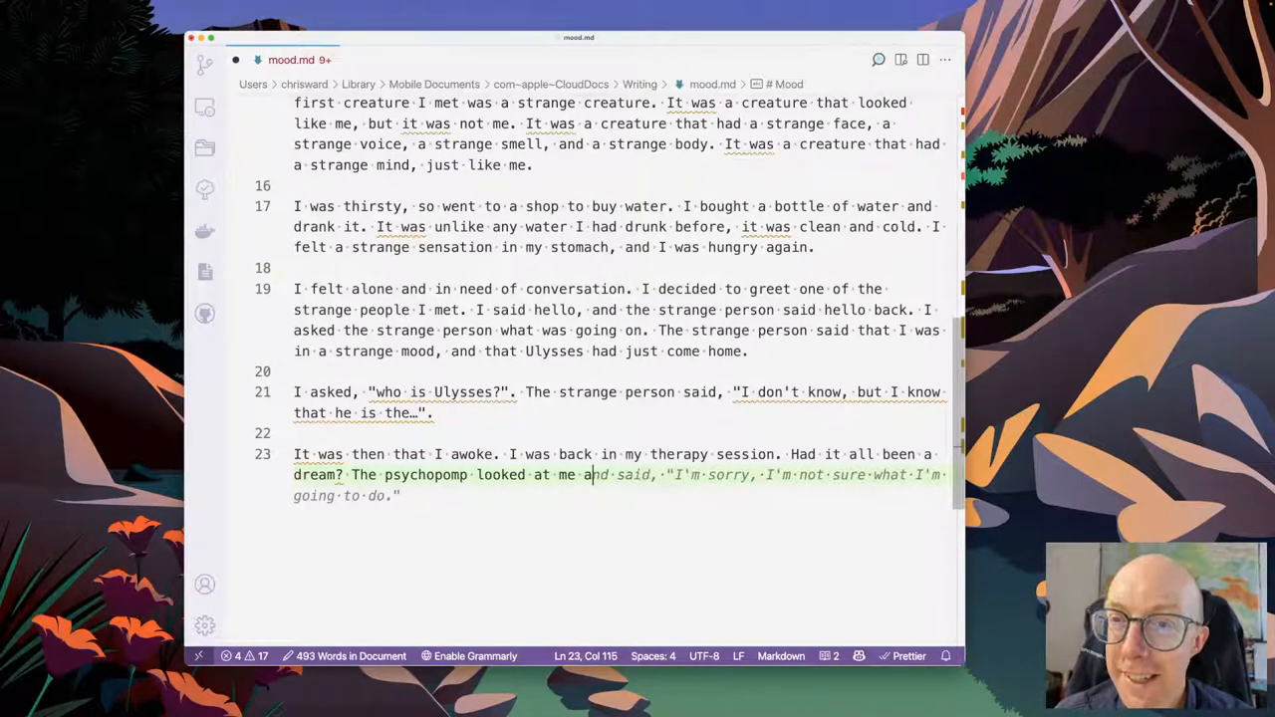
- Add 'with a knowing smile and said…' and accept Copilot's suggested ending for the psychopomp's line
{"action": "type", "text": "with a kno"}
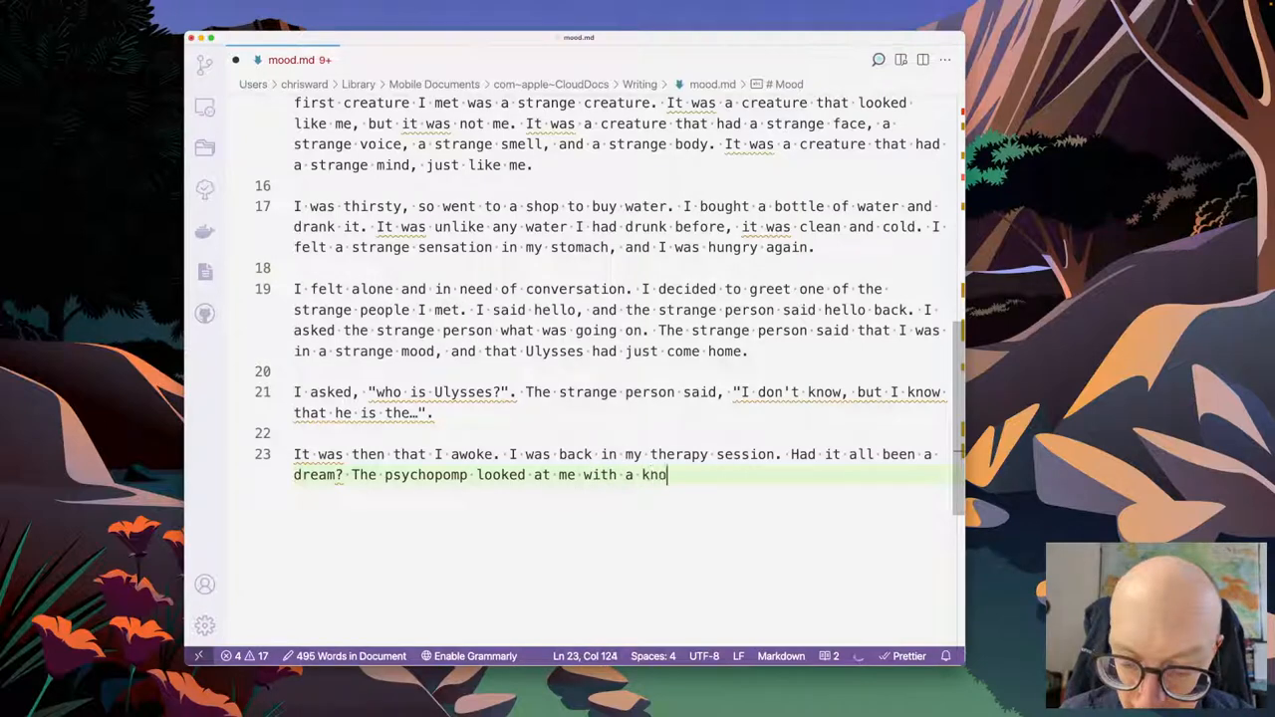
{"action": "type", "text": "wing smile."}
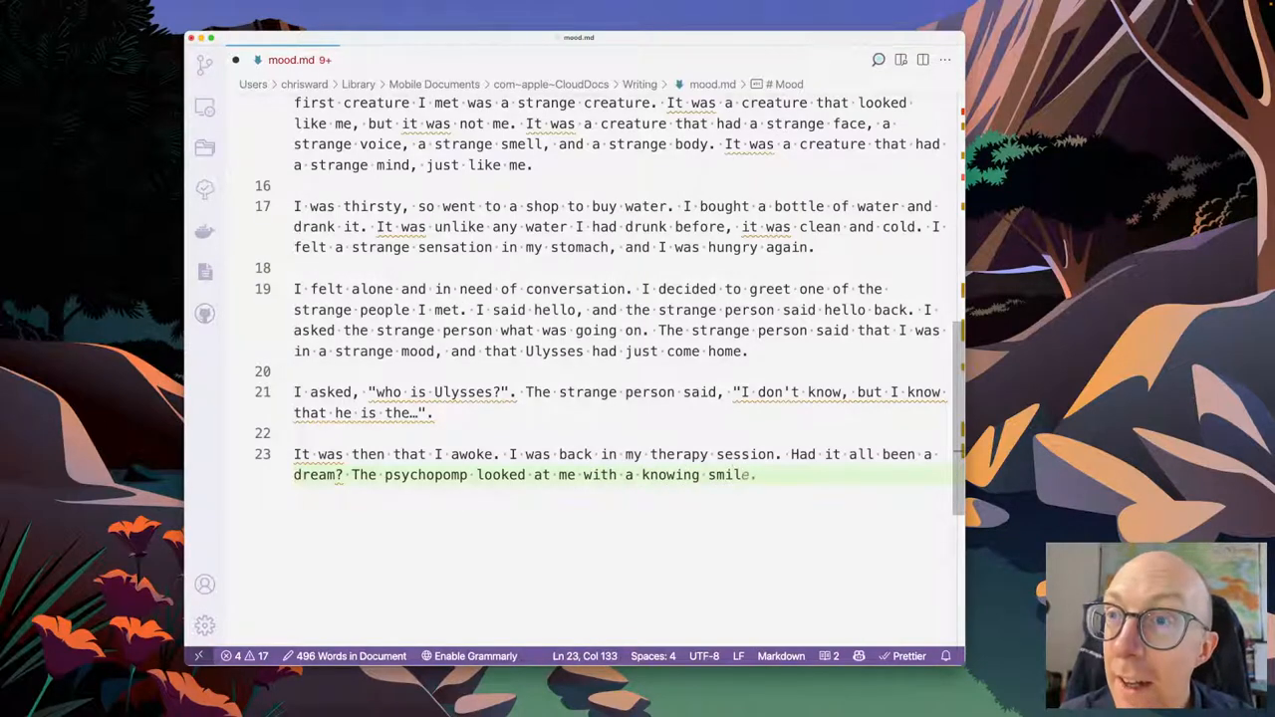
{"action": "type", "text": "and said, \"I'm not sure, but I think I know what I'm going to do.\""}
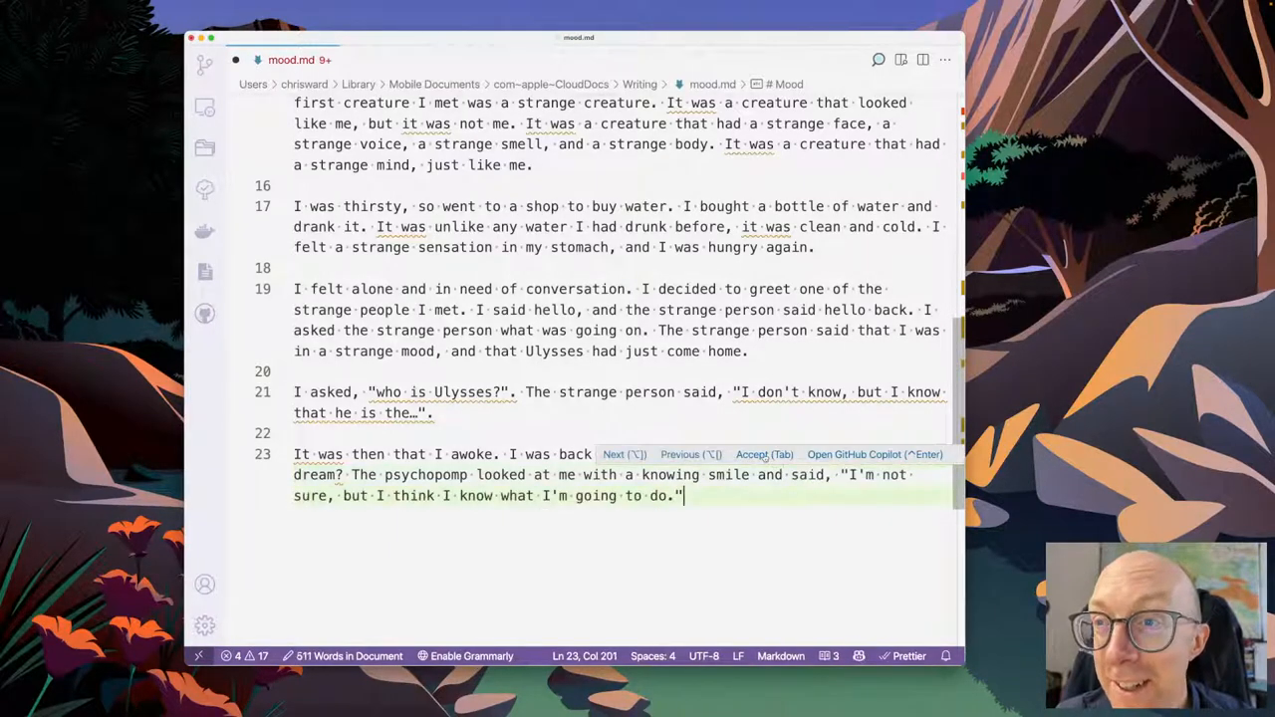
{"action": "key", "text": "Tab"}
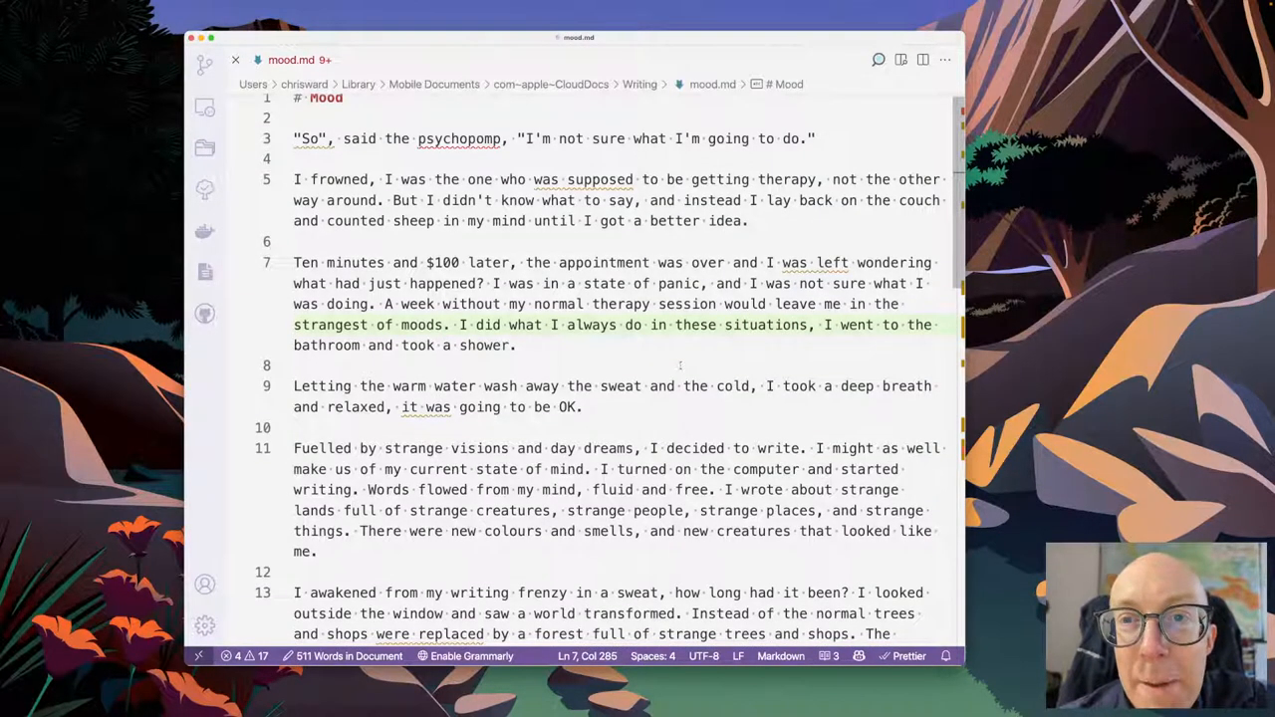
- Scroll down through the finished 511-word story in mood.md
{"action": "scroll", "scroll_direction": "down", "scroll_amount": 3}
{"action": "type", "text": "scr"}
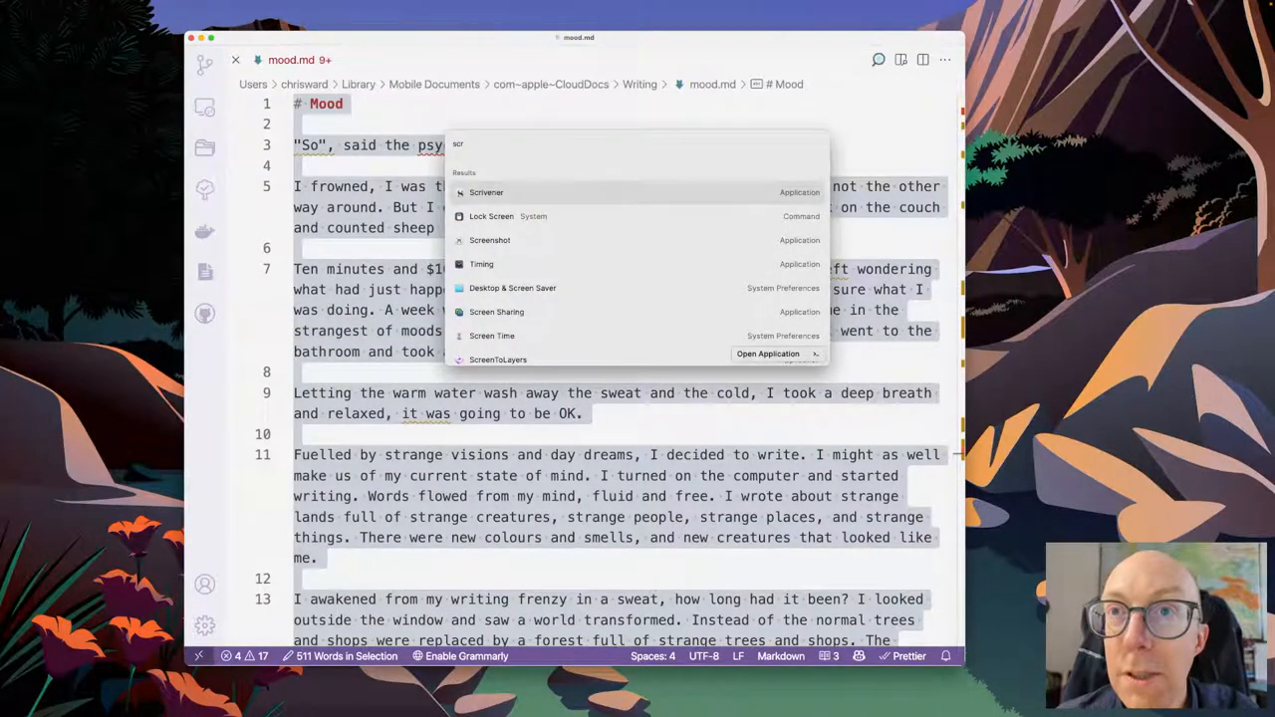
- Bring up Scrivener, select the Mountain document and add a new document to the Flash Fiction draft
{"action": "key", "text": "Escape"}
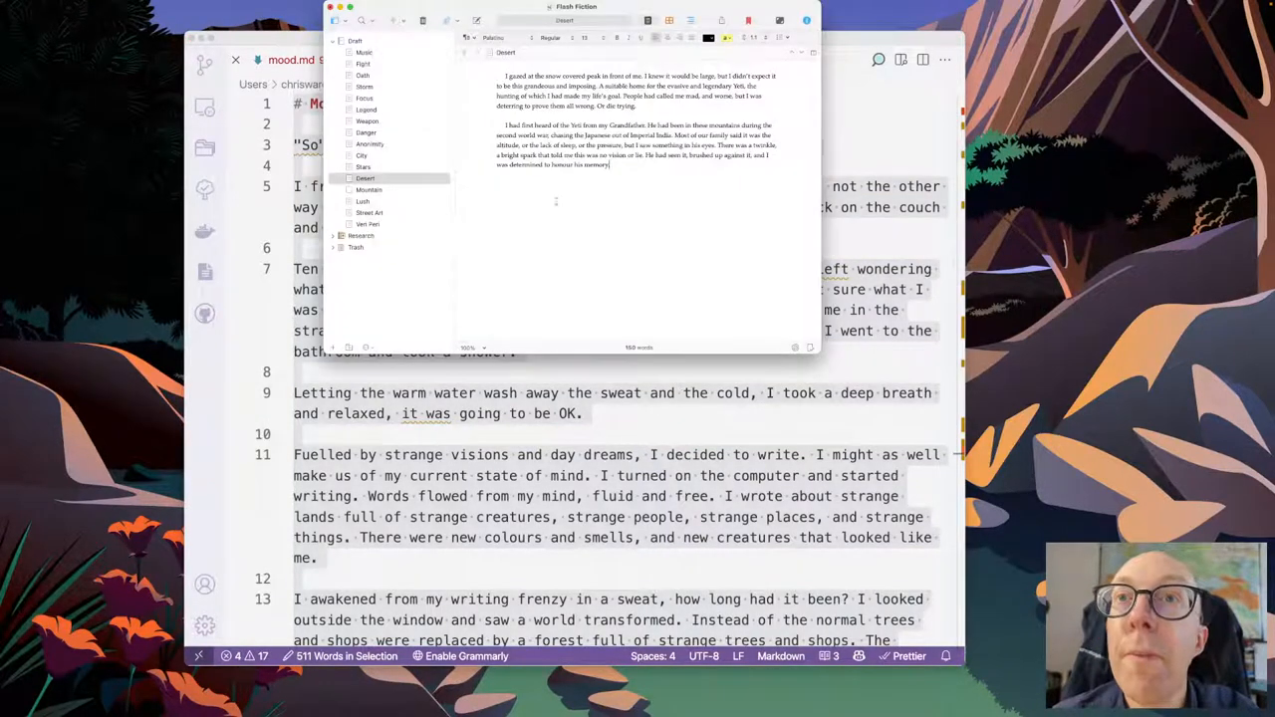
{"action": "left_click", "coordinate": [369, 189]}
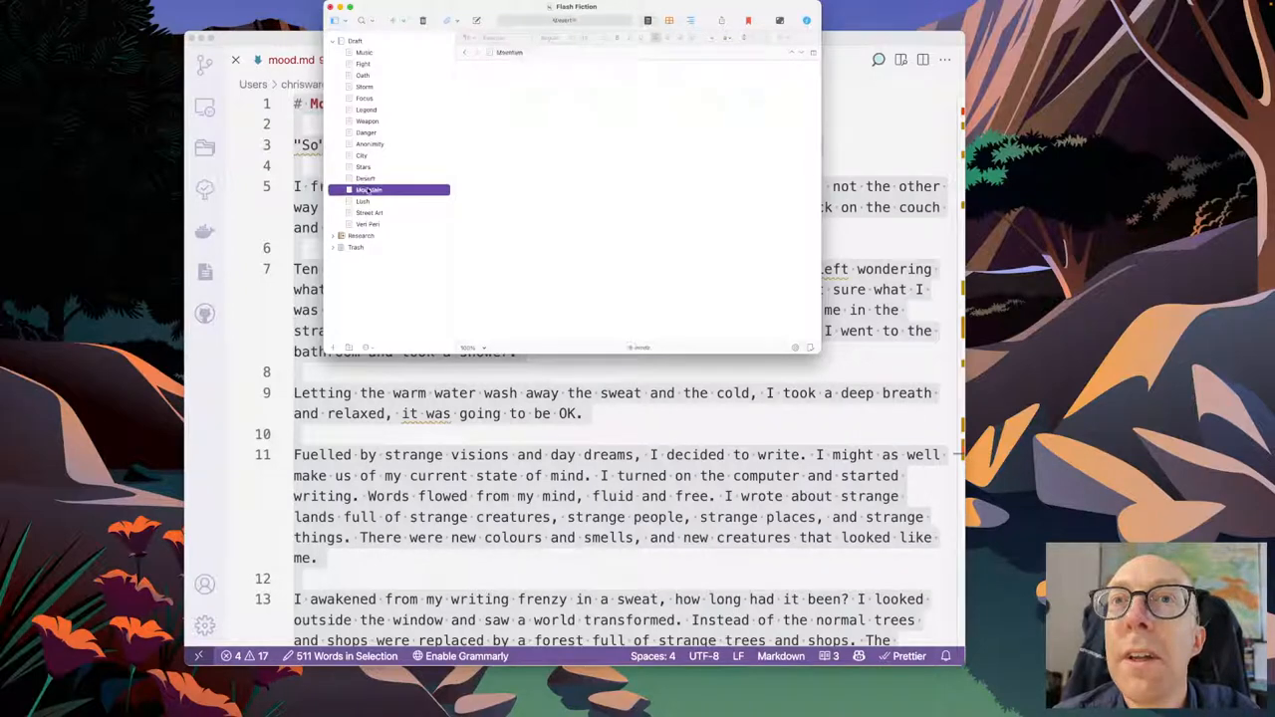
{"action": "left_click", "coordinate": [368, 189]}
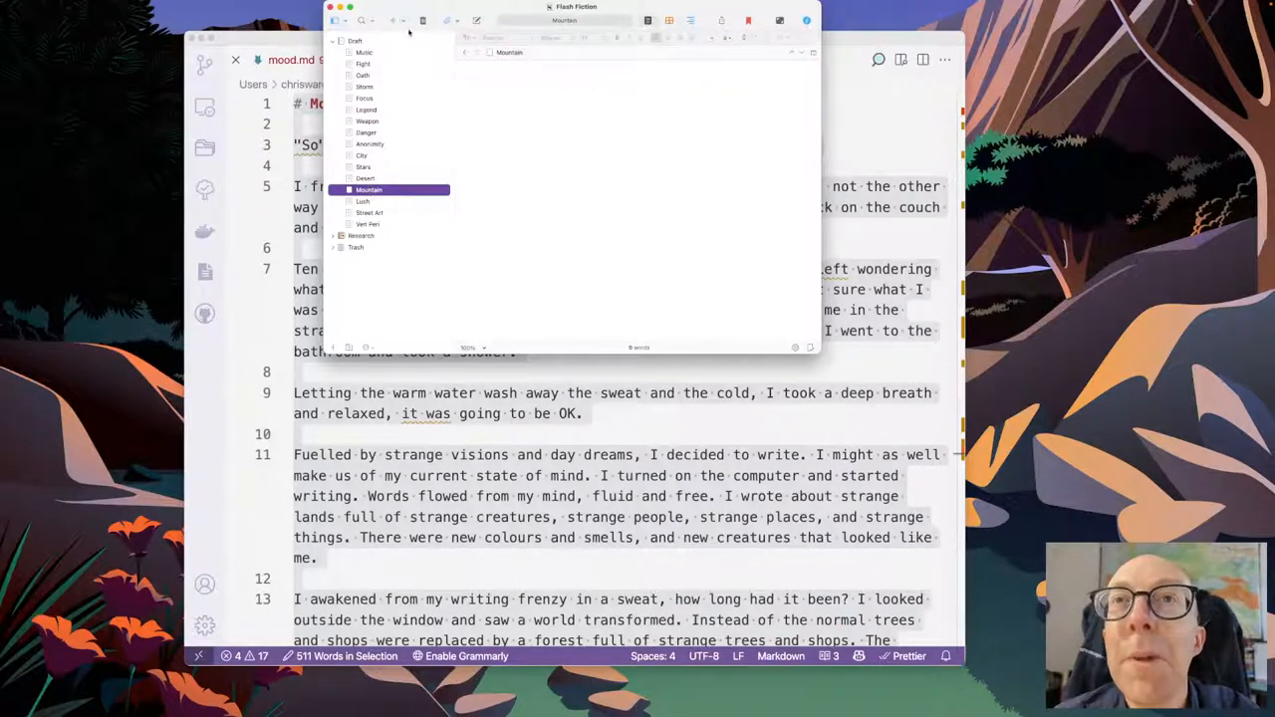
{"action": "left_click", "coordinate": [392, 20]}
{"action": "type", "text": "Mood"}
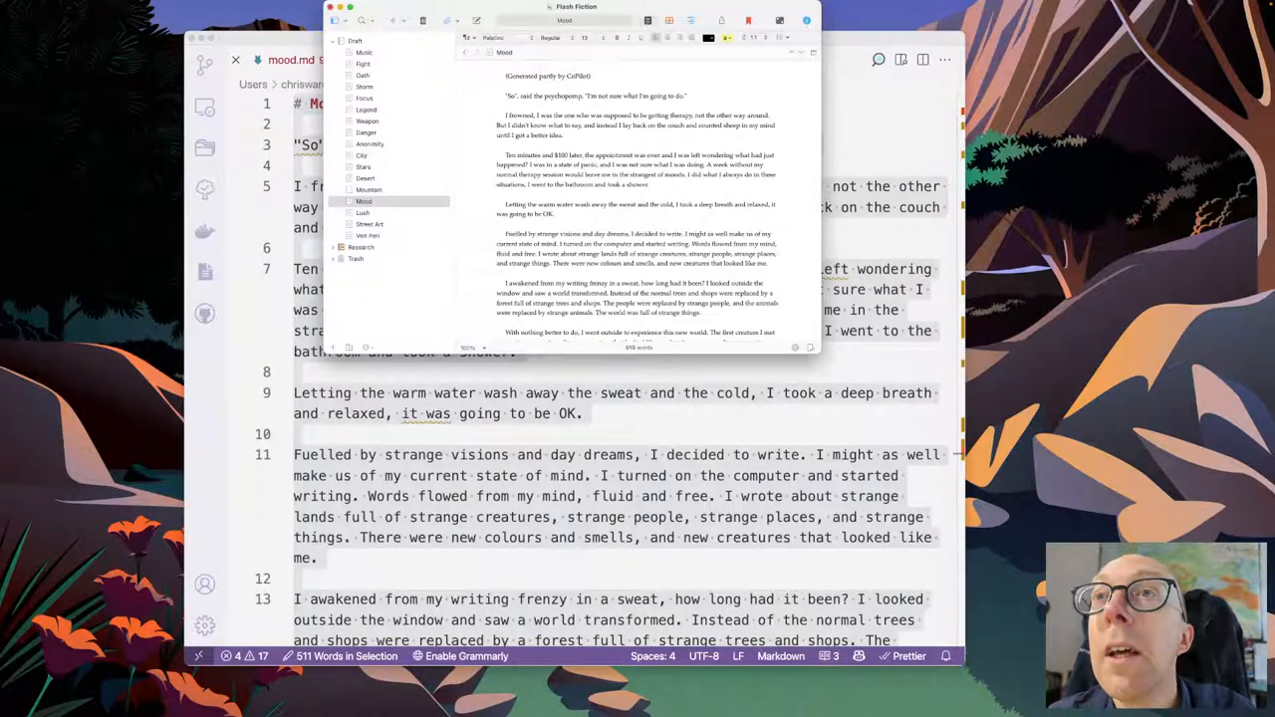
{"action": "mouse_move", "coordinate": [405, 108]}
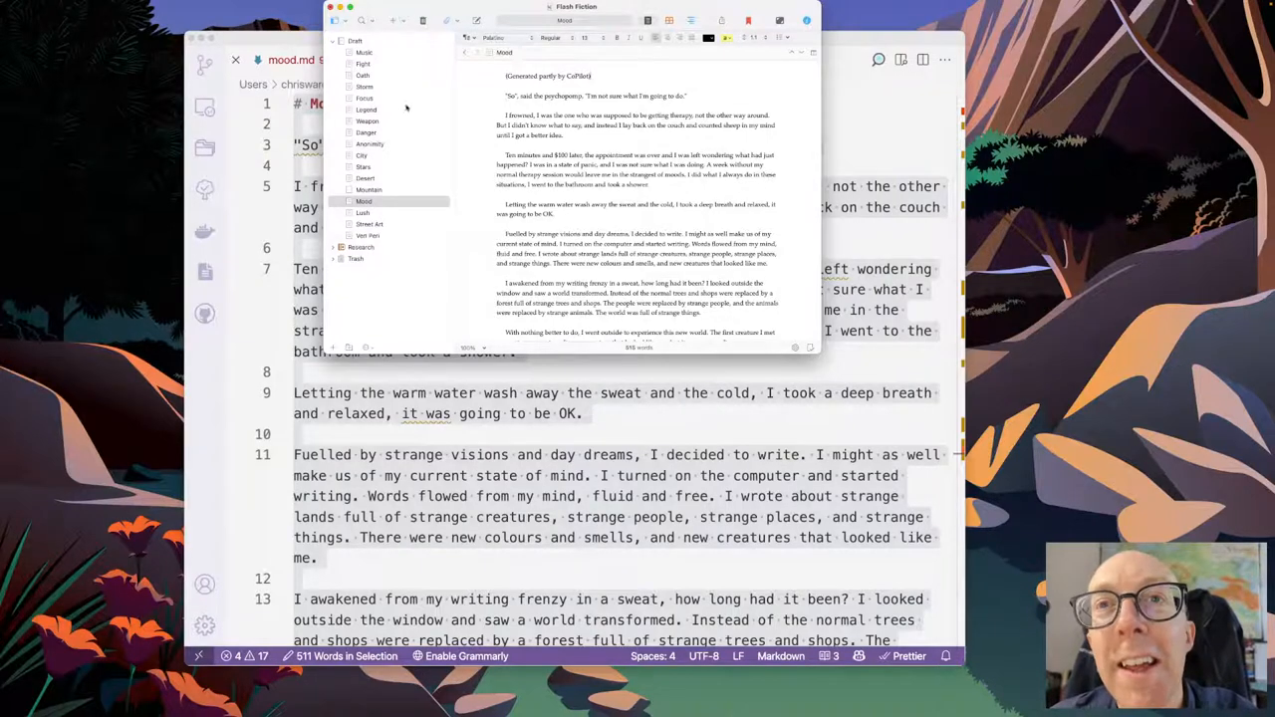